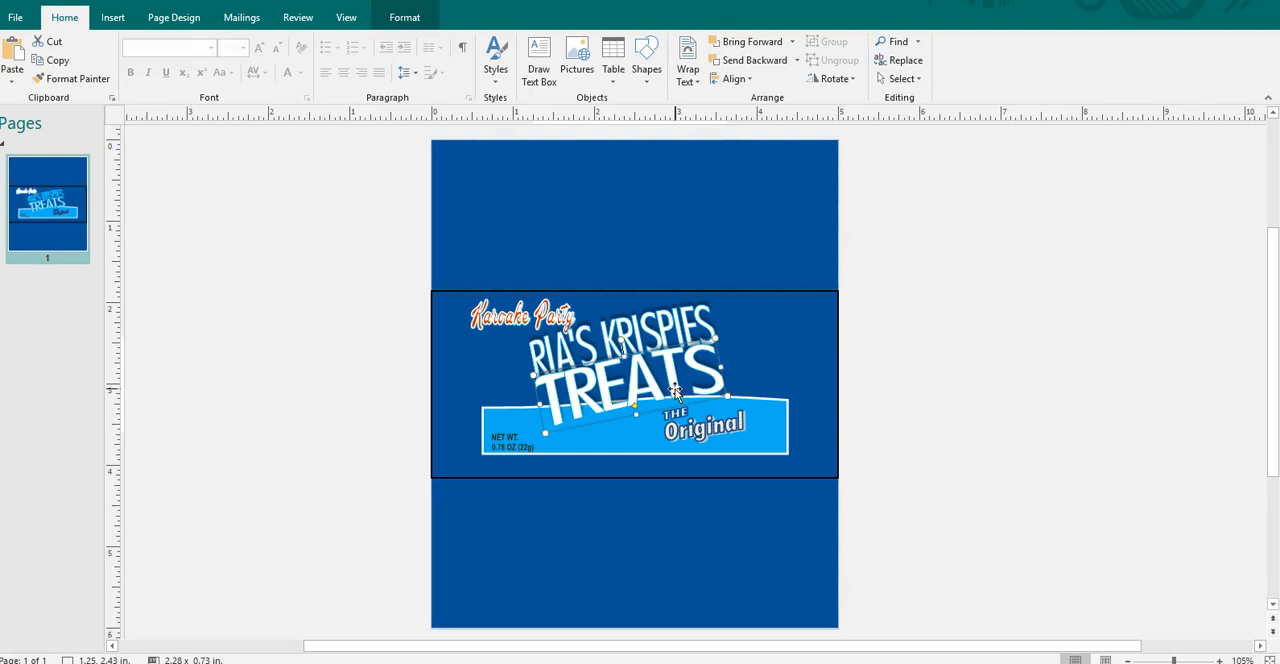
# - Edit the WordArt title to read JAIDEN'S KRISPIES
pyautogui.press('Delete')
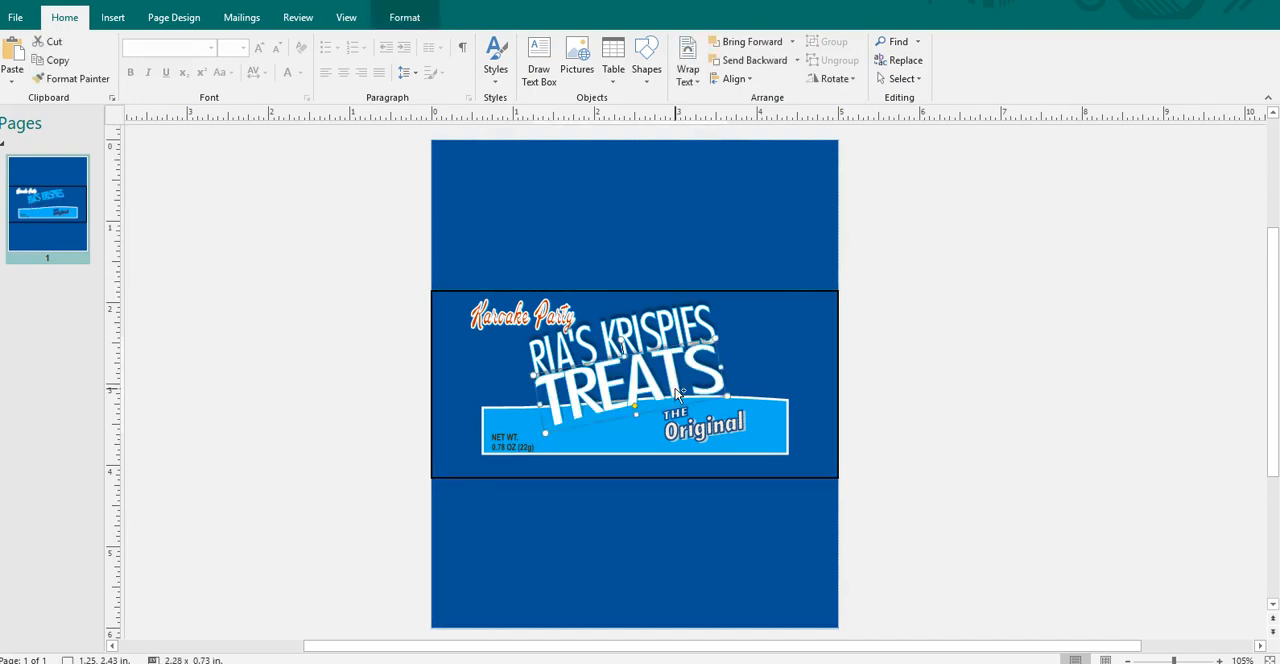
pyautogui.click(404, 16)
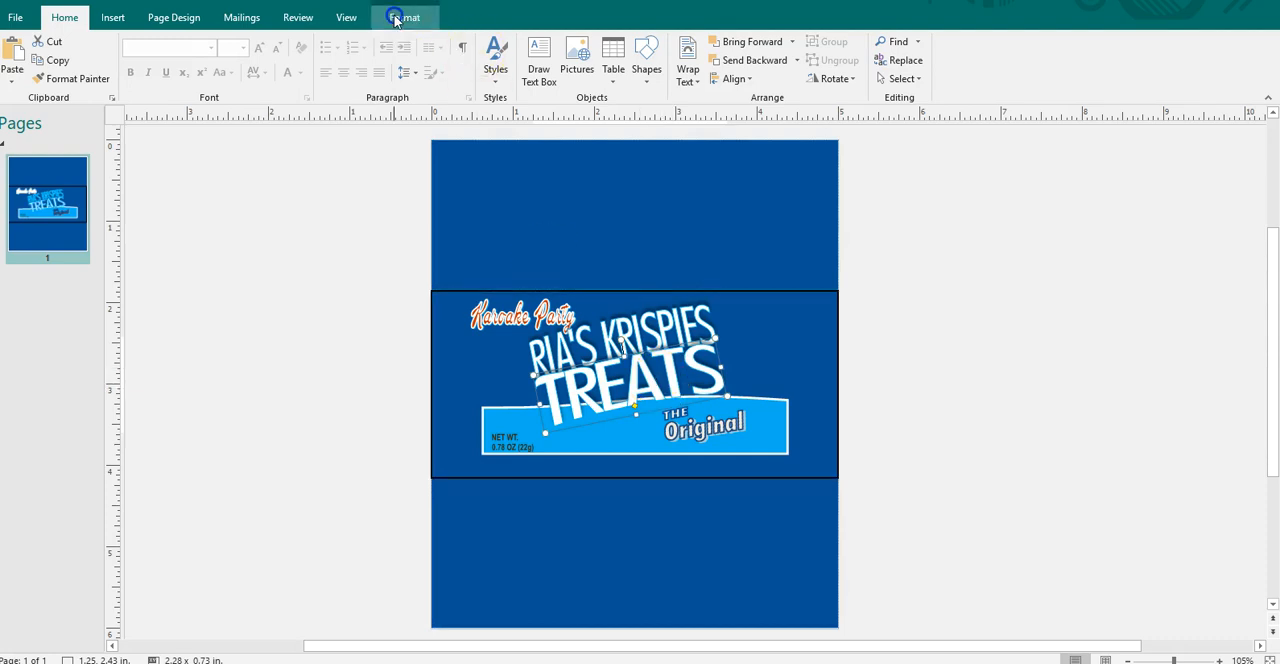
pyautogui.doubleClick(624, 376)
pyautogui.write("JAIDEN'S KRISPIES")
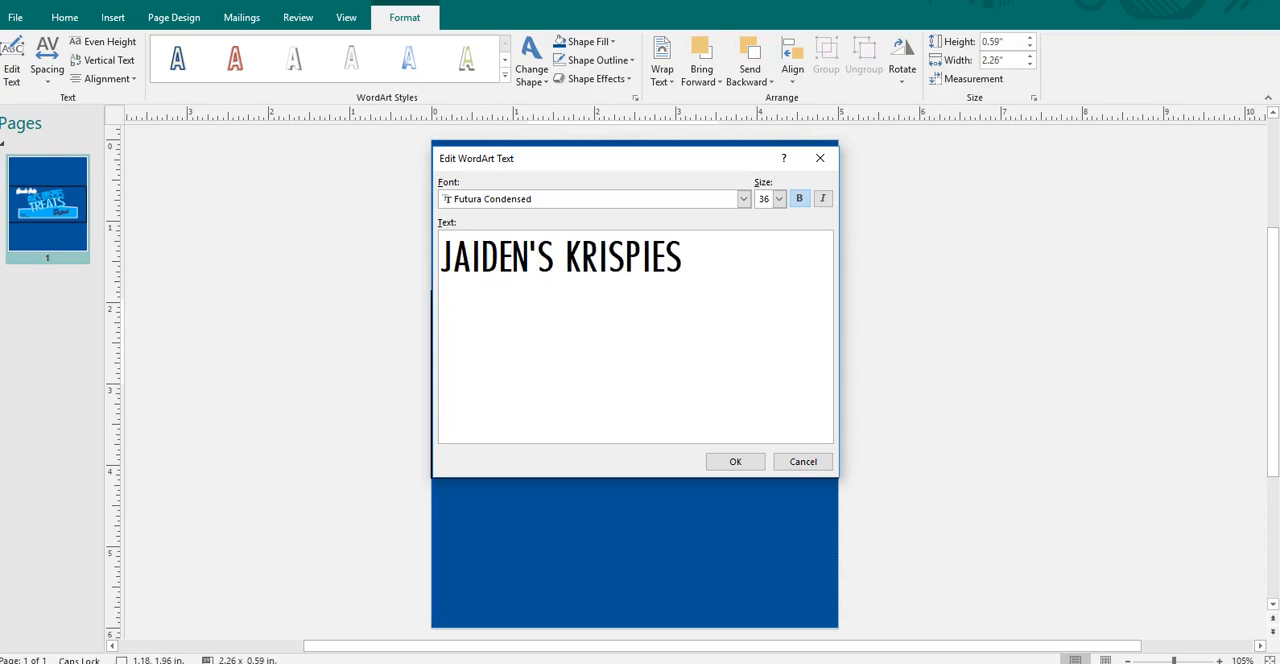
pyautogui.click(736, 460)
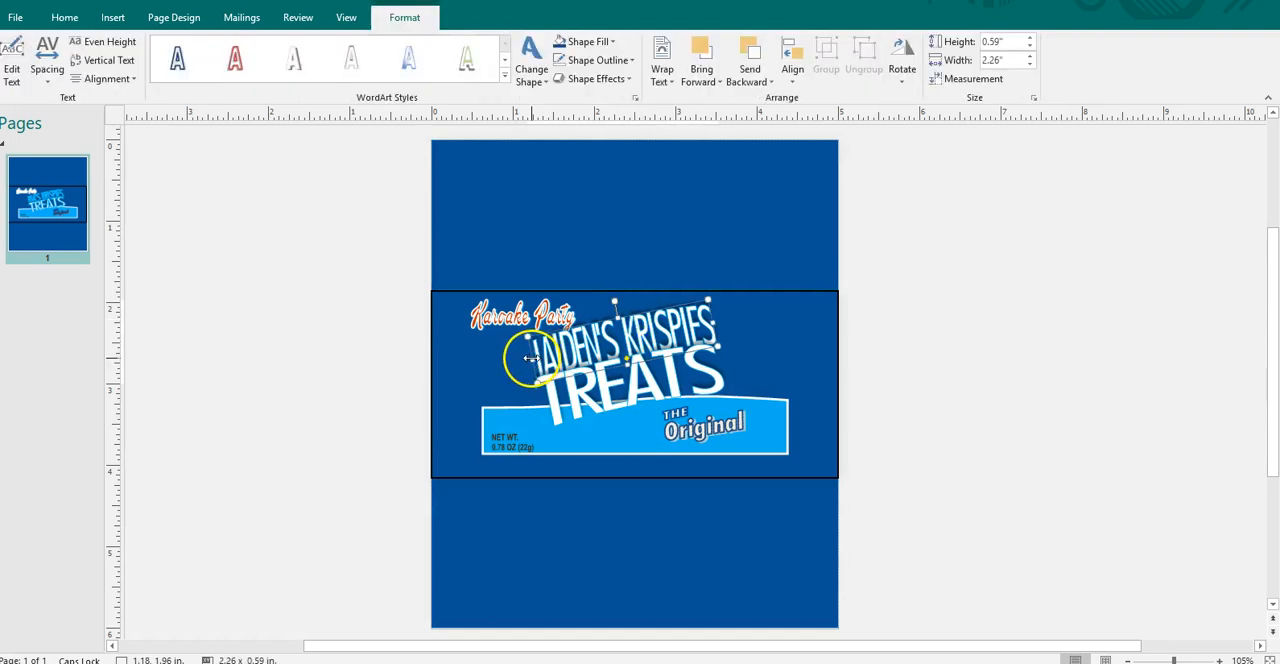
# - Change the script tagline WordArt to Patrol Party
pyautogui.click(700, 56)
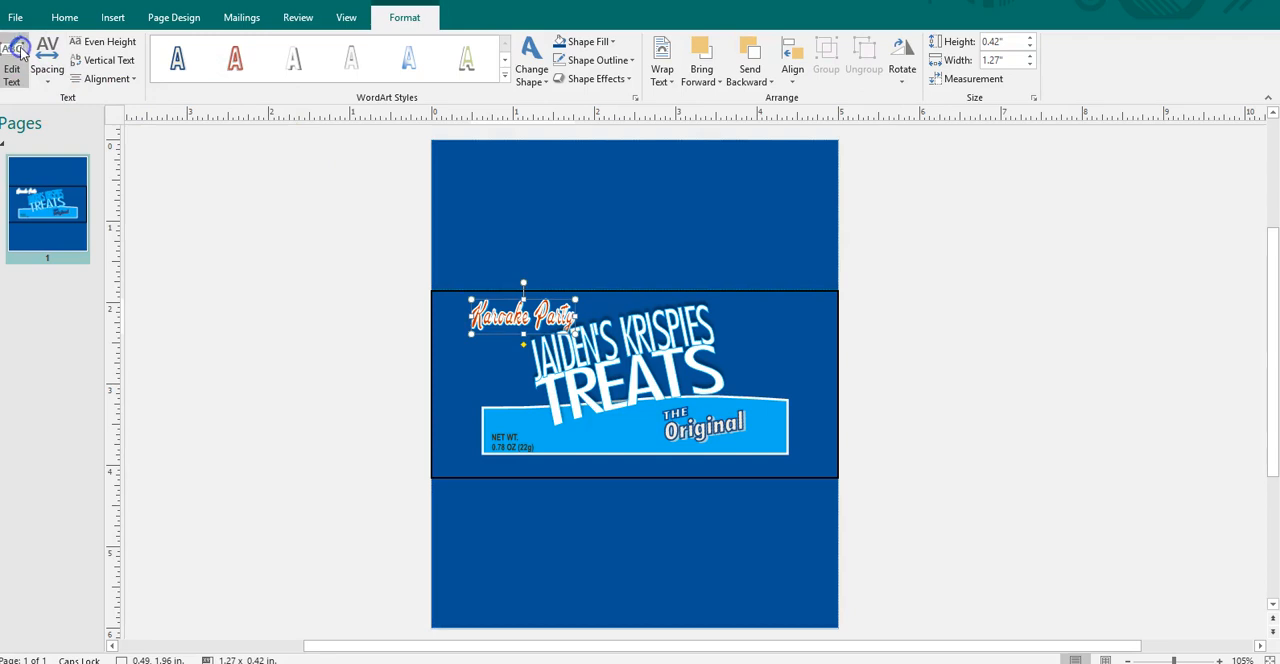
pyautogui.click(12, 56)
pyautogui.write('Patrol')
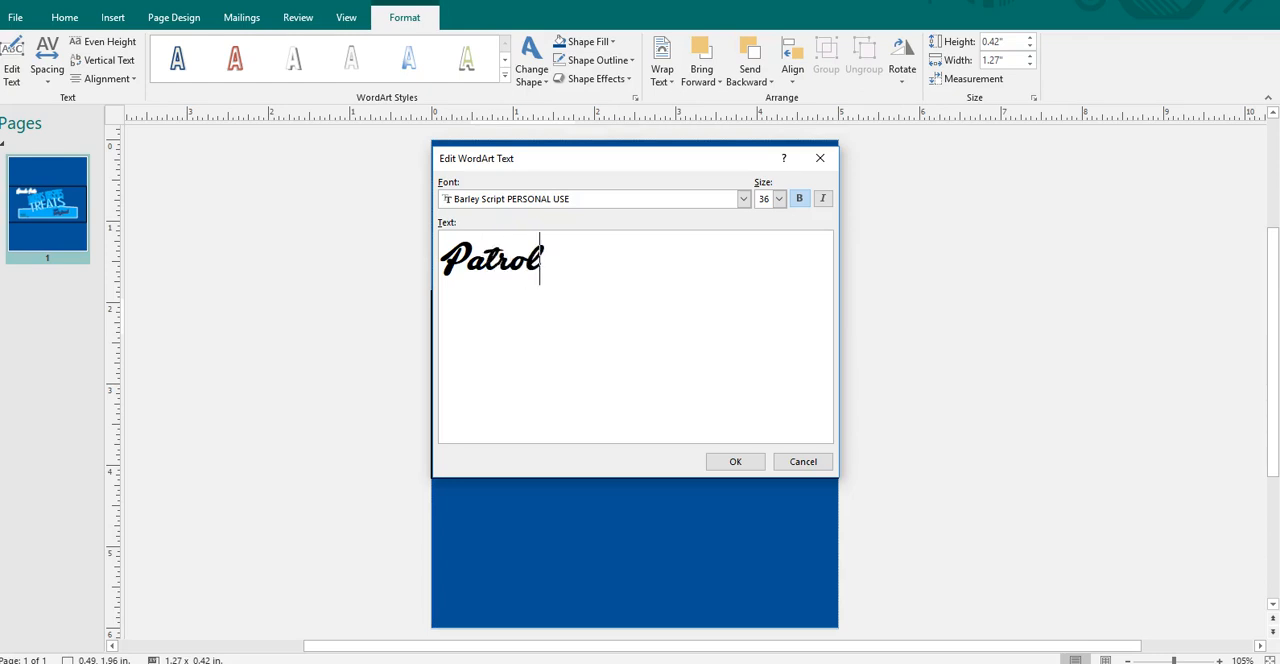
pyautogui.write('Party')
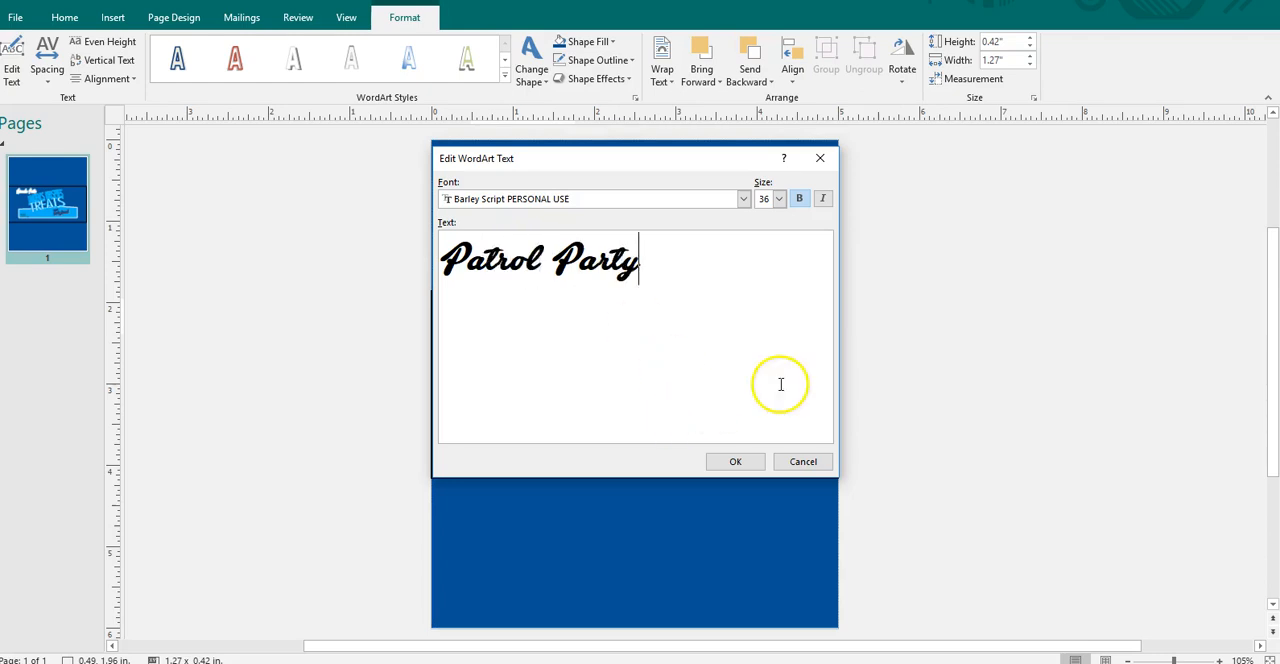
pyautogui.click(736, 460)
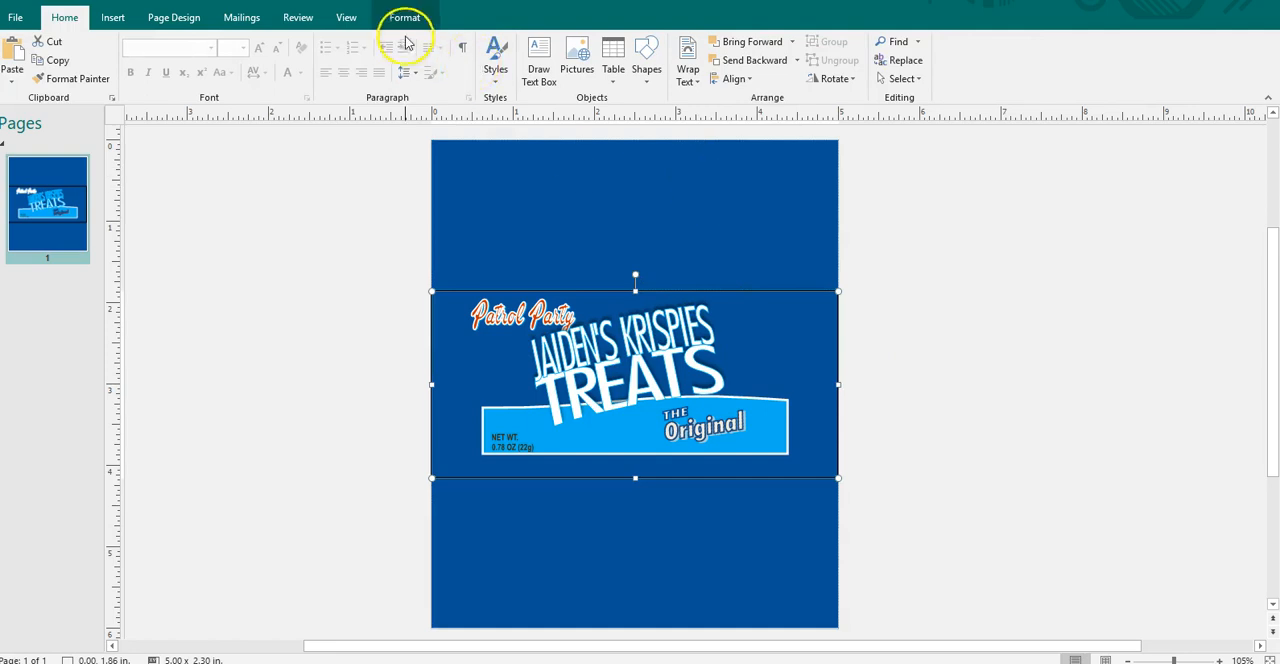
# - Fill the wrapper band rectangle with the 'background' paw-print picture from the Paw Patrol folder
pyautogui.click(404, 16)
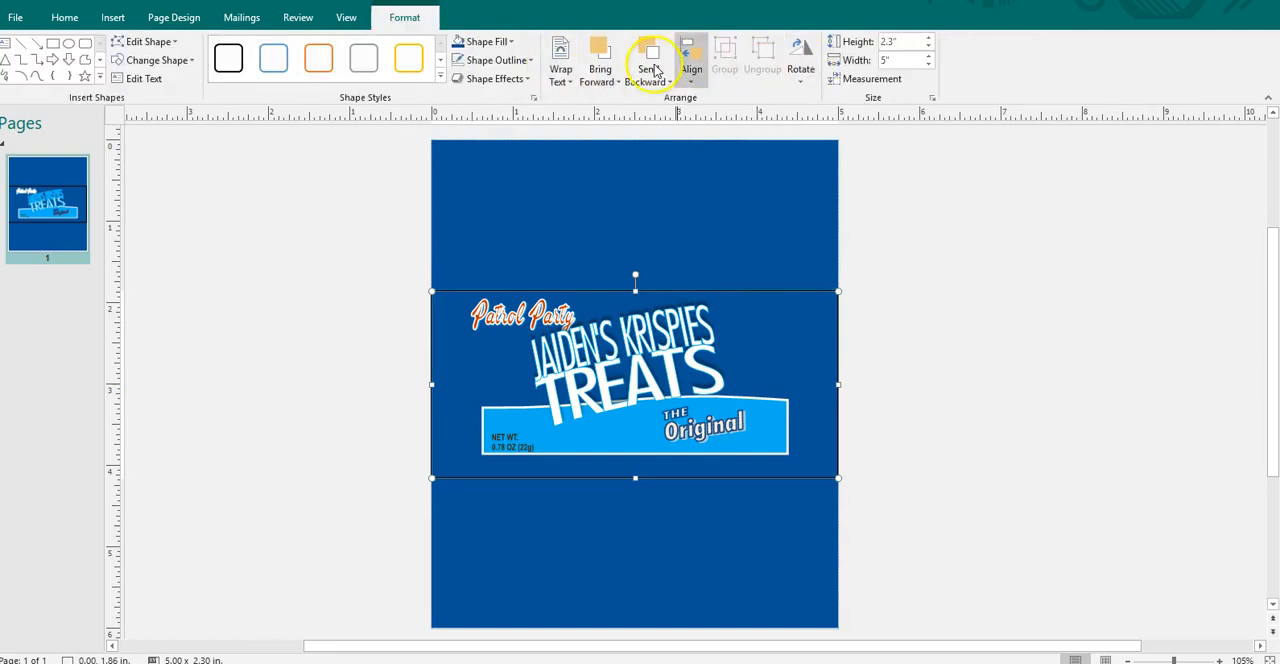
pyautogui.click(488, 40)
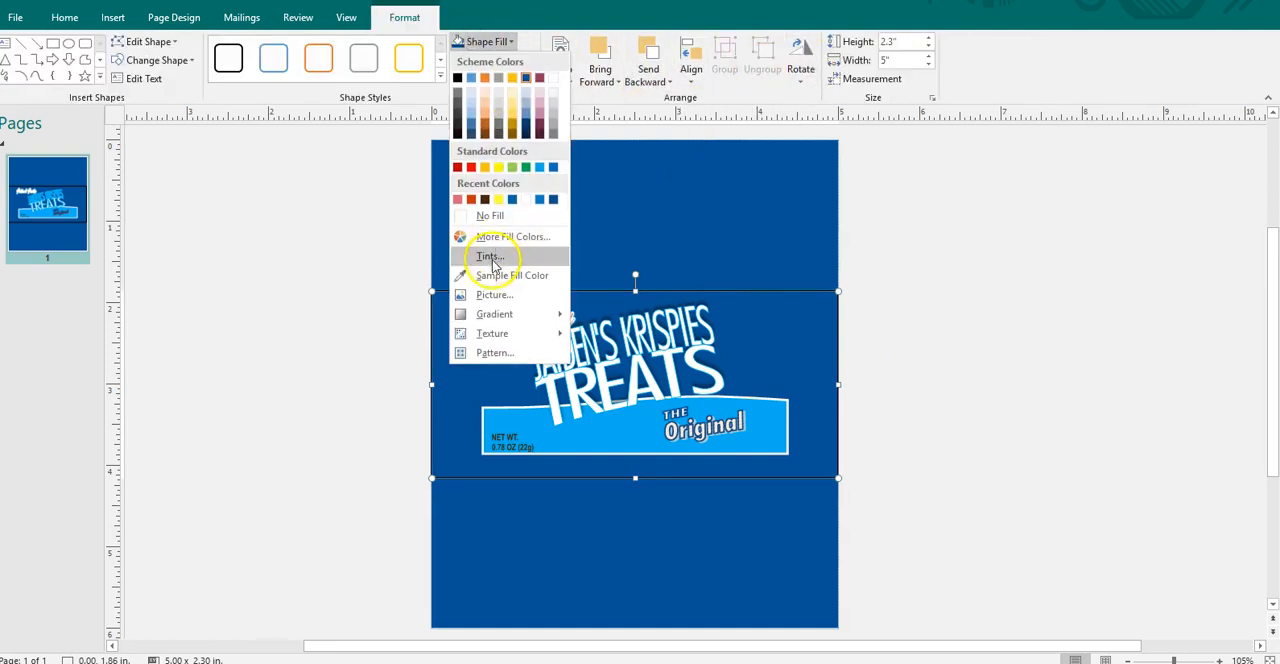
pyautogui.click(494, 294)
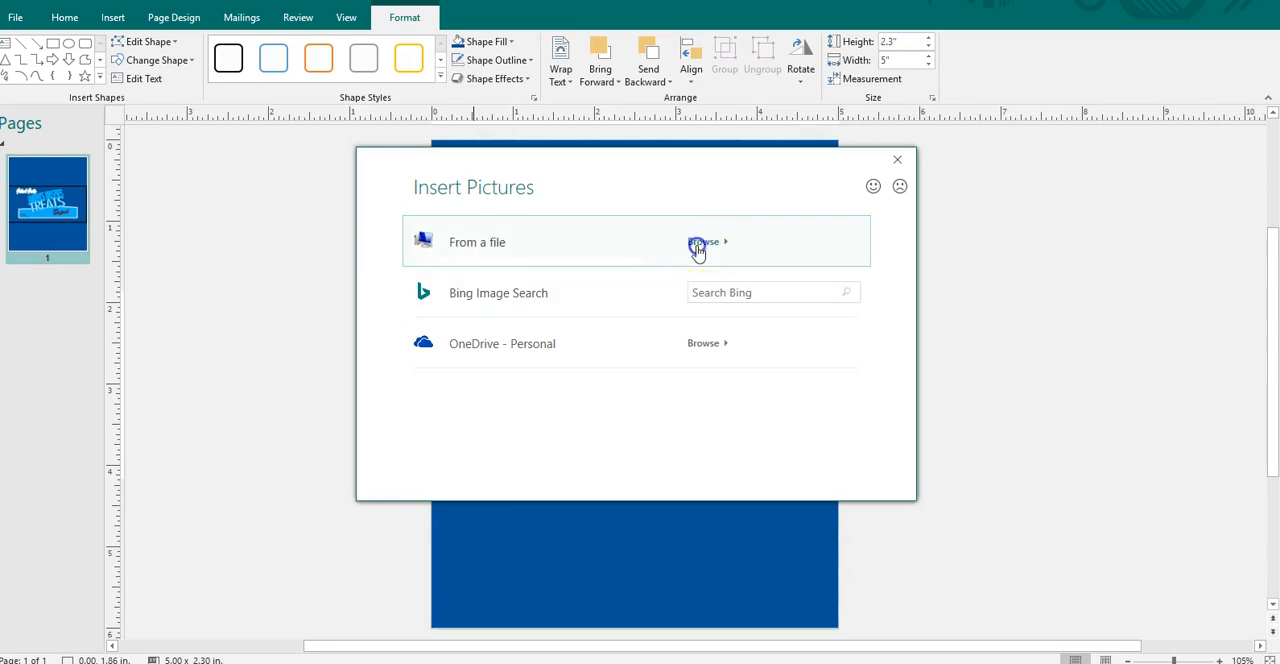
pyautogui.click(704, 242)
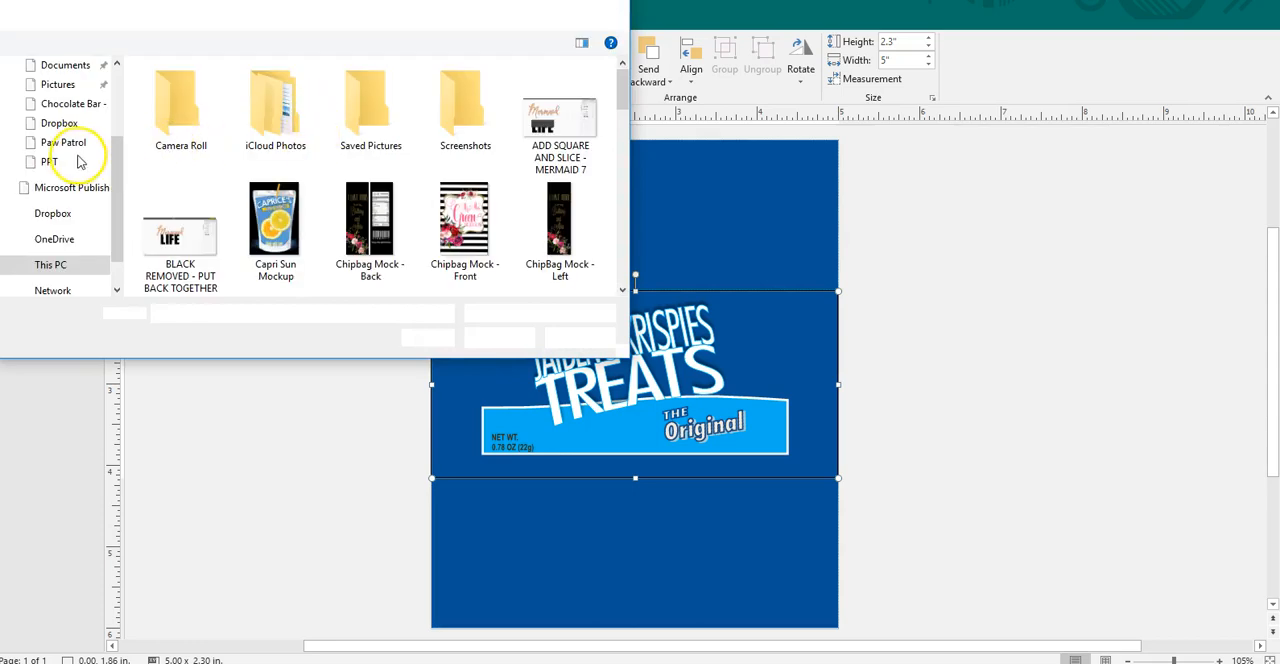
pyautogui.click(66, 142)
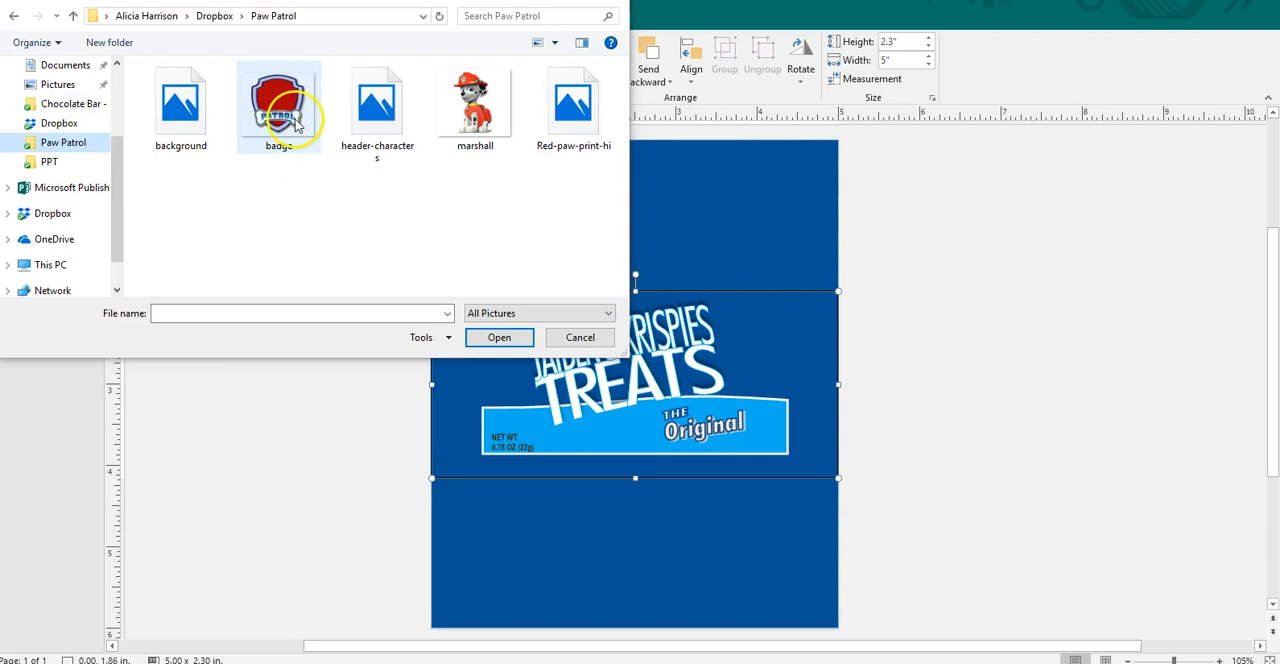
pyautogui.click(278, 100)
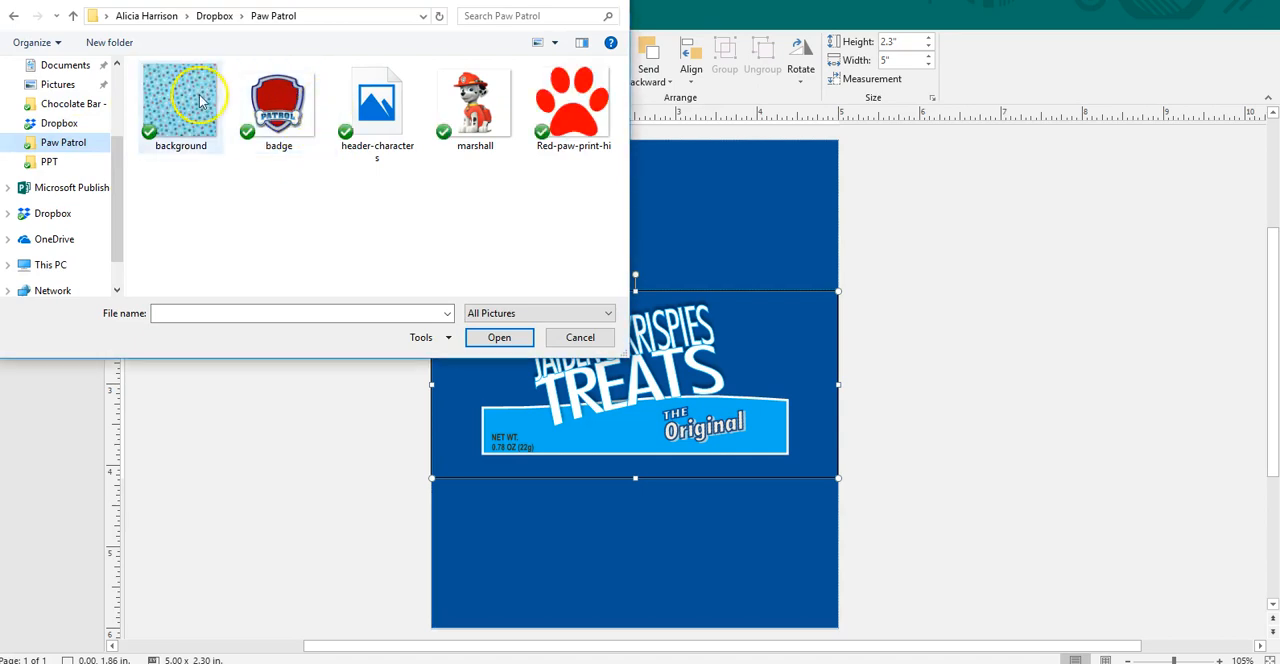
pyautogui.click(498, 336)
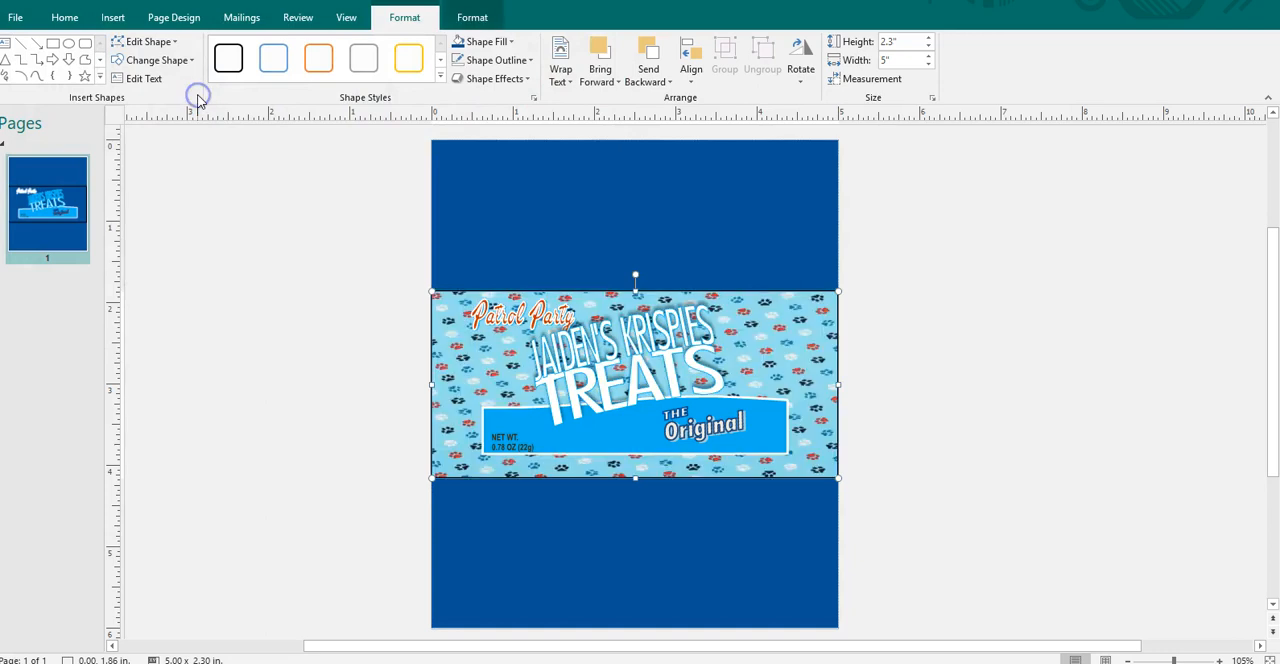
# - Bring in the Marshall picture from the Paw Patrol folder onto the wrapper's right end
pyautogui.click(744, 420)
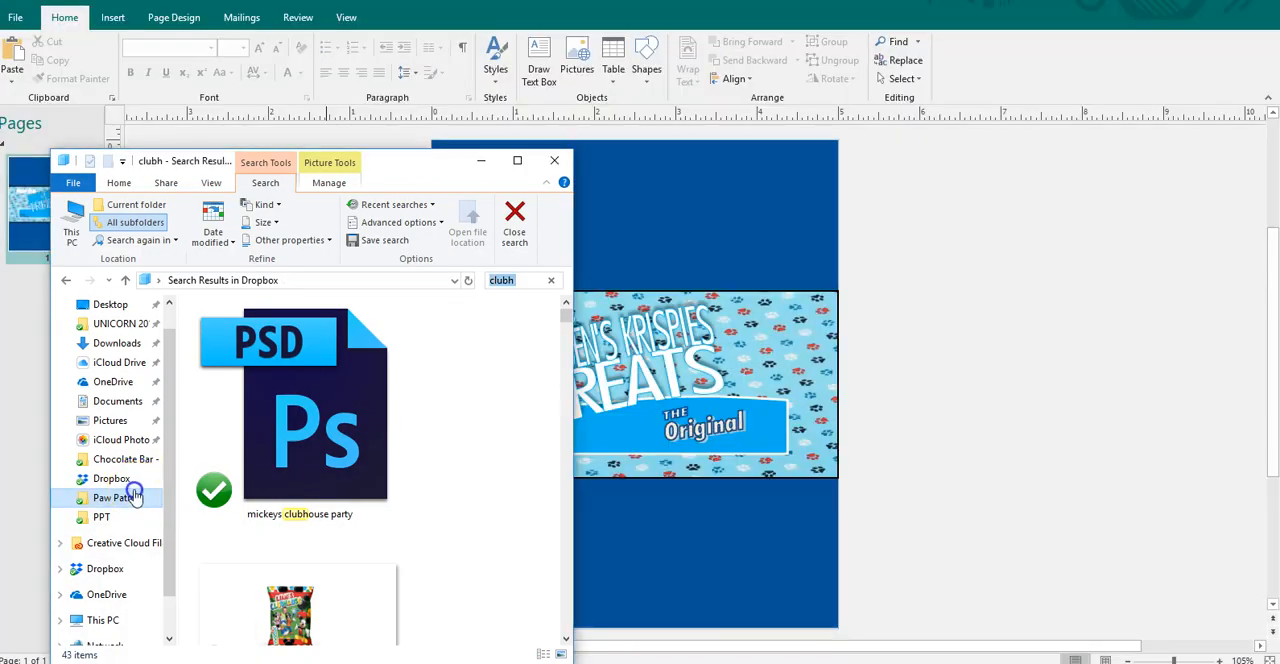
pyautogui.click(116, 496)
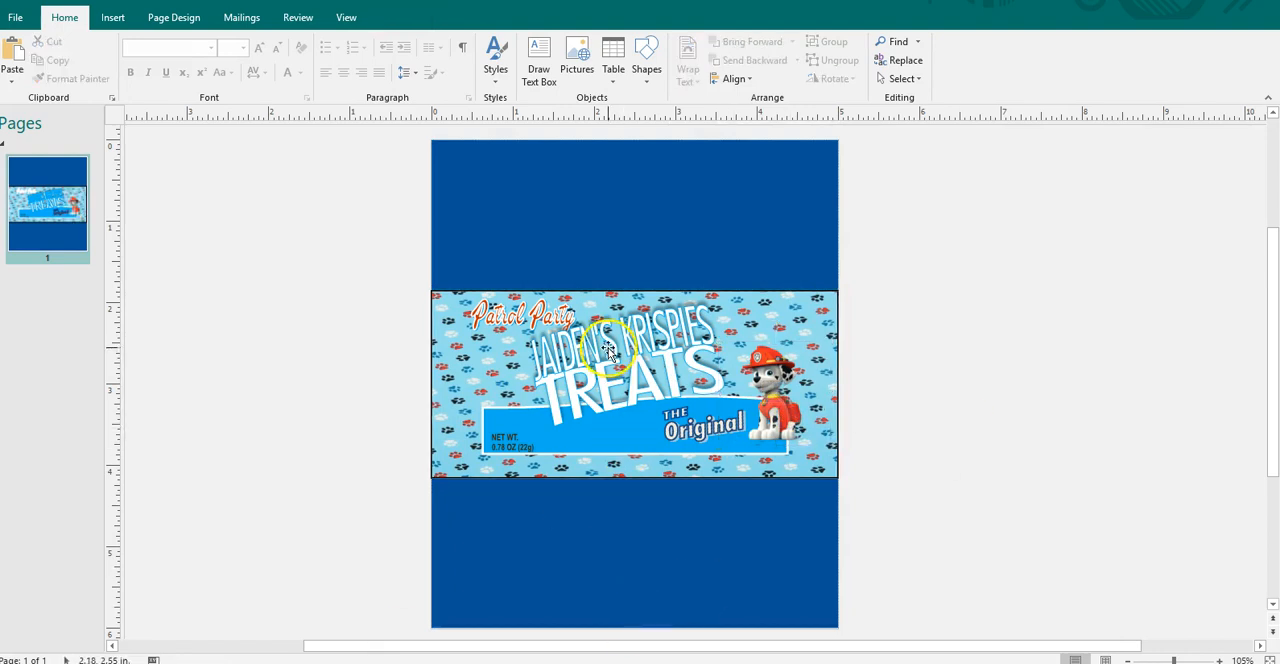
# - Give the JAIDEN'S KRISPIES title an outer drop shadow
pyautogui.click(610, 350)
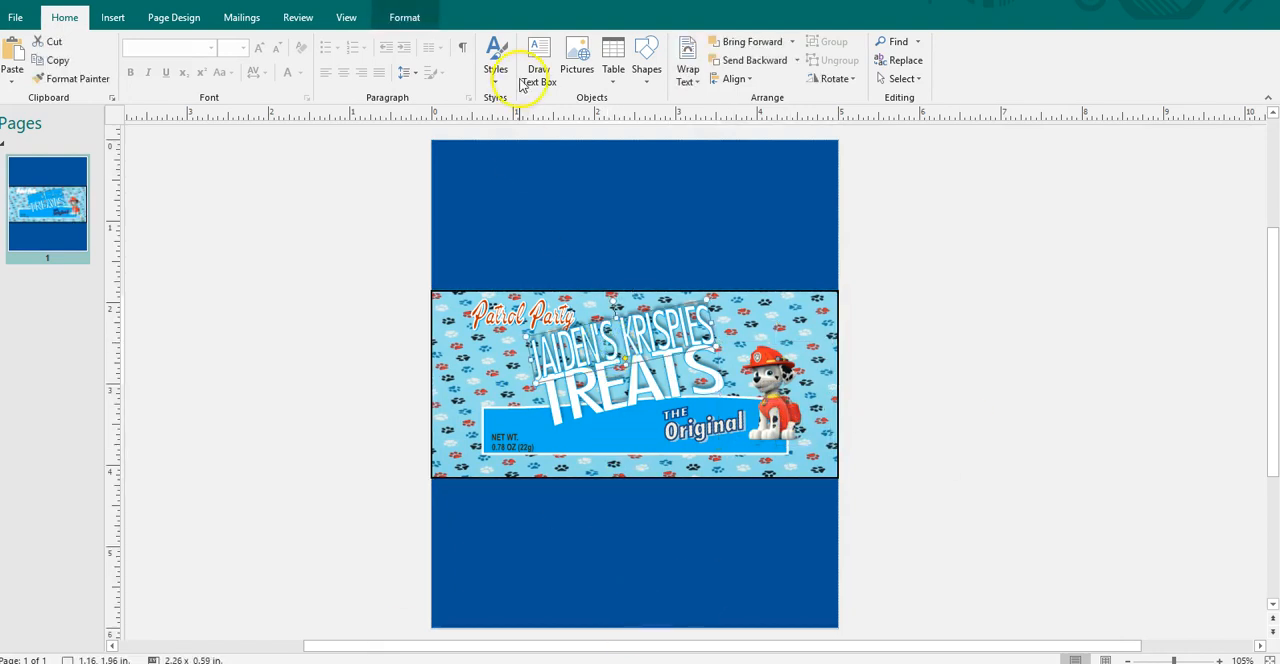
pyautogui.click(404, 16)
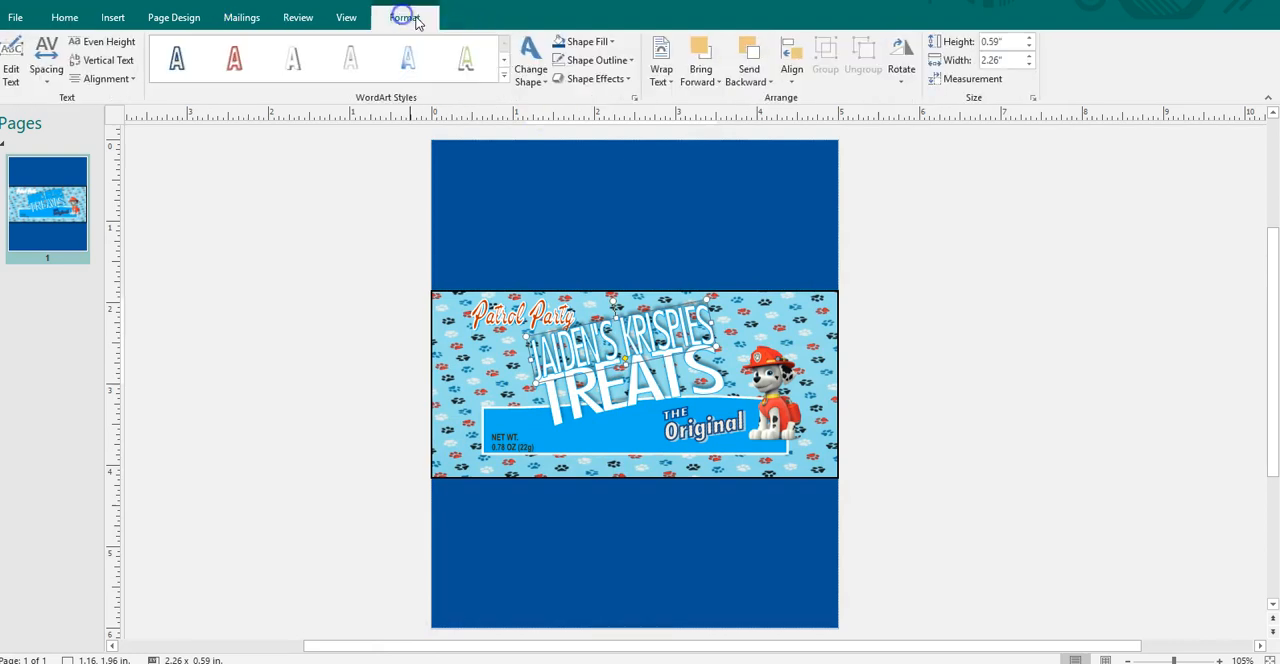
pyautogui.click(596, 78)
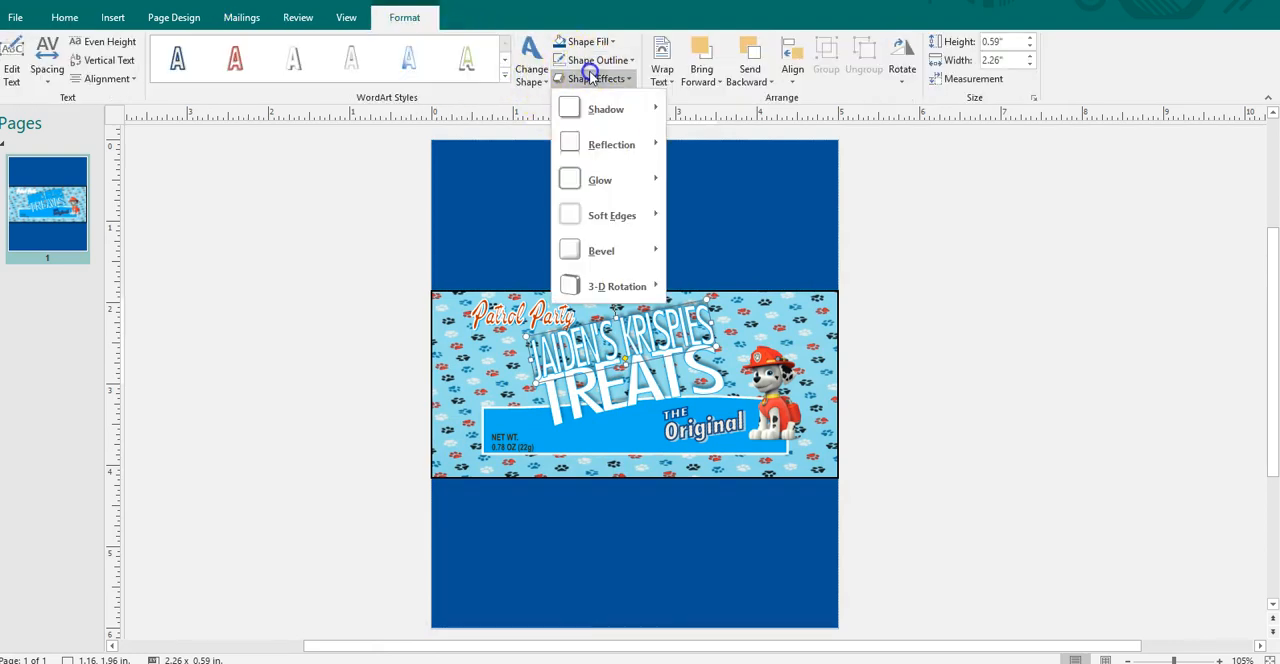
pyautogui.click(606, 108)
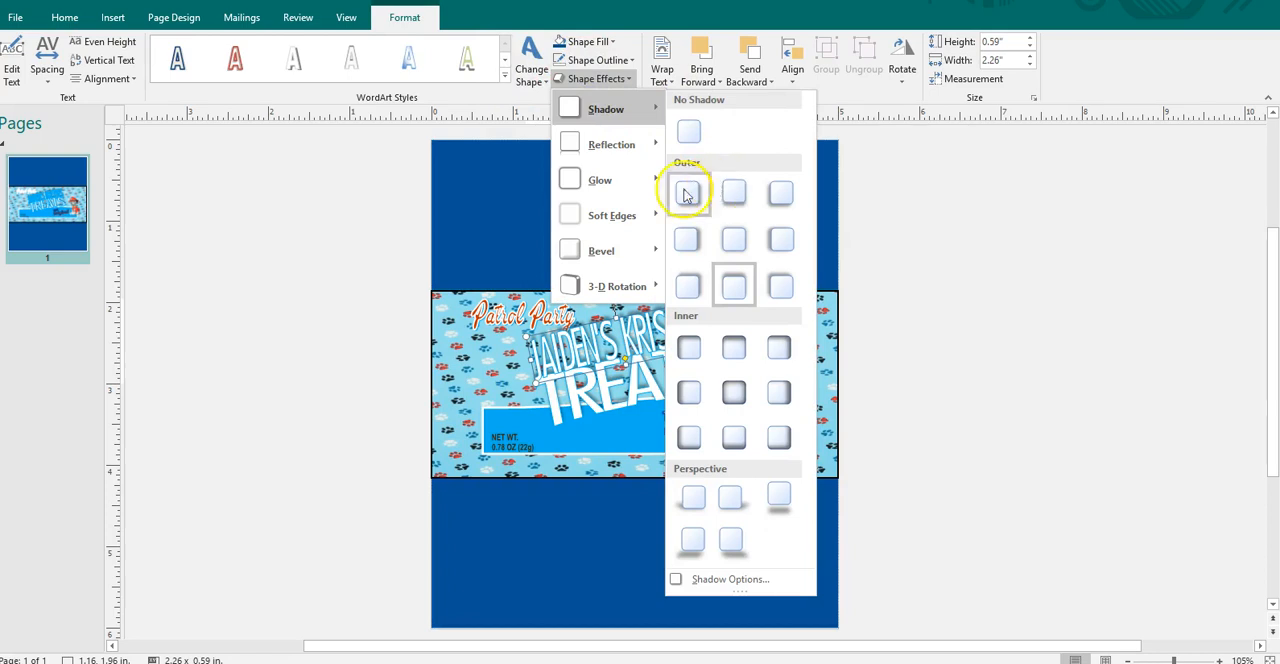
pyautogui.click(600, 180)
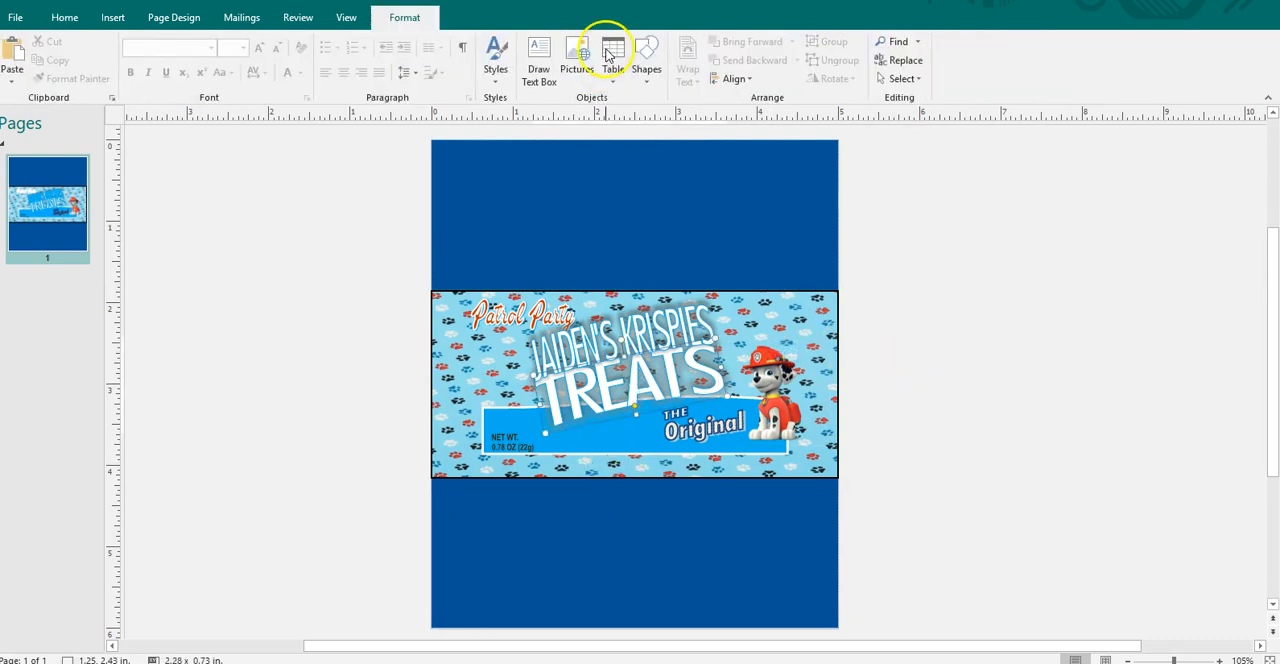
# - Surround TREATS with a dark blue glow chosen from More Glow Colors
pyautogui.click(592, 78)
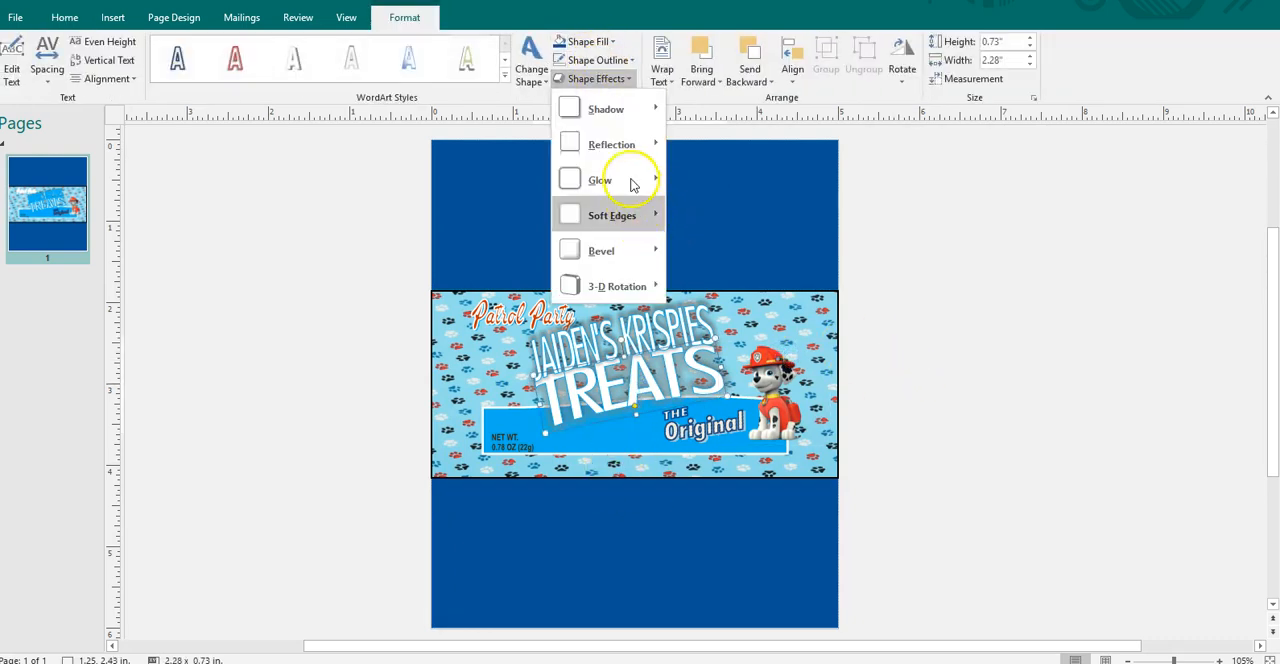
pyautogui.click(600, 180)
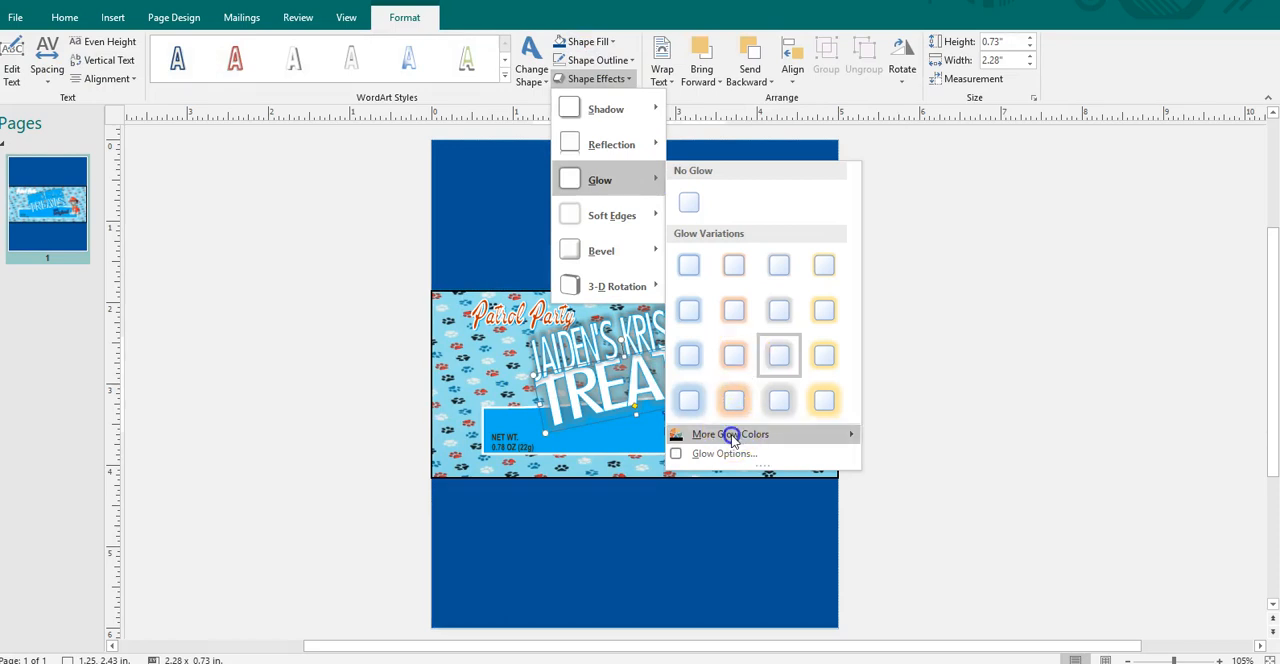
pyautogui.click(730, 432)
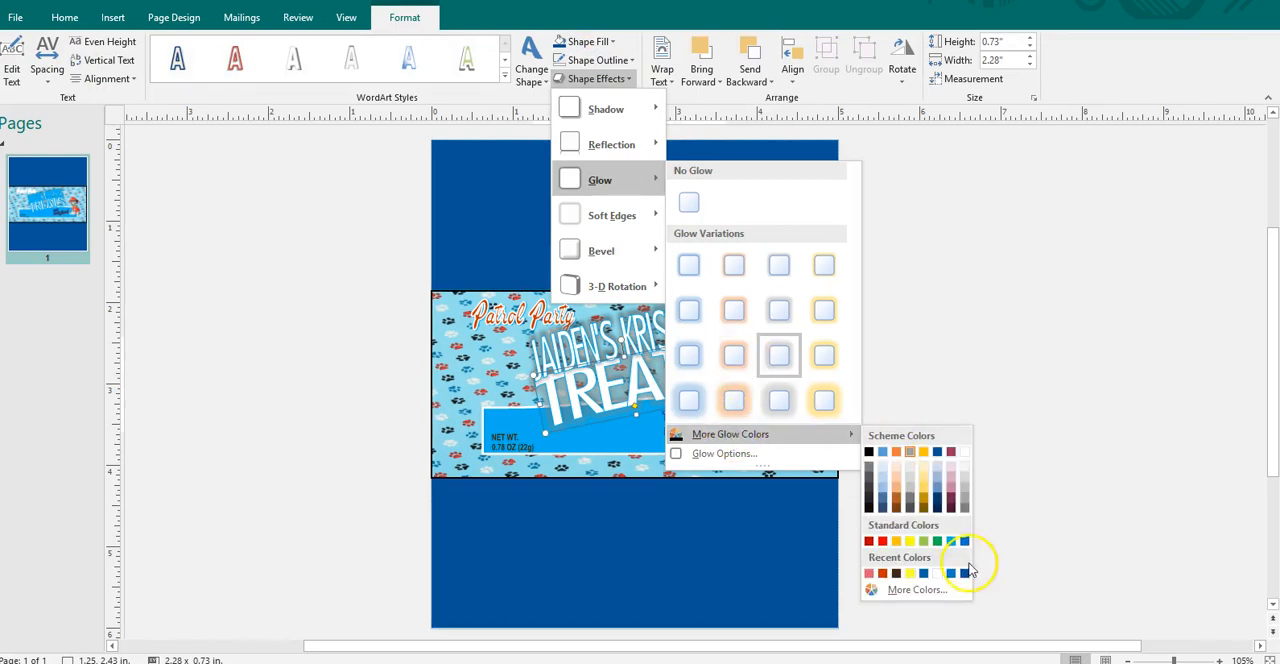
pyautogui.click(952, 572)
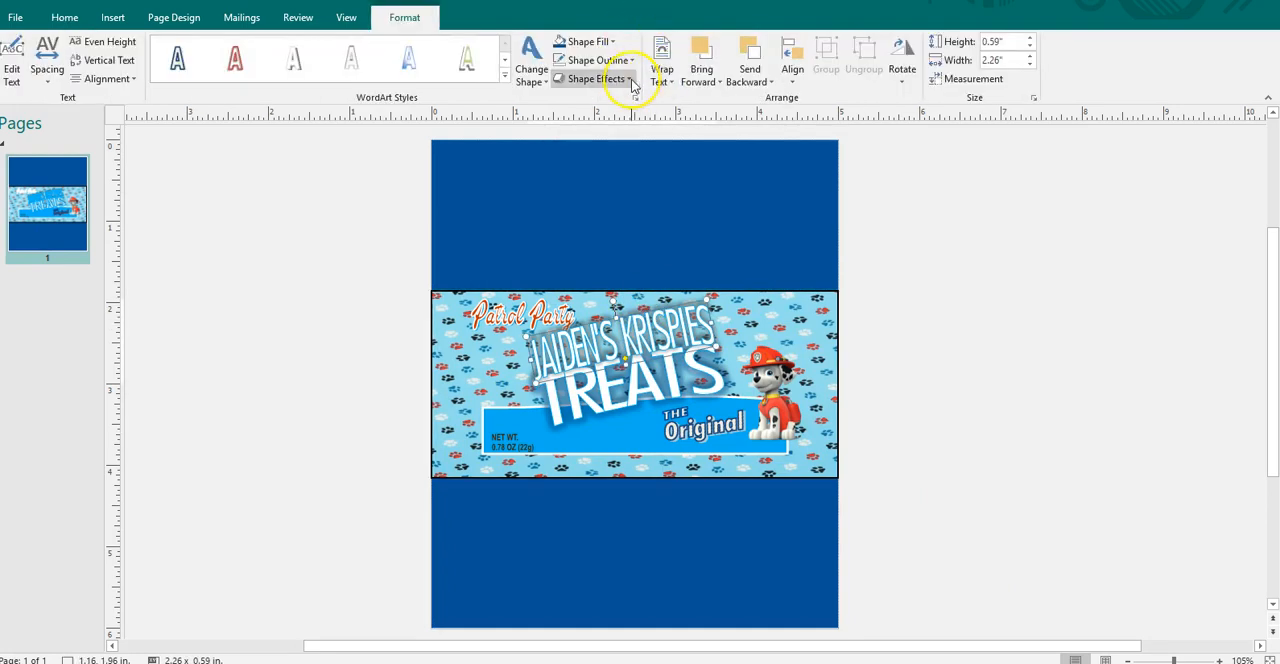
pyautogui.click(596, 78)
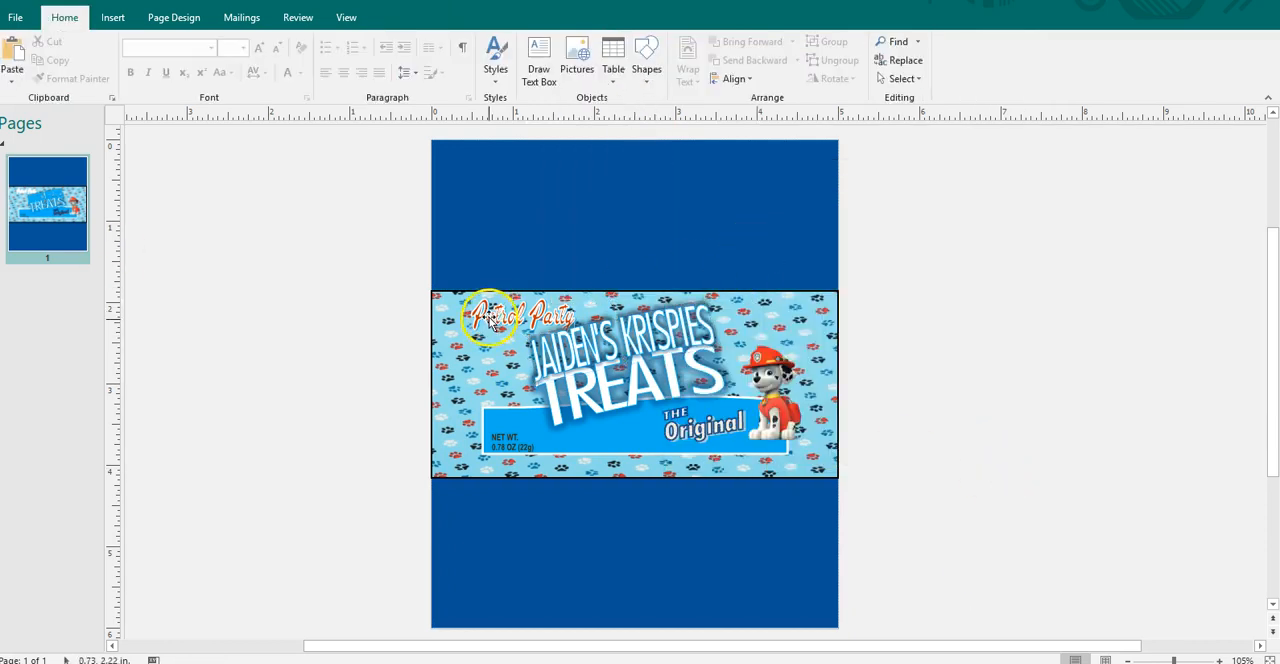
pyautogui.click(520, 316)
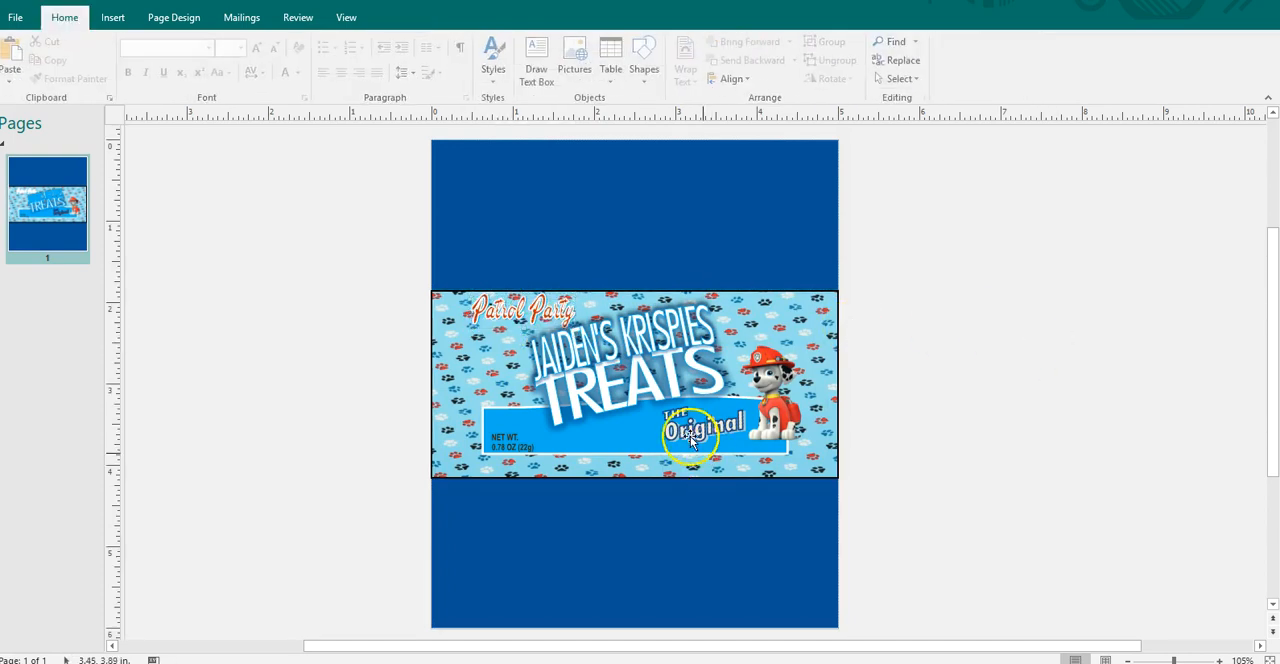
# - Replace the word Original with BIRTHDAY BOY so the line reads THE BIRTHDAY BOY
pyautogui.click(700, 430)
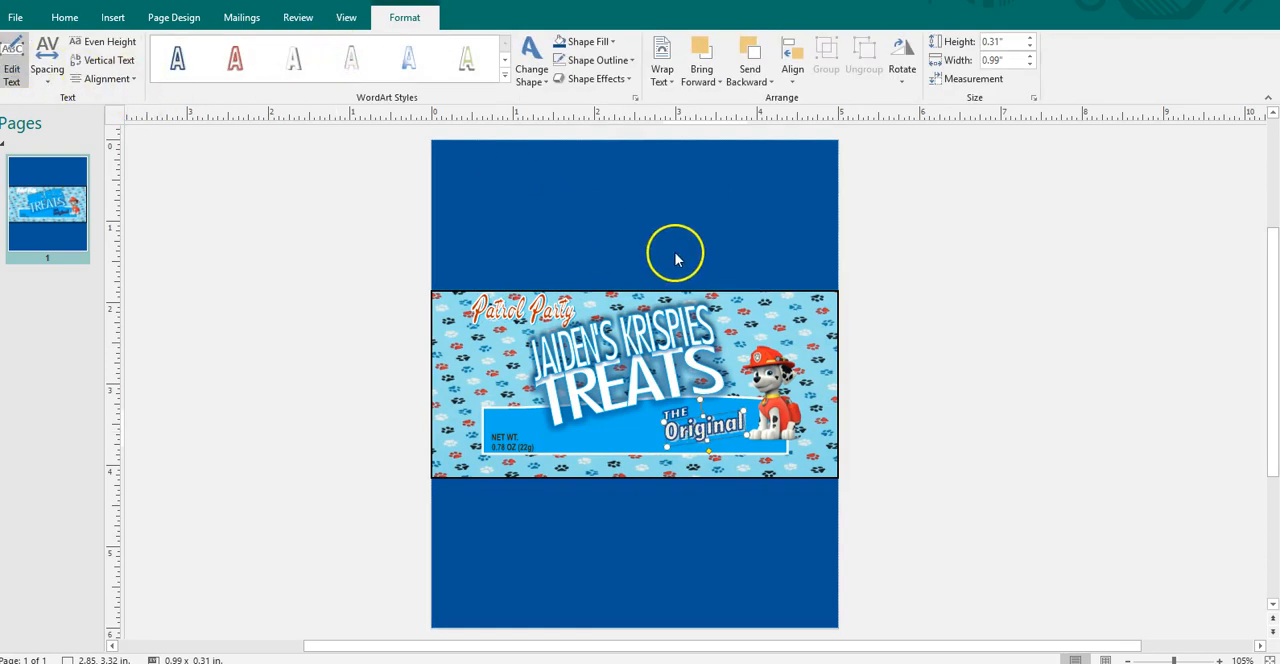
pyautogui.write('BIR')
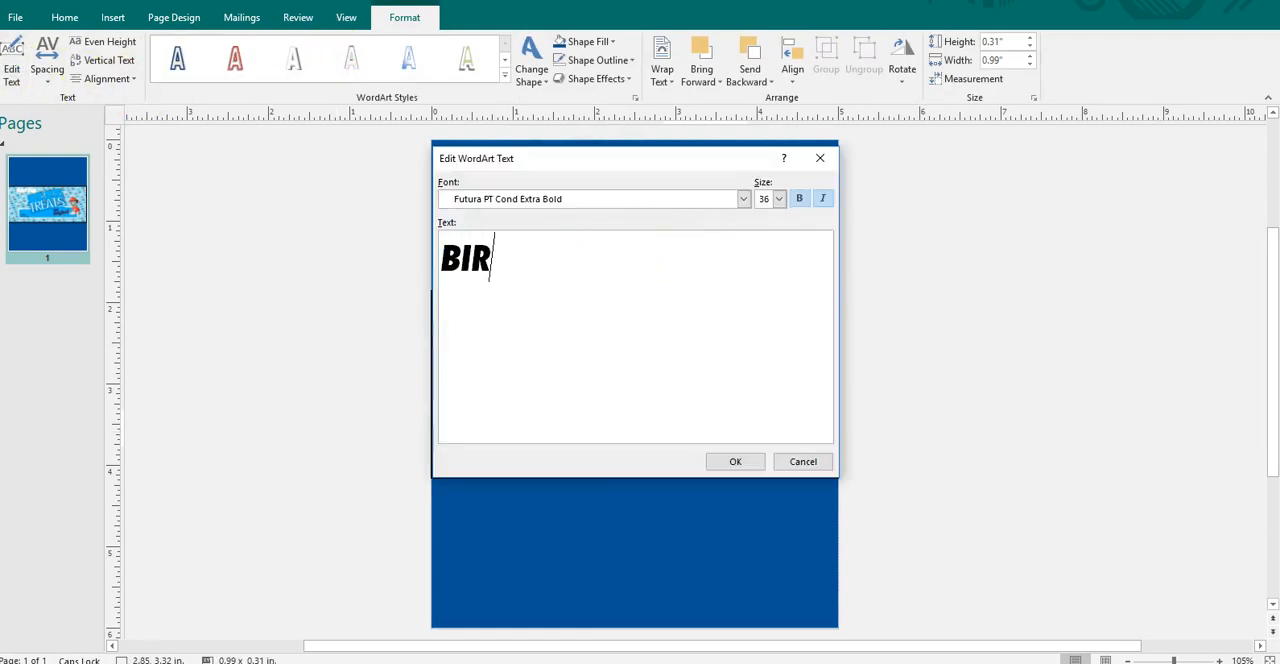
pyautogui.write('THDAY')
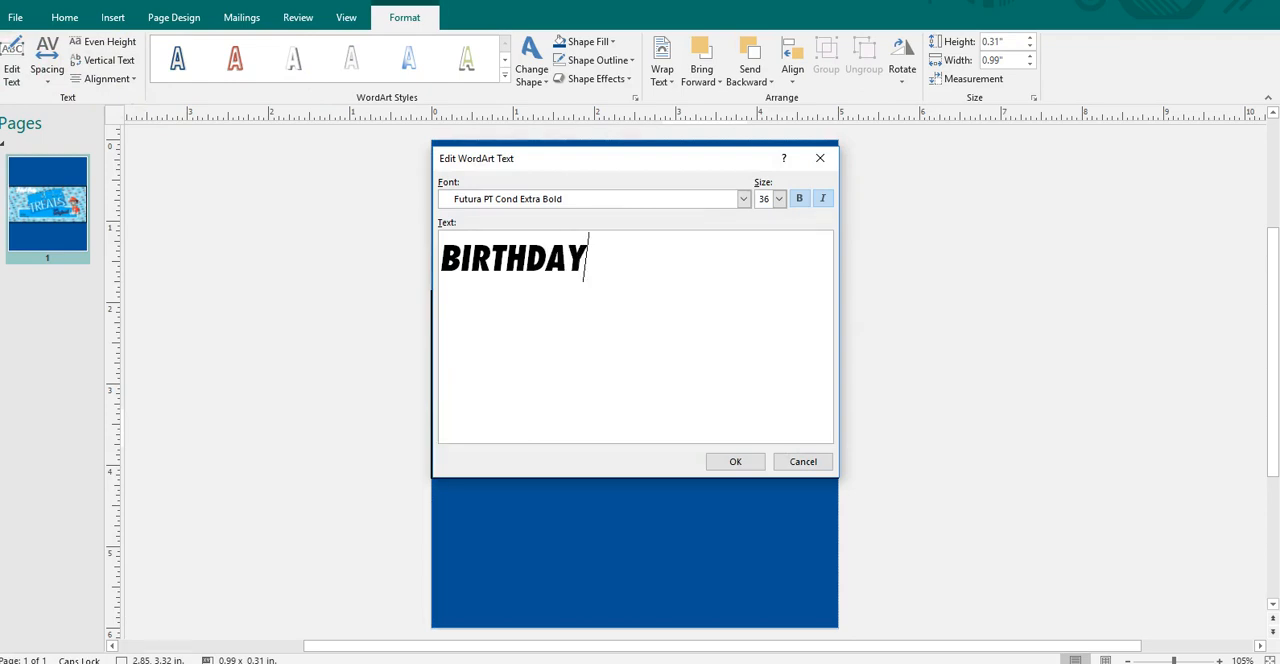
pyautogui.write('BOY')
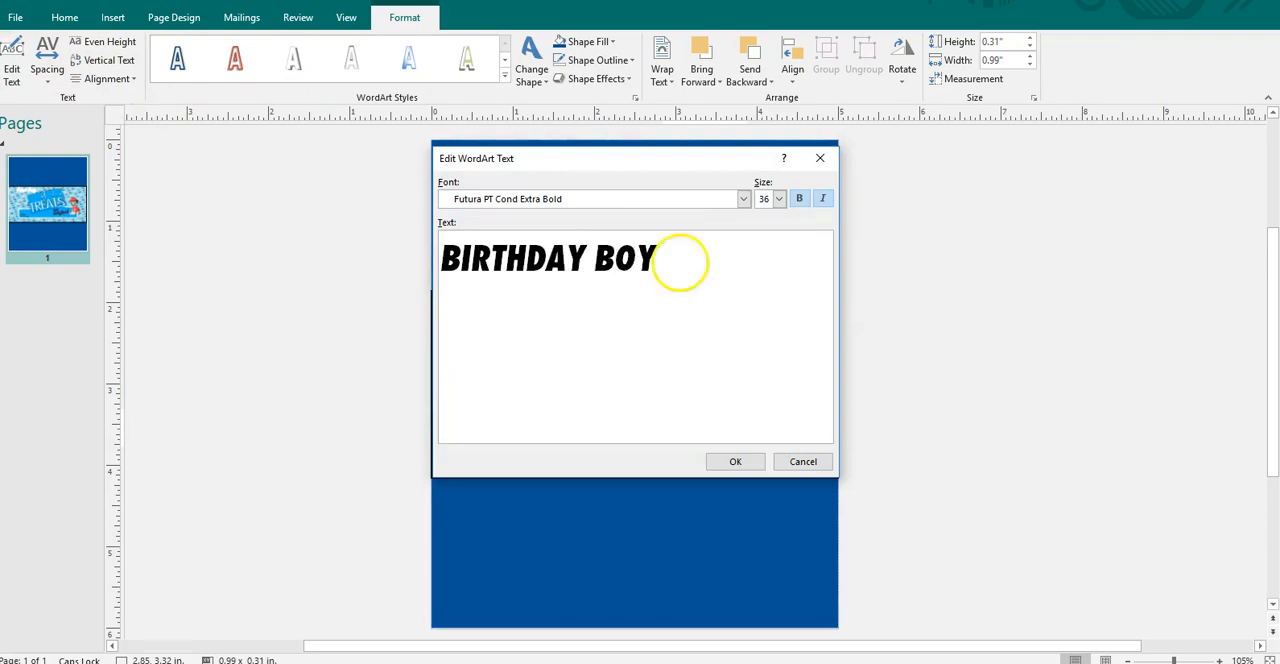
pyautogui.click(736, 460)
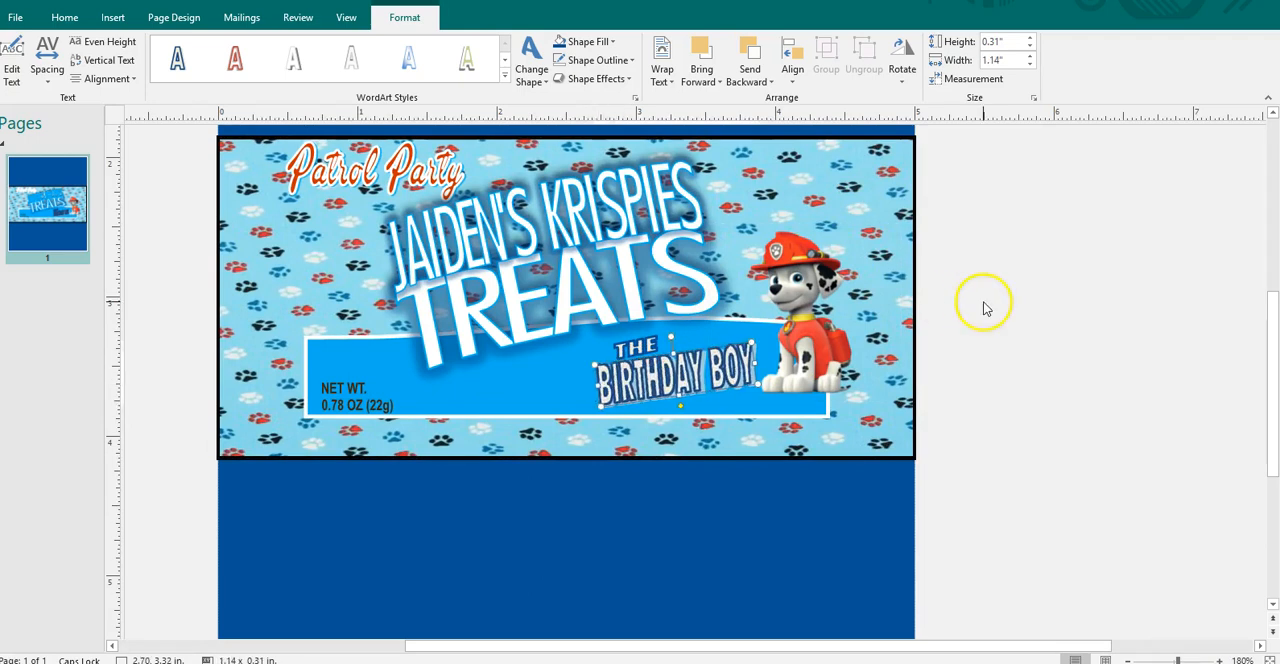
# - Browse outline and effects options for the BIRTHDAY BOY text without applying any
pyautogui.click(870, 510)
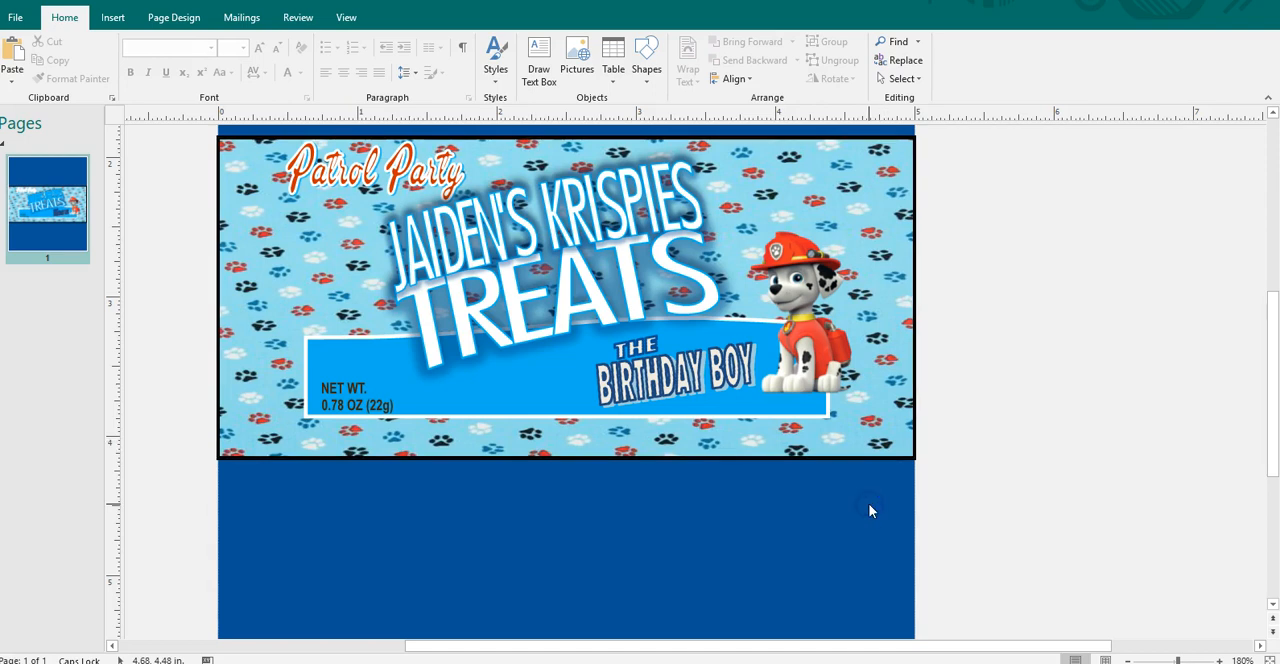
pyautogui.moveTo(890, 424)
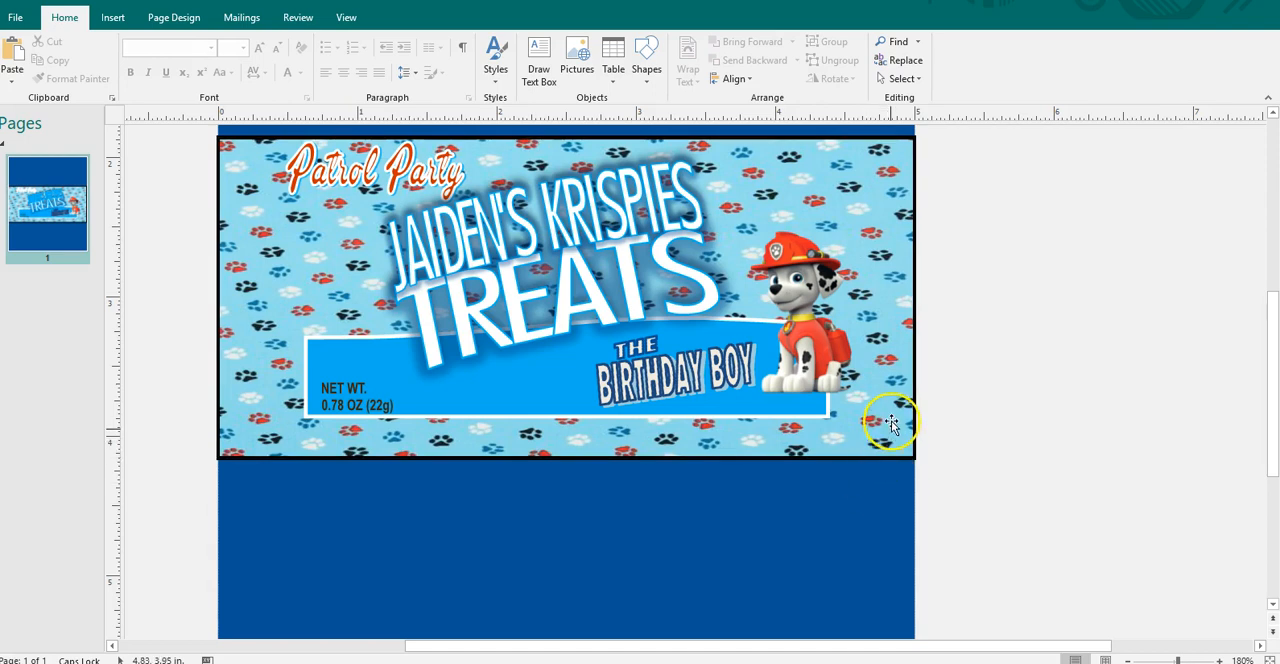
pyautogui.click(890, 422)
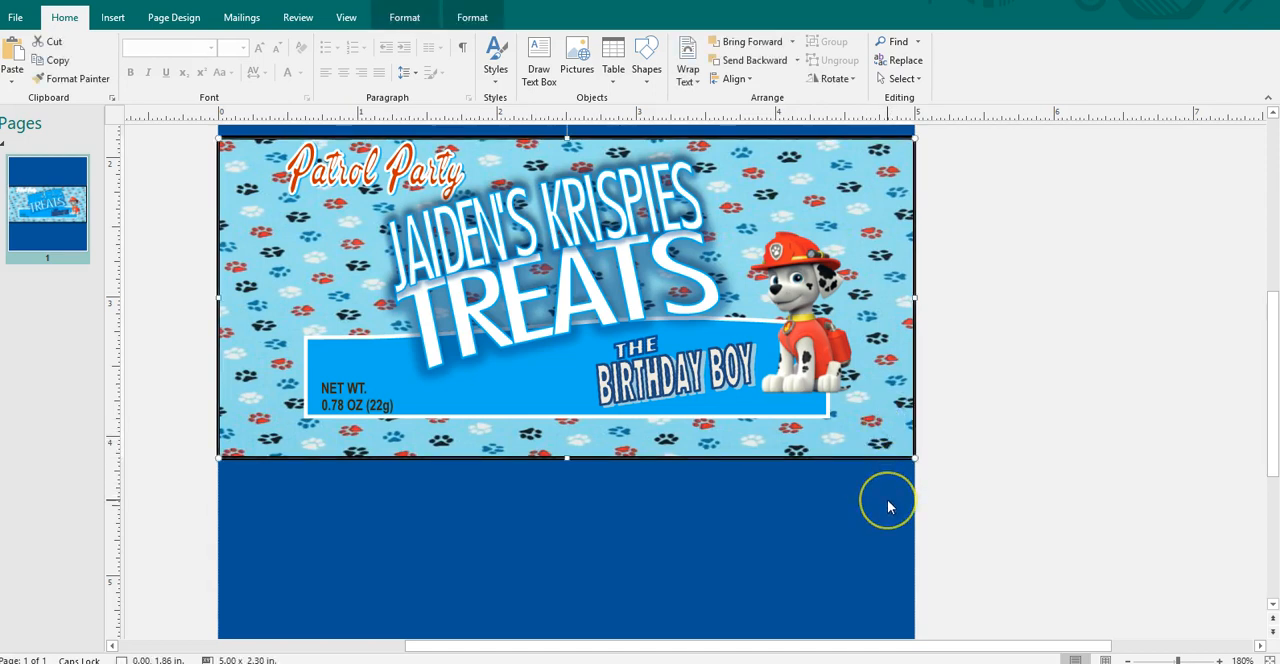
pyautogui.moveTo(932, 376)
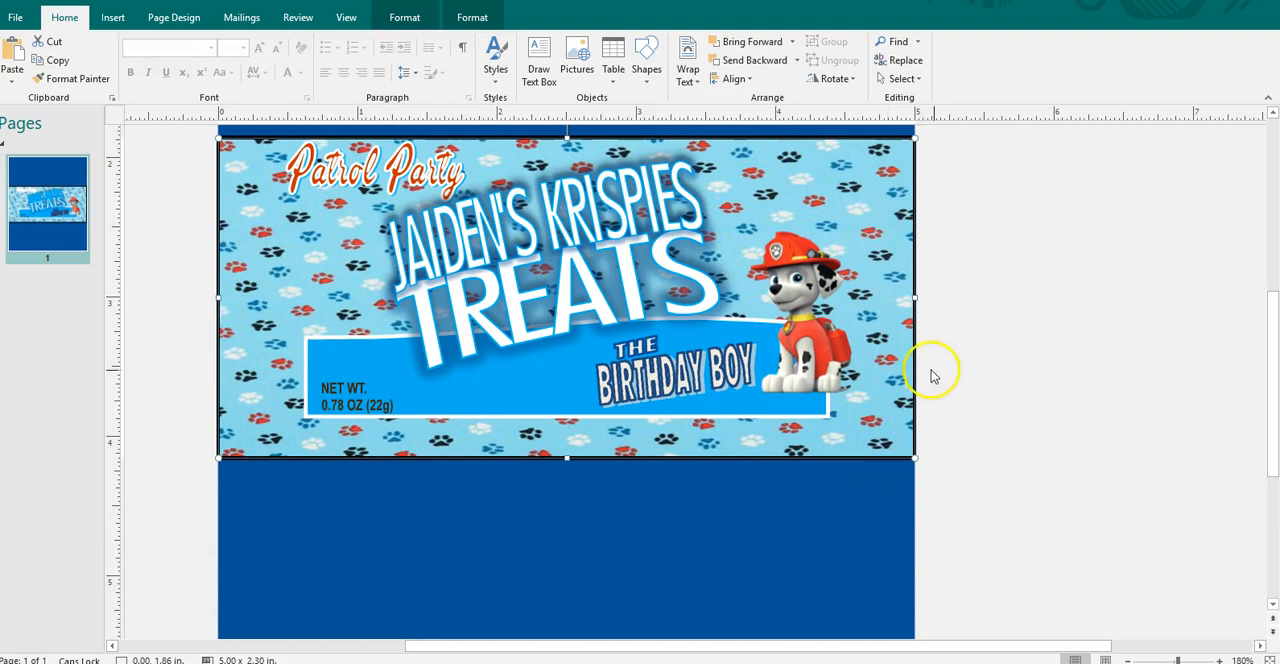
pyautogui.click(684, 374)
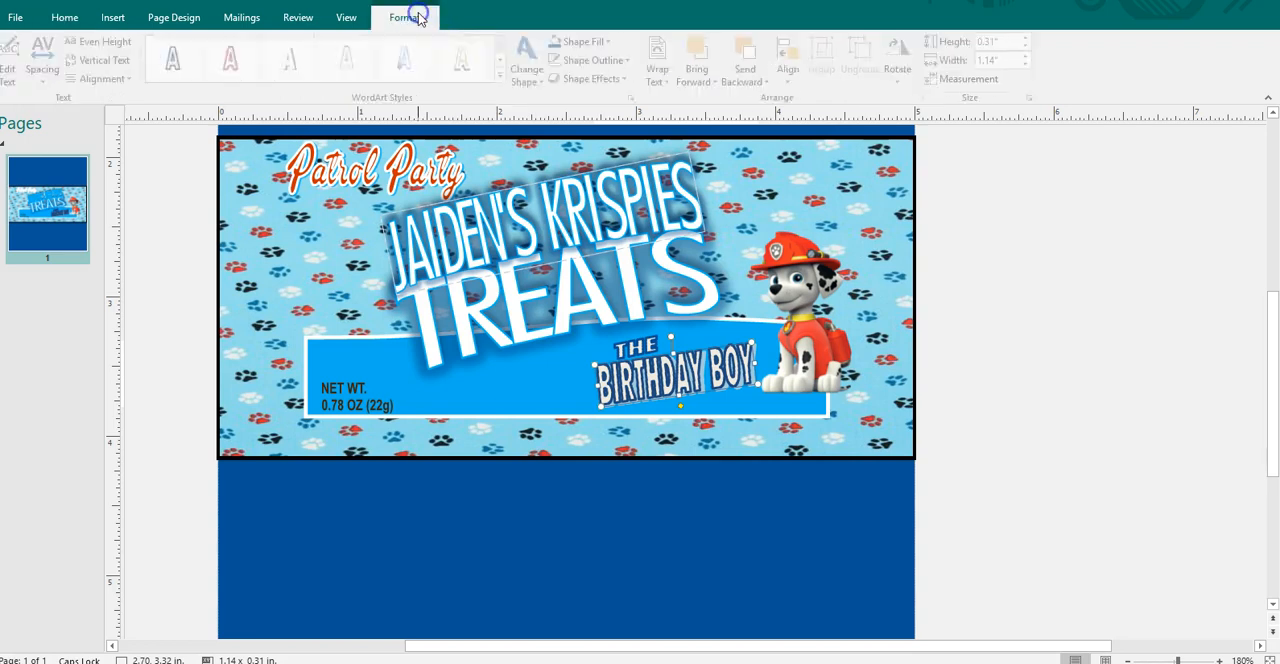
pyautogui.click(588, 60)
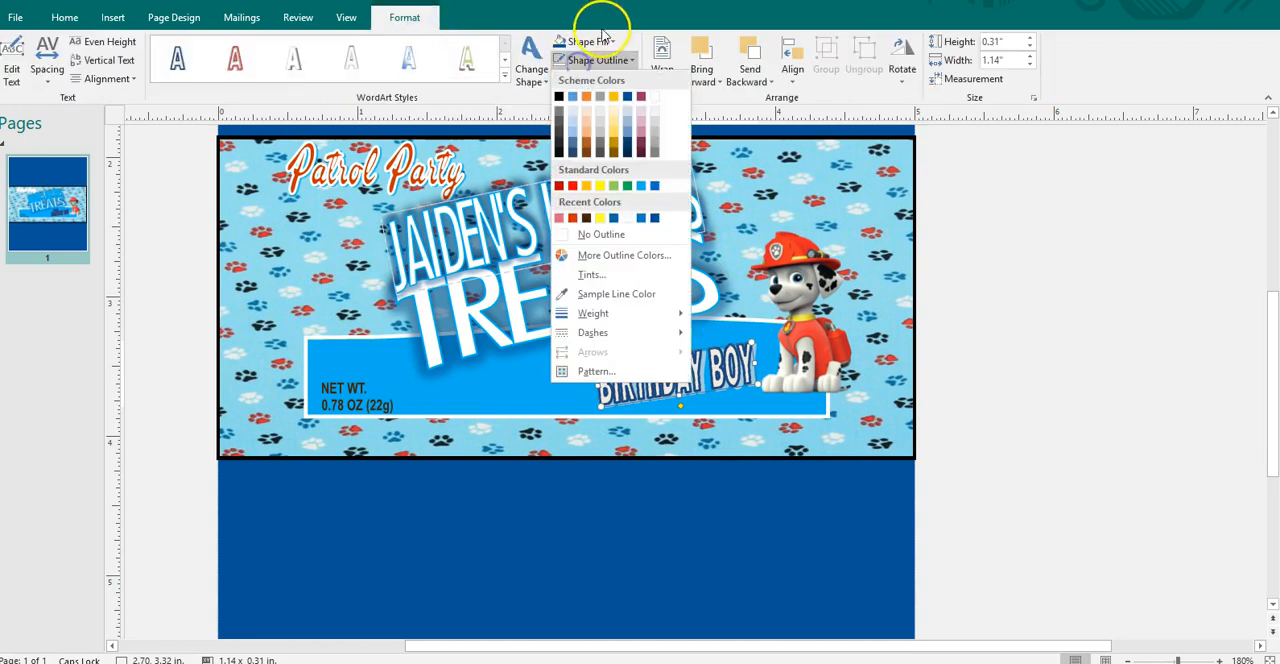
pyautogui.click(592, 78)
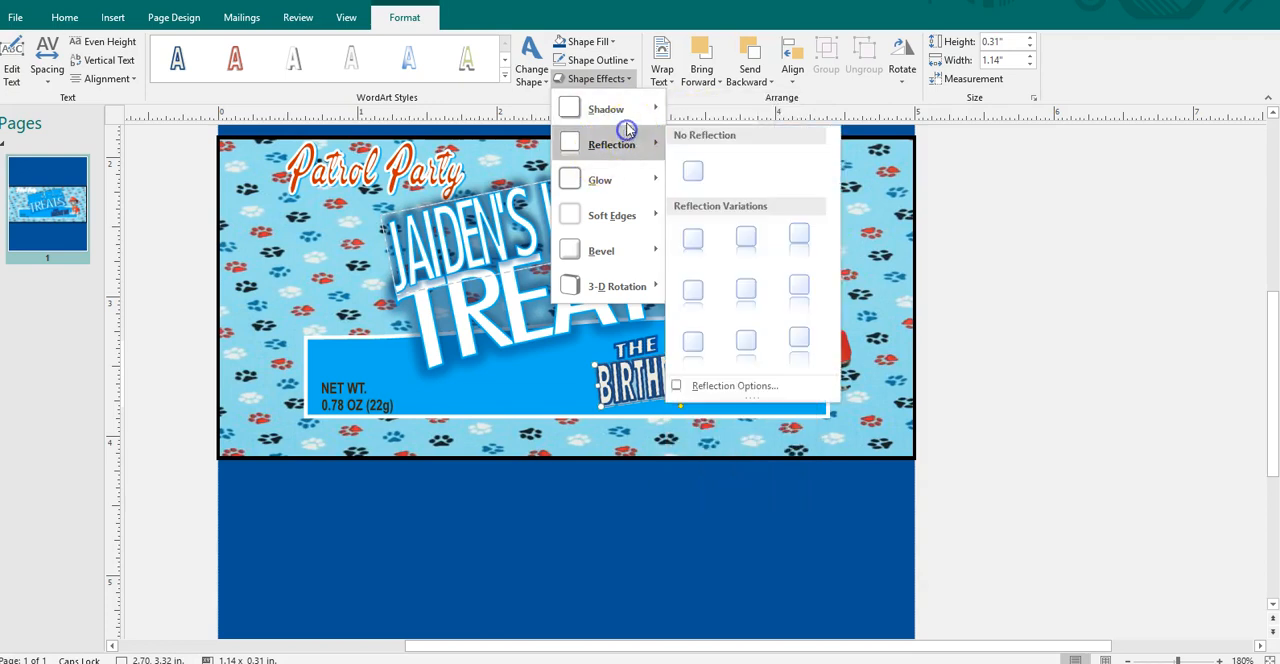
pyautogui.click(692, 168)
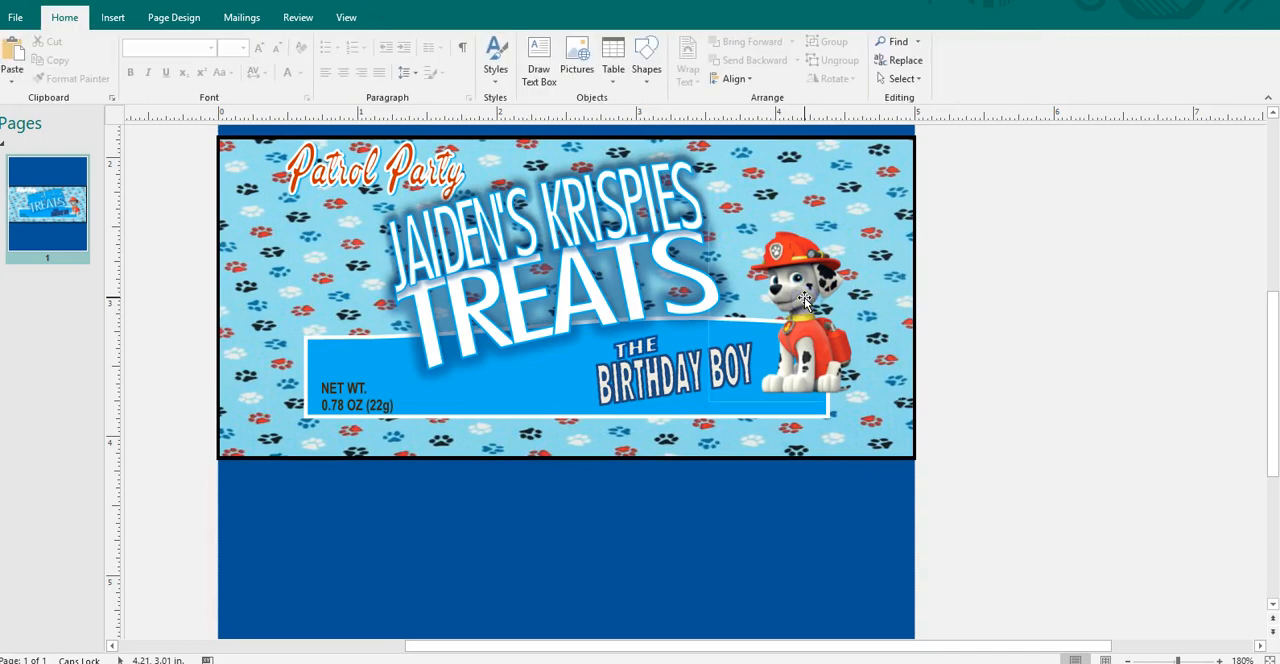
# - Fill the JAIDEN'S KRISPIES TREATS title with red
pyautogui.click(804, 300)
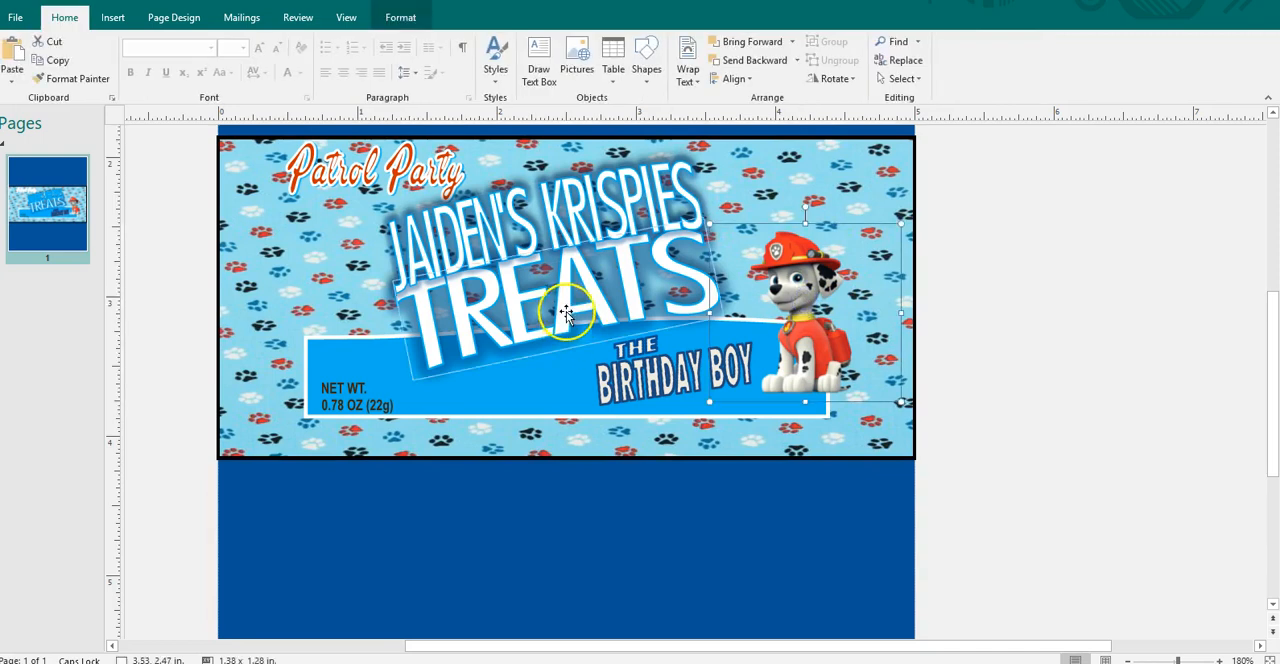
pyautogui.click(404, 16)
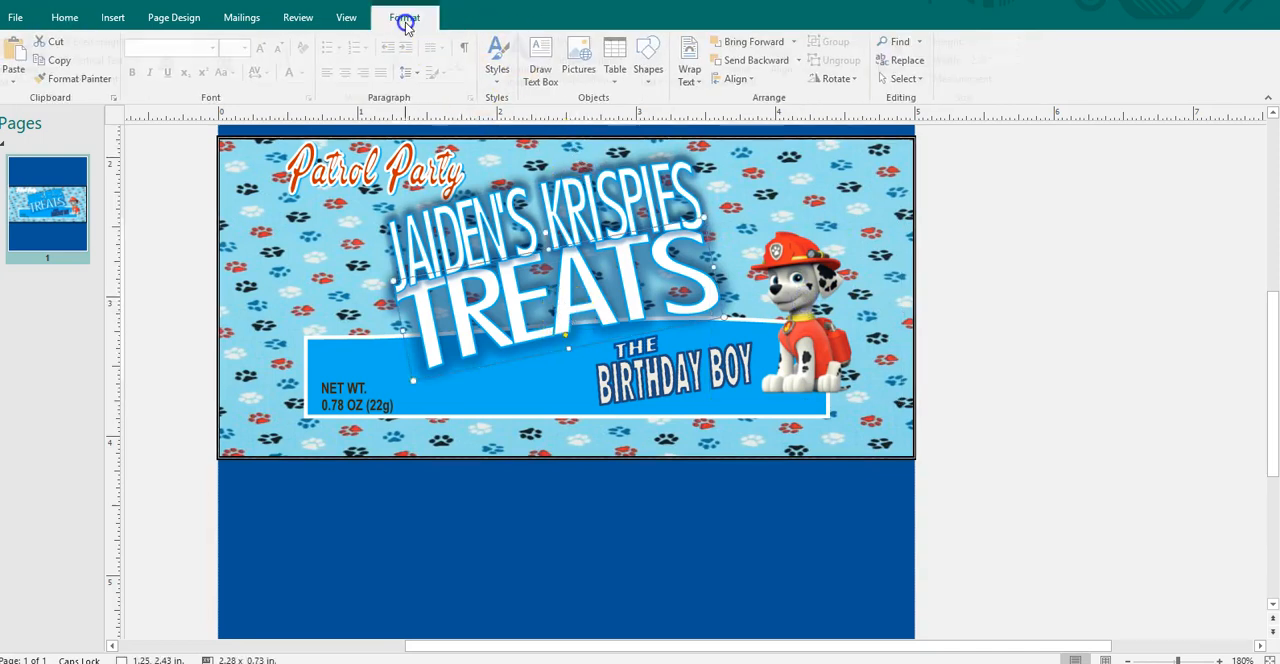
pyautogui.click(584, 40)
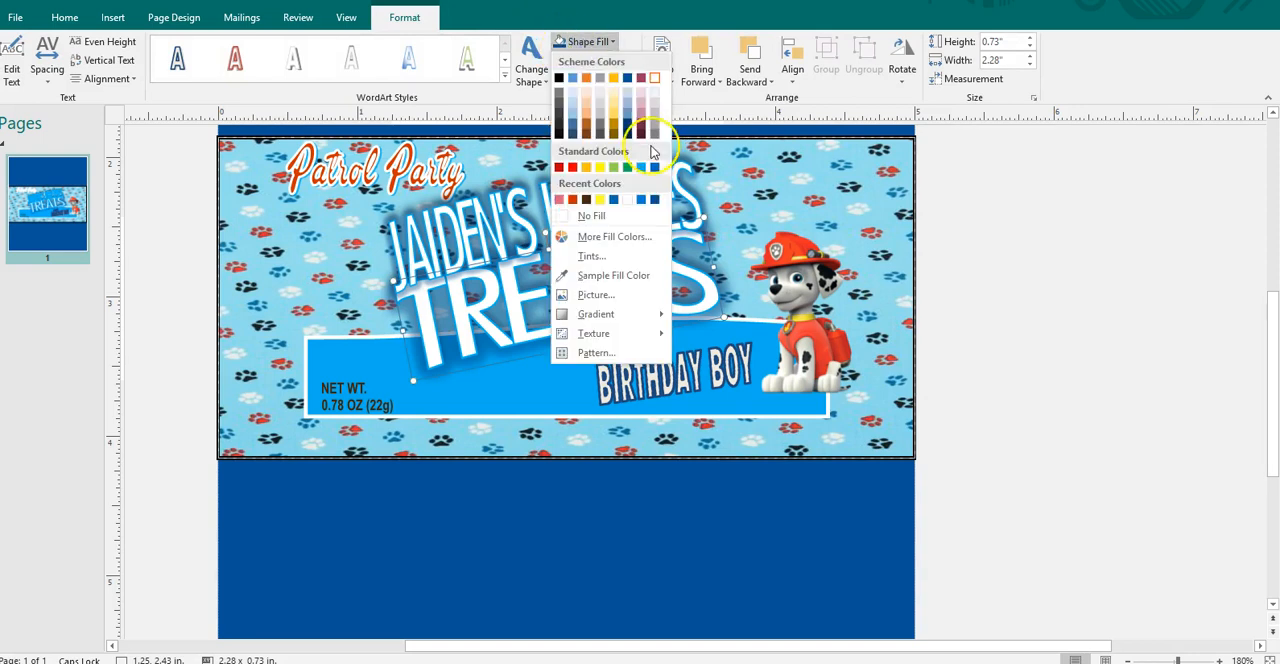
pyautogui.moveTo(590, 236)
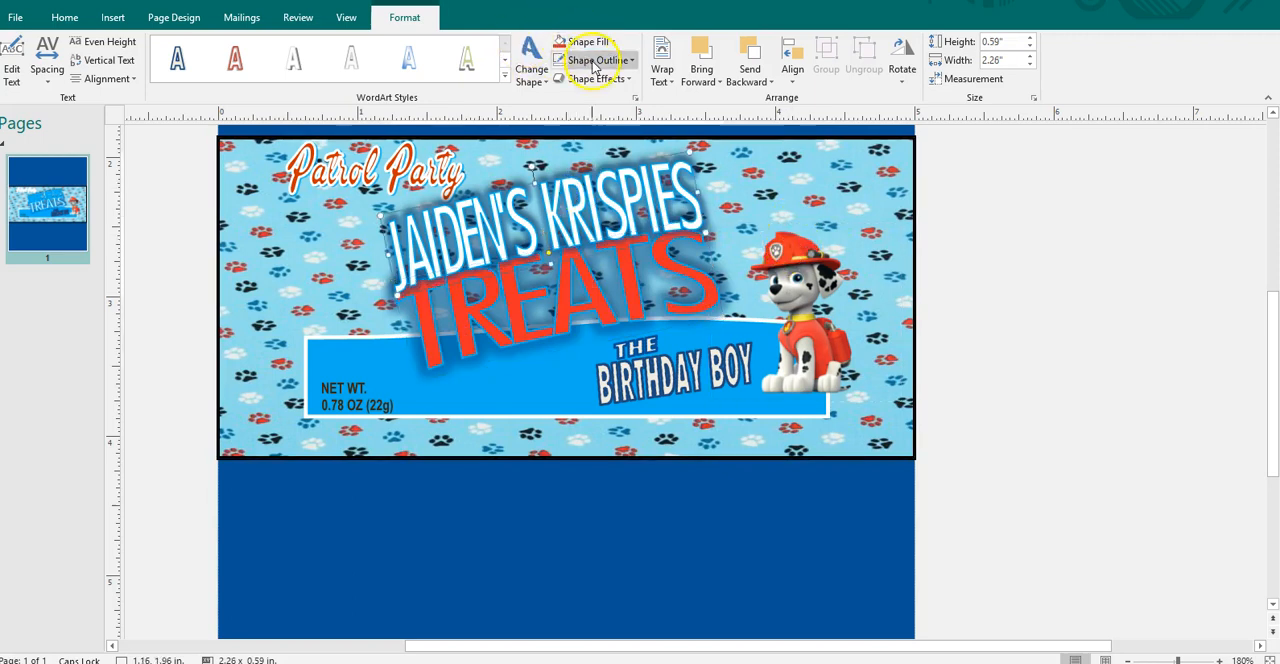
pyautogui.click(590, 60)
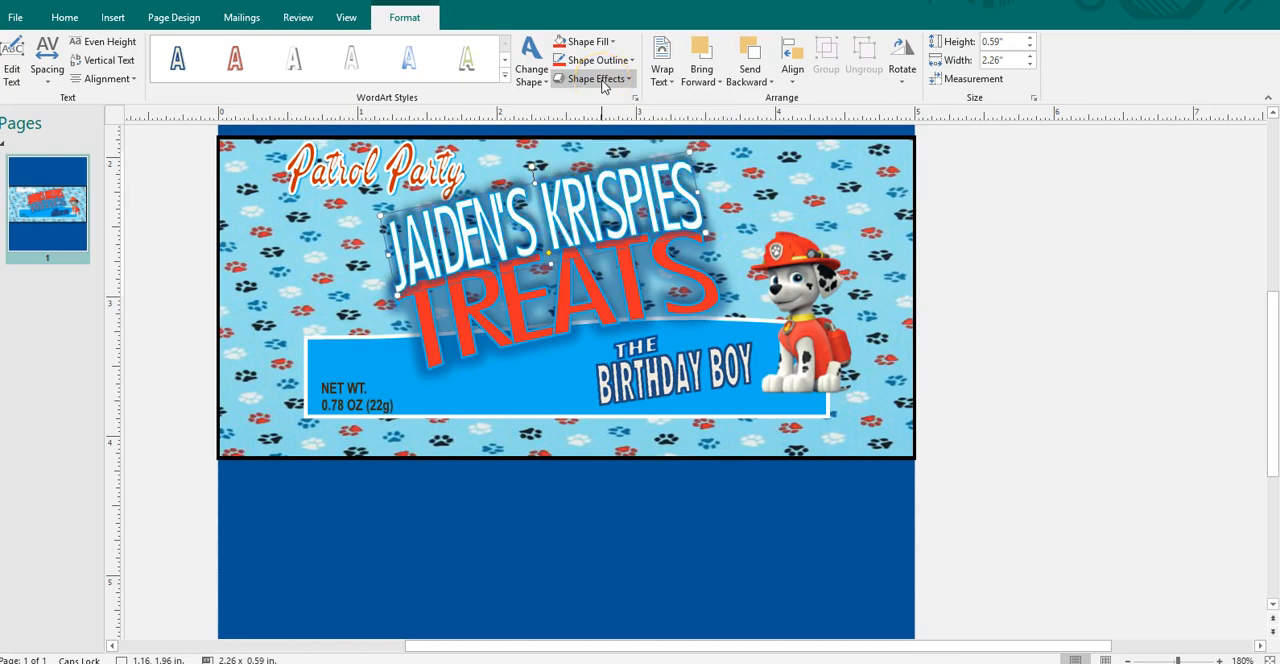
pyautogui.click(584, 40)
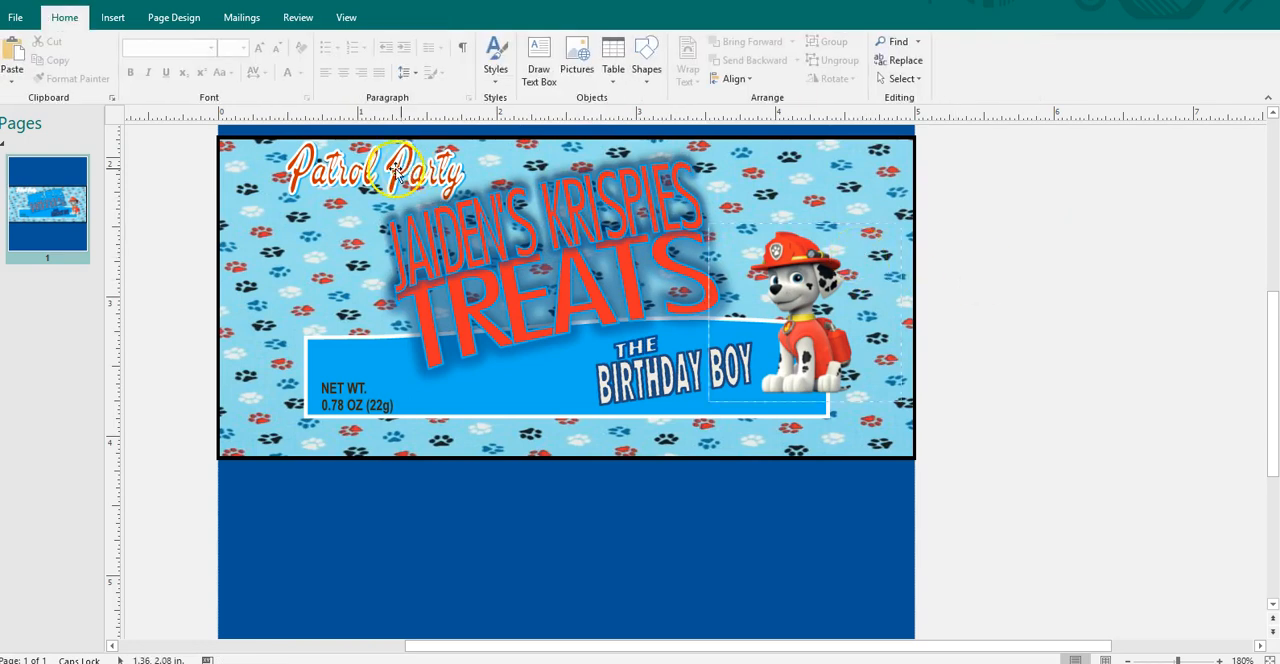
# - Fill the Patrol Party tagline and the BIRTHDAY BOY text with yellow
pyautogui.click(376, 168)
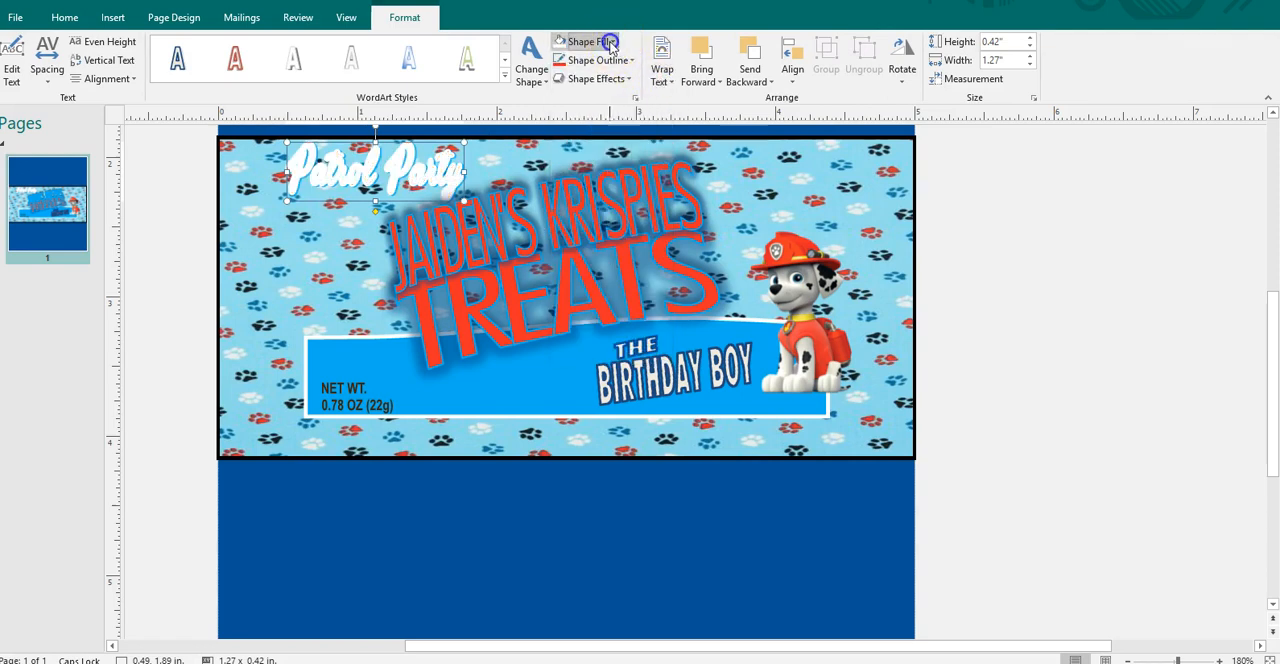
pyautogui.click(584, 40)
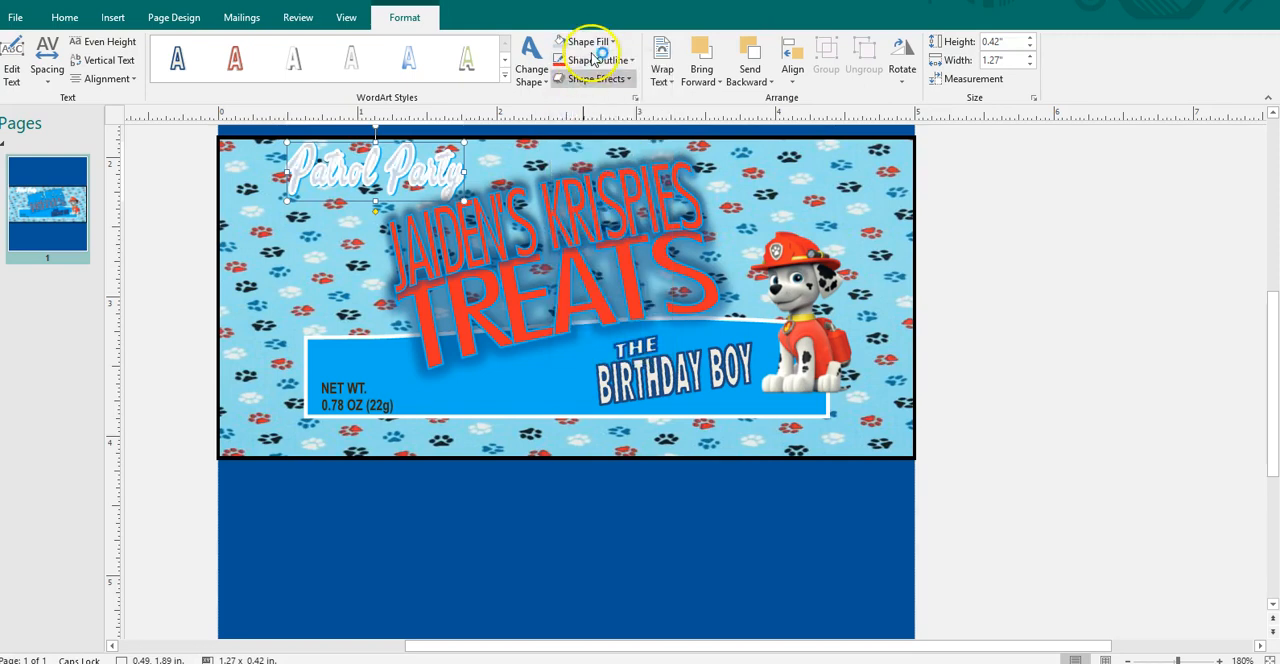
pyautogui.click(588, 40)
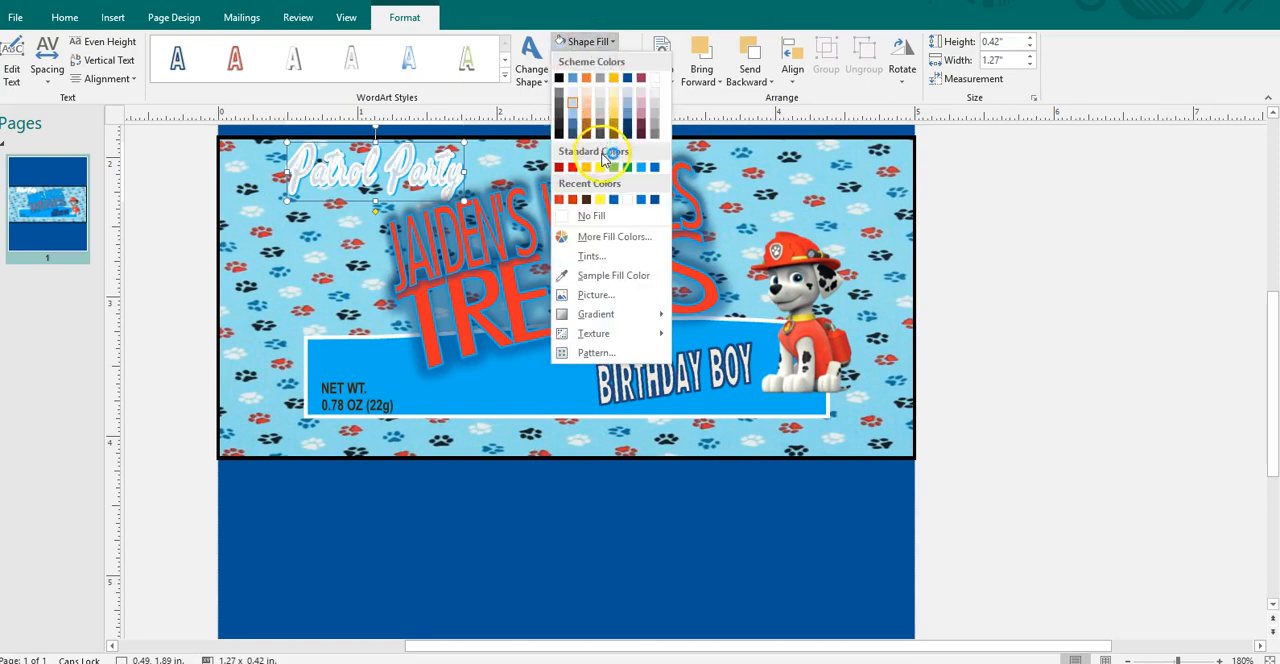
pyautogui.click(584, 168)
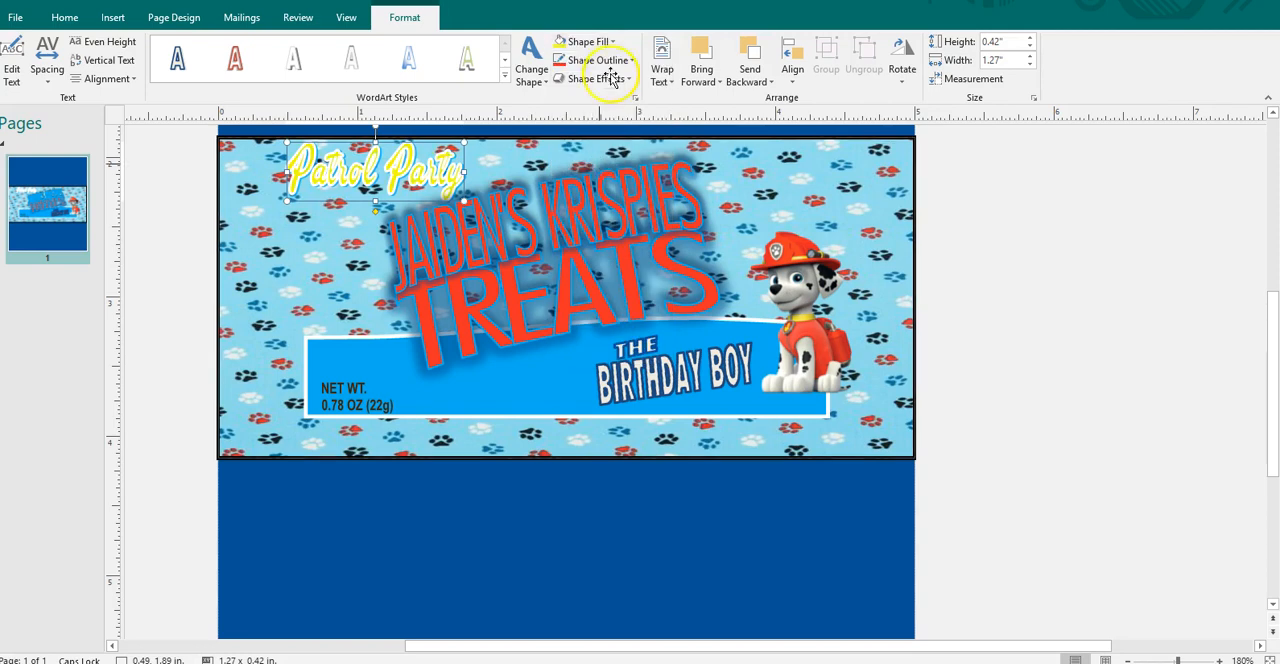
pyautogui.moveTo(588, 40)
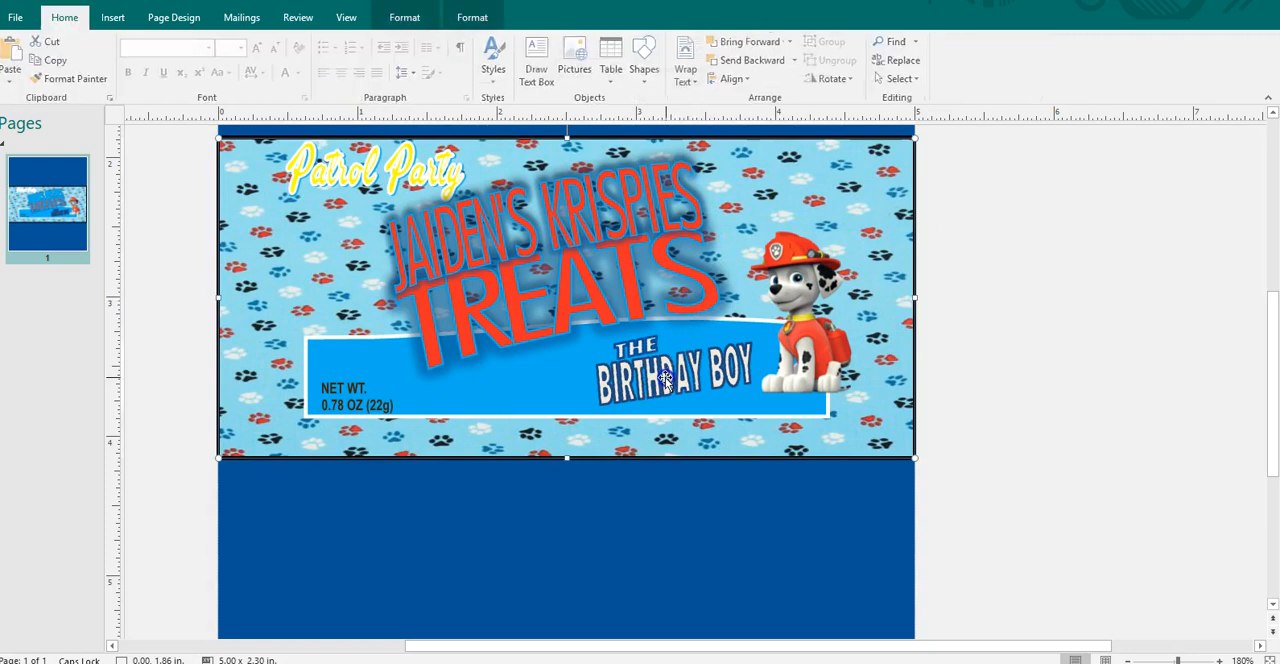
pyautogui.click(664, 380)
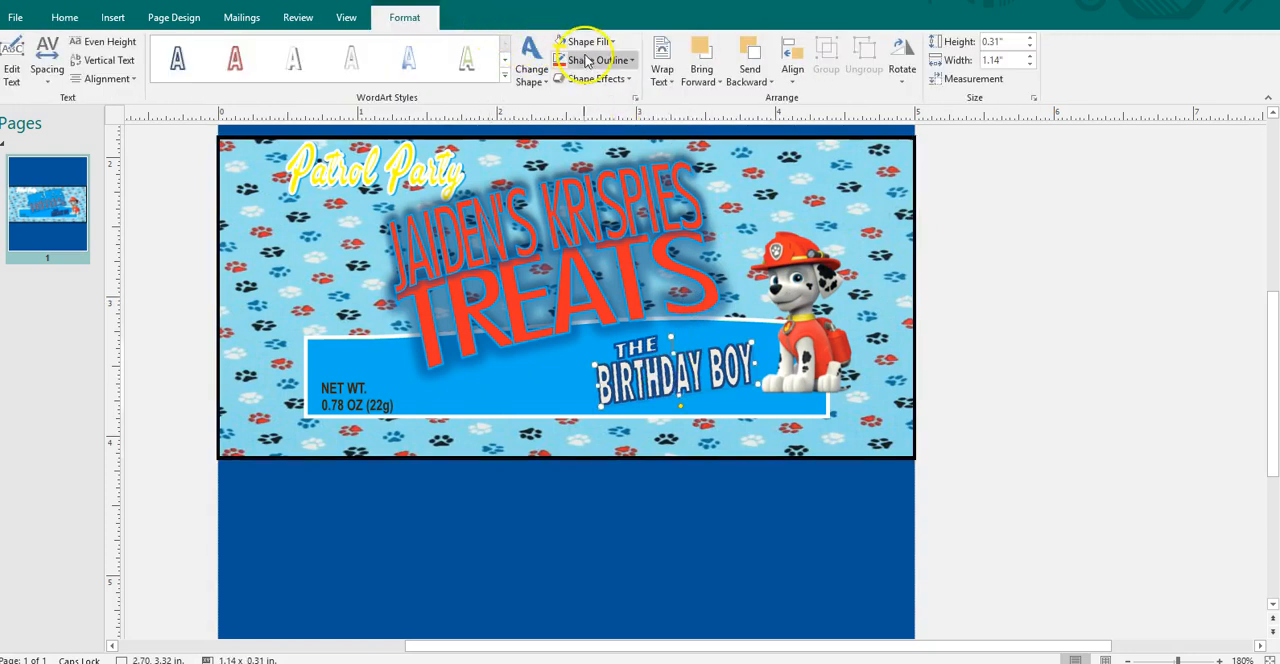
pyautogui.click(584, 40)
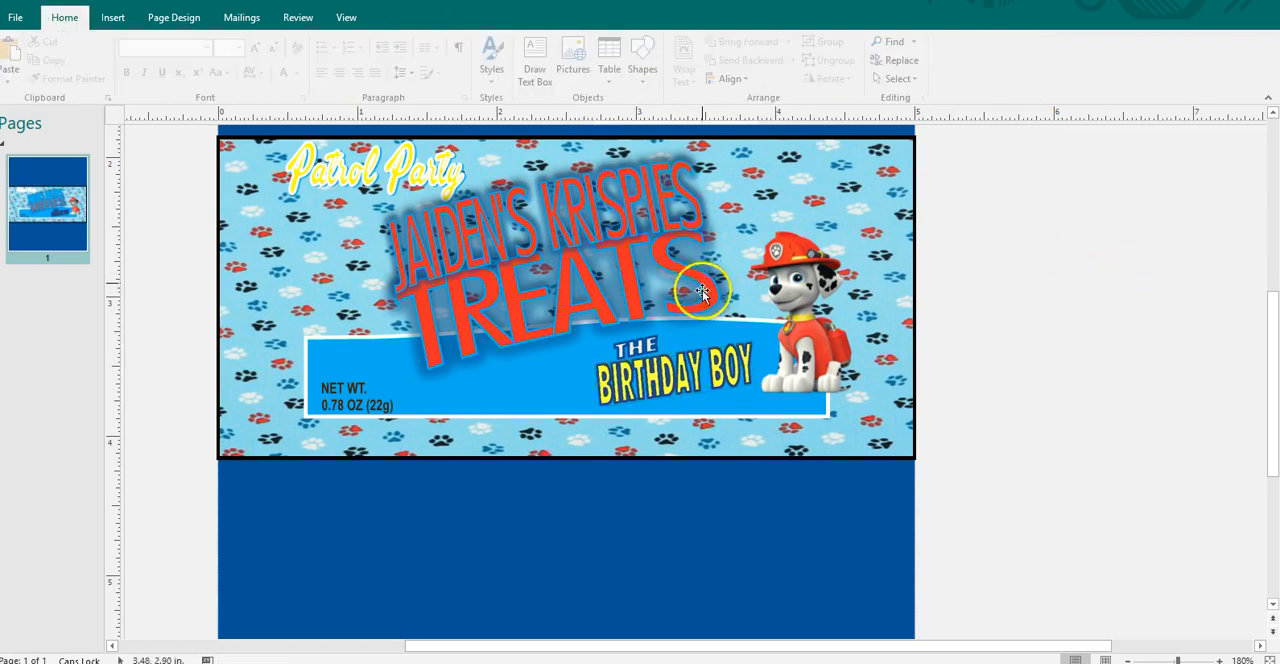
# - Set the wrapper picture's border to No Outline, removing the black frame
pyautogui.click(704, 290)
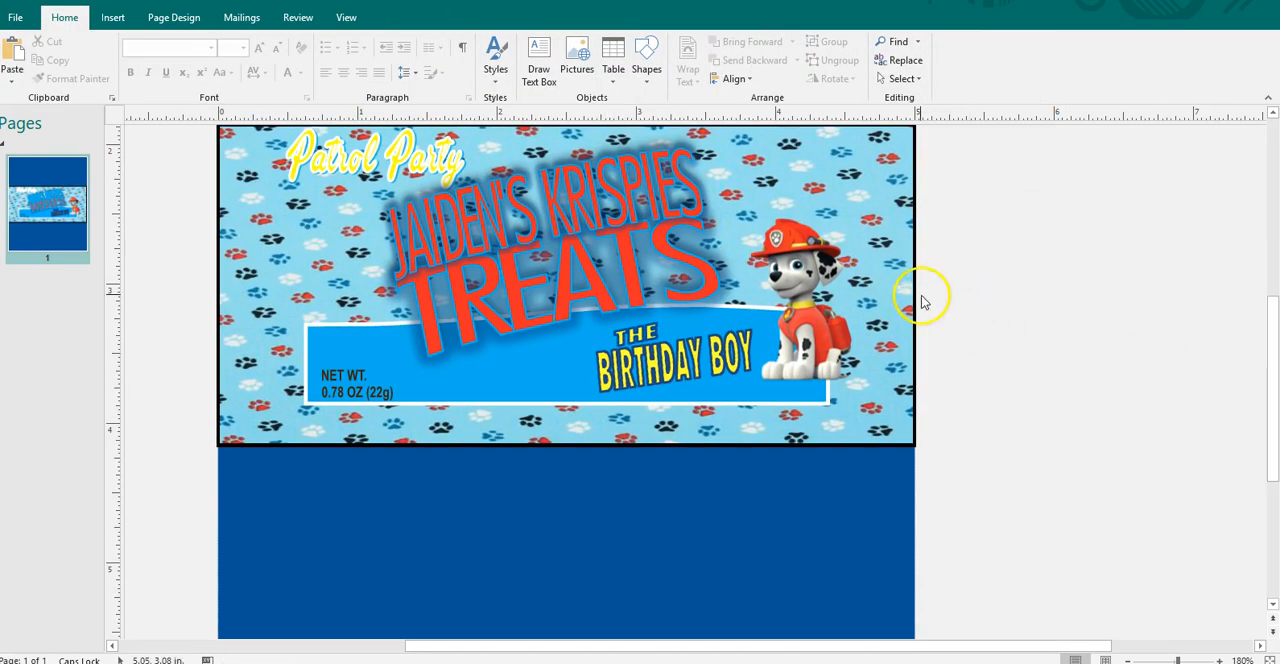
pyautogui.click(564, 284)
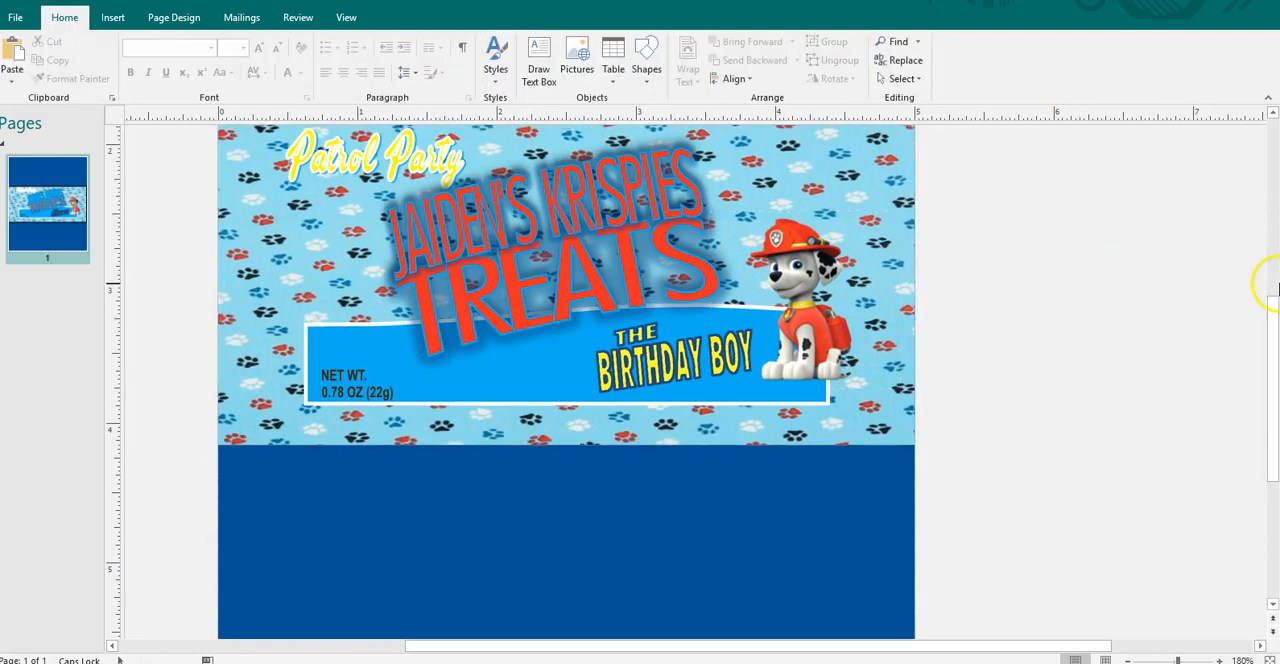
pyautogui.scroll(-3)
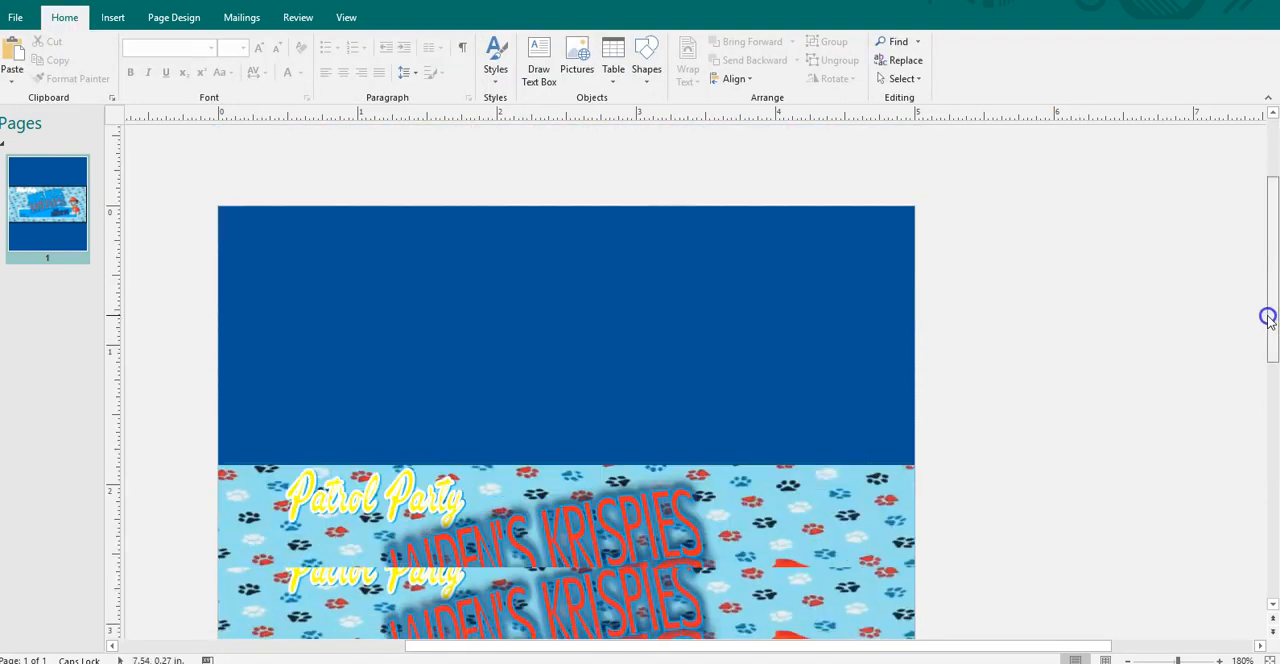
# - Shrink the Paw Patrol badge and position it in the wrapper's lower-left area
pyautogui.scroll(-3)
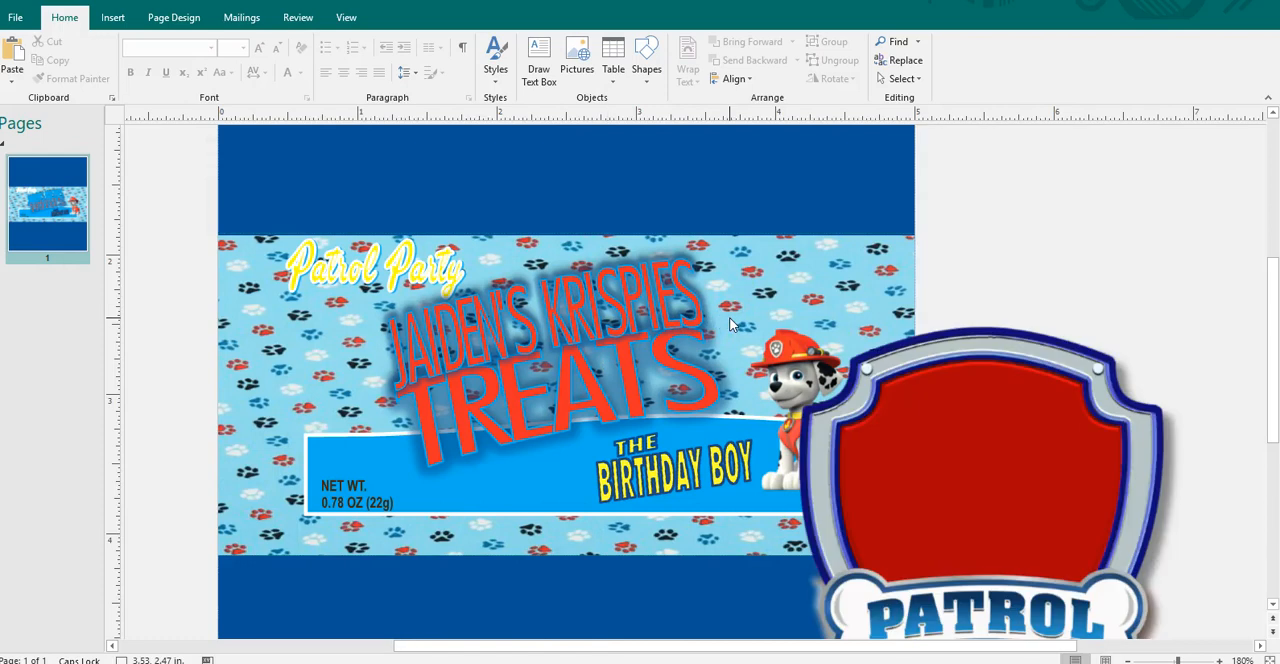
pyautogui.moveTo(980, 500); pyautogui.dragTo(730, 320)
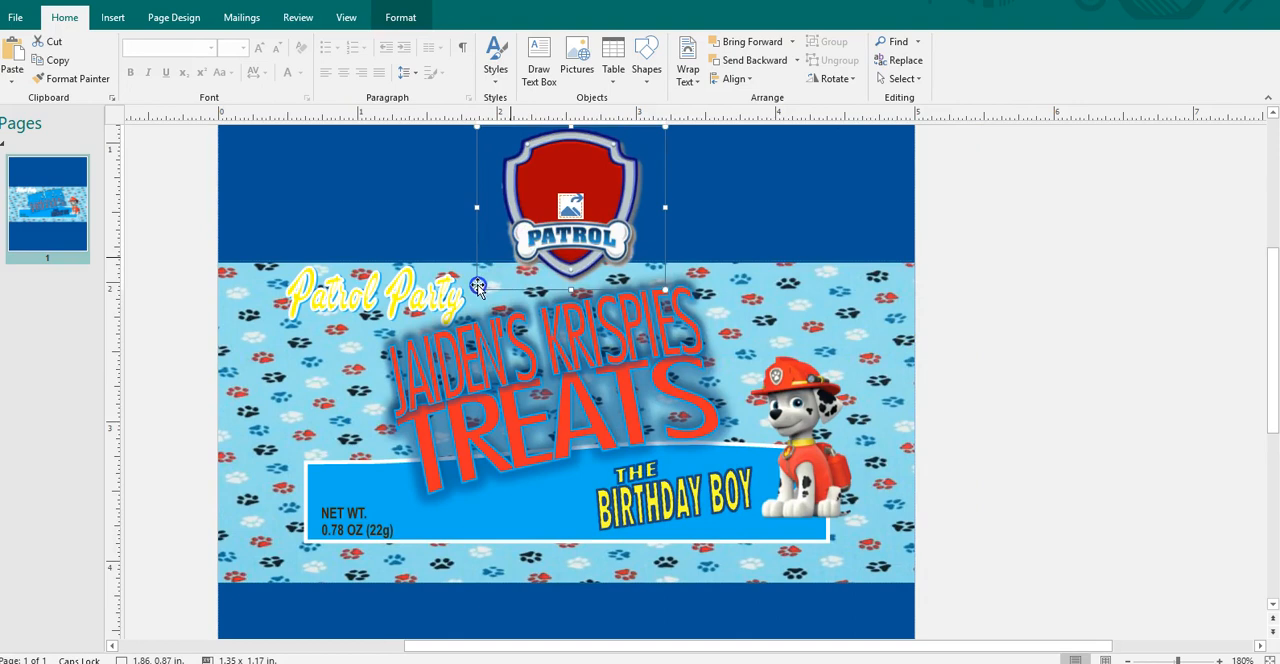
pyautogui.moveTo(570, 208); pyautogui.dragTo(330, 410)
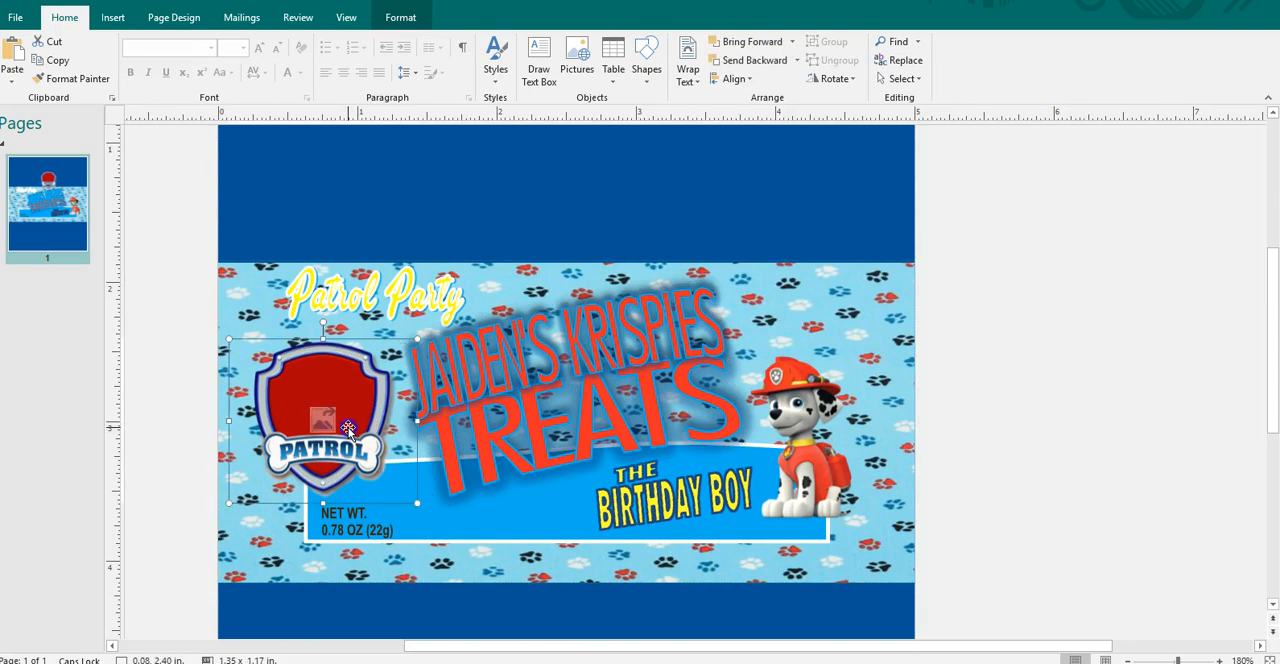
pyautogui.moveTo(344, 430); pyautogui.dragTo(368, 444)
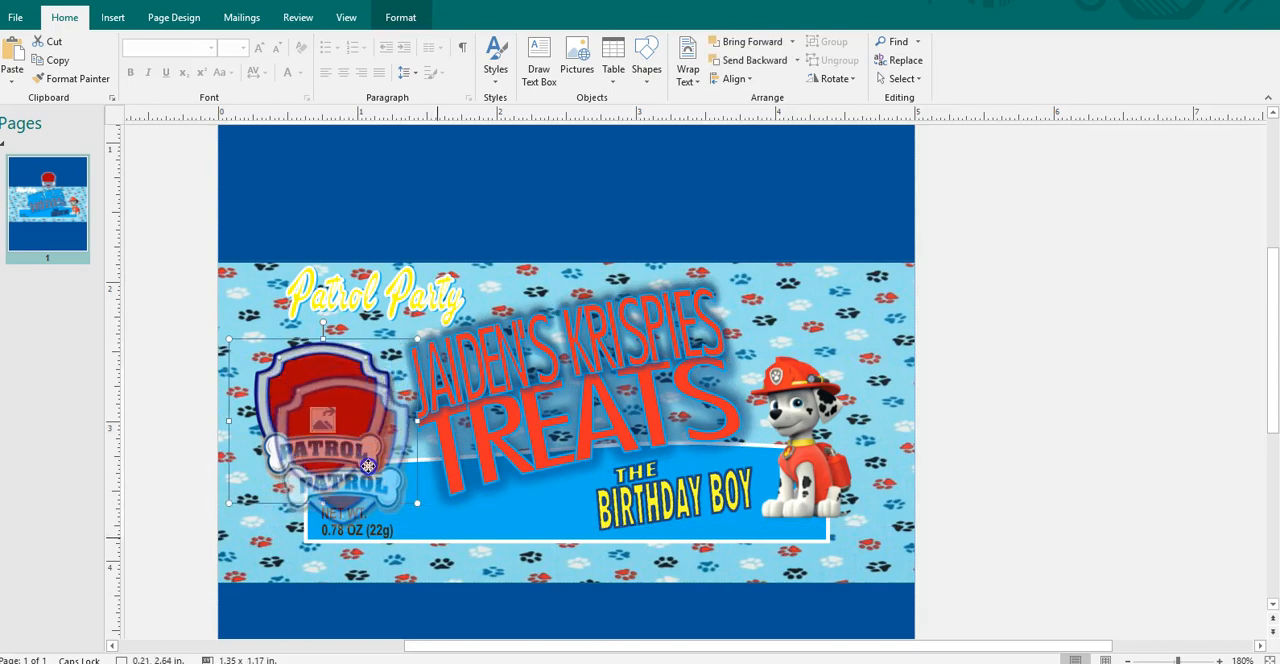
pyautogui.moveTo(368, 466); pyautogui.dragTo(344, 456)
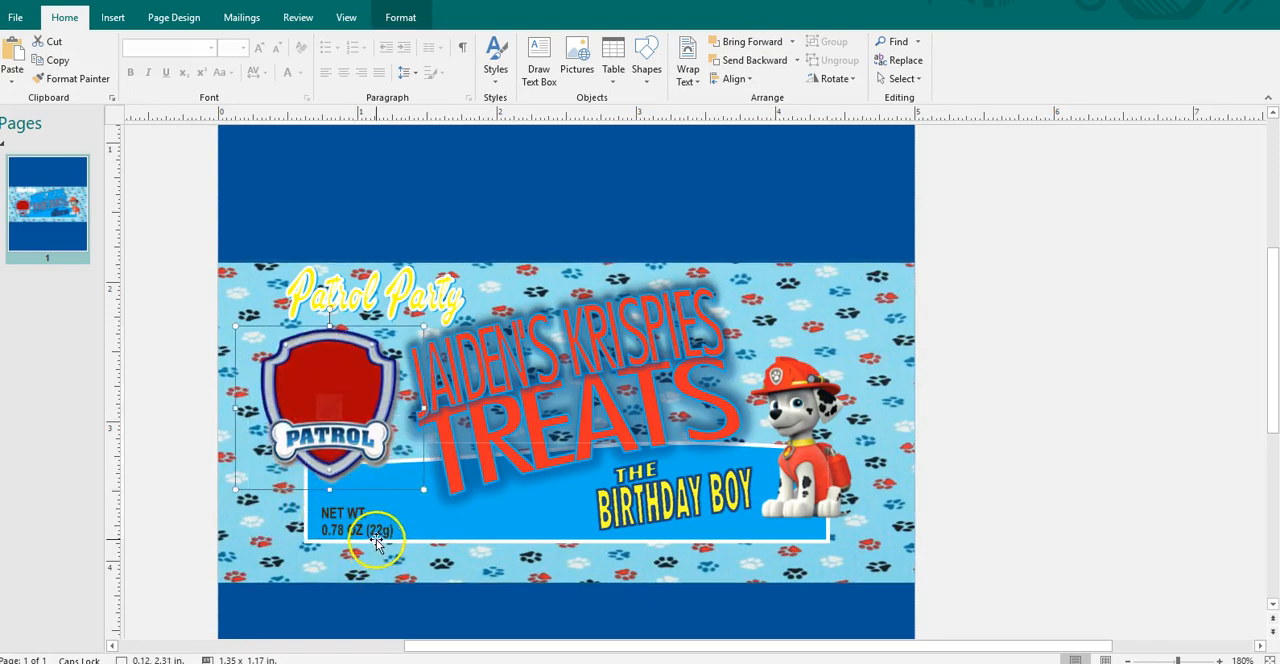
pyautogui.click(376, 530)
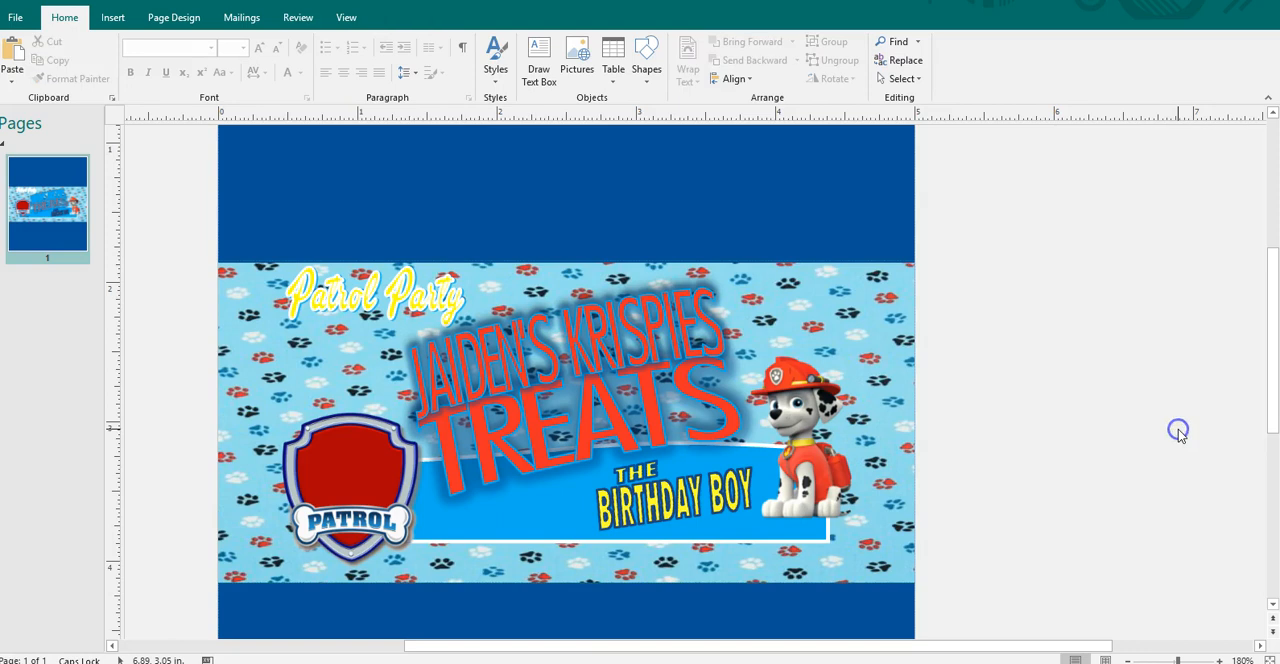
pyautogui.moveTo(364, 182)
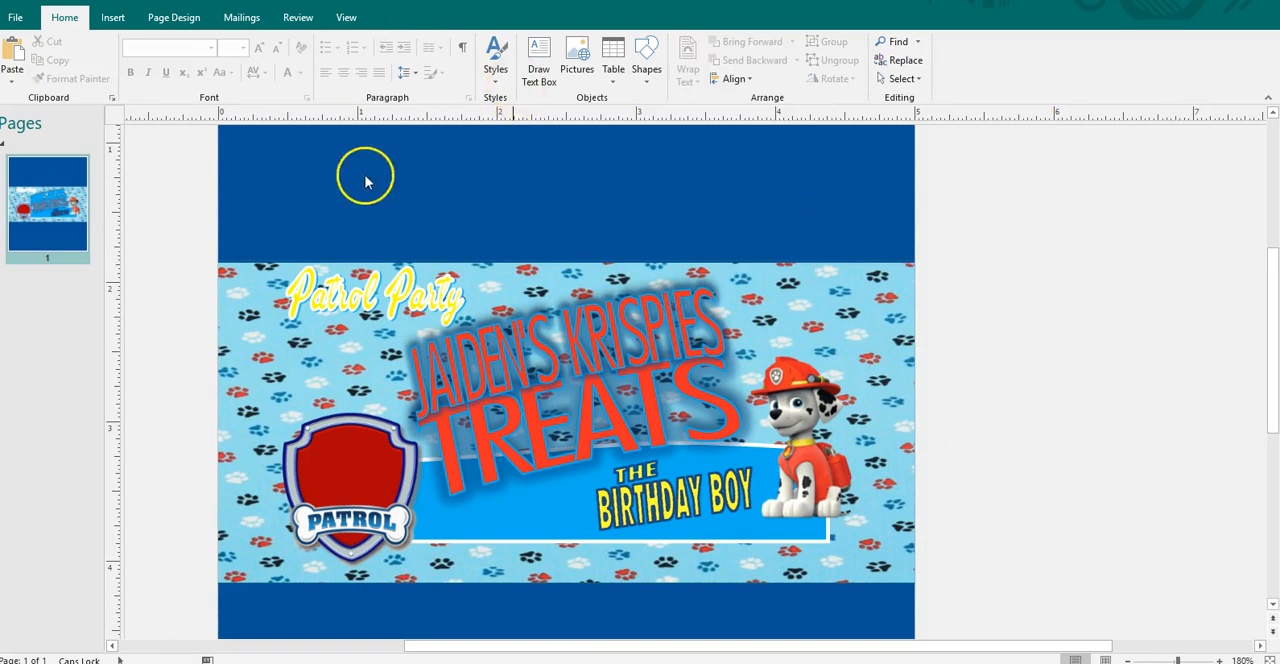
# - Insert JAIDEN as WordArt in the ObelixPro font
pyautogui.click(112, 16)
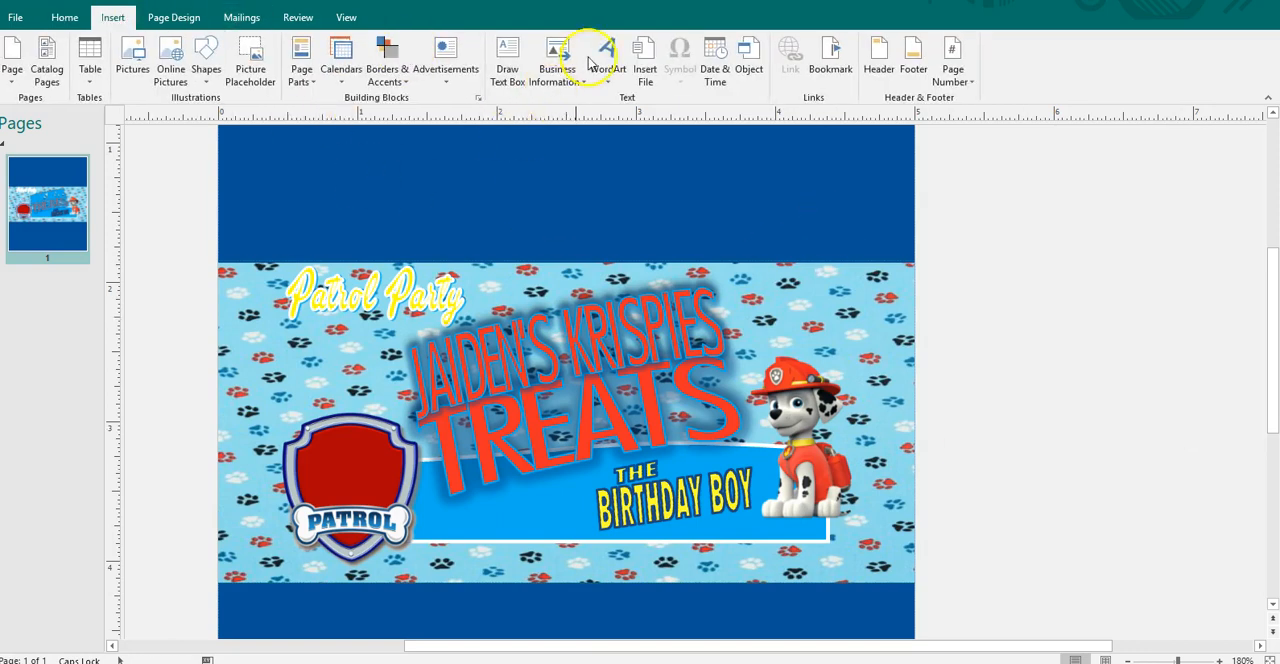
pyautogui.click(608, 56)
pyautogui.write('J')
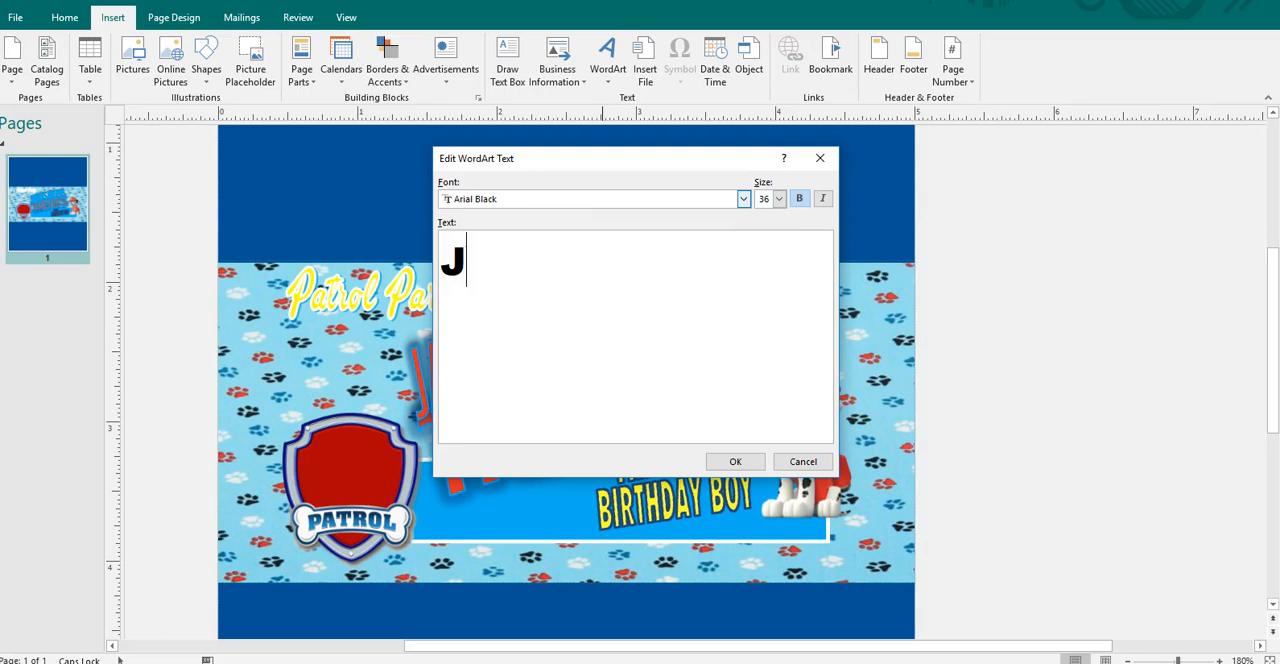
pyautogui.write('AIDEN')
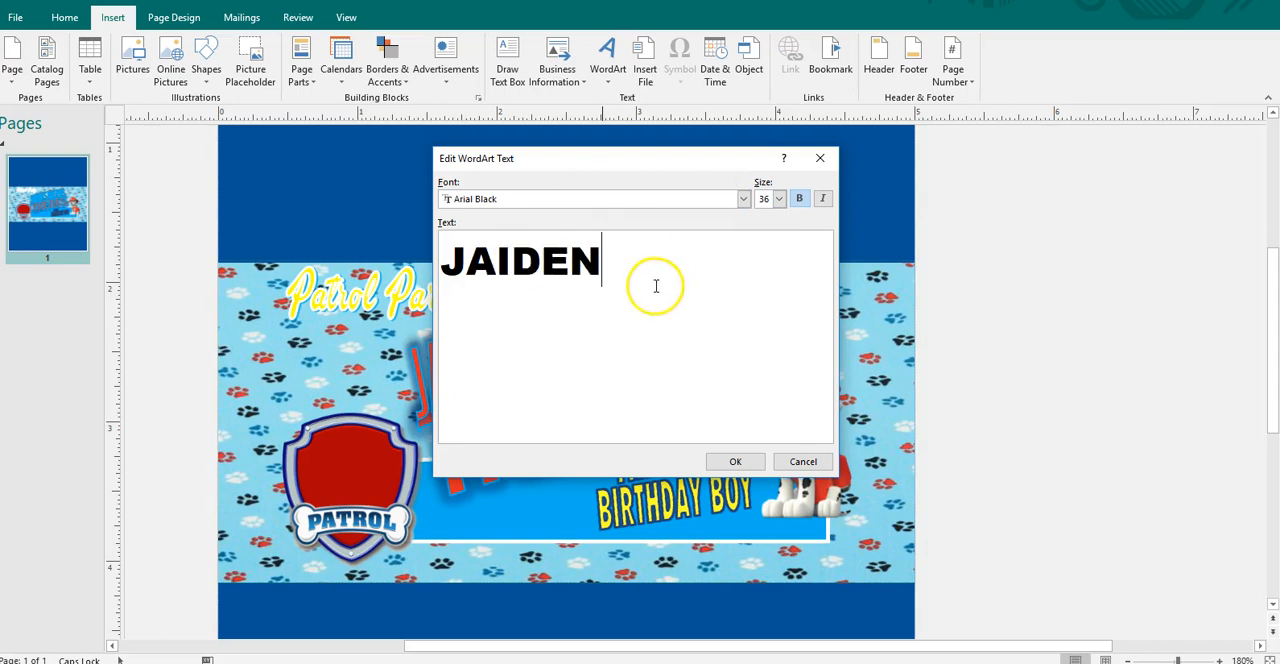
pyautogui.click(744, 198)
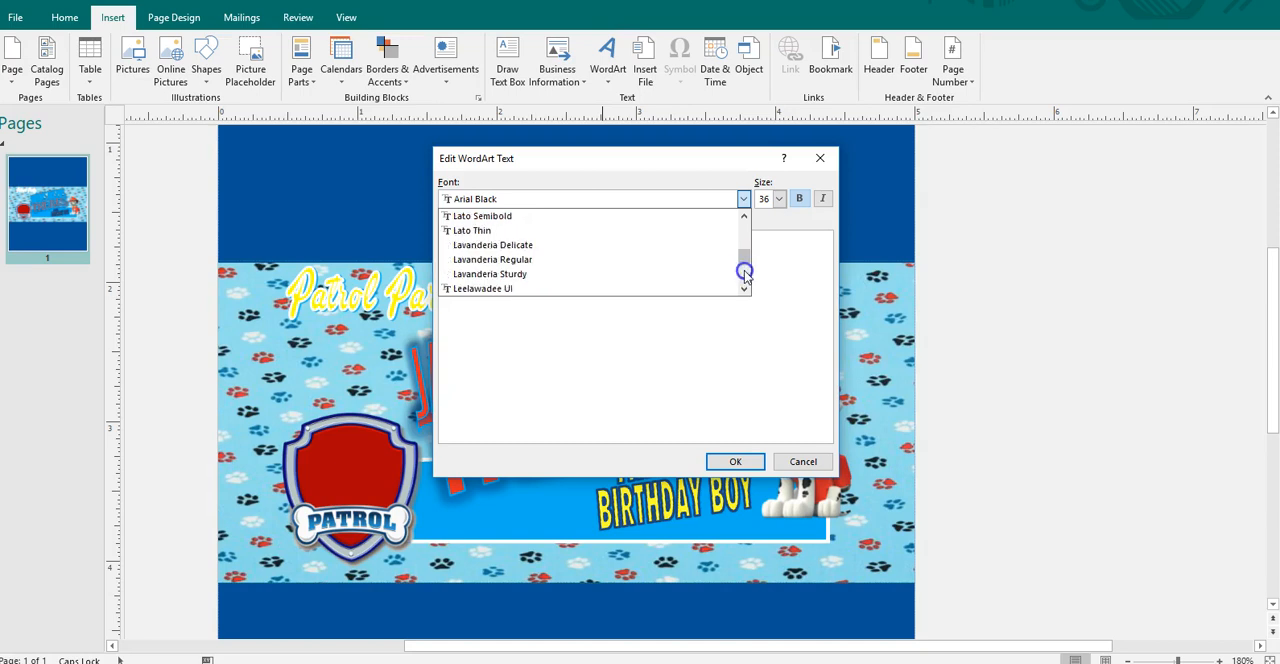
pyautogui.scroll(-3)
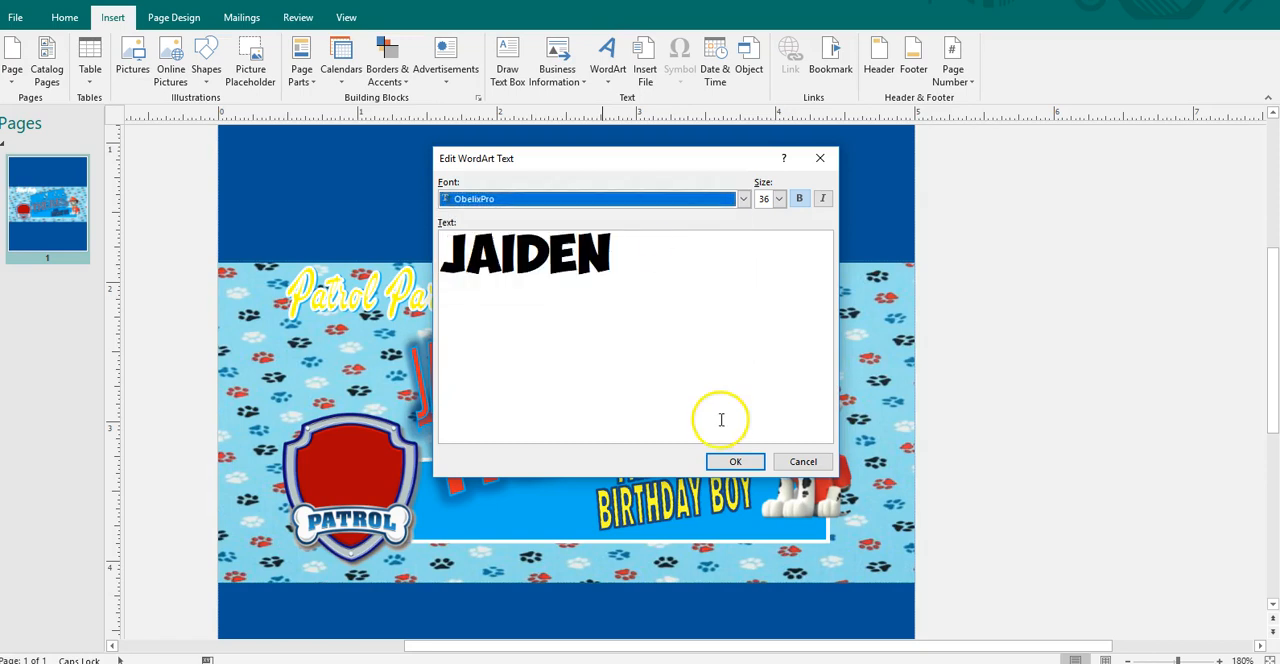
pyautogui.click(736, 460)
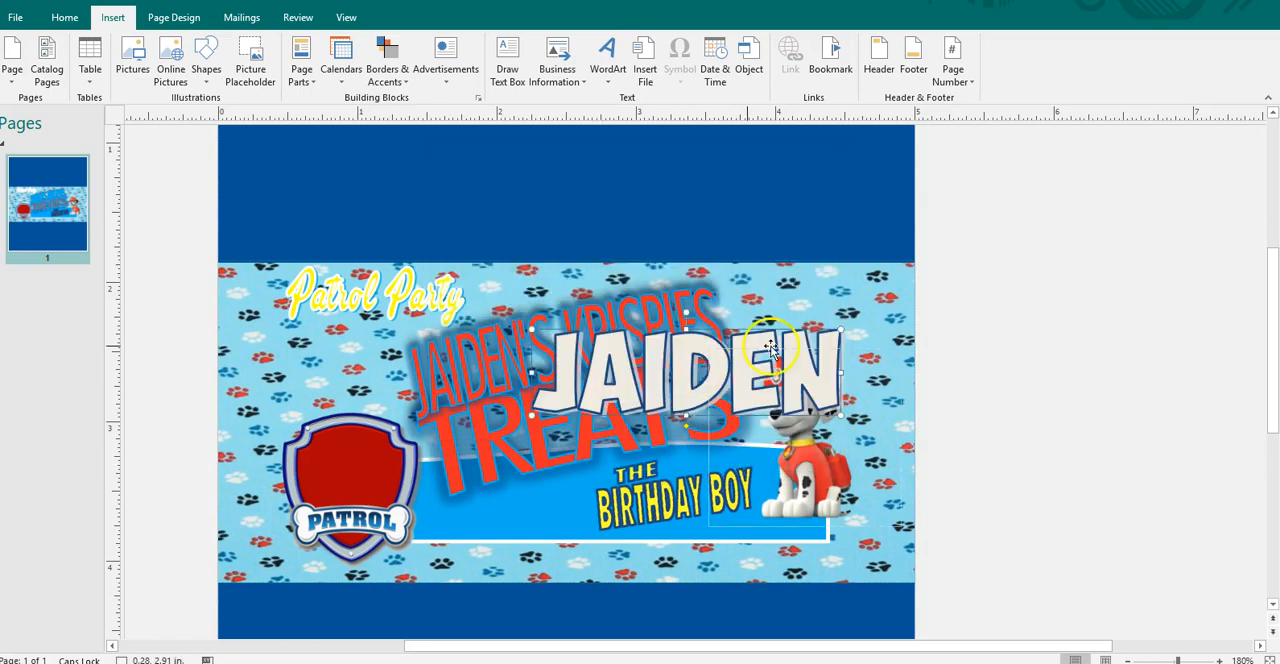
# - Shrink the JAIDEN WordArt and set it across the badge's red middle above PATROL
pyautogui.click(770, 350)
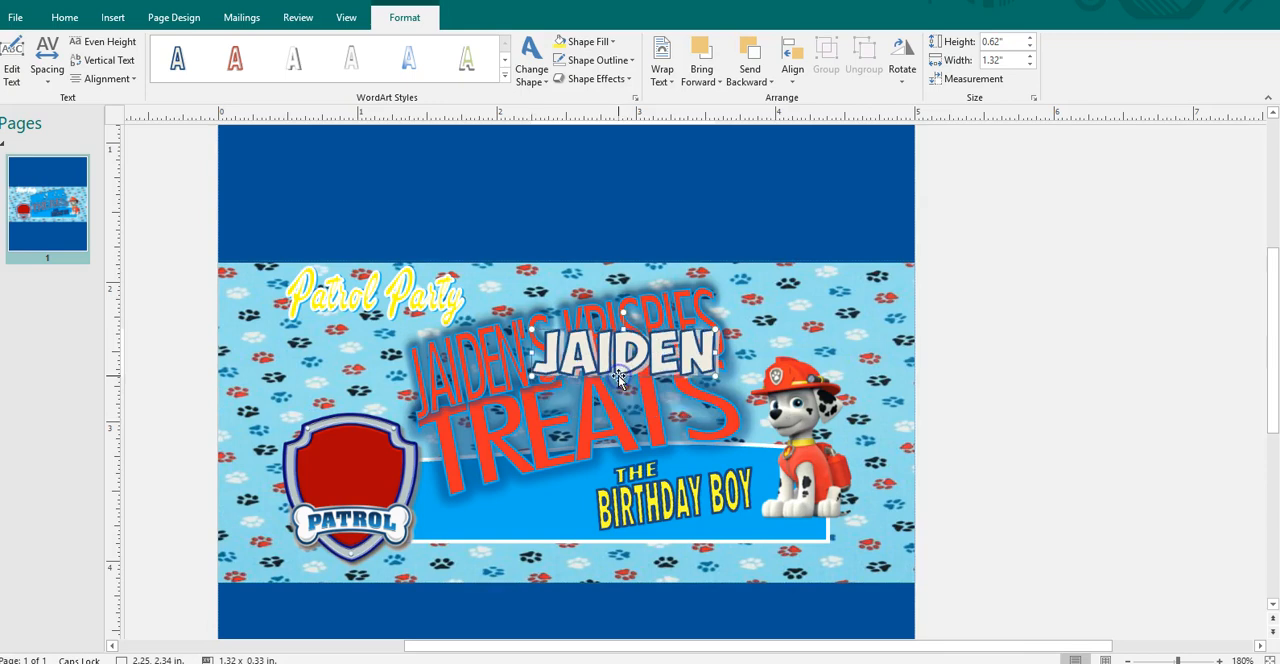
pyautogui.moveTo(620, 380); pyautogui.dragTo(368, 460)
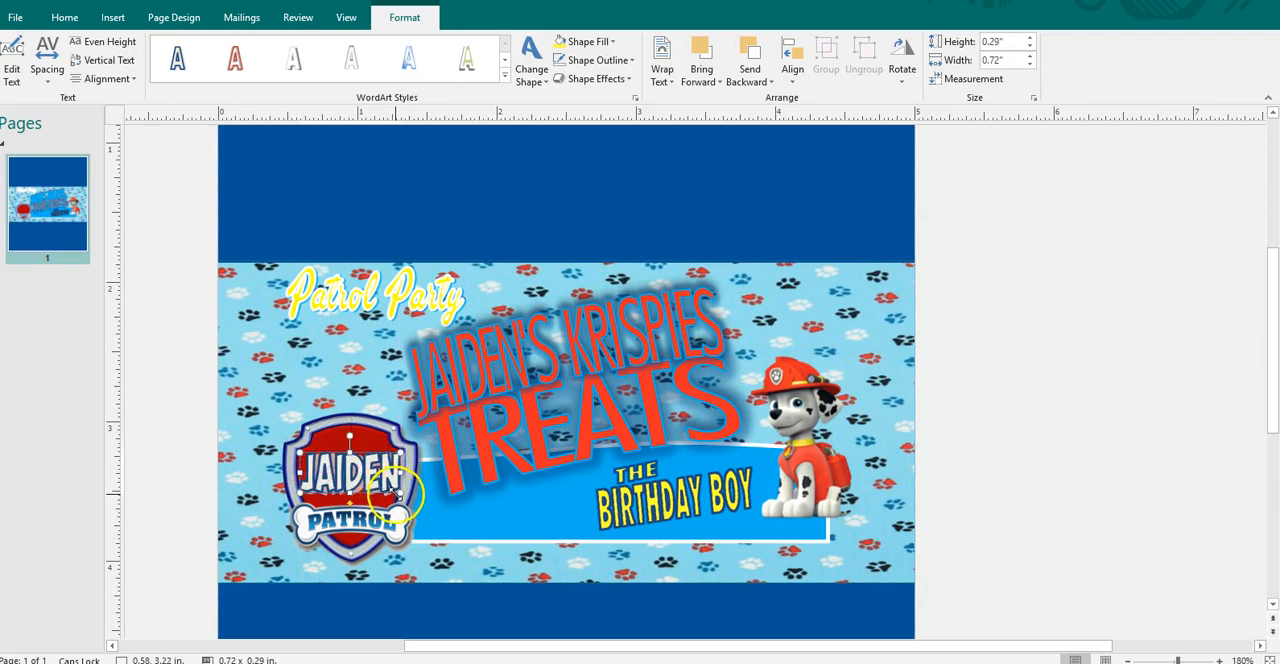
pyautogui.moveTo(404, 496); pyautogui.dragTo(380, 478)
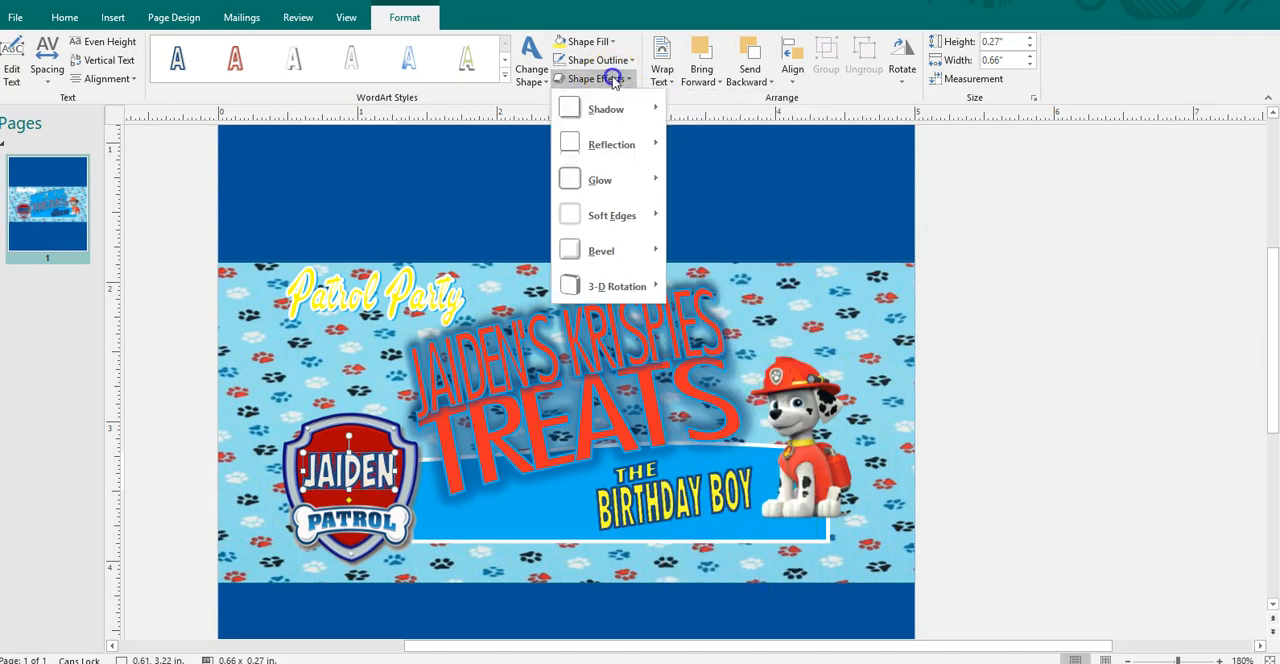
# - Apply a Recent Colors fill to the JAIDEN WordArt and deselect to view the badge
pyautogui.click(590, 78)
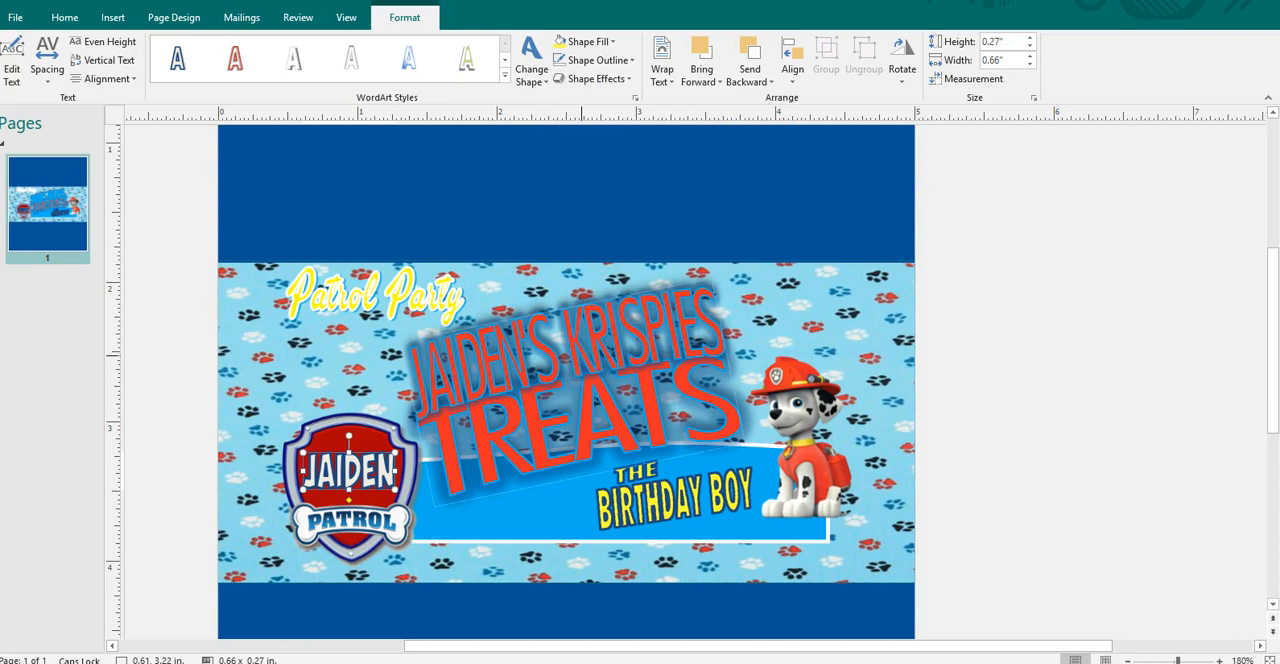
pyautogui.moveTo(588, 40)
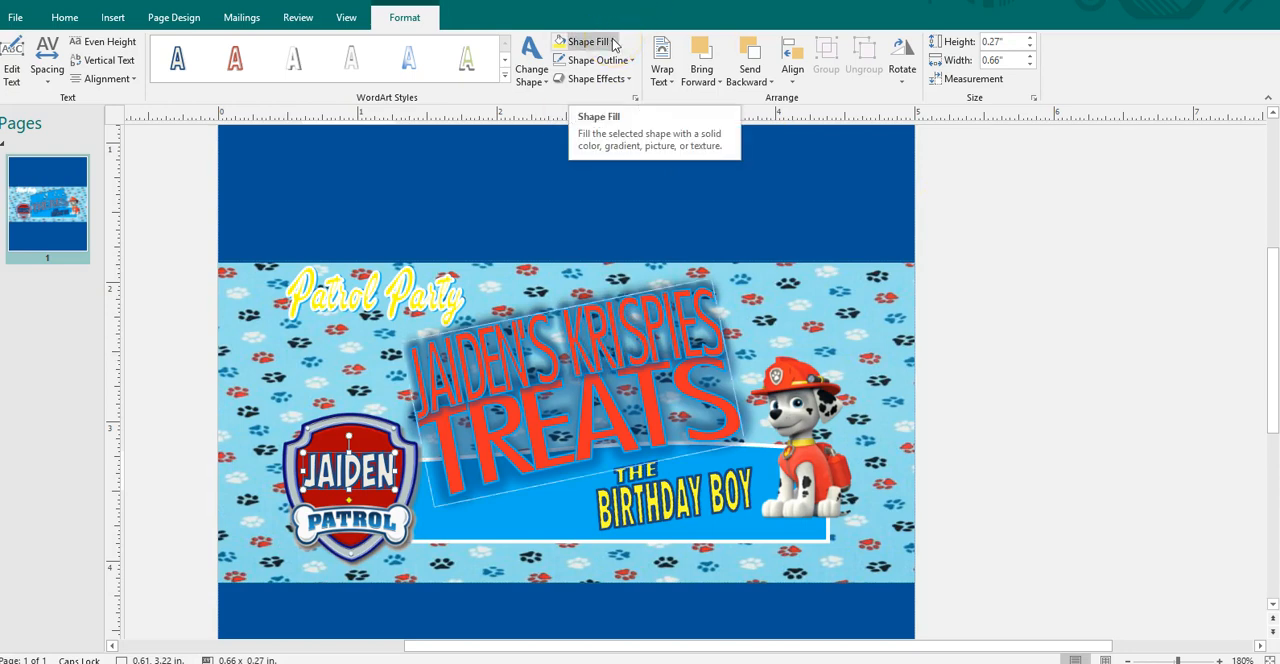
pyautogui.click(584, 40)
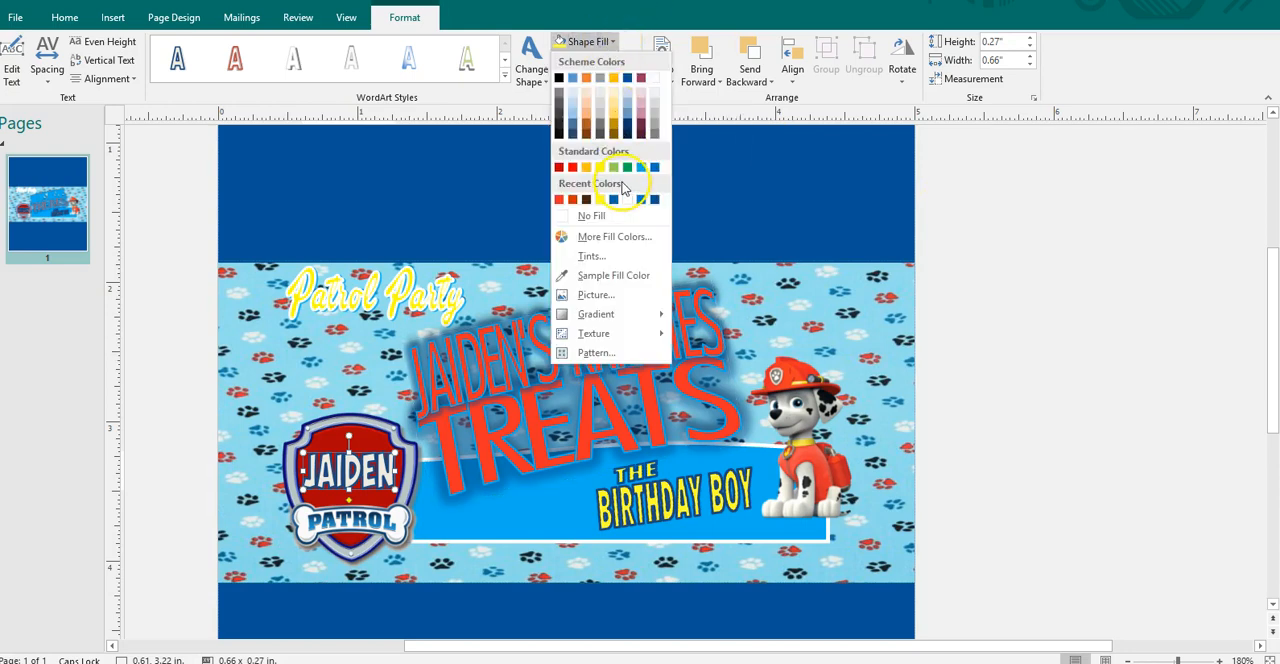
pyautogui.click(612, 200)
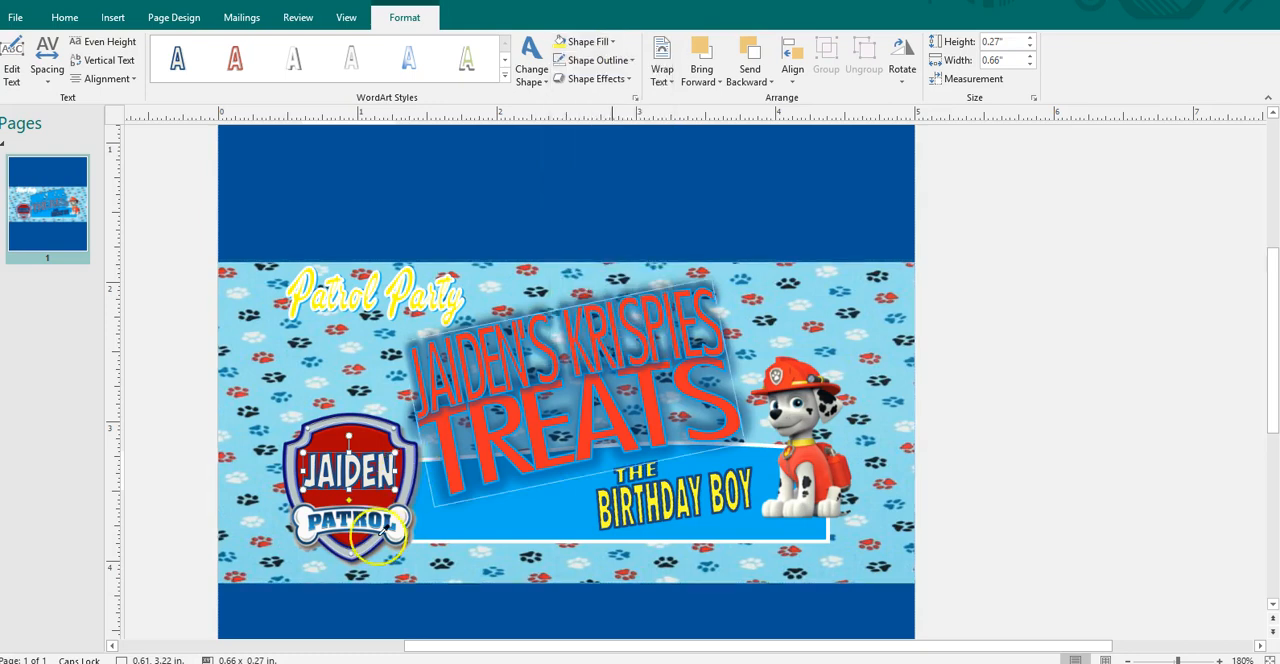
pyautogui.click(350, 470)
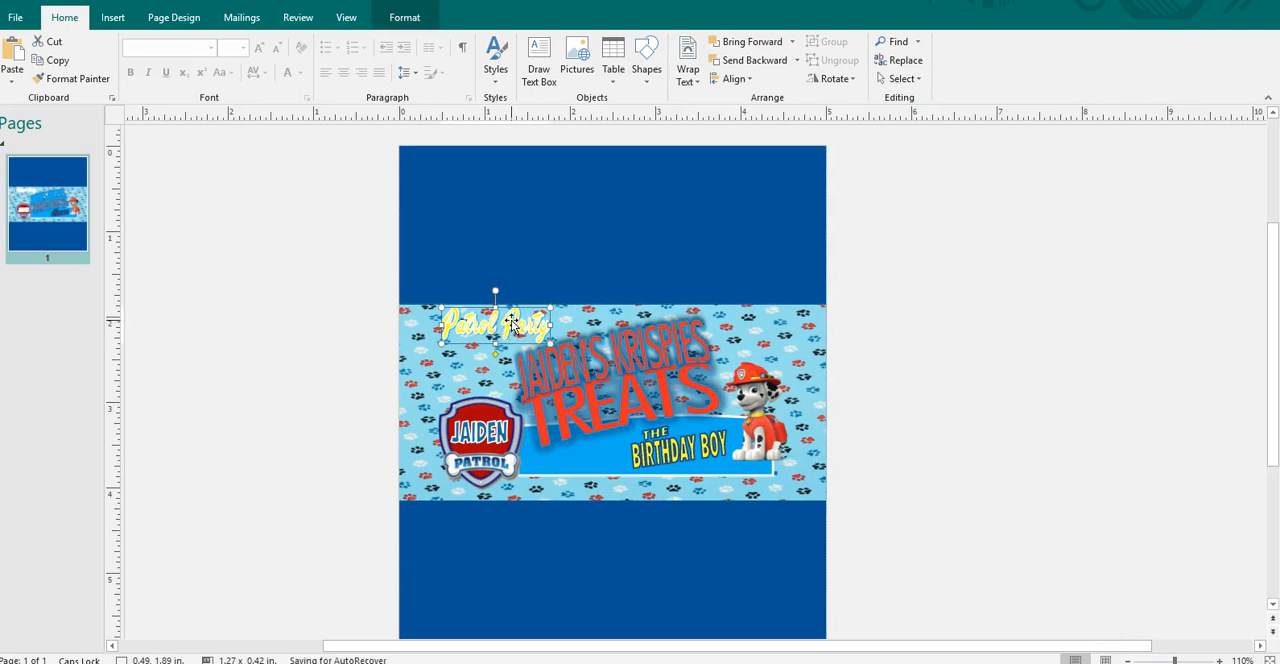
pyautogui.moveTo(604, 16)
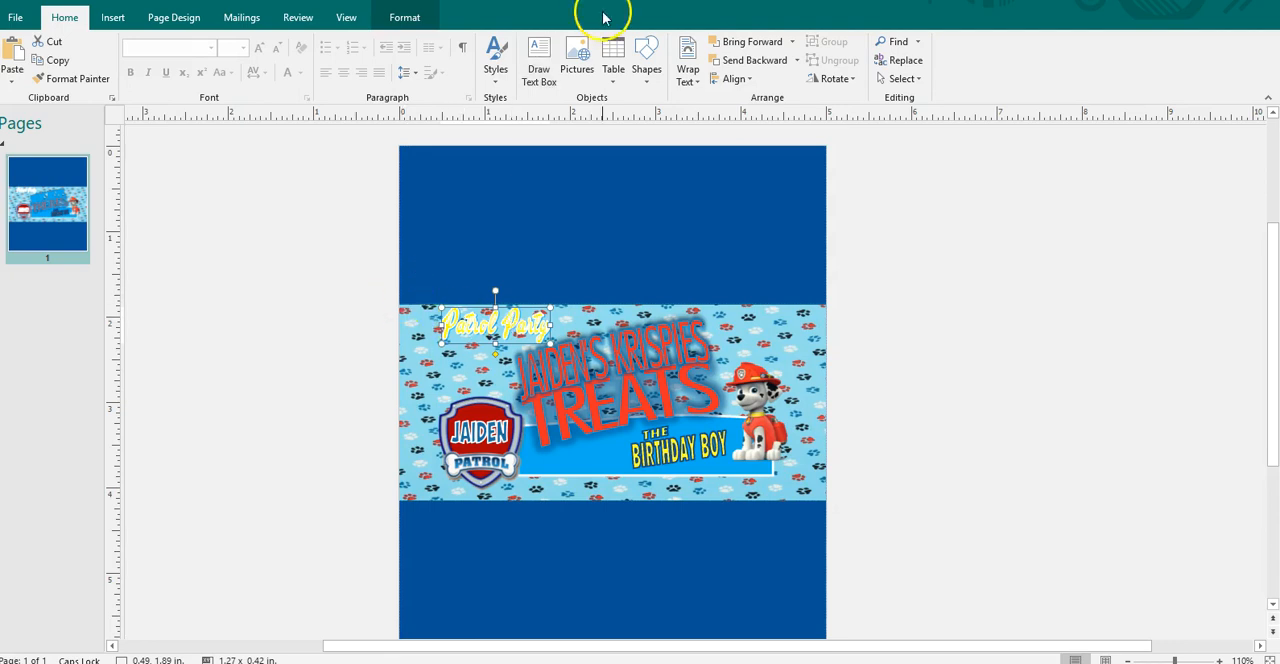
# - Give the Patrol Party text a light fill and adjust its outline colour
pyautogui.click(404, 16)
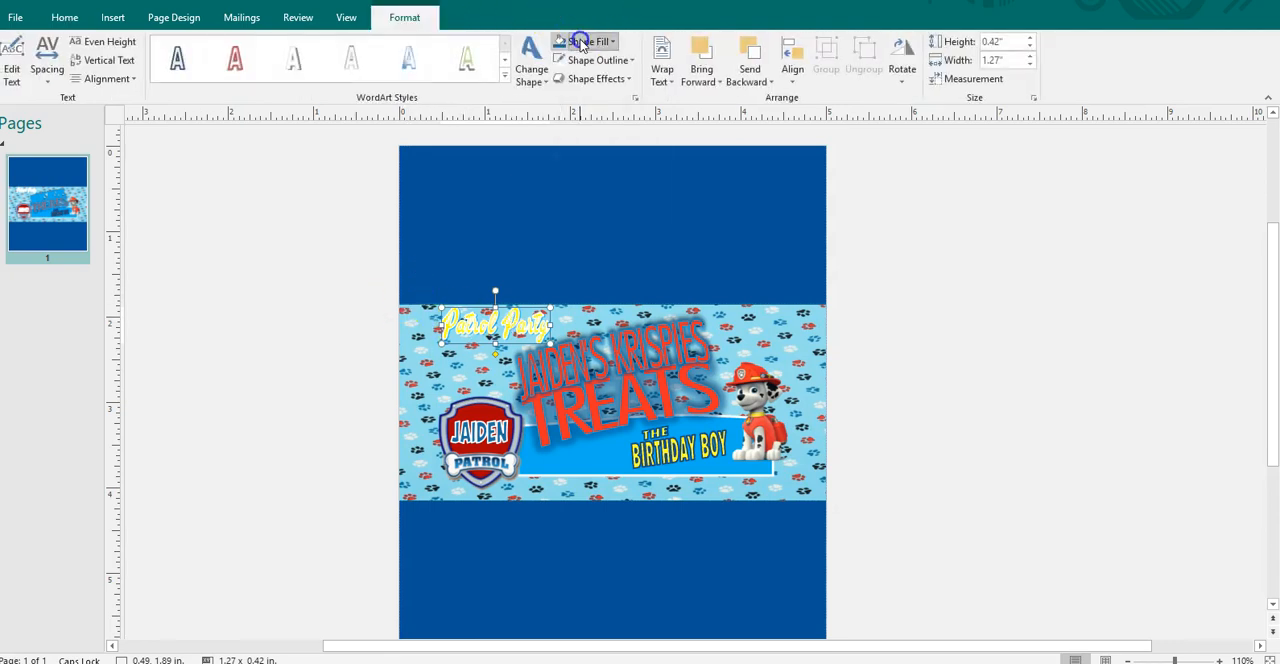
pyautogui.click(584, 40)
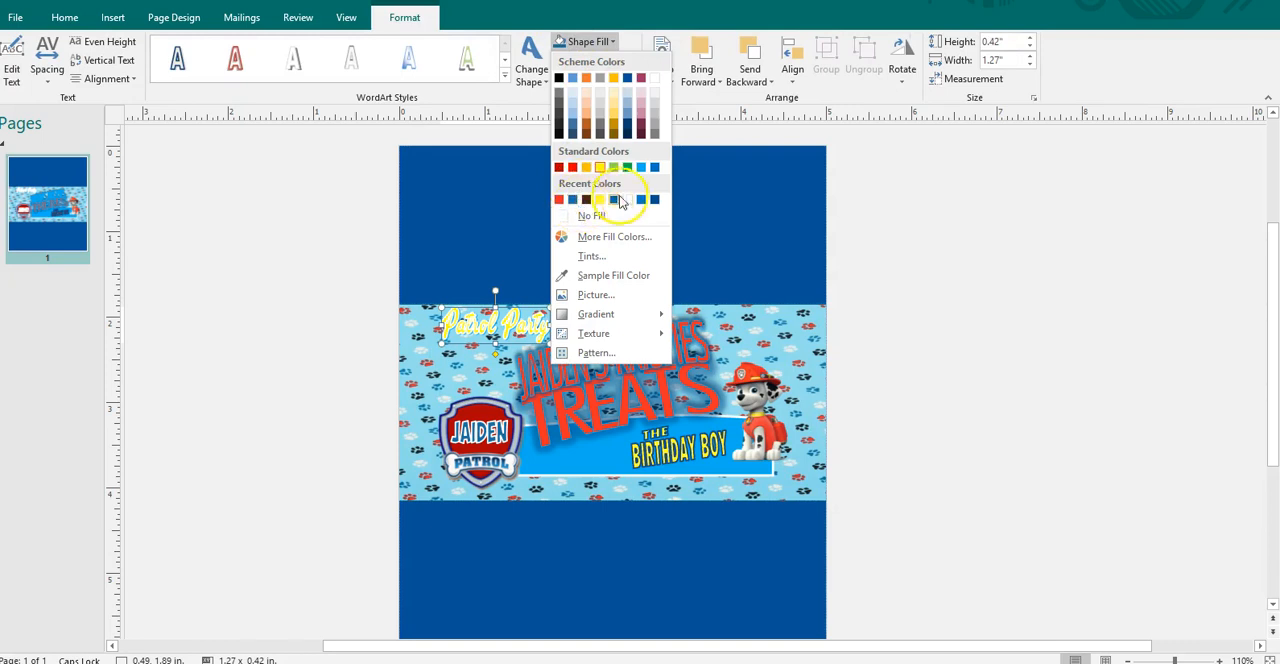
pyautogui.click(600, 200)
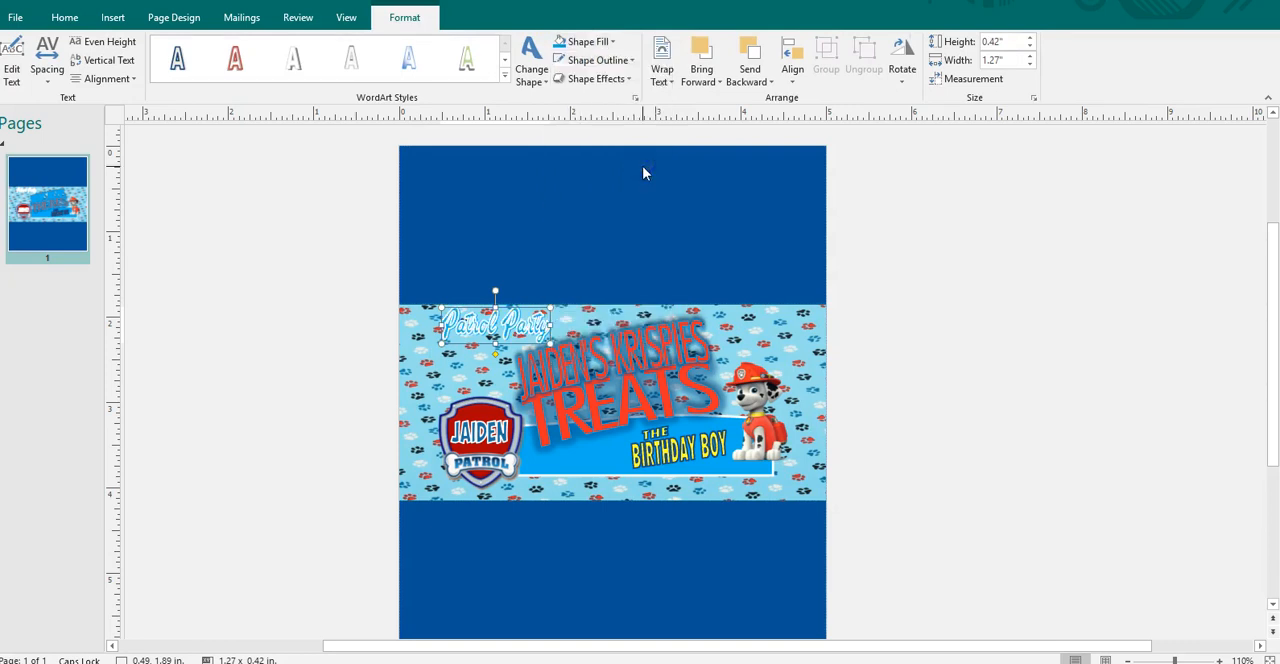
pyautogui.click(612, 56)
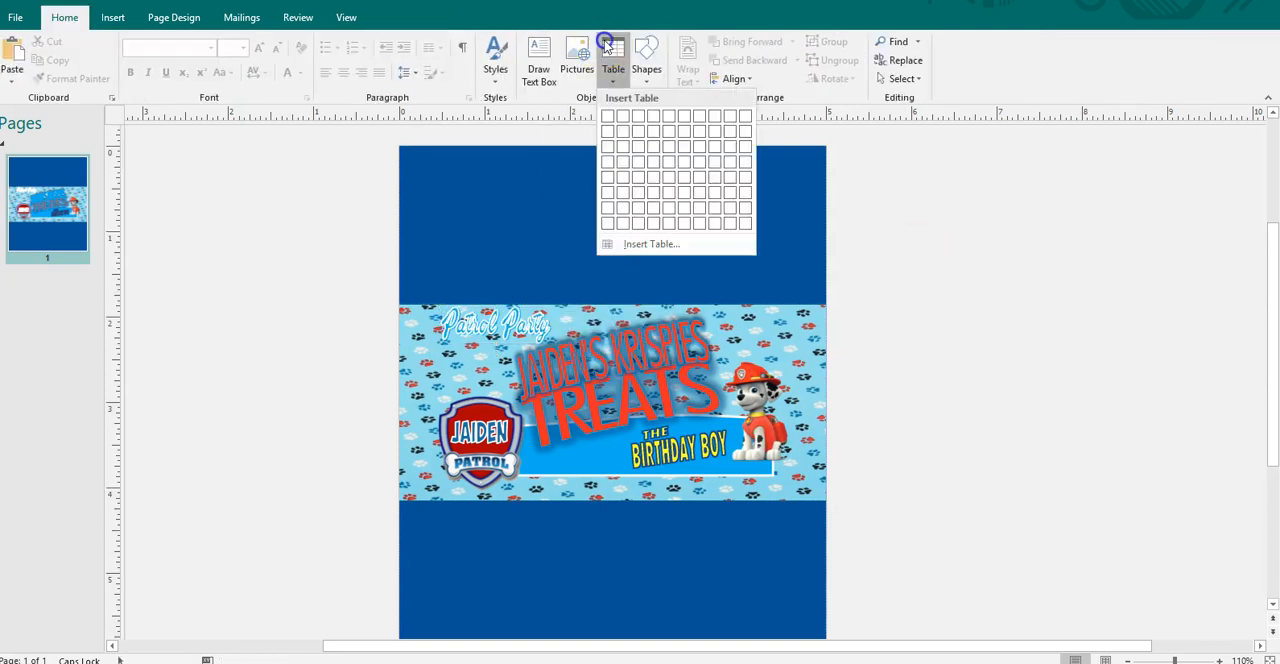
pyautogui.click(504, 324)
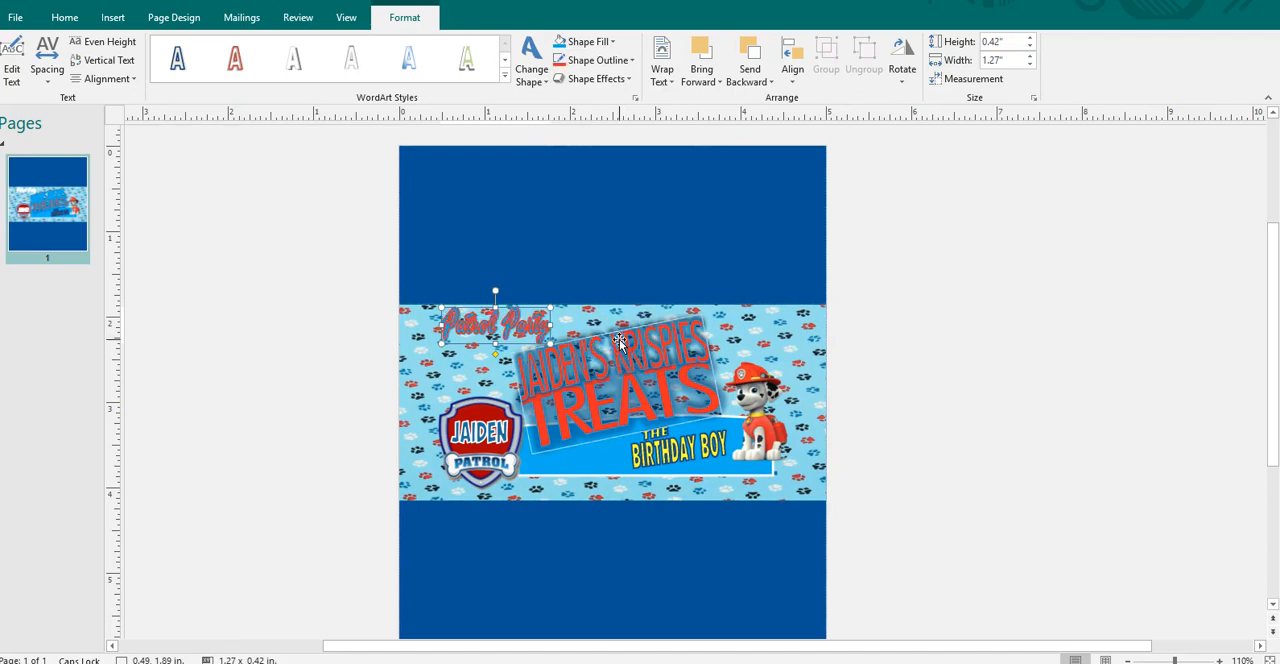
pyautogui.click(1016, 328)
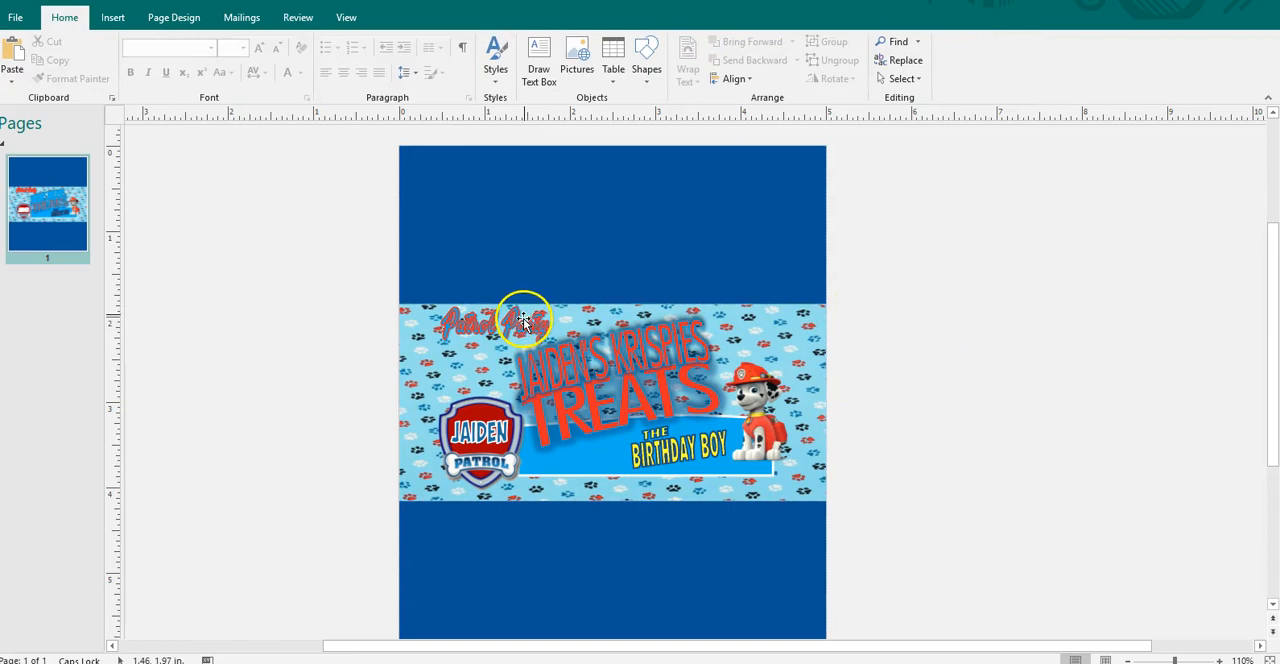
# - Recolour the title lettering's fill and outline, then deselect to preview
pyautogui.click(524, 320)
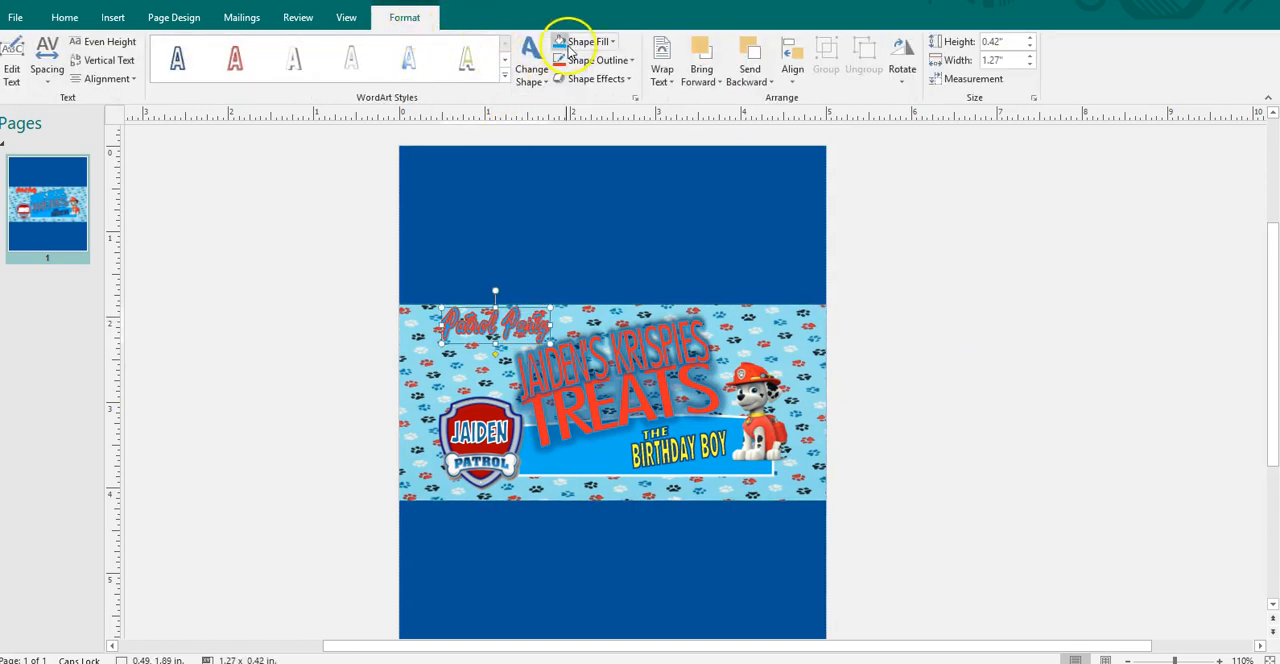
pyautogui.click(580, 40)
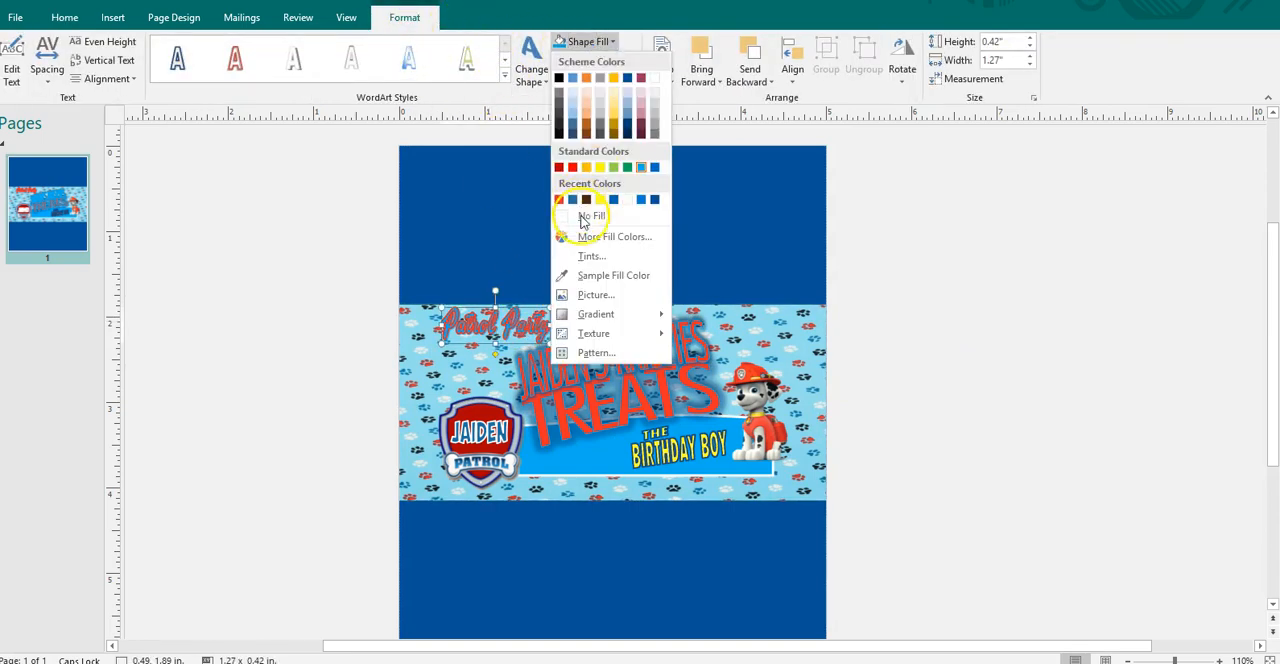
pyautogui.click(592, 216)
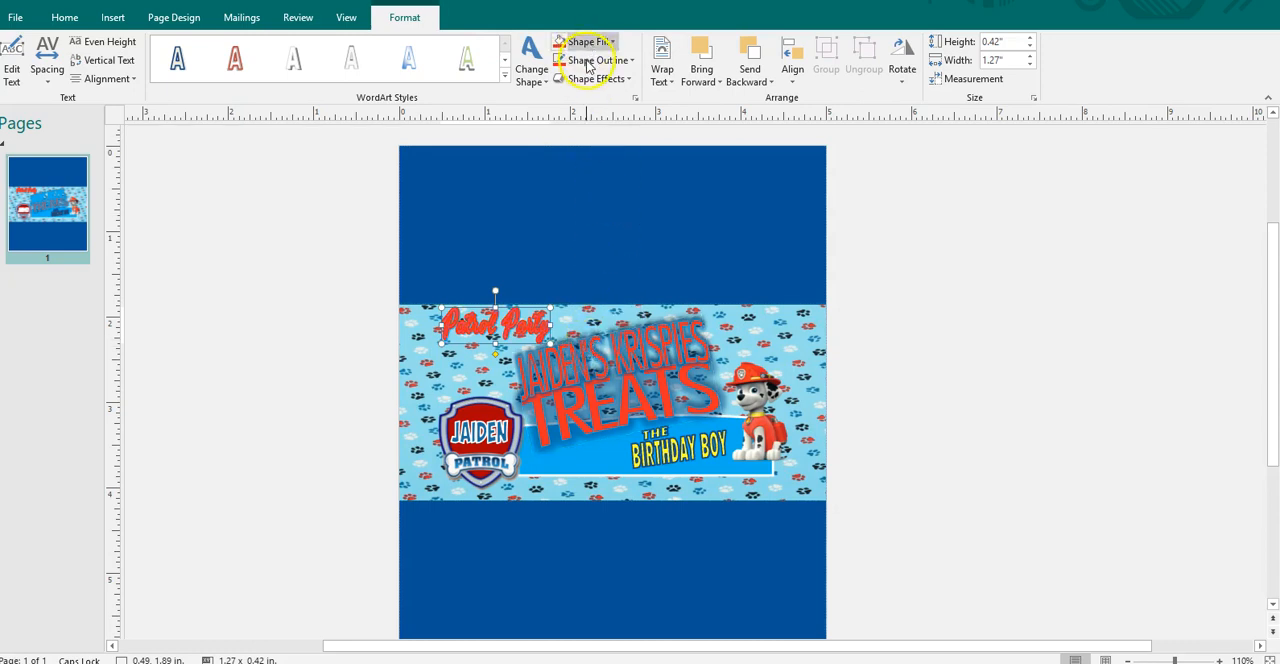
pyautogui.click(592, 60)
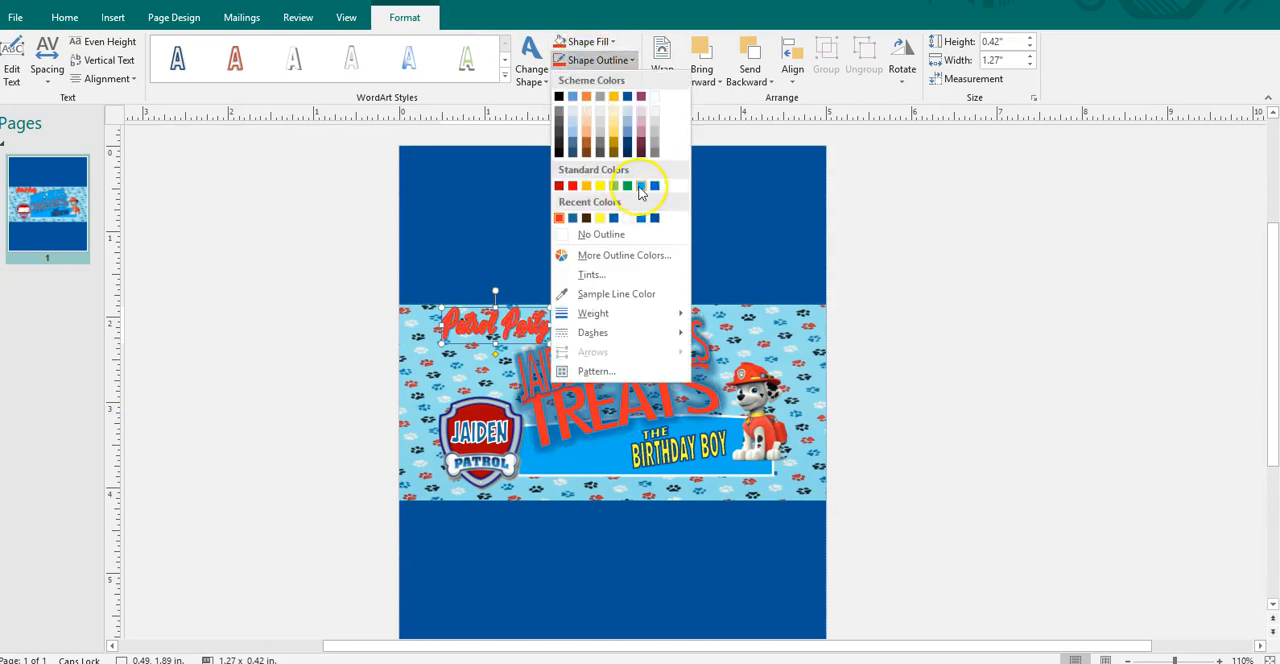
pyautogui.moveTo(656, 188)
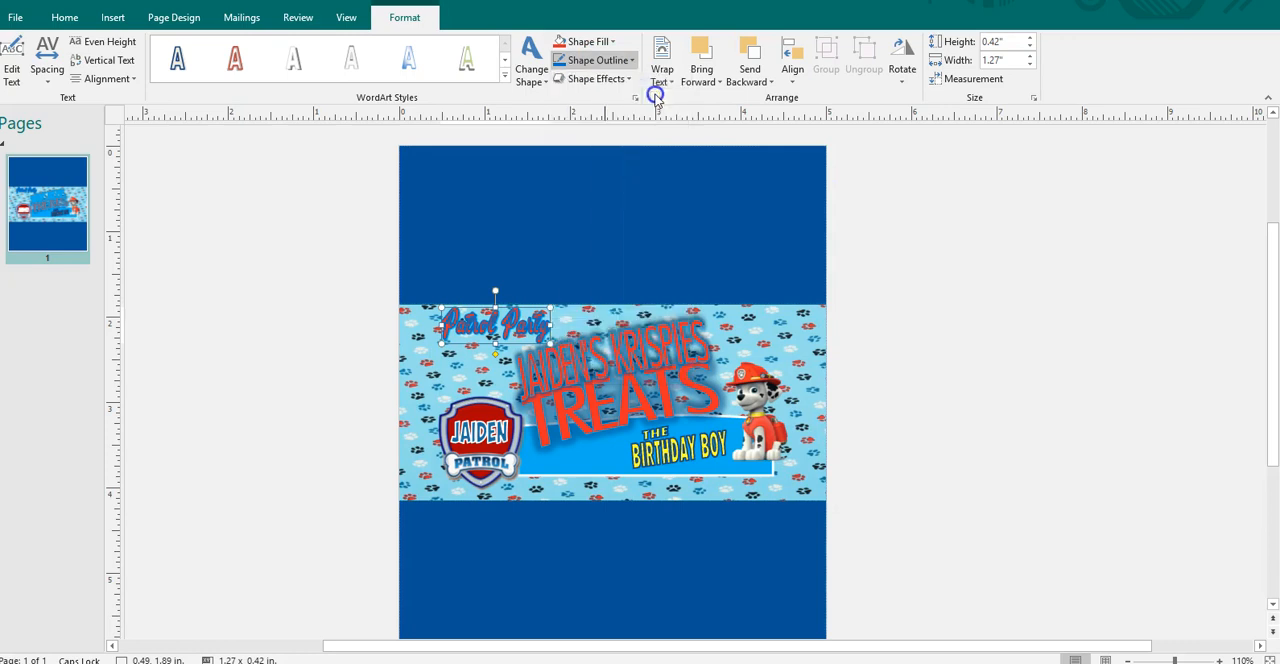
pyautogui.click(940, 222)
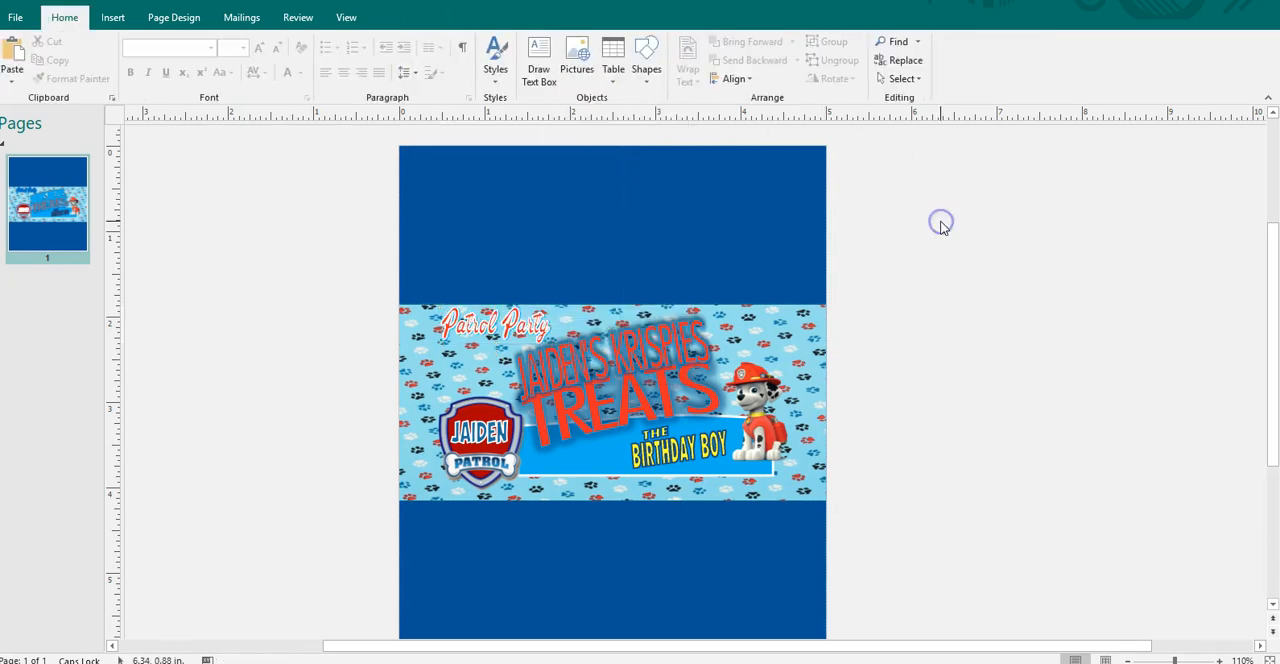
pyautogui.moveTo(810, 340)
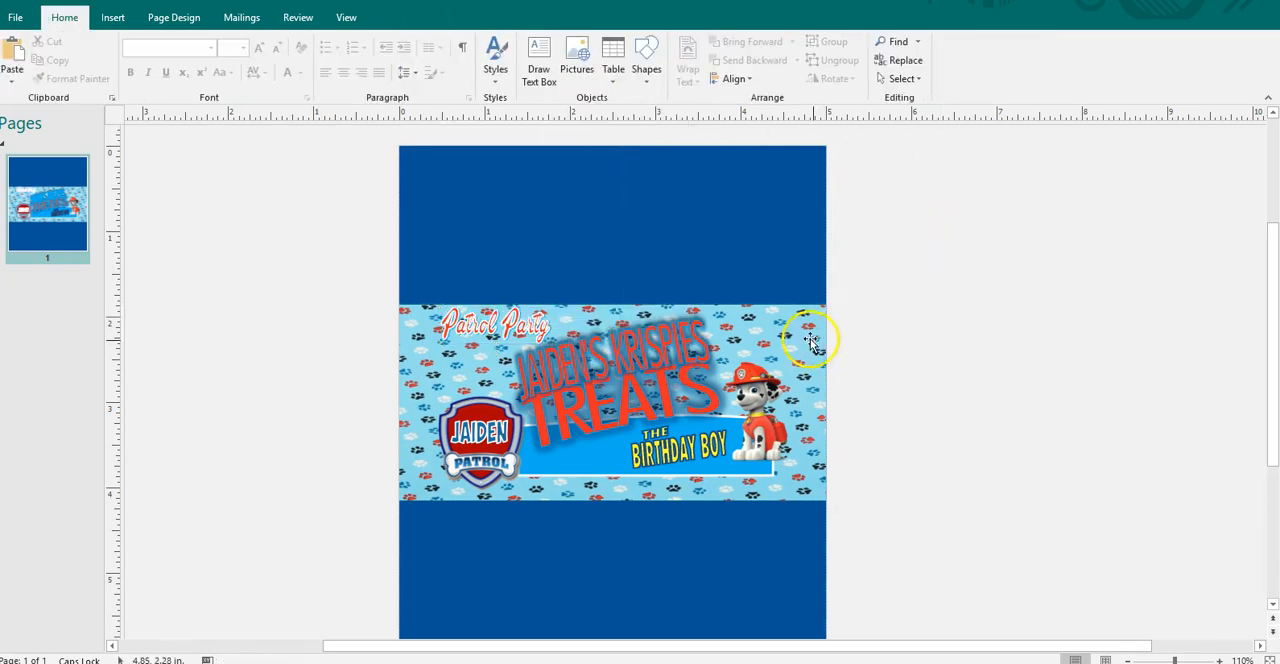
pyautogui.click(810, 338)
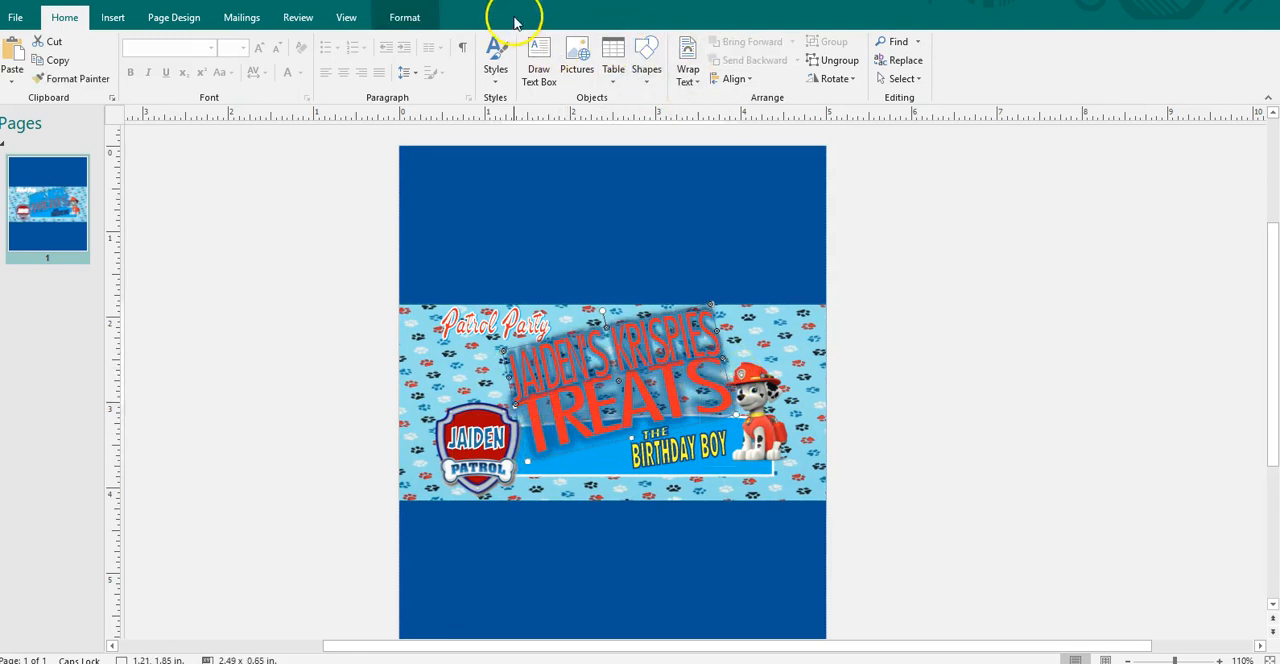
# - Choose a new Shape Outline colour for the Jaiden Patrol badge
pyautogui.click(404, 16)
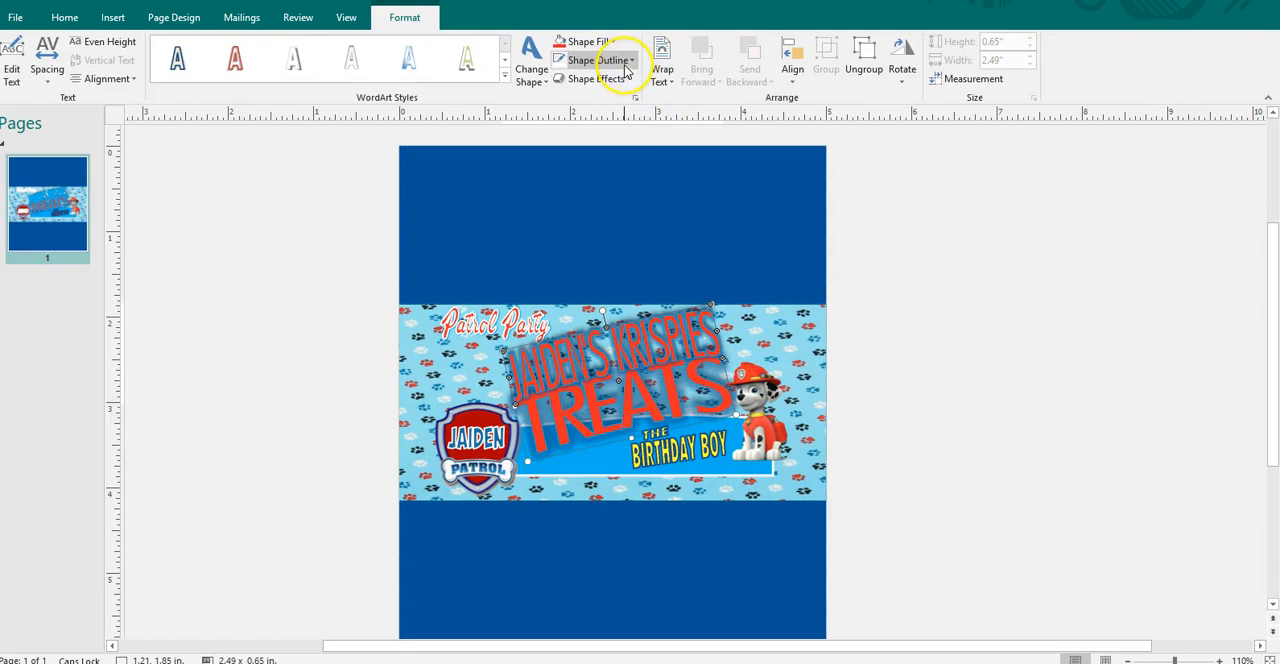
pyautogui.click(584, 40)
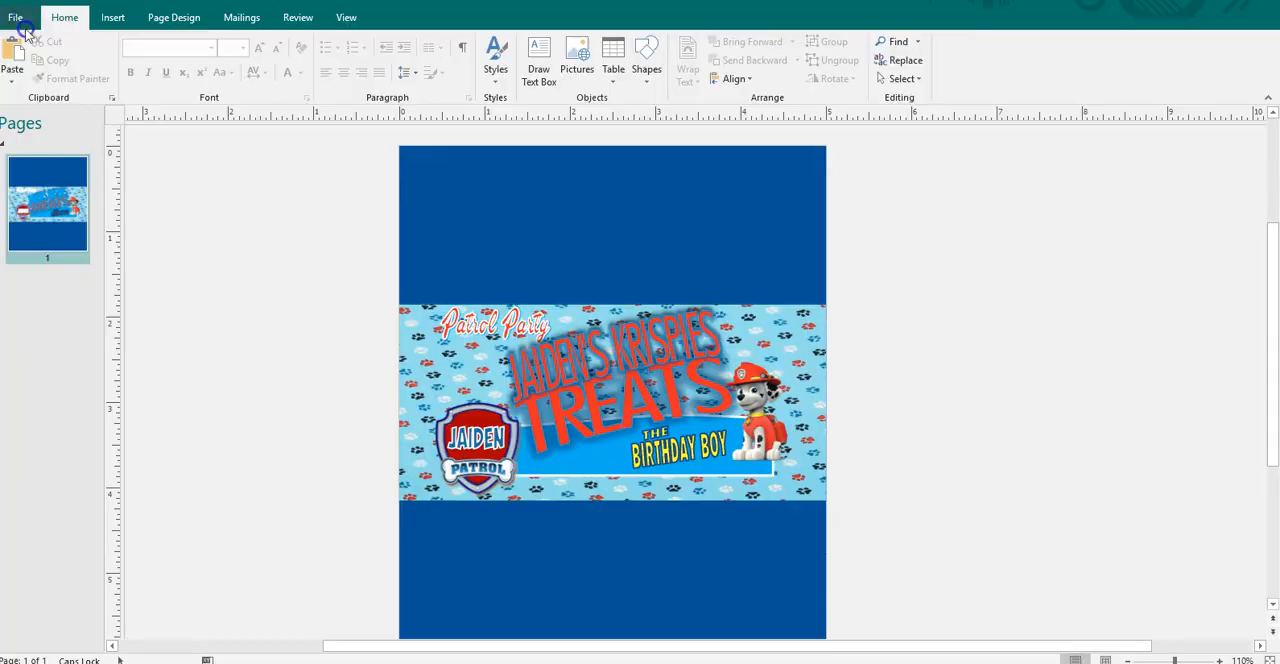
# - Save the publication as 'Paw Patrol' in the Paw Patrol folder
pyautogui.click(16, 16)
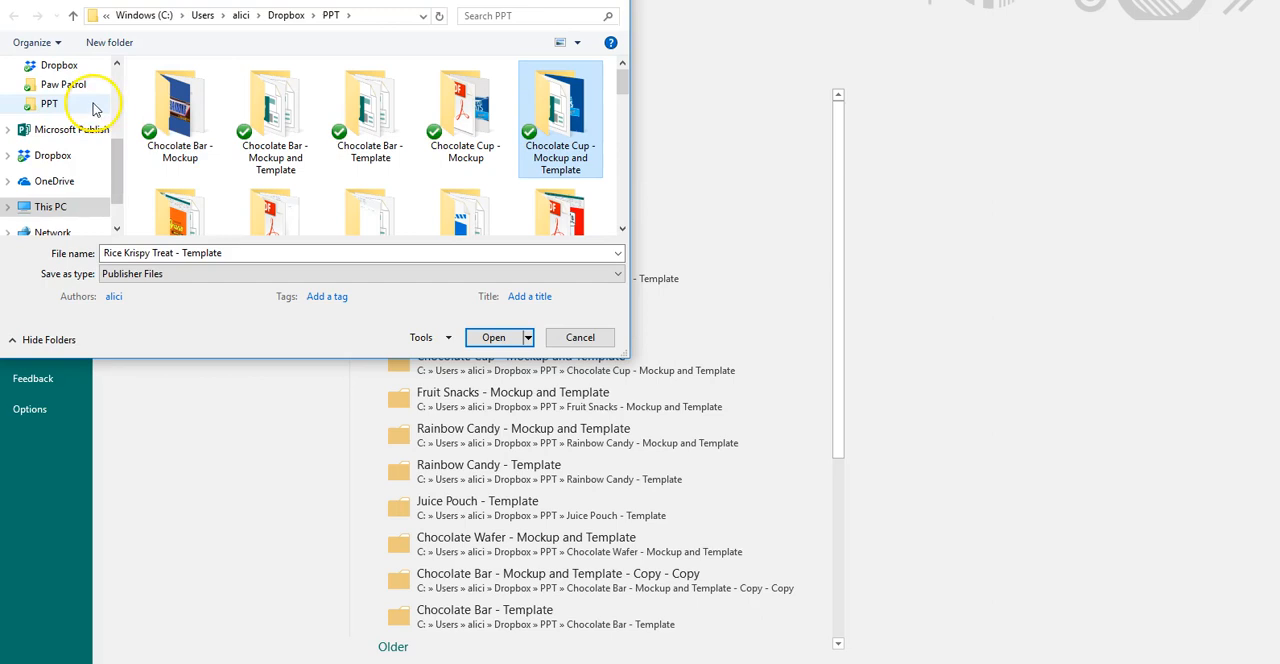
pyautogui.click(56, 84)
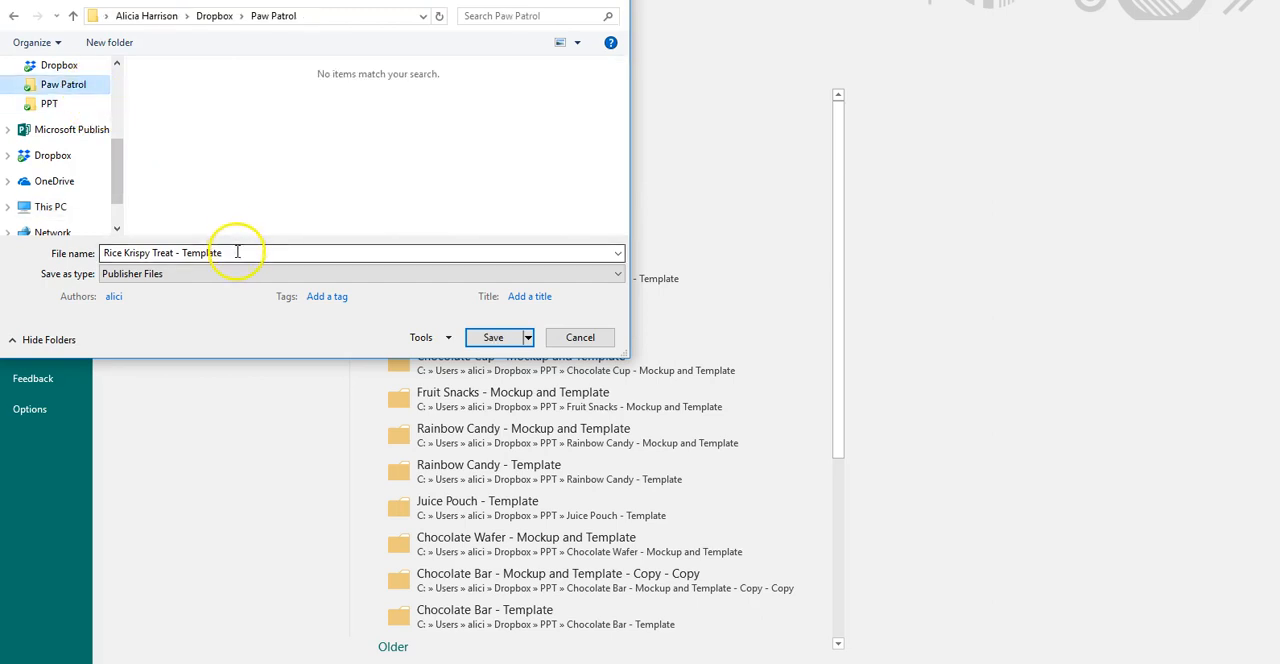
pyautogui.tripleClick(236, 252)
pyautogui.write('(')
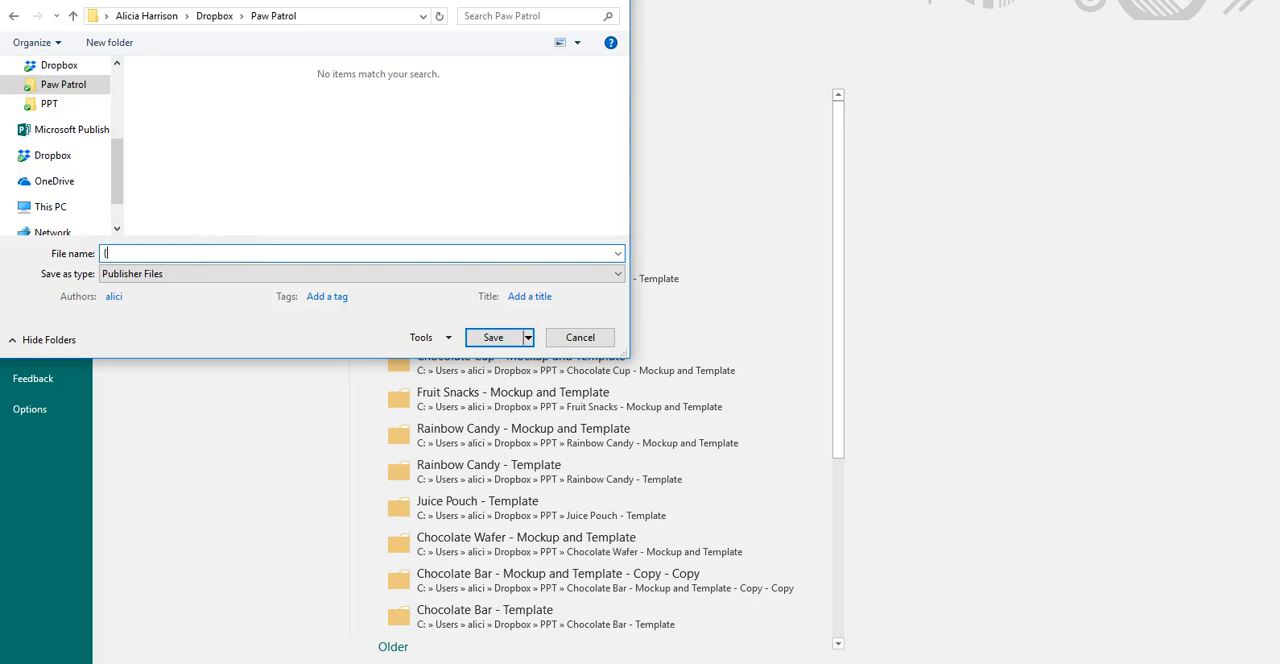
pyautogui.write('Paw Patrol')
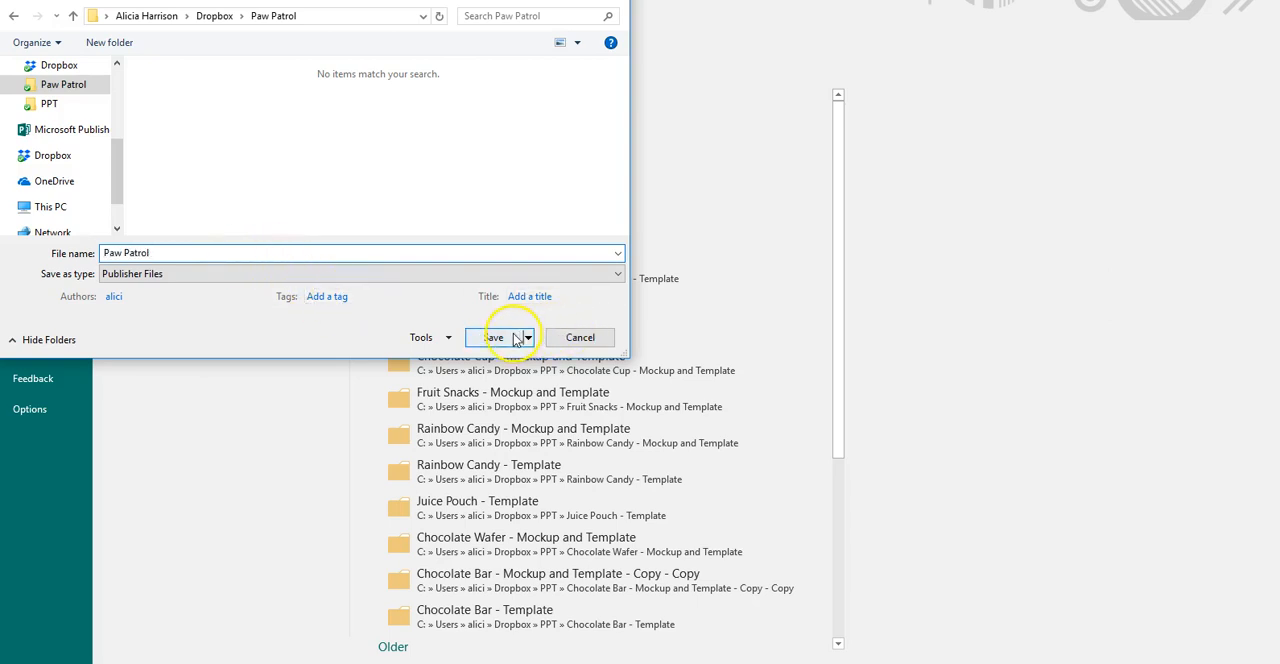
pyautogui.click(580, 336)
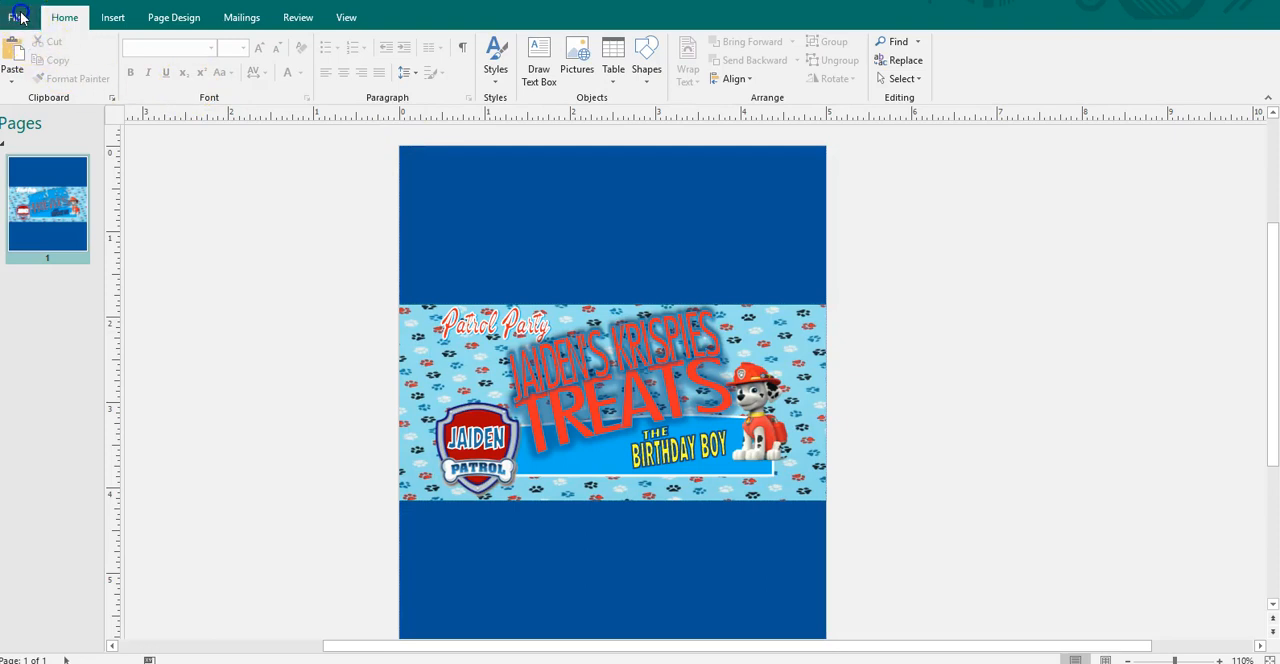
# - Save a copy of the wrapper to This PC in a picture format
pyautogui.click(20, 16)
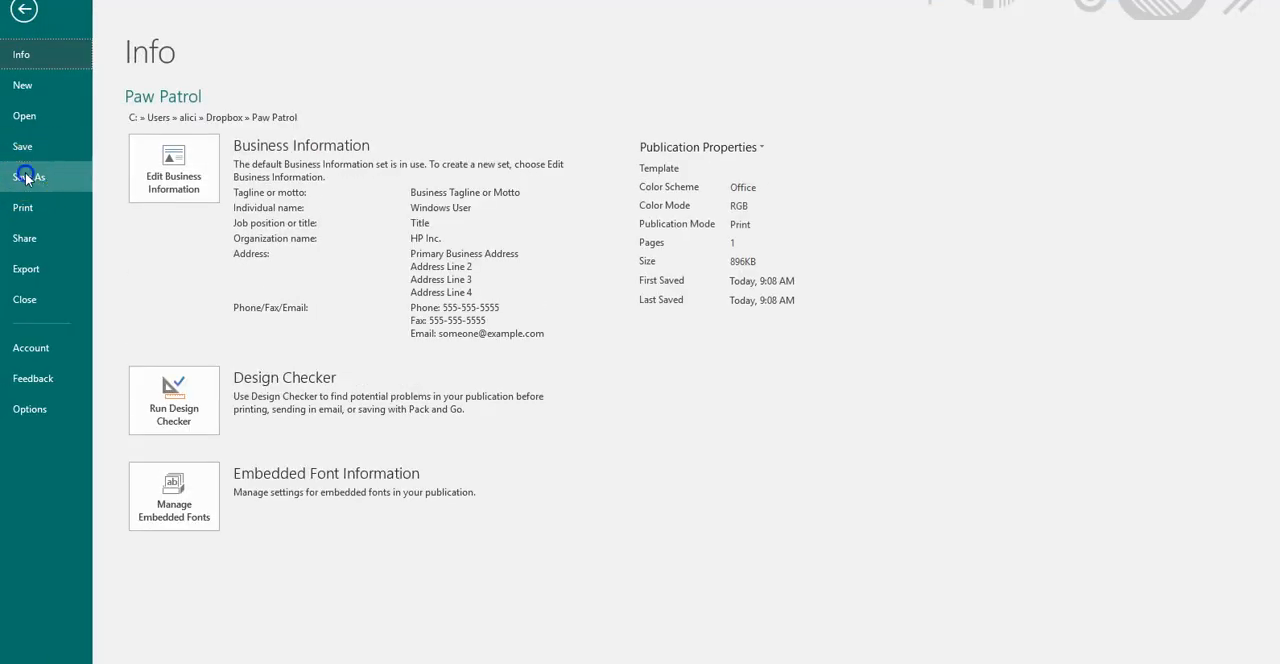
pyautogui.click(30, 176)
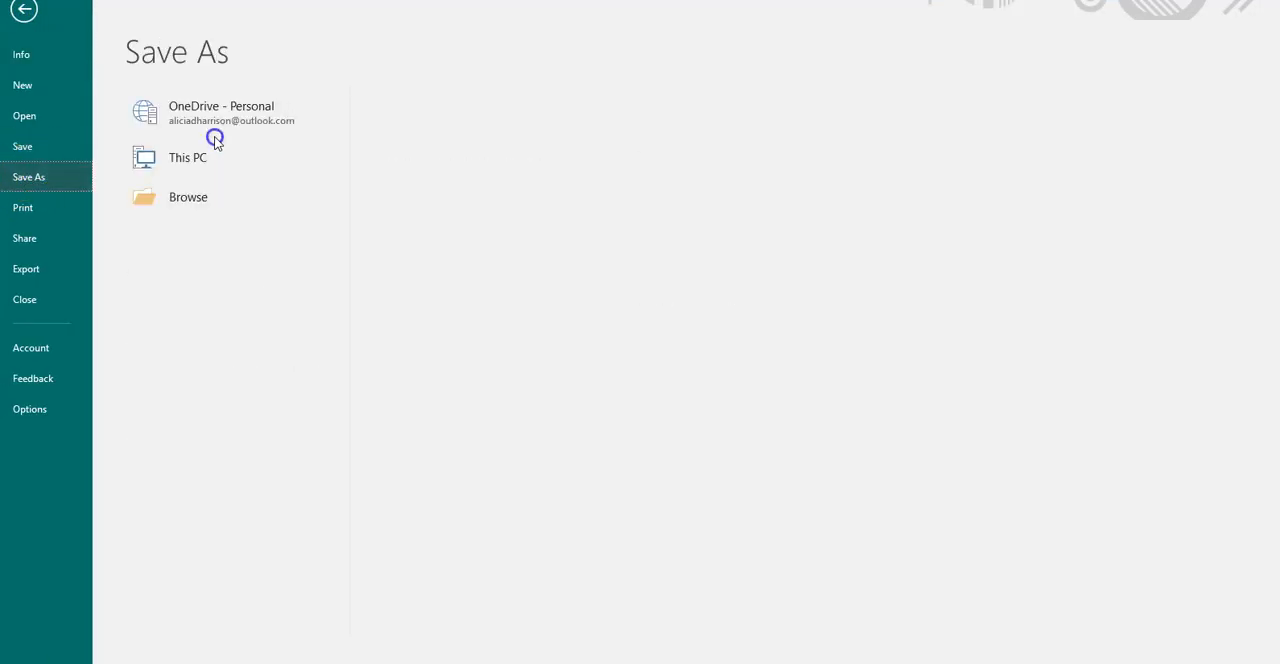
pyautogui.click(188, 156)
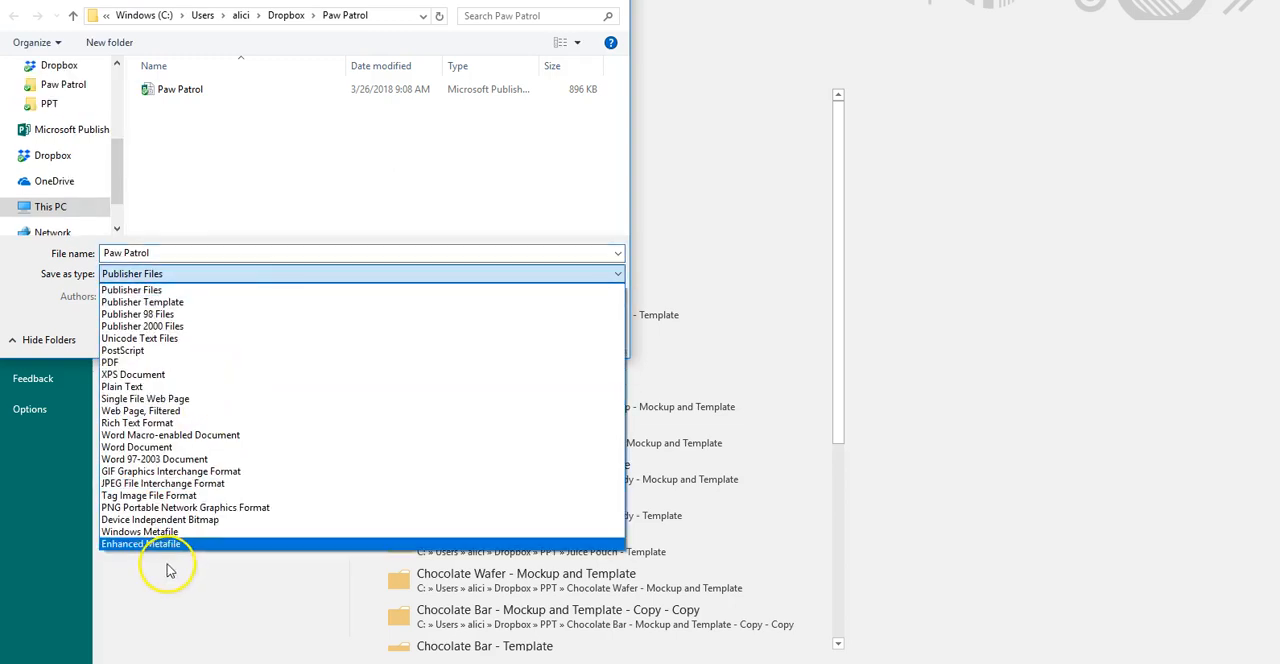
pyautogui.click(184, 506)
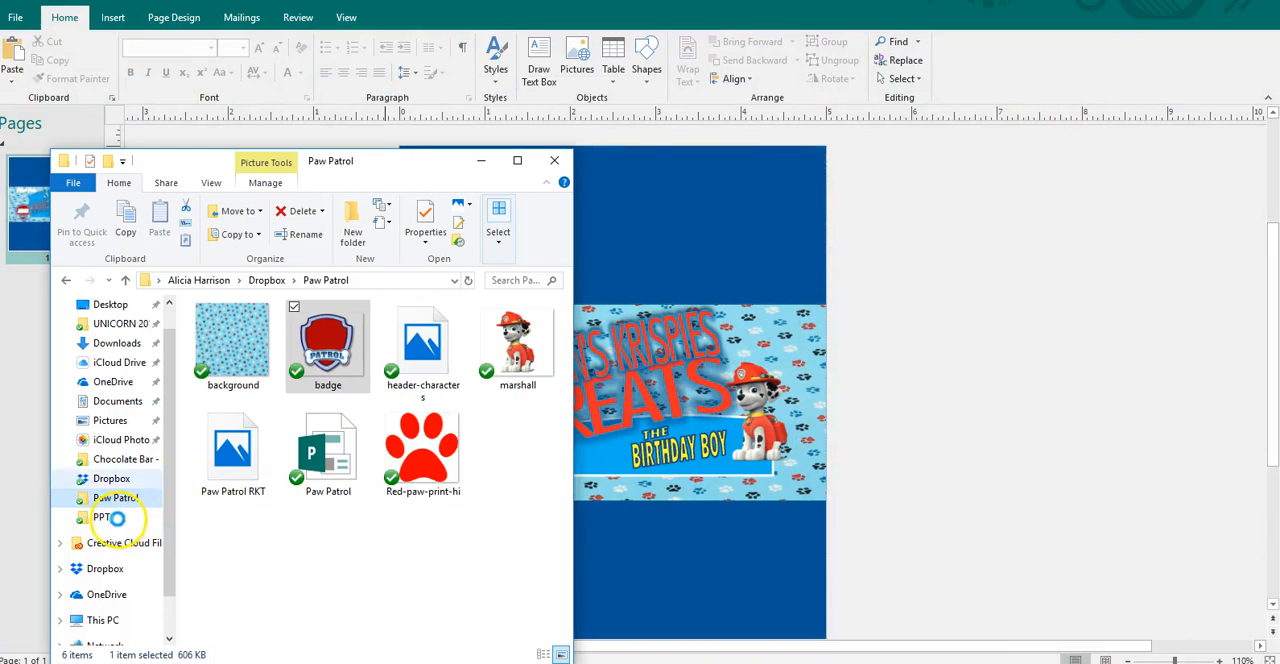
# - Browse through the PPT folder's mockup files in File Explorer, then return to Publisher
pyautogui.doubleClick(100, 516)
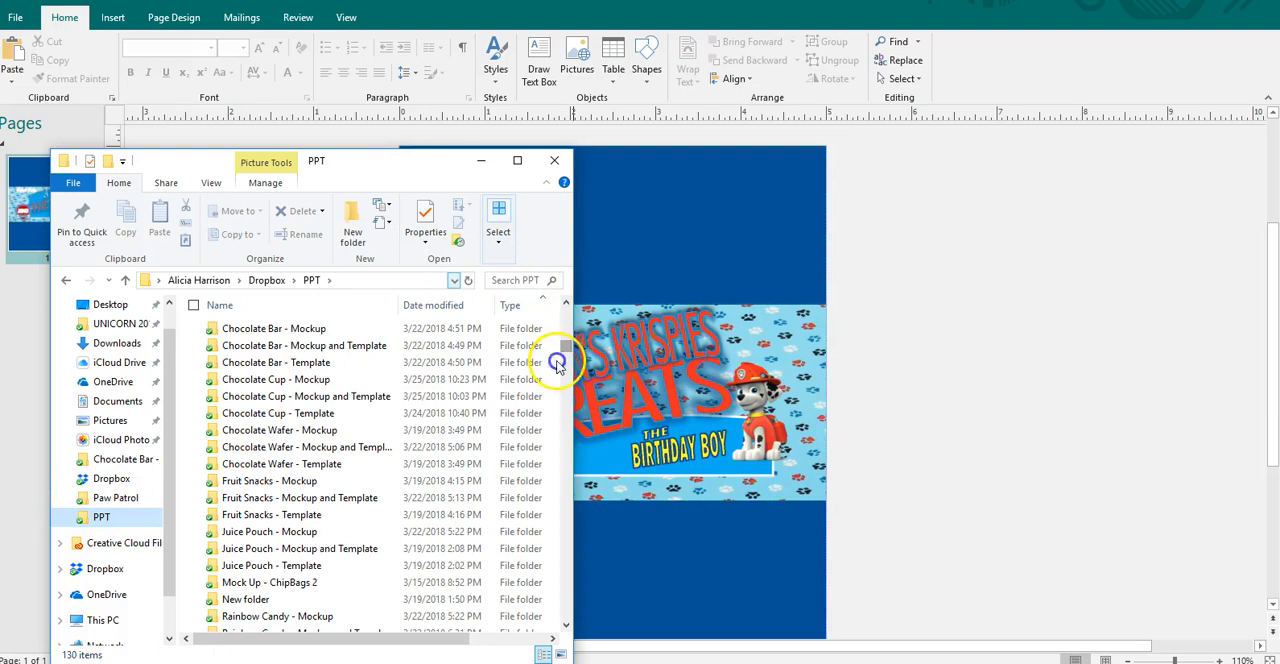
pyautogui.scroll(-3)
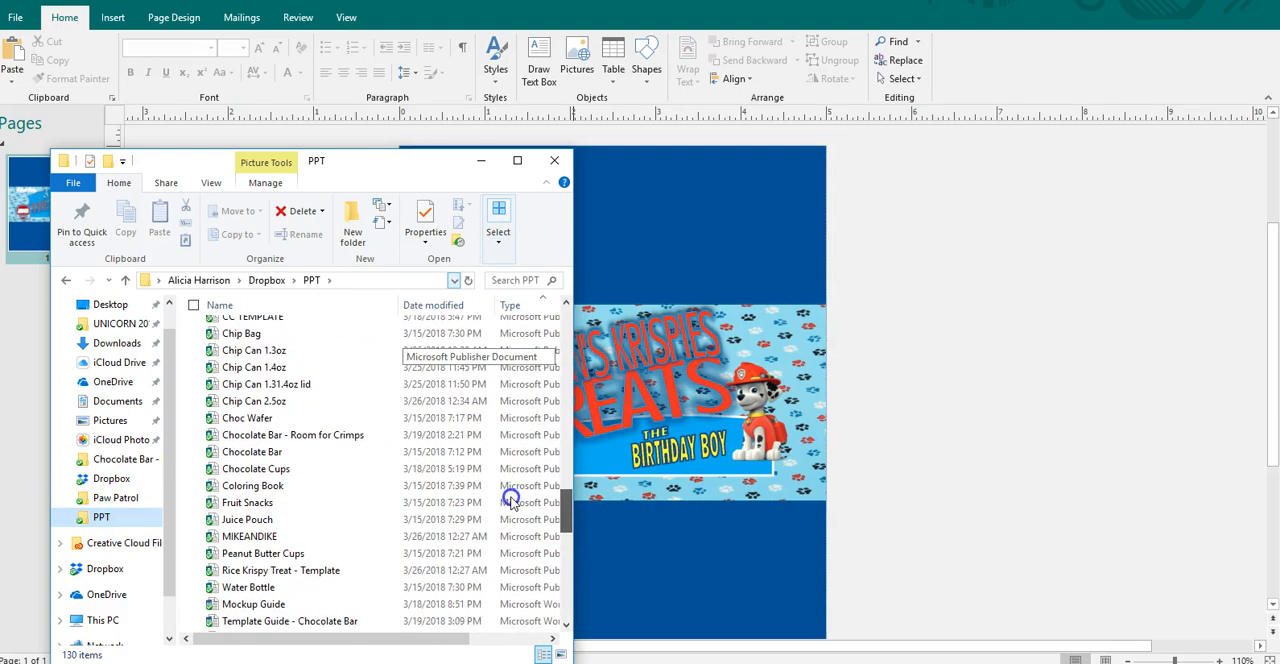
pyautogui.scroll(-3)
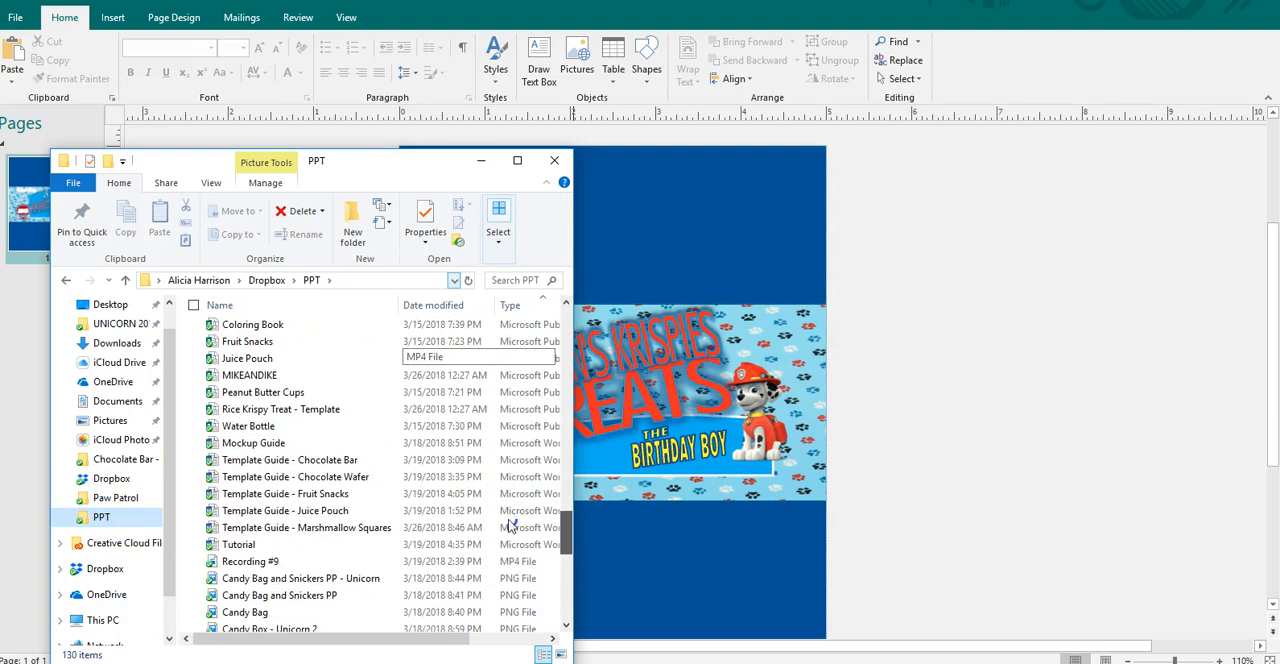
pyautogui.scroll(-3)
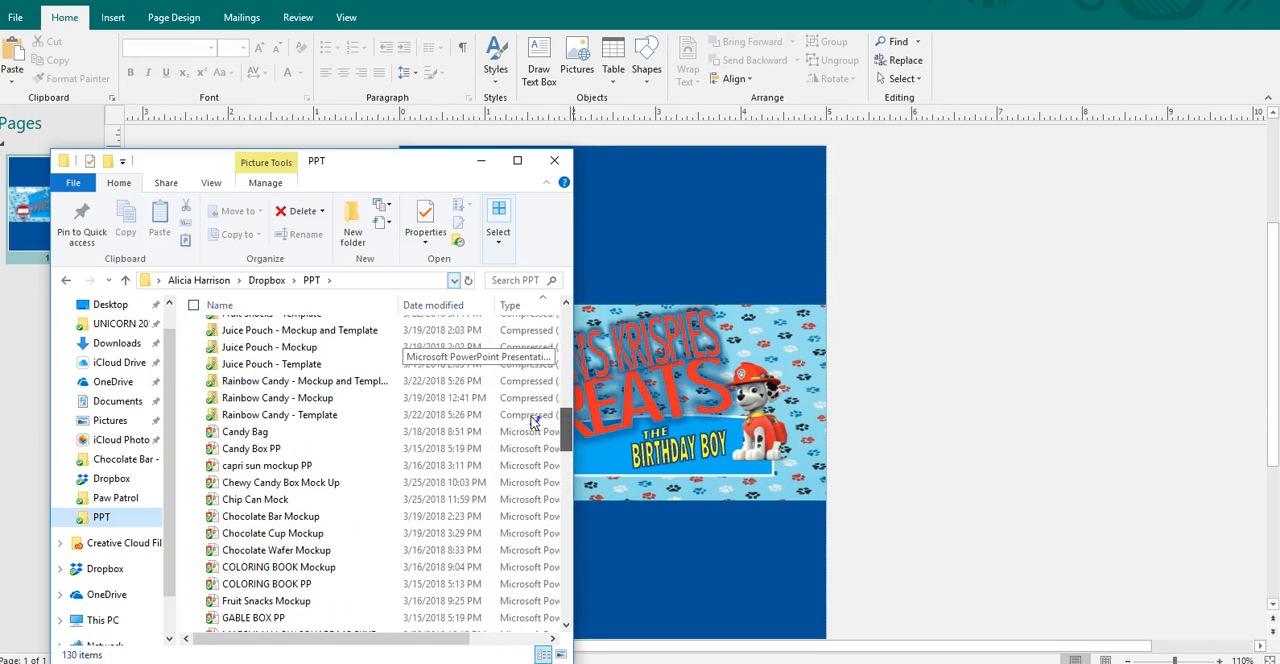
pyautogui.scroll(-3)
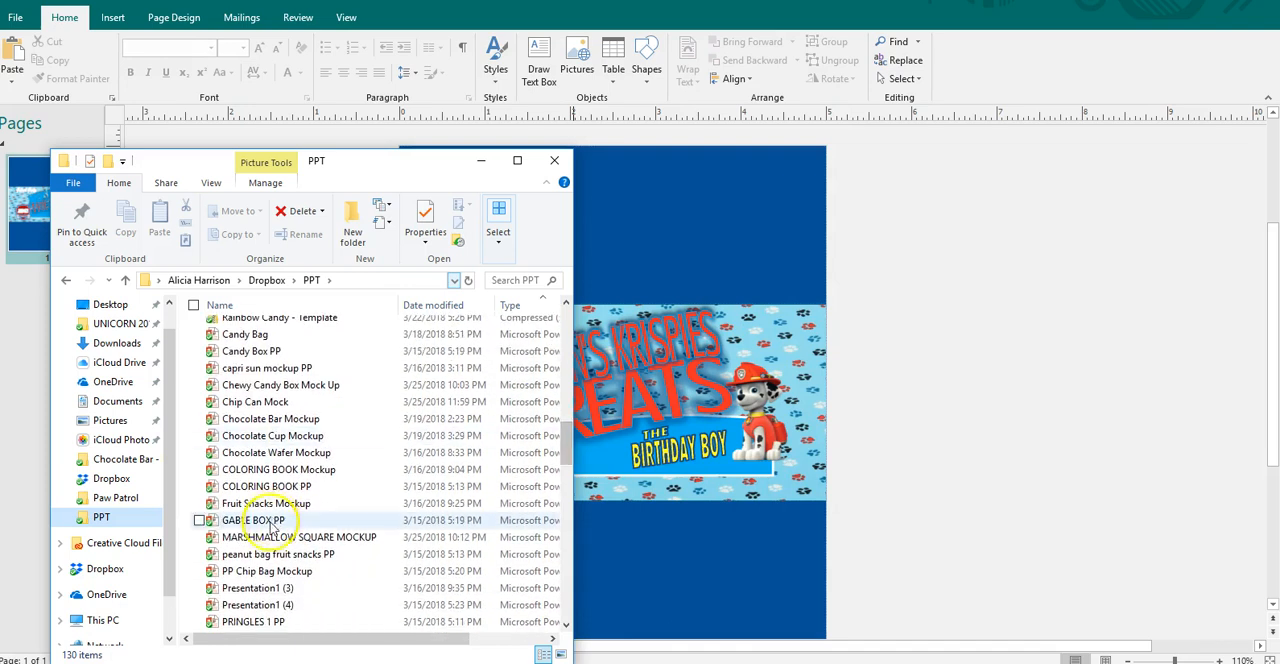
pyautogui.click(300, 536)
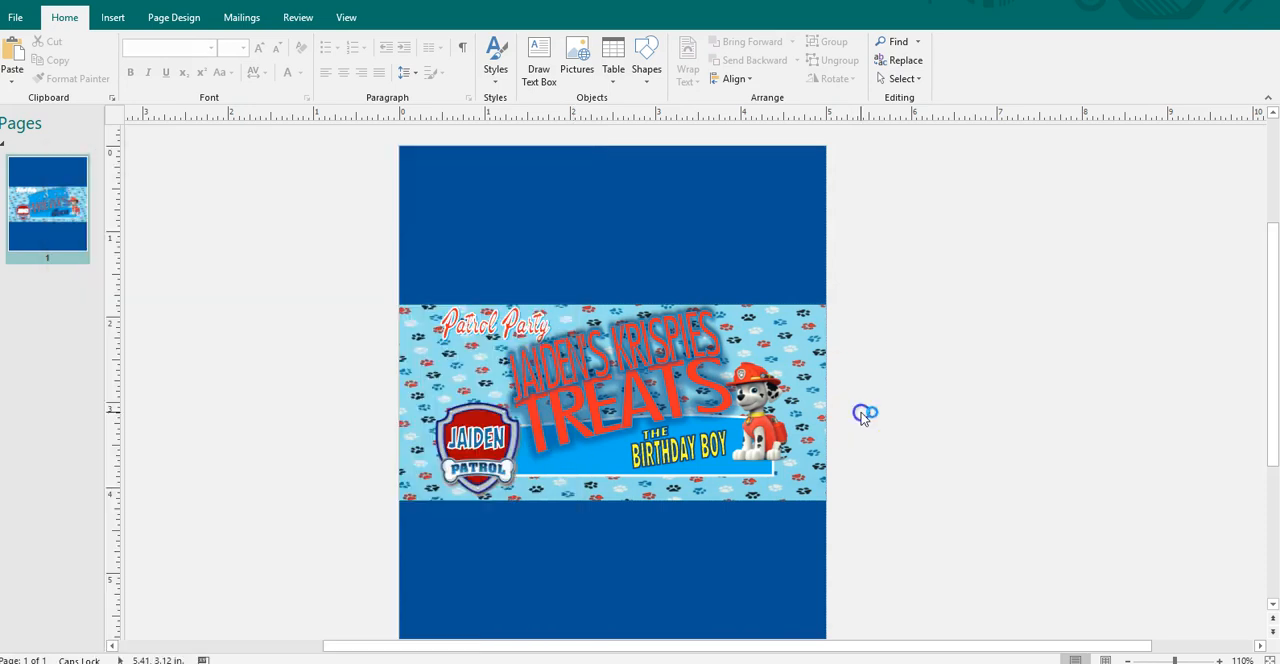
# - Review the Shape Fill choices for the Birthday Boy caption without changing it
pyautogui.click(680, 448)
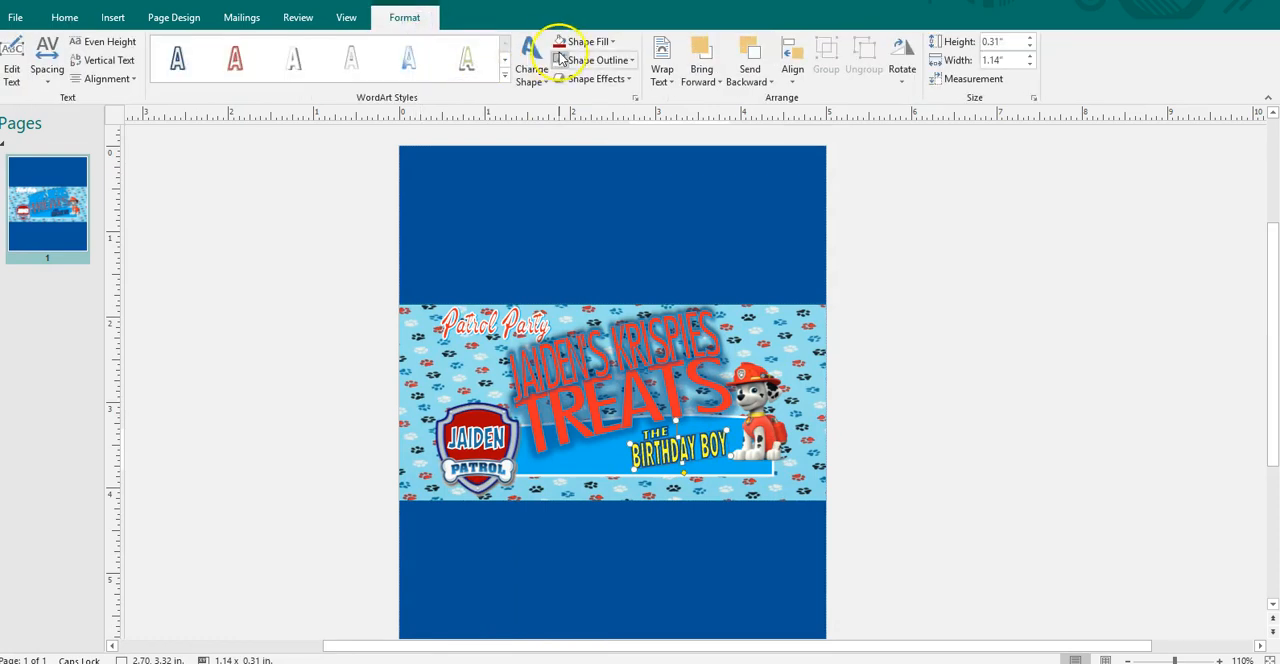
pyautogui.click(584, 40)
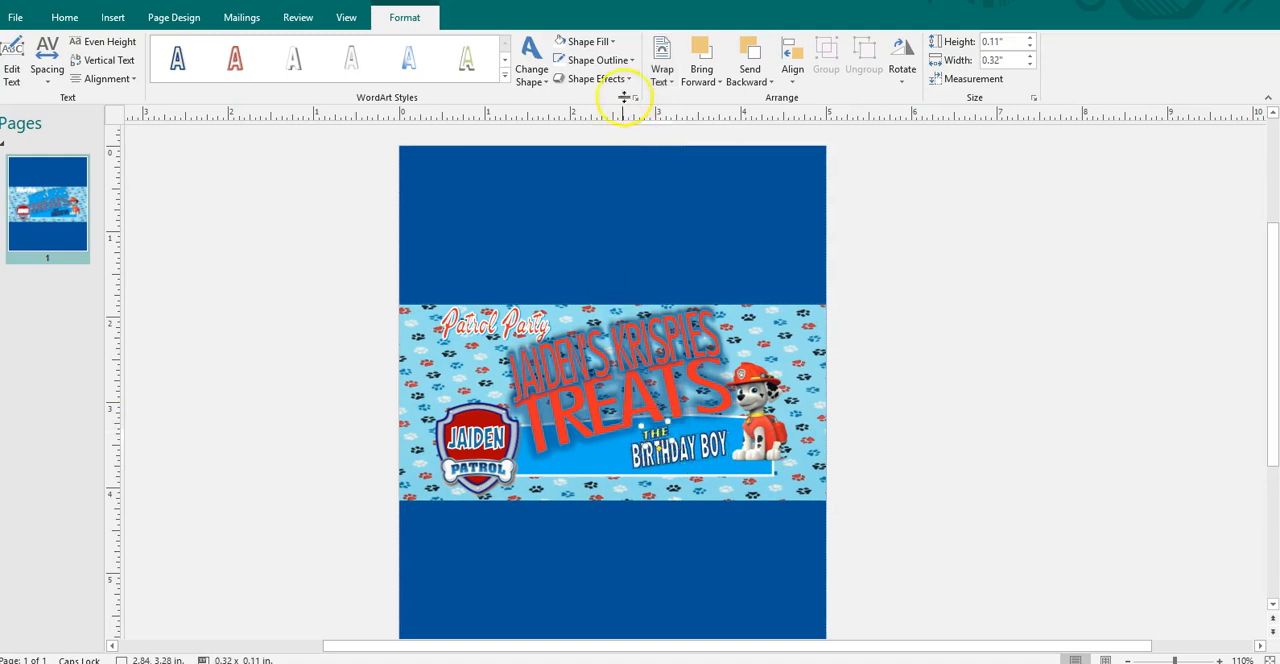
pyautogui.click(588, 40)
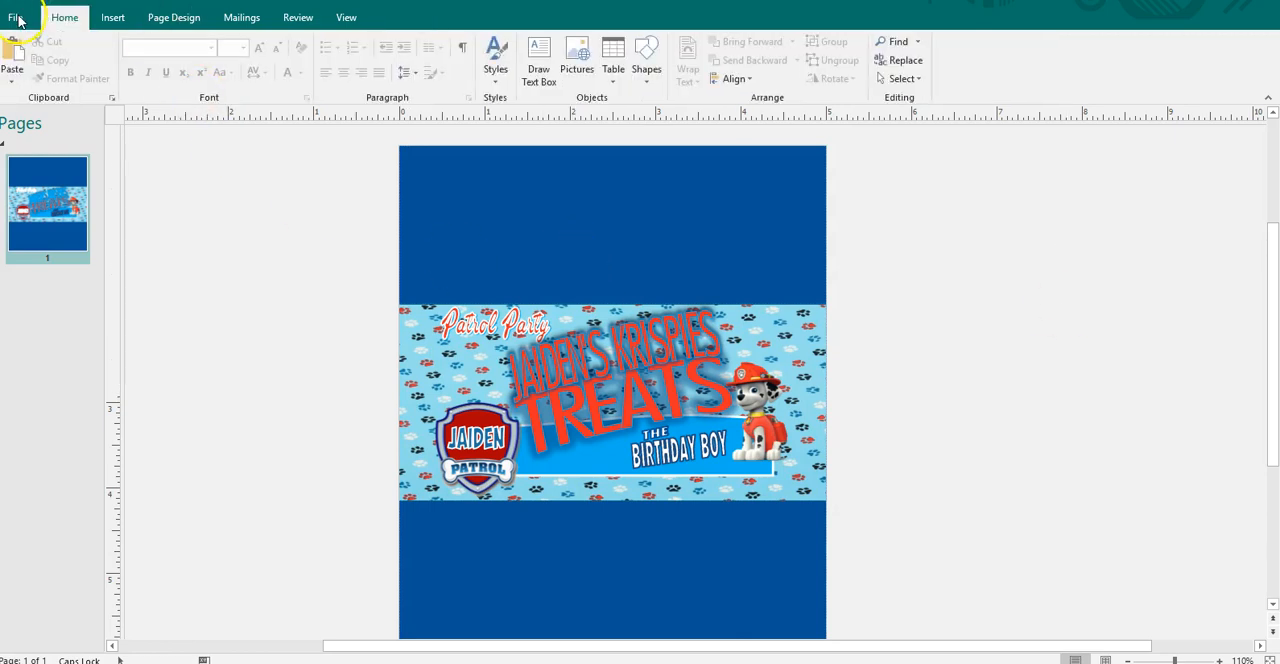
# - Start a Save As with PNG format chosen, then cancel the save
pyautogui.click(16, 16)
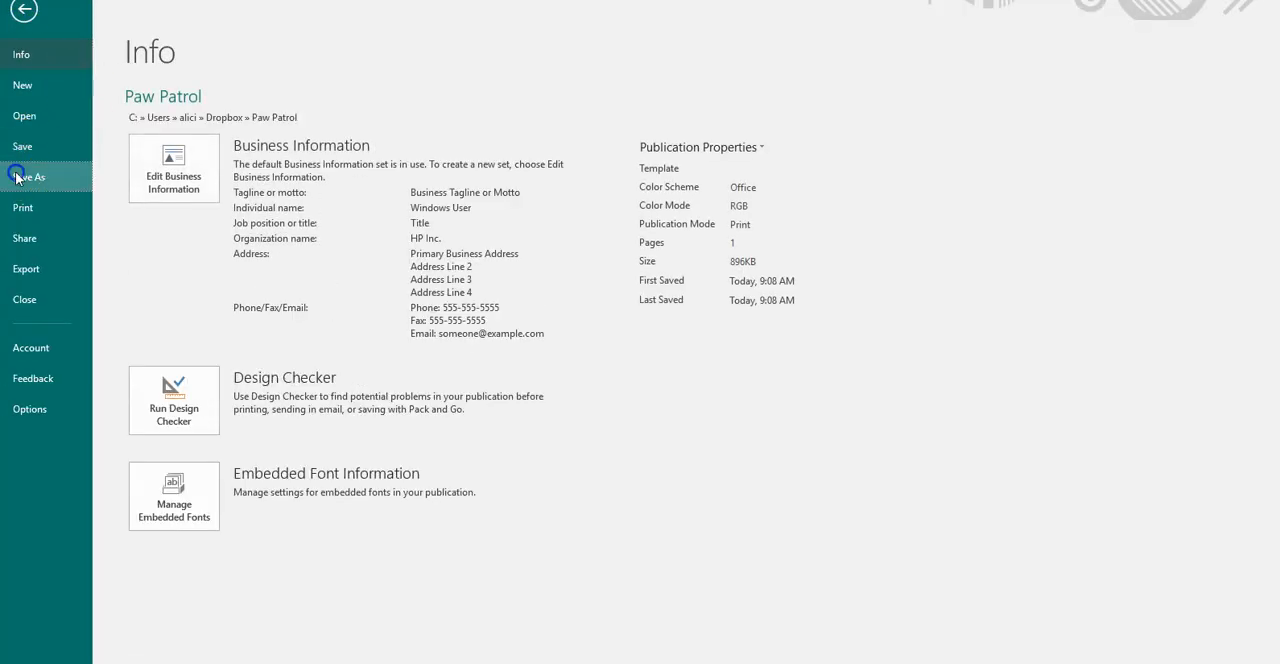
pyautogui.click(30, 176)
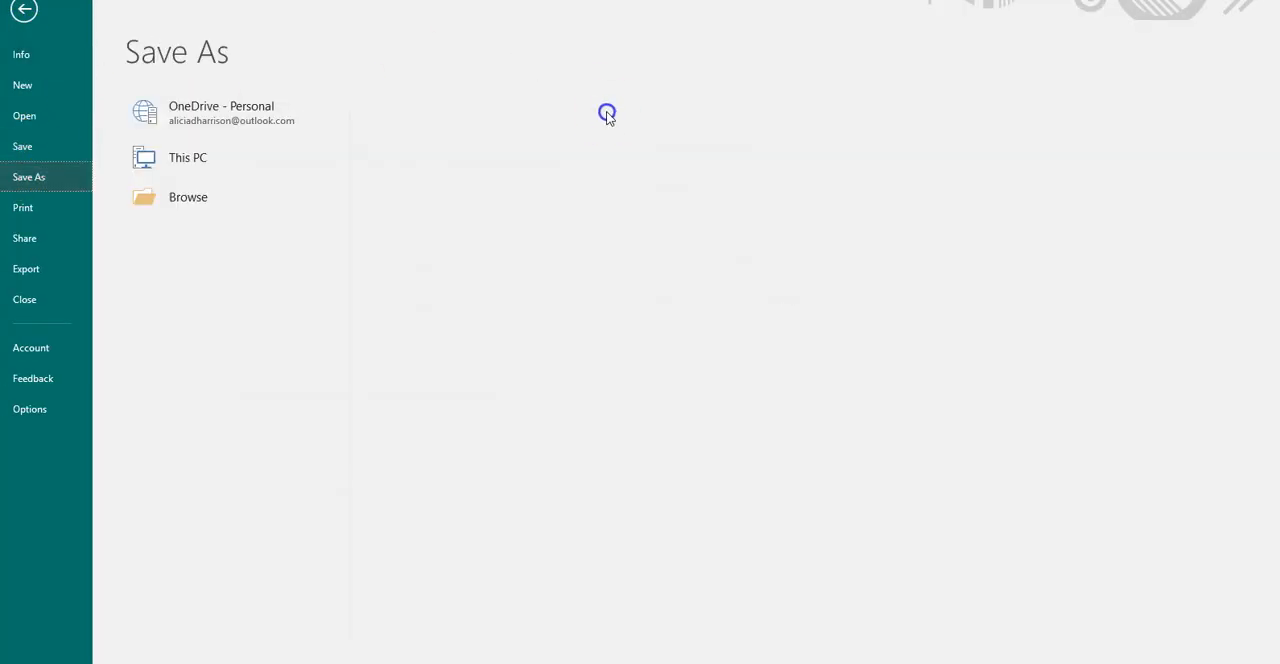
pyautogui.click(188, 156)
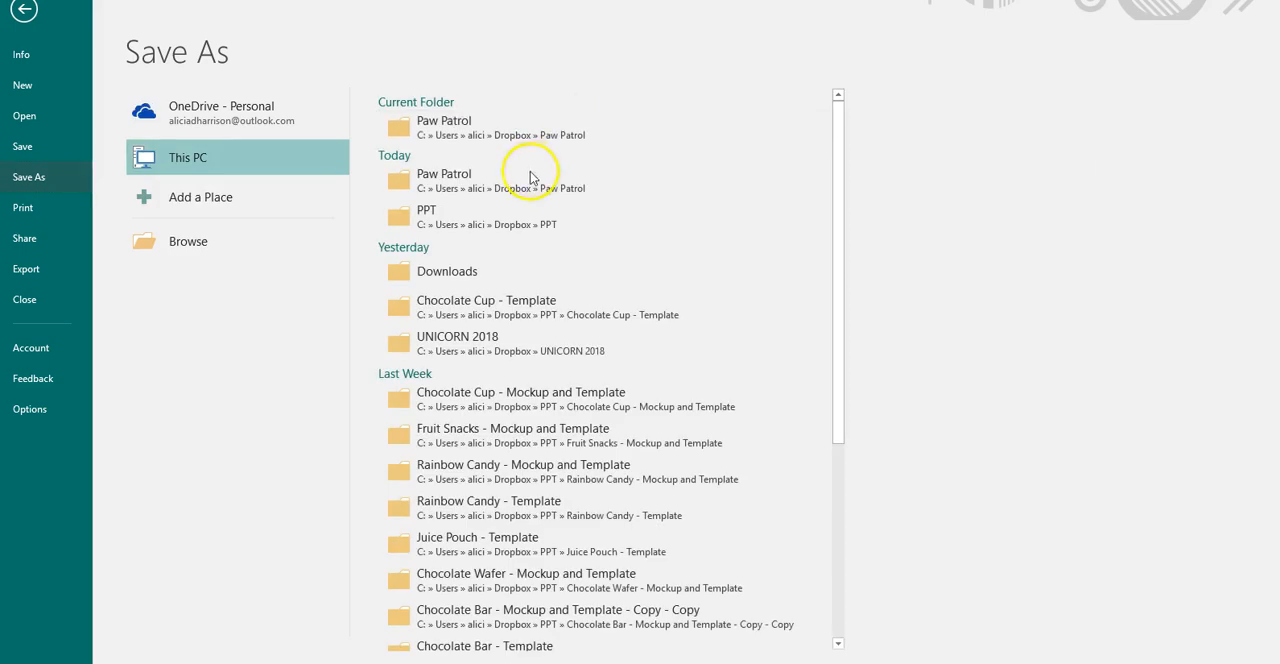
pyautogui.moveTo(416, 290)
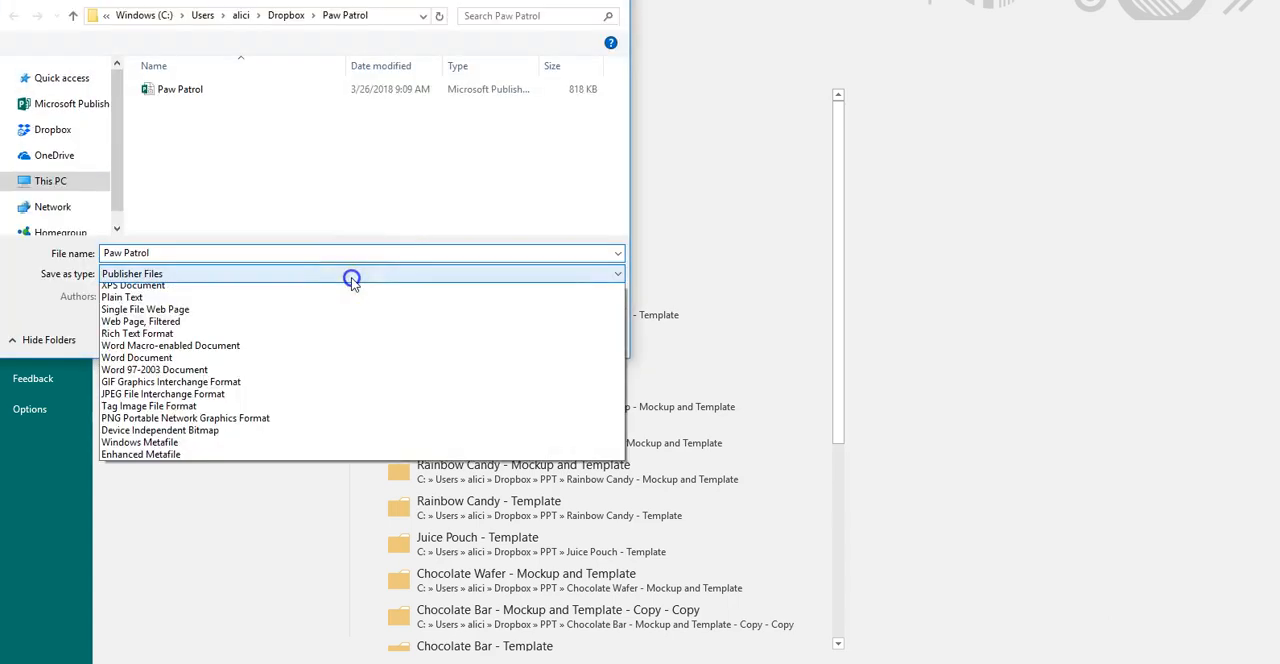
pyautogui.click(184, 416)
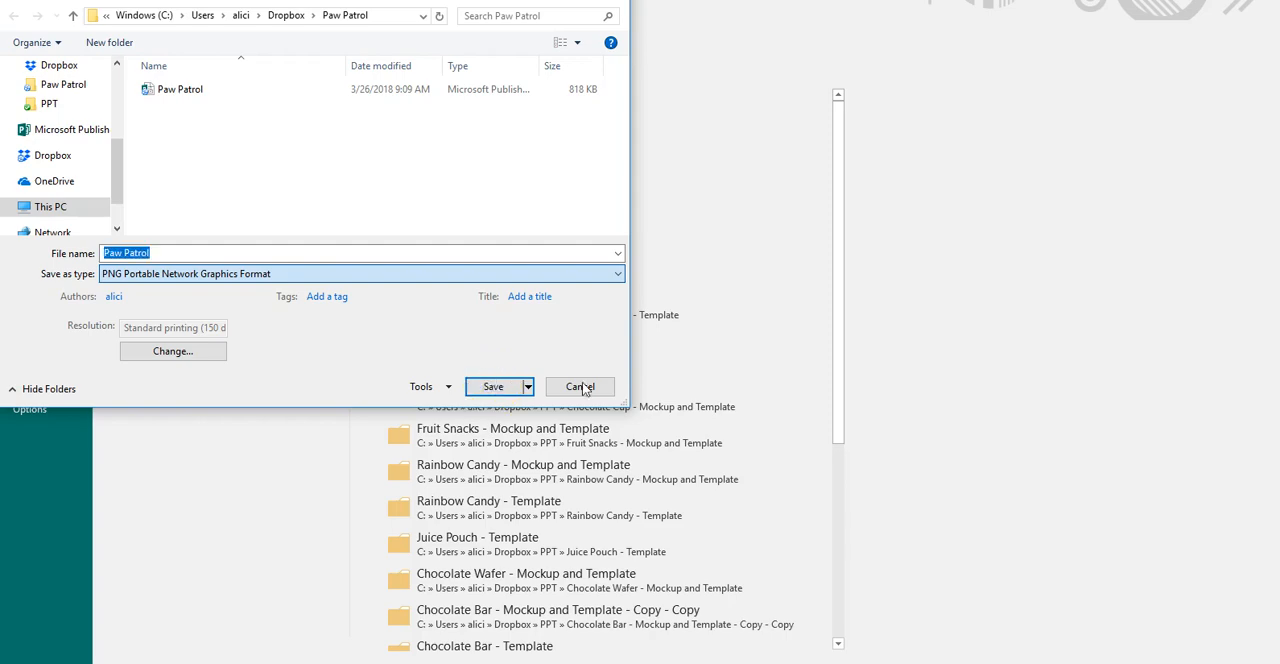
pyautogui.click(580, 388)
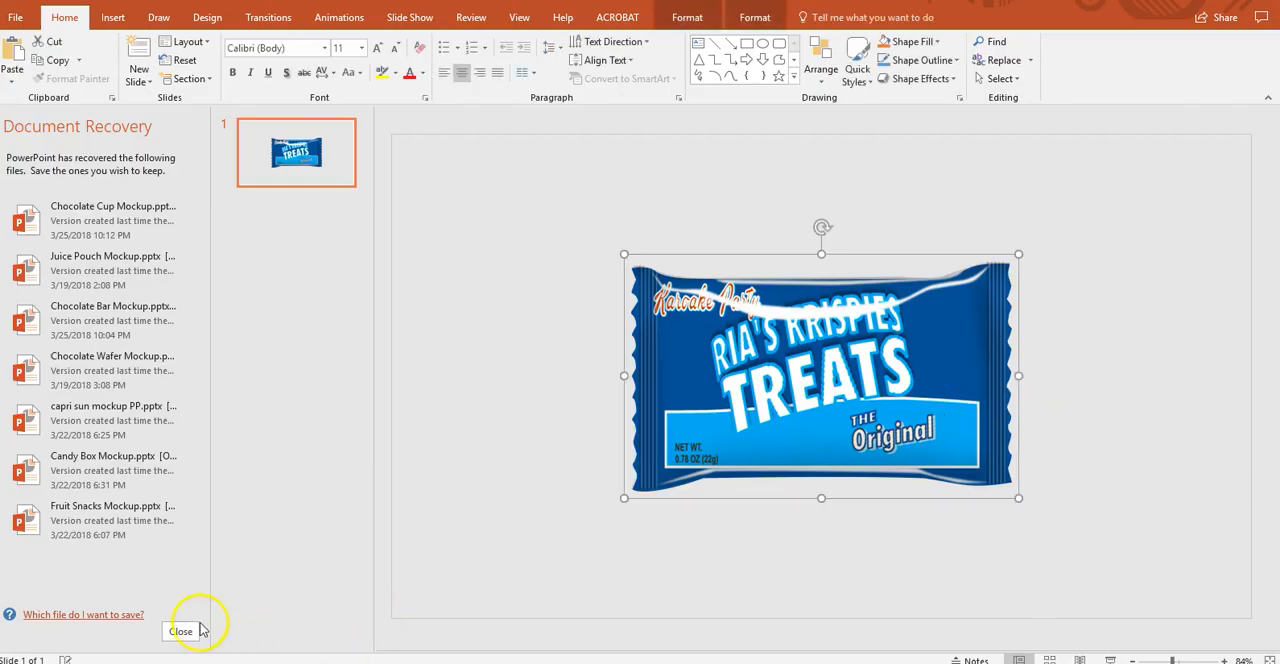
# - Close Document Recovery and drag the blue Treats wrapper picture off the white mockup
pyautogui.click(180, 632)
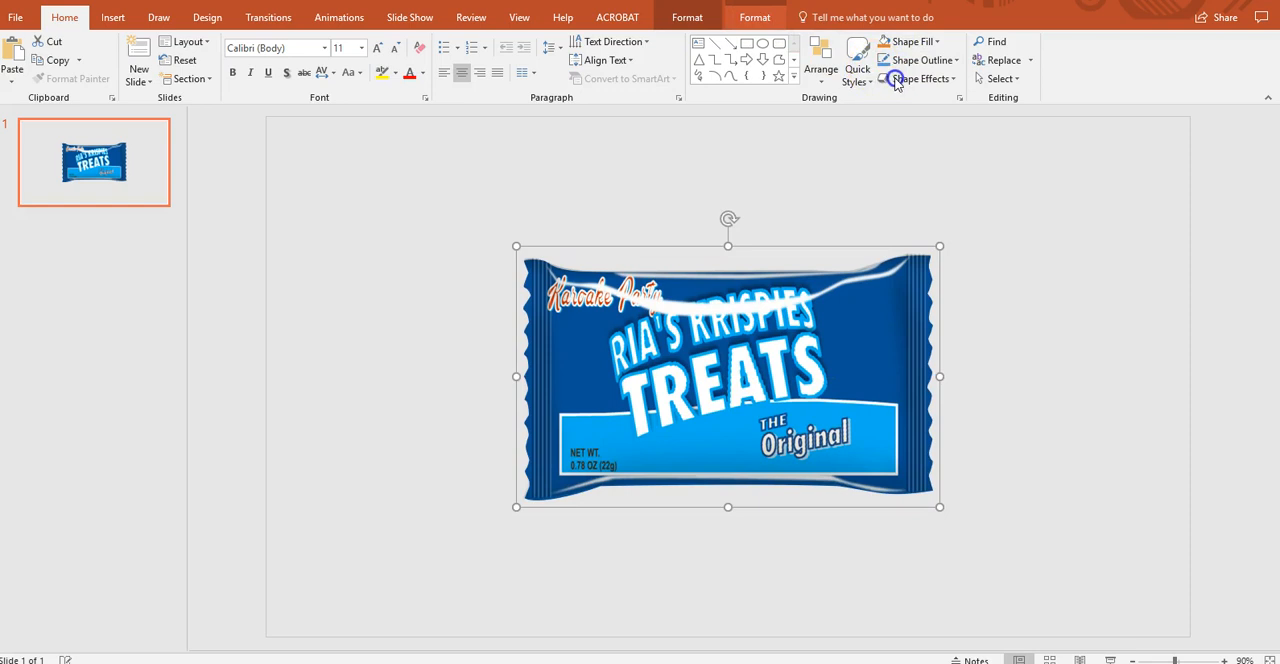
pyautogui.click(1028, 60)
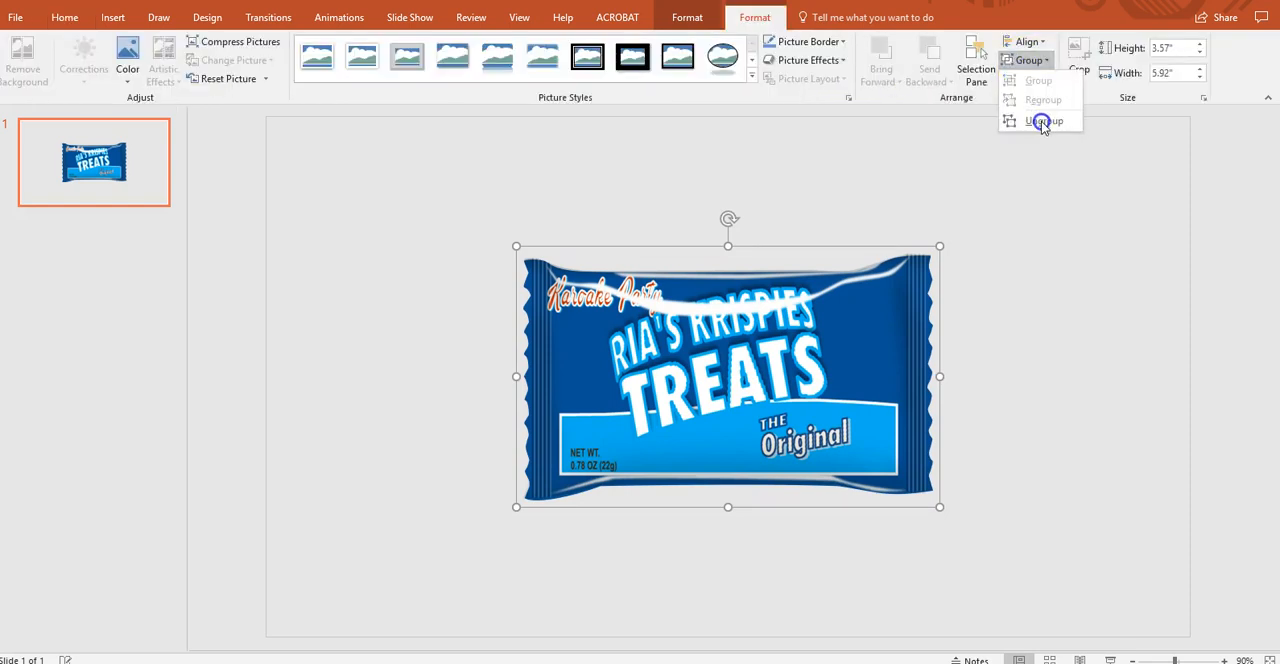
pyautogui.click(1044, 120)
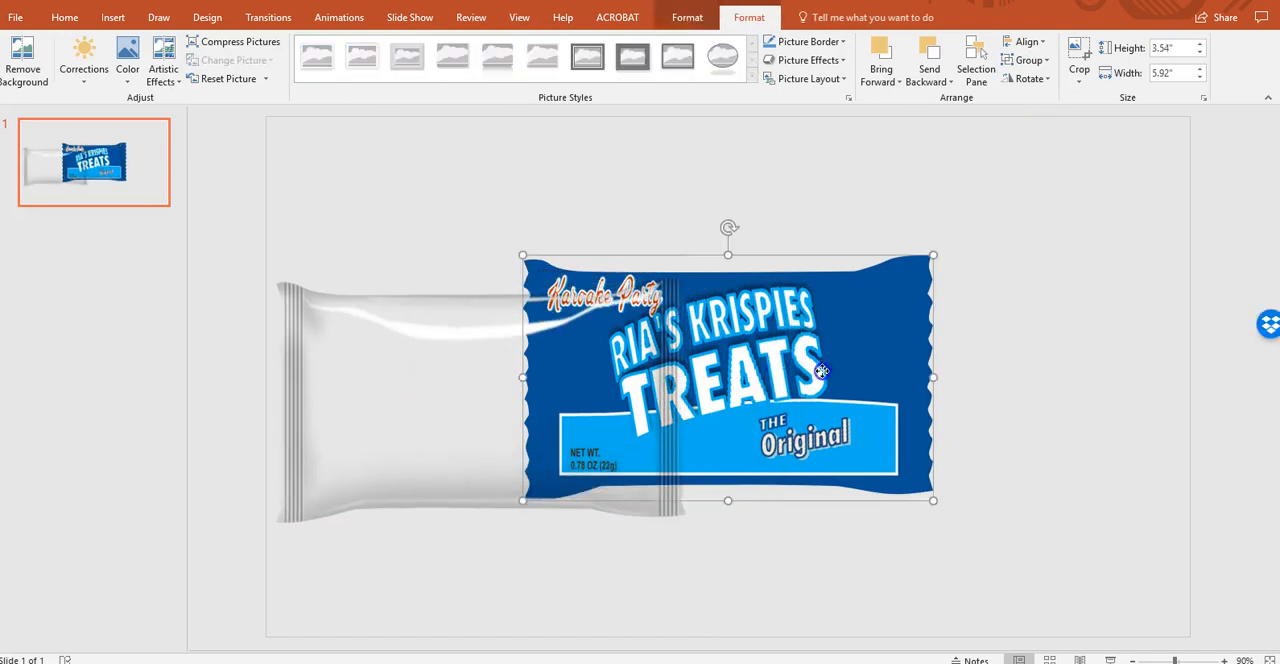
pyautogui.moveTo(728, 376); pyautogui.dragTo(784, 392)
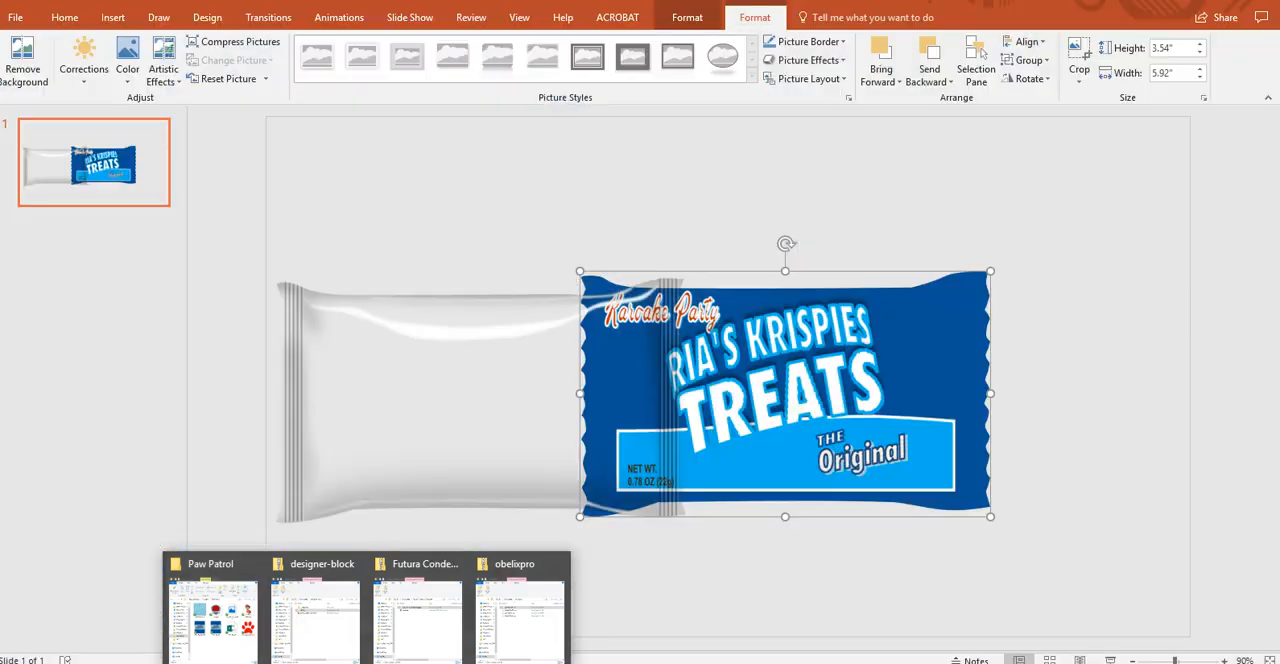
pyautogui.moveTo(900, 620)
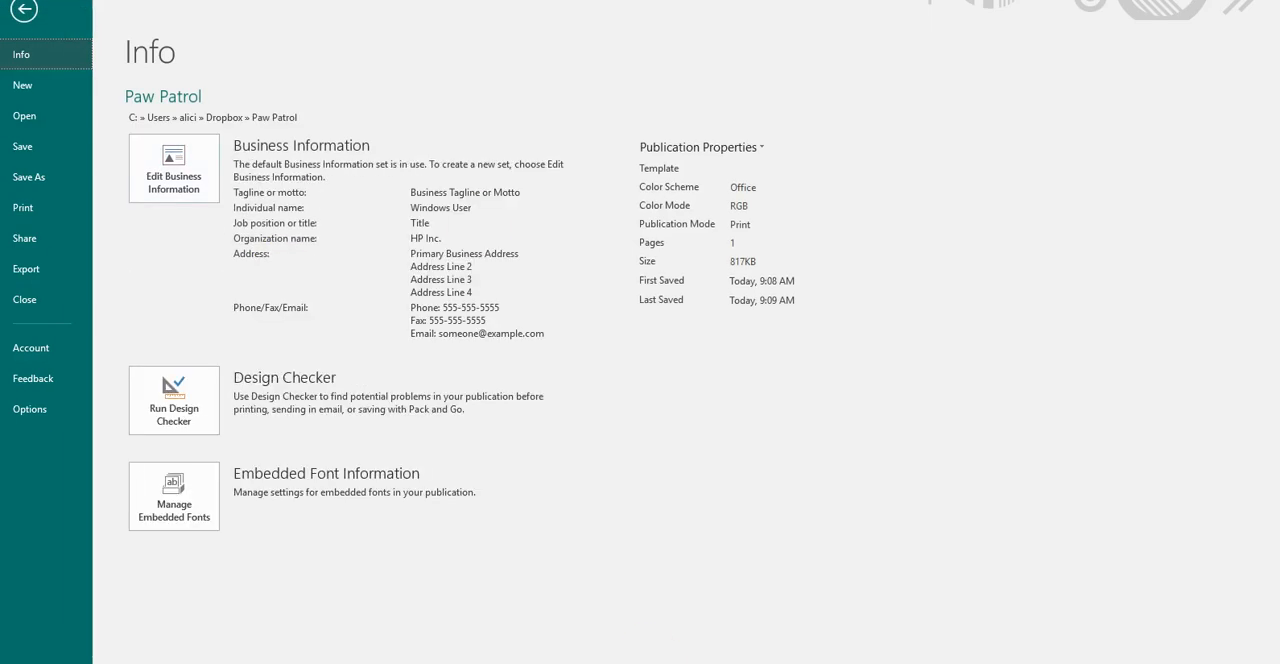
# - Export the design as PNG over the existing 'Paw Patrol RKT' file, confirming the replace
pyautogui.click(28, 176)
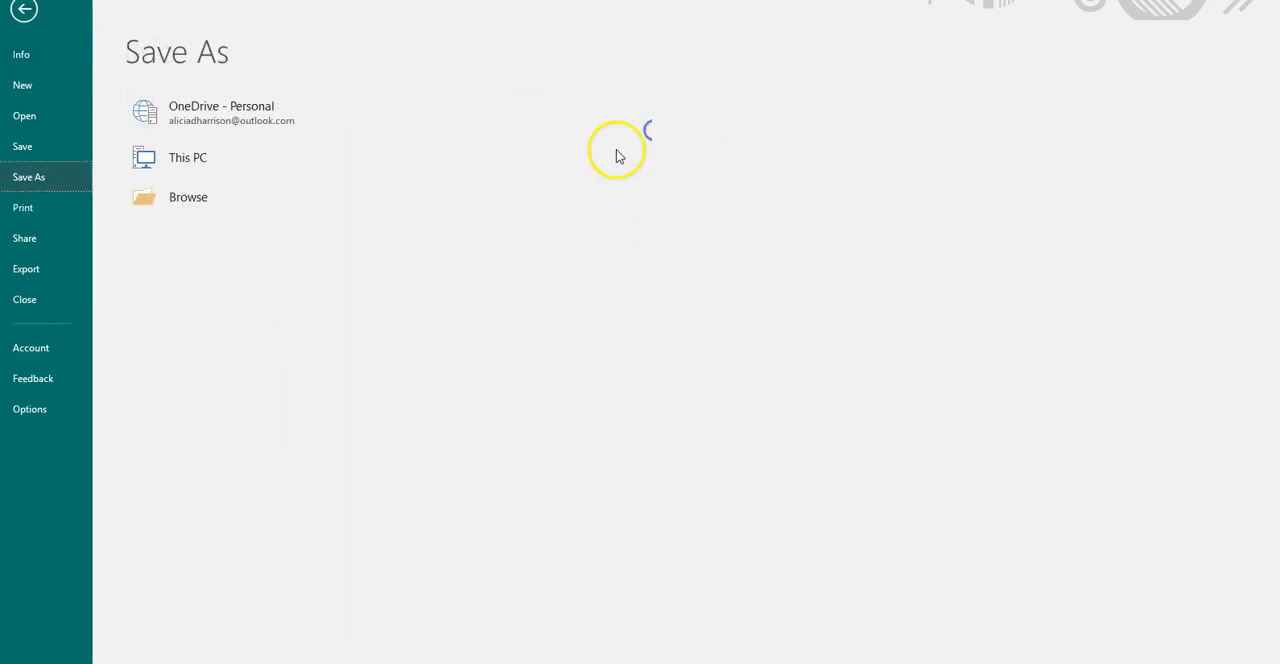
pyautogui.click(188, 156)
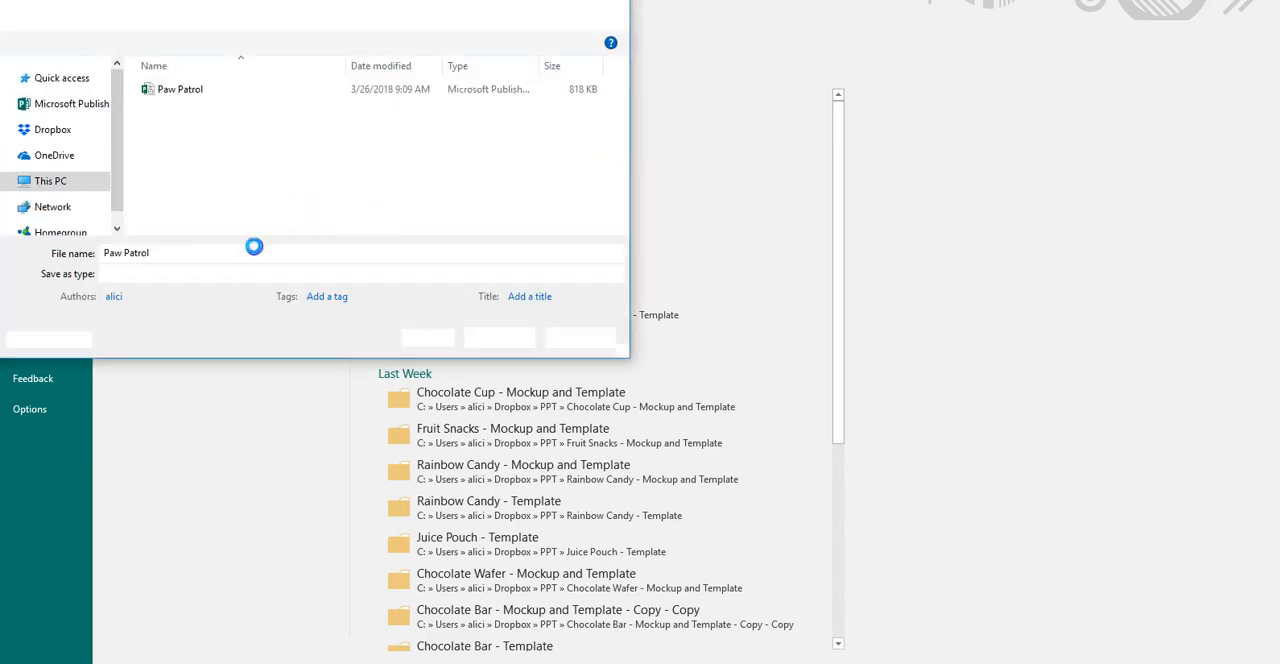
pyautogui.click(360, 272)
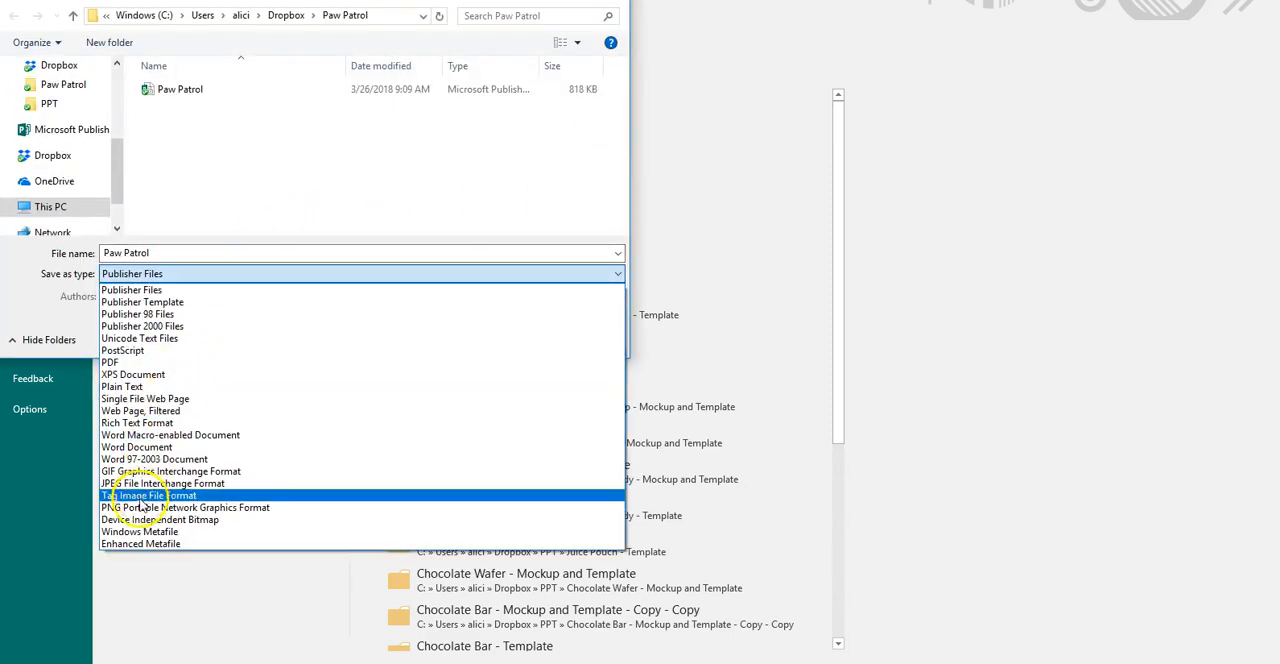
pyautogui.click(186, 506)
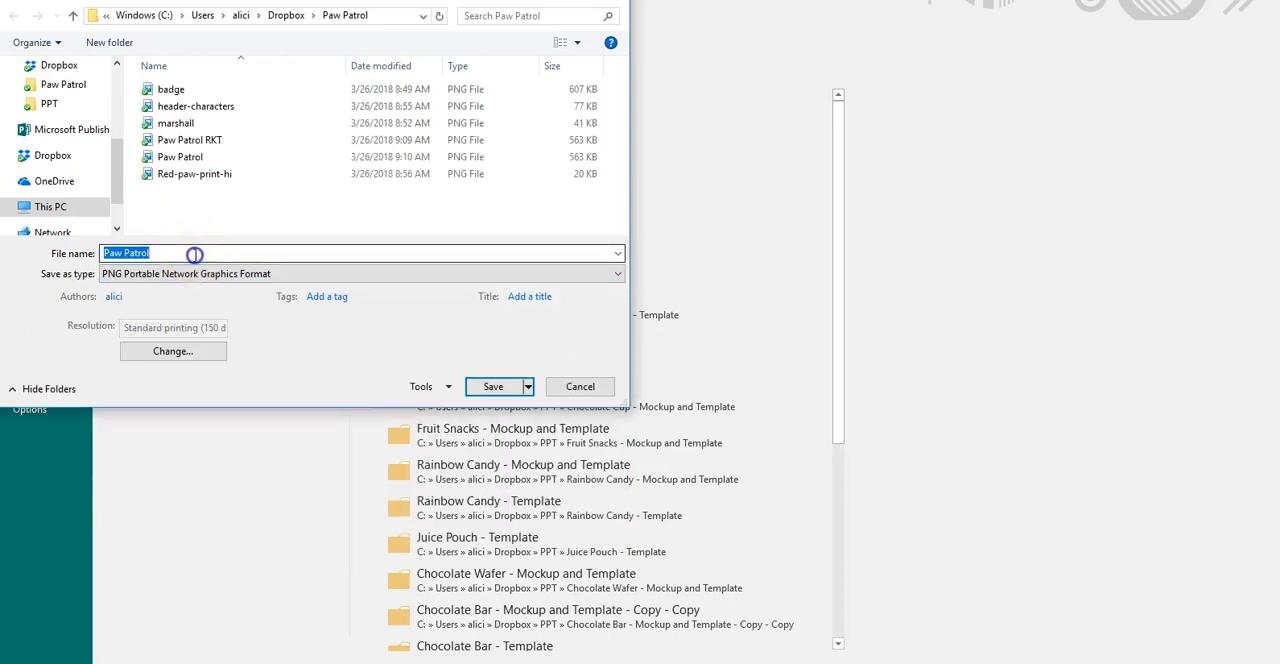
pyautogui.click(188, 140)
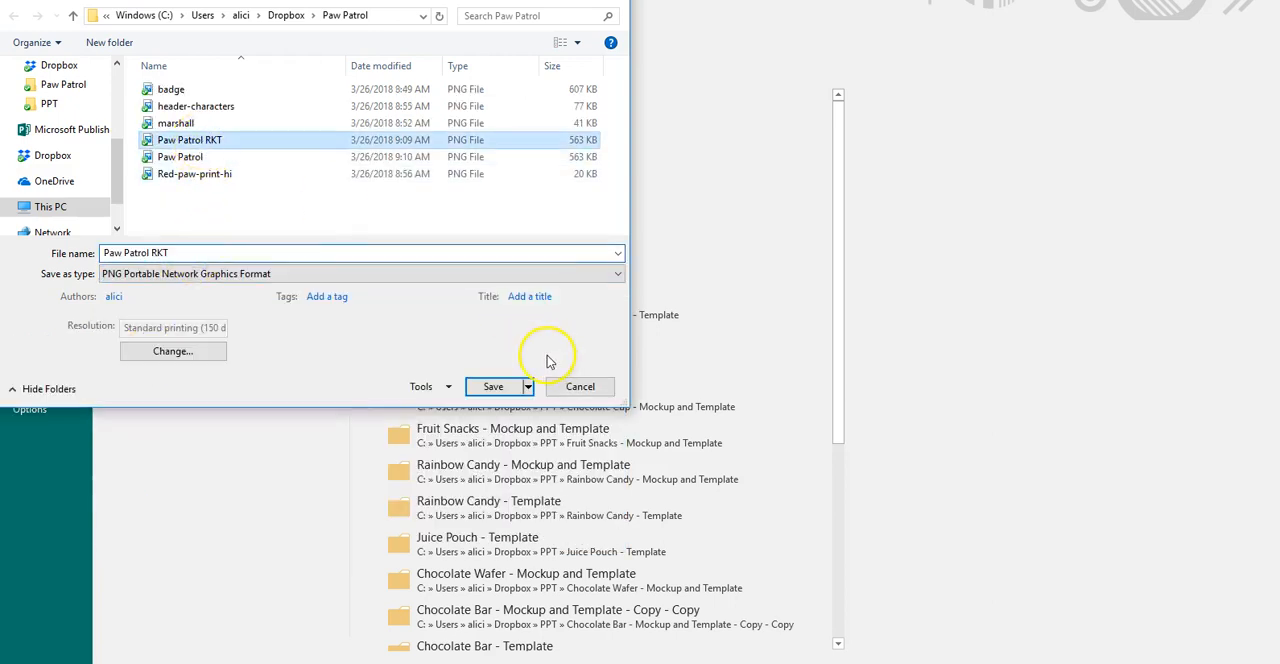
pyautogui.click(492, 386)
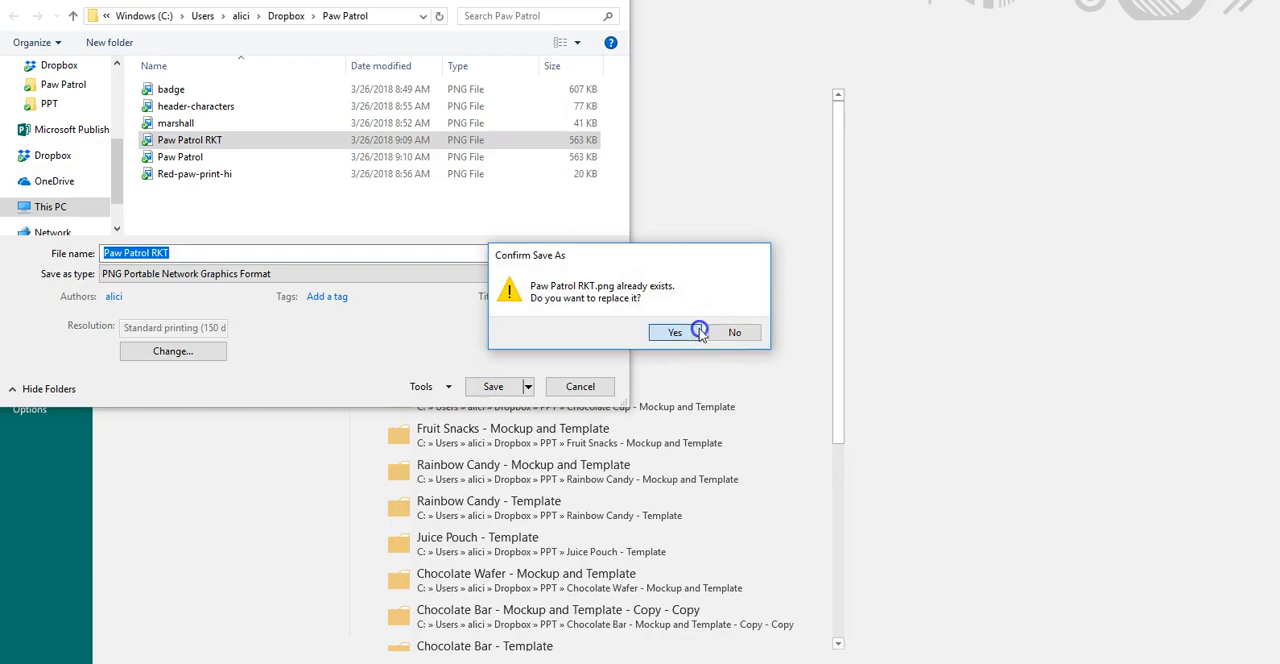
pyautogui.click(674, 332)
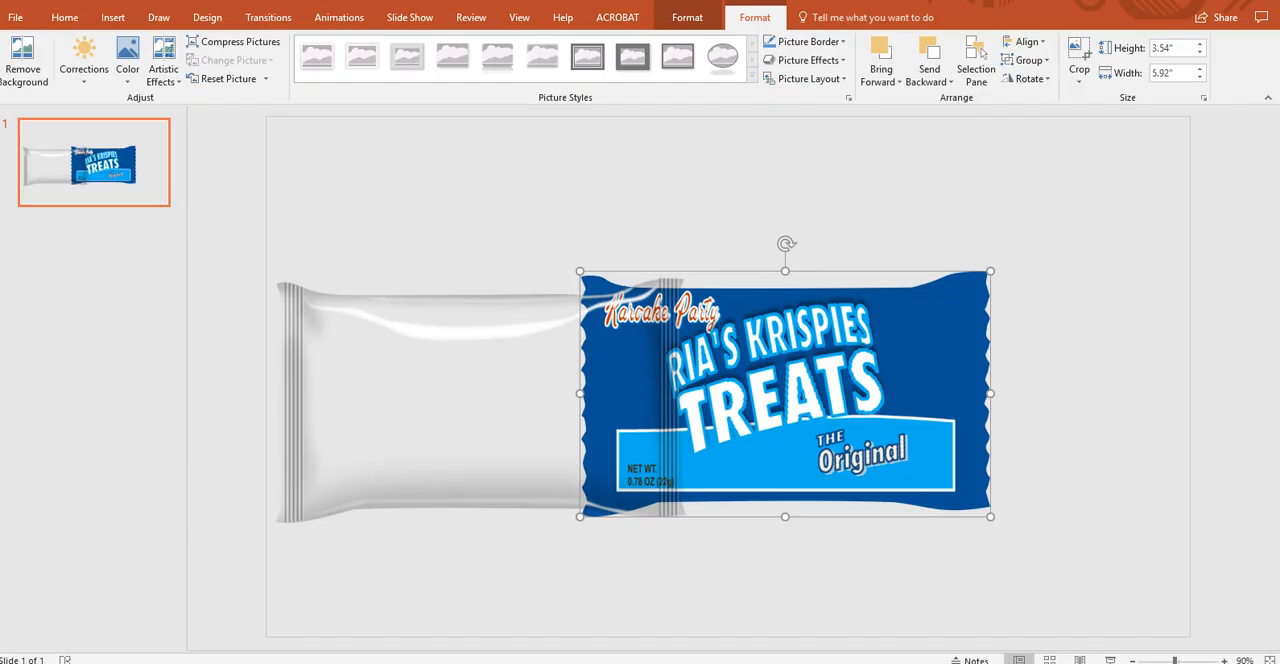
pyautogui.moveTo(268, 626)
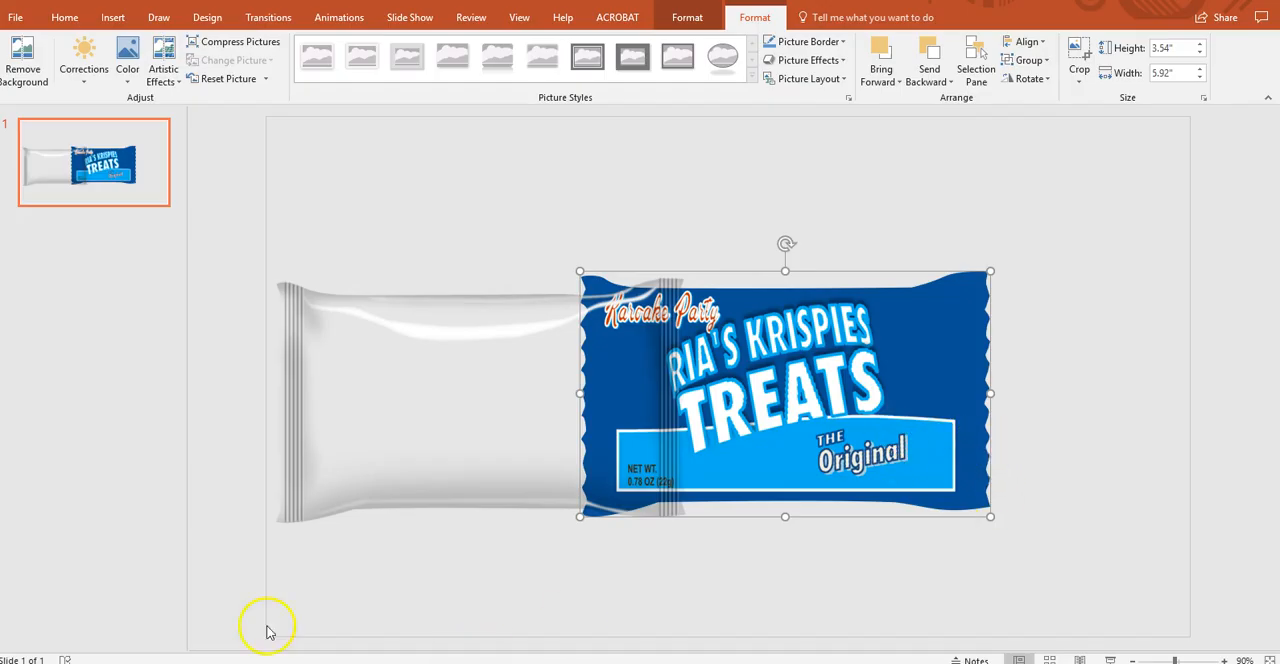
pyautogui.moveTo(240, 496)
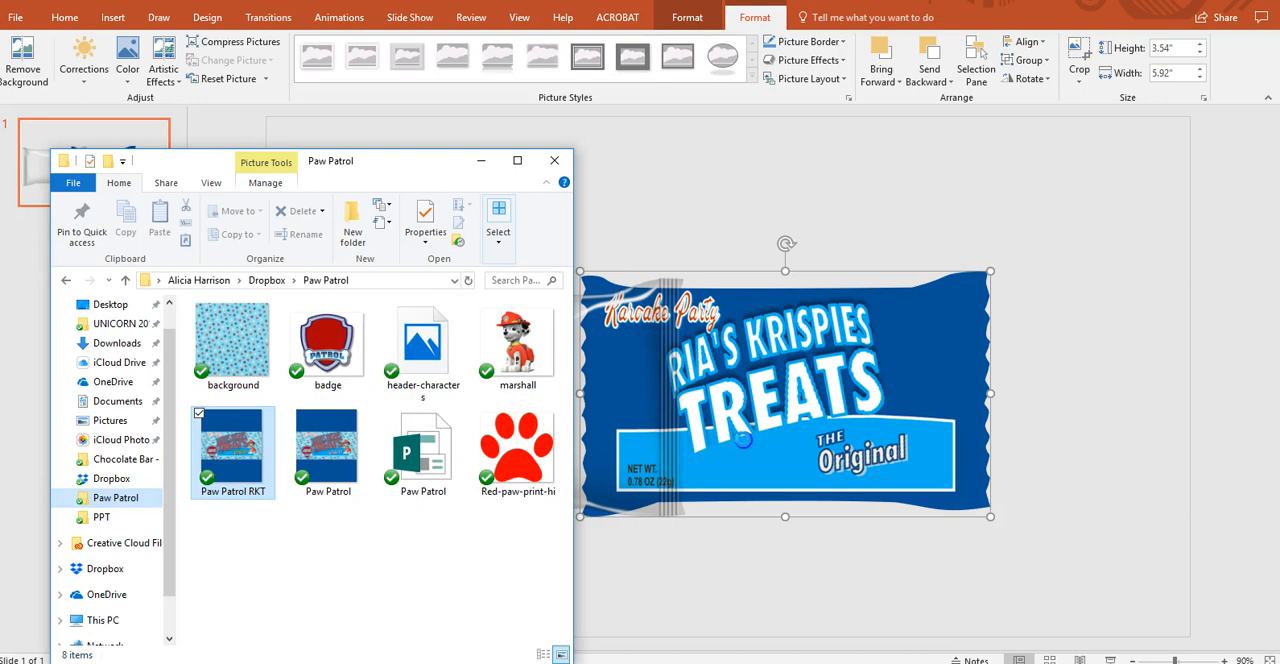
# - Bring in the Paw Patrol RKT image, crop away its blue borders, and move it to the upper left
pyautogui.click(232, 452)
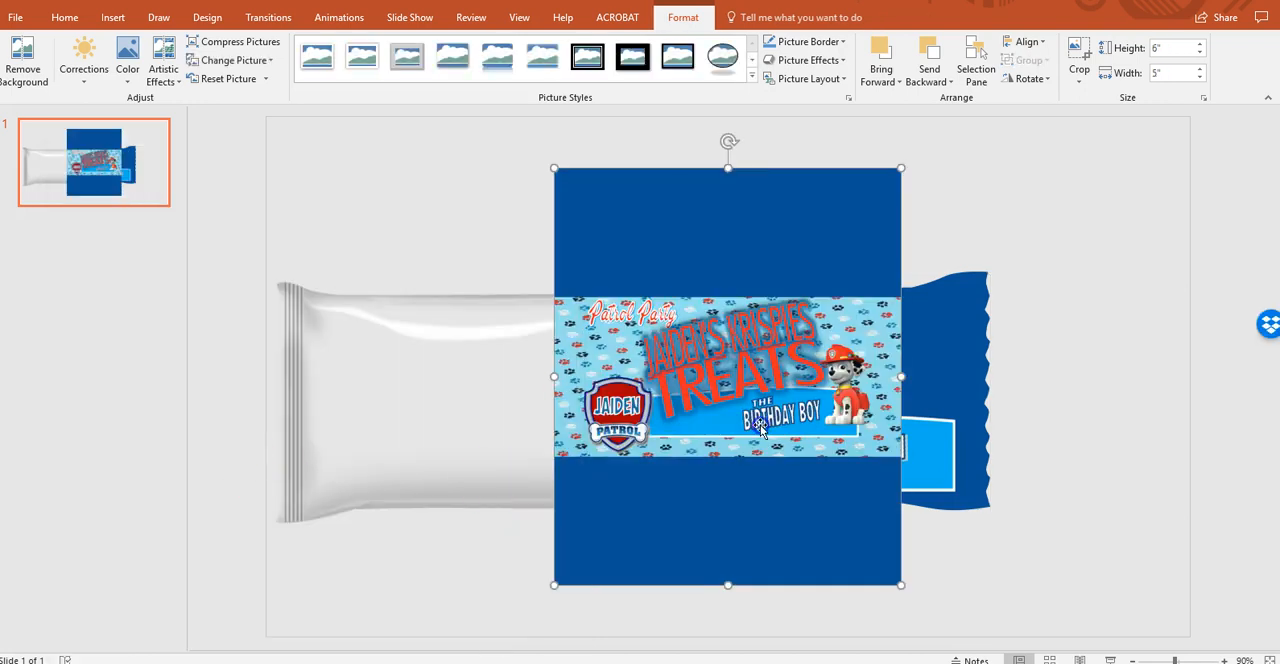
pyautogui.click(1078, 56)
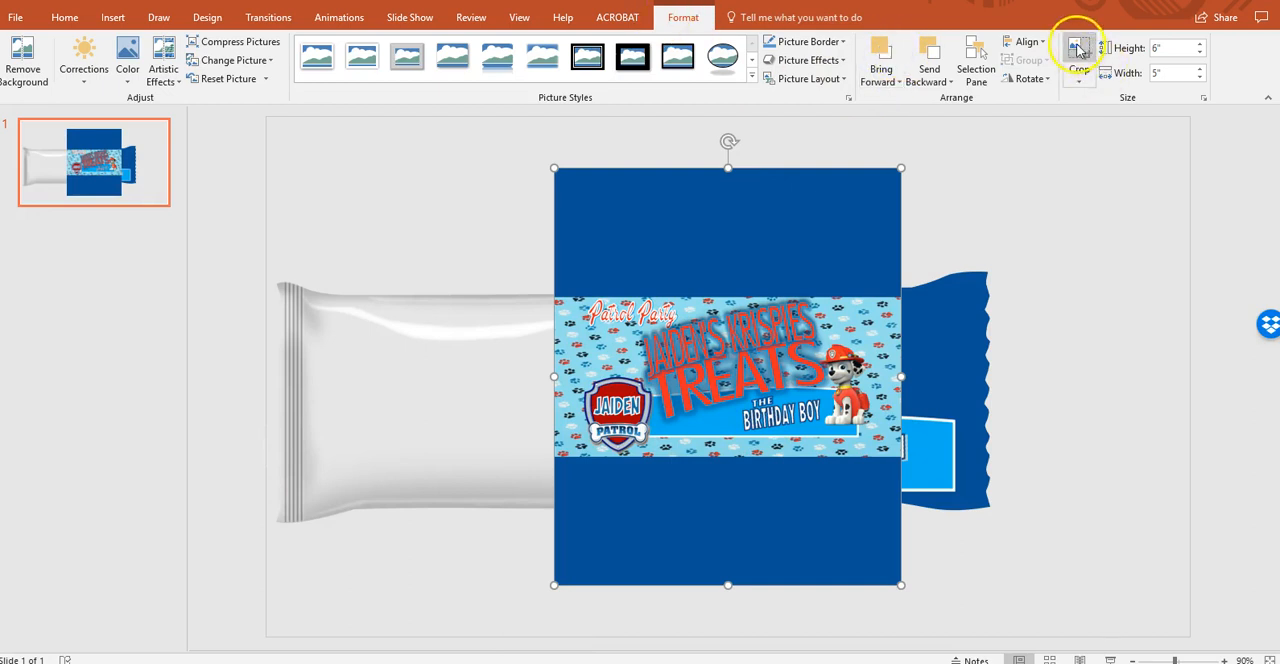
pyautogui.click(1078, 56)
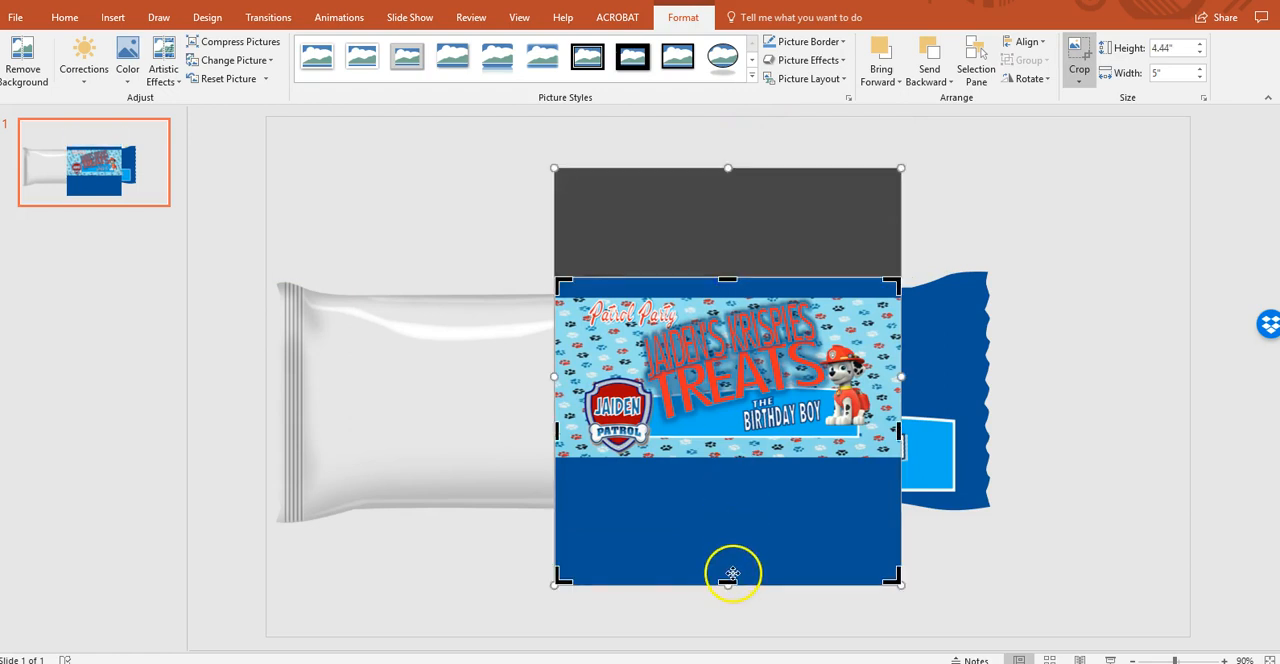
pyautogui.moveTo(728, 576); pyautogui.dragTo(728, 478)
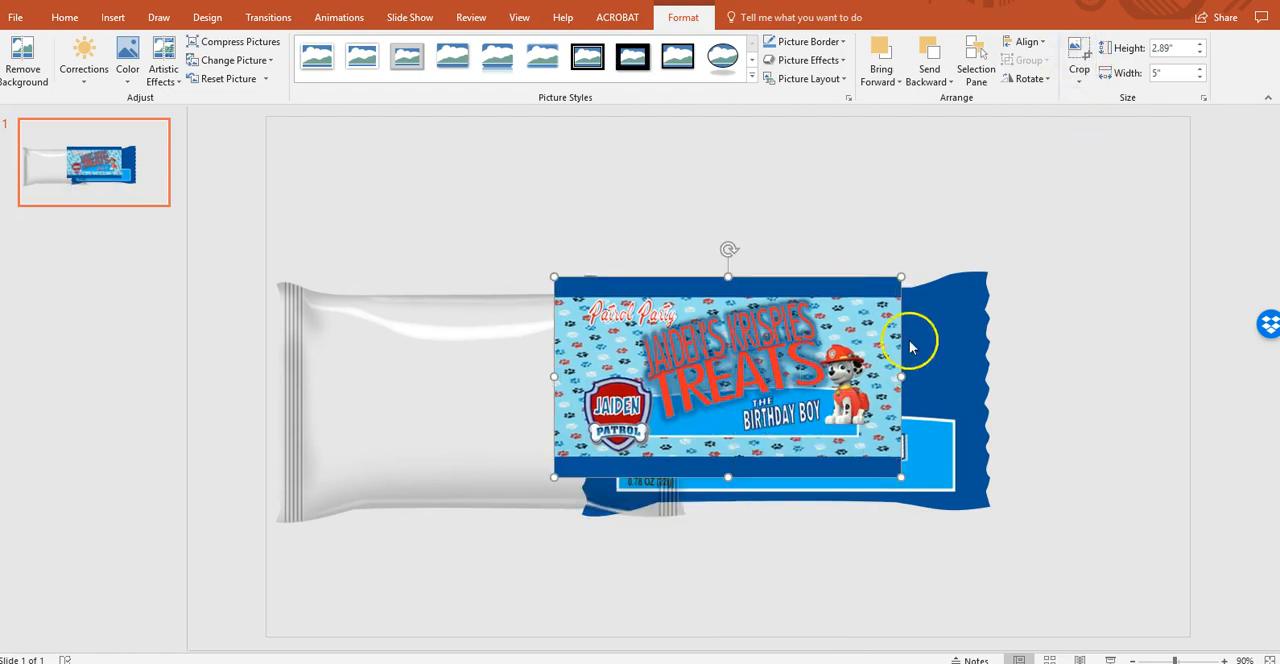
pyautogui.moveTo(728, 376); pyautogui.dragTo(404, 228)
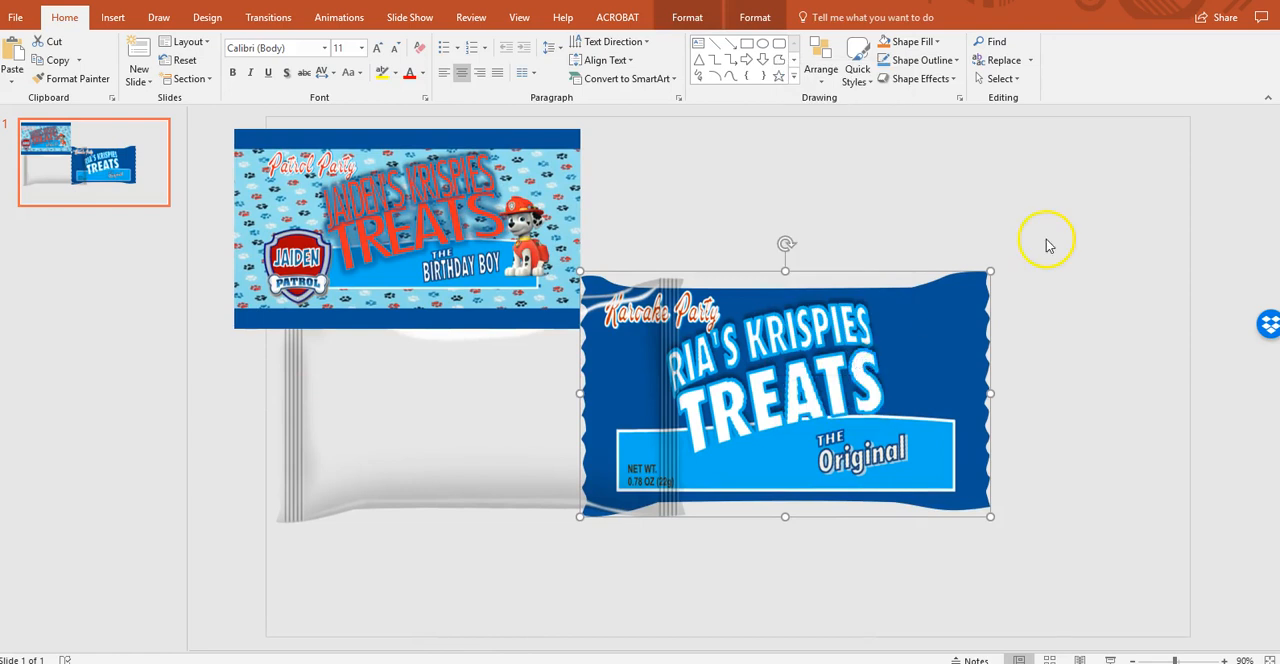
# - Apply the copied Jaiden design as the picture fill of the white wrapper mockup via Clipboard
pyautogui.click(916, 78)
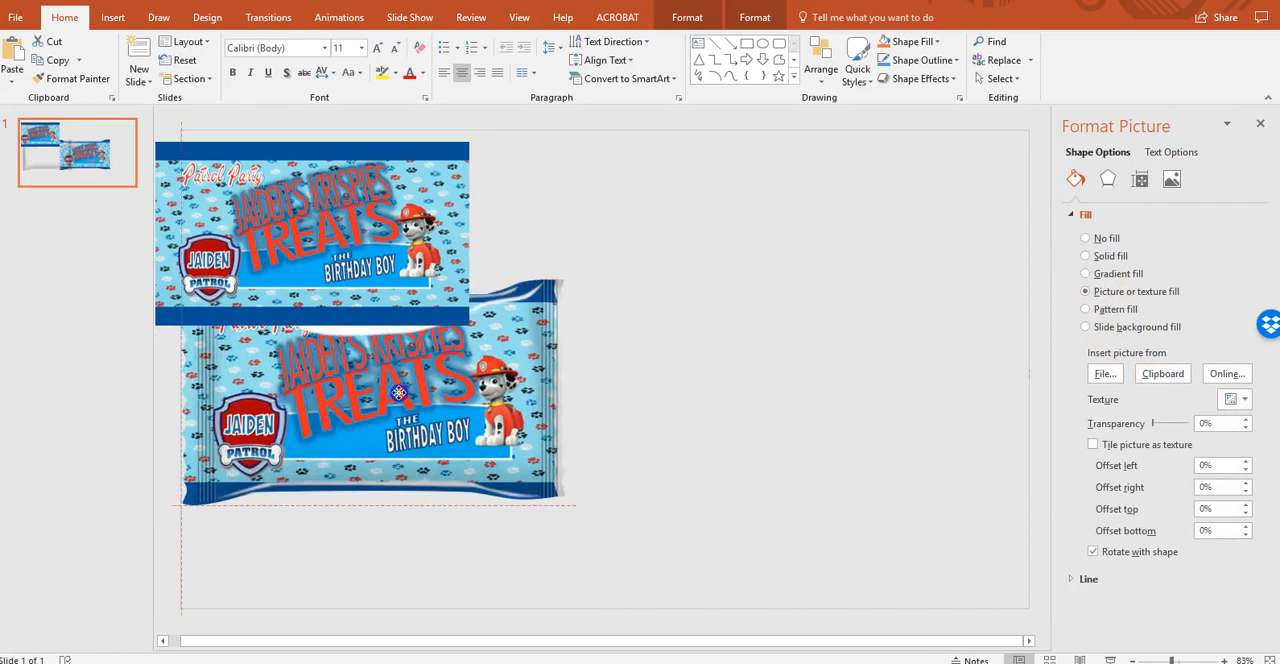
pyautogui.click(1084, 212)
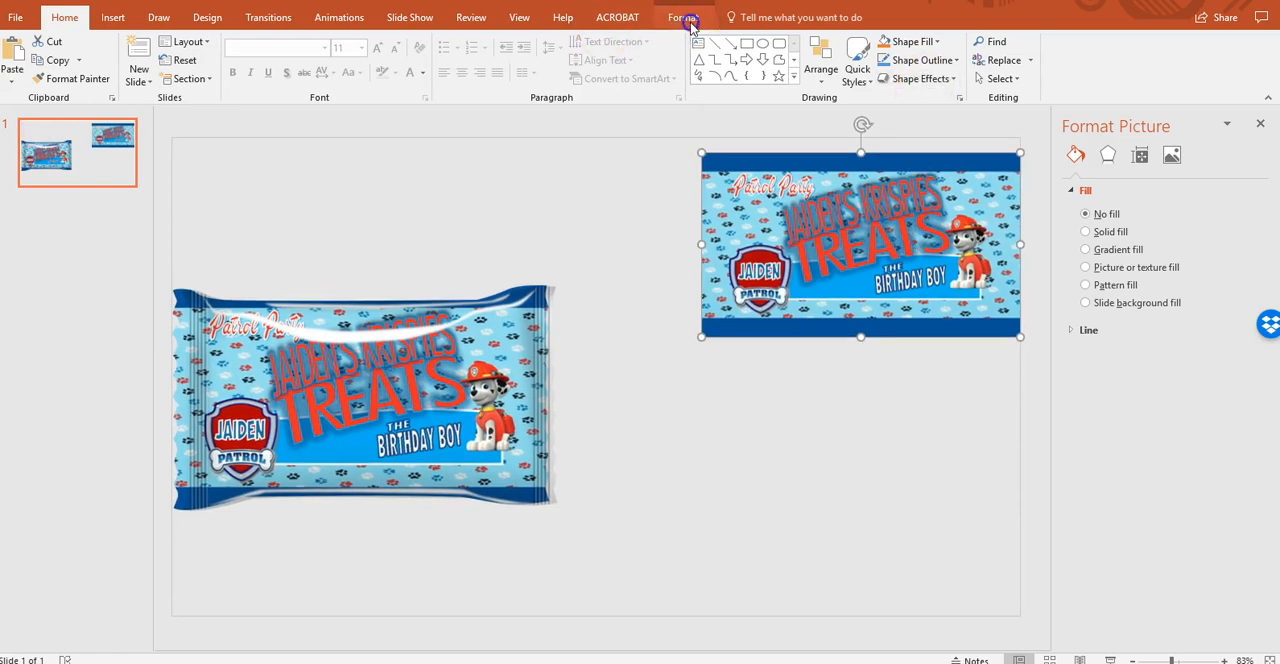
pyautogui.click(684, 16)
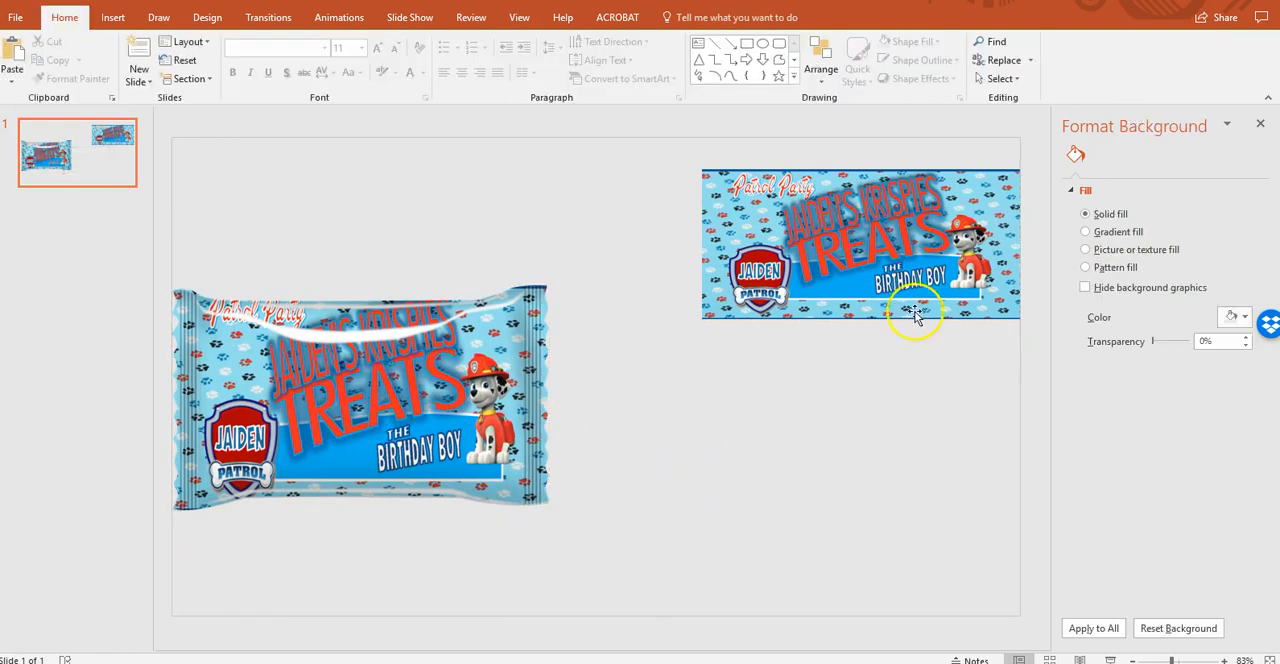
pyautogui.click(830, 288)
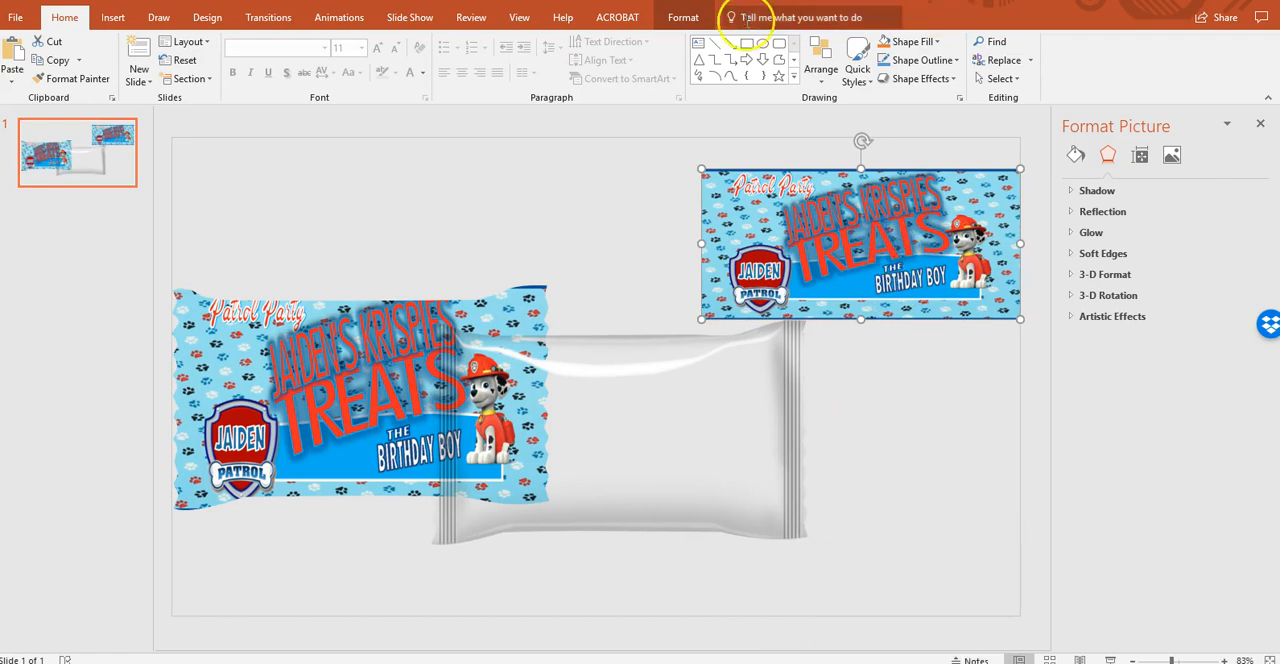
# - Delete the loose flat copy of the Jaiden design, leaving only the filled mockup
pyautogui.click(684, 16)
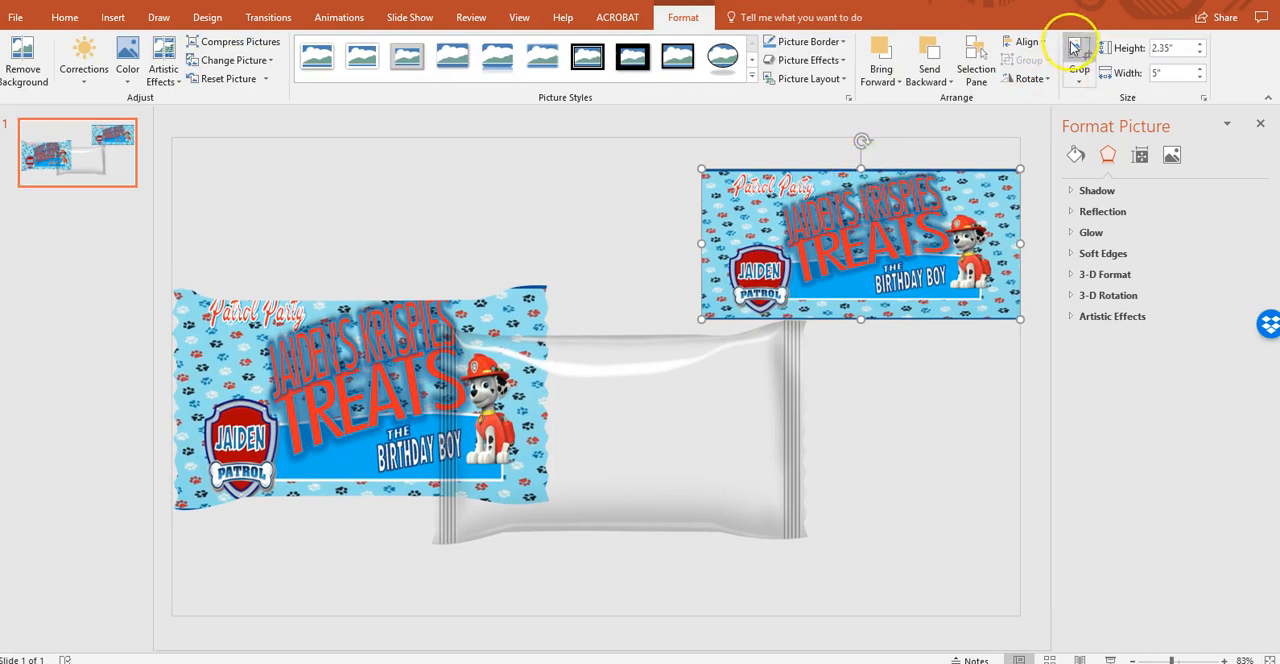
pyautogui.click(1078, 56)
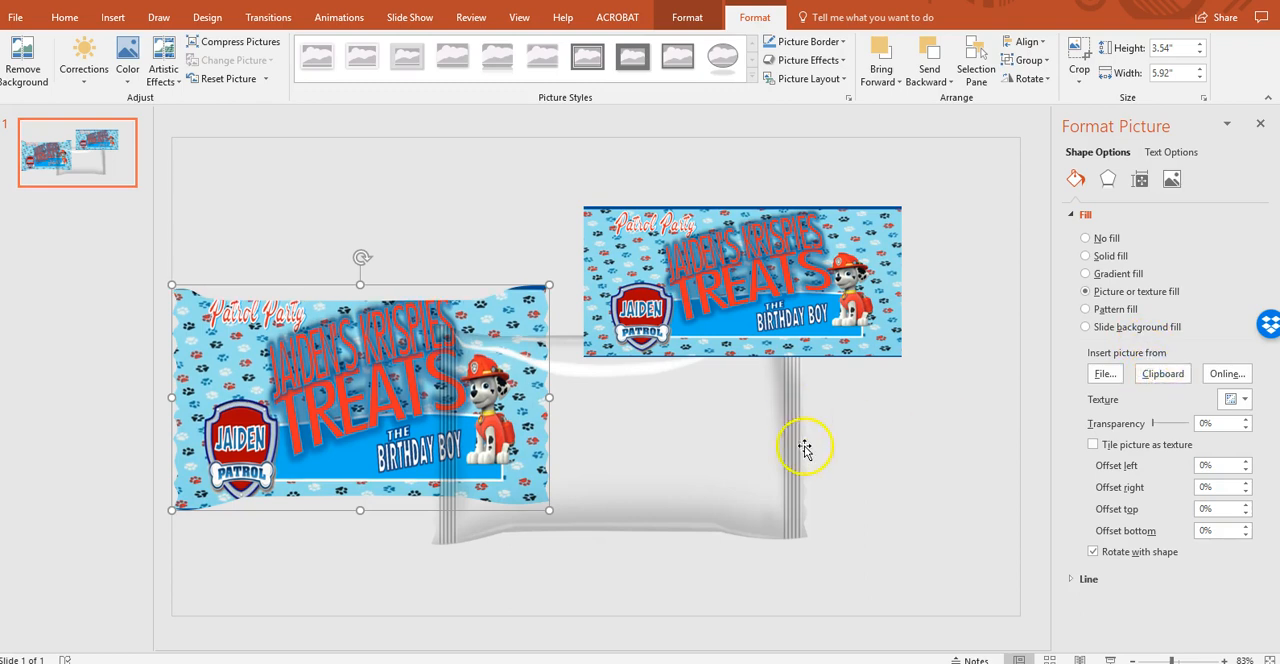
pyautogui.click(1084, 214)
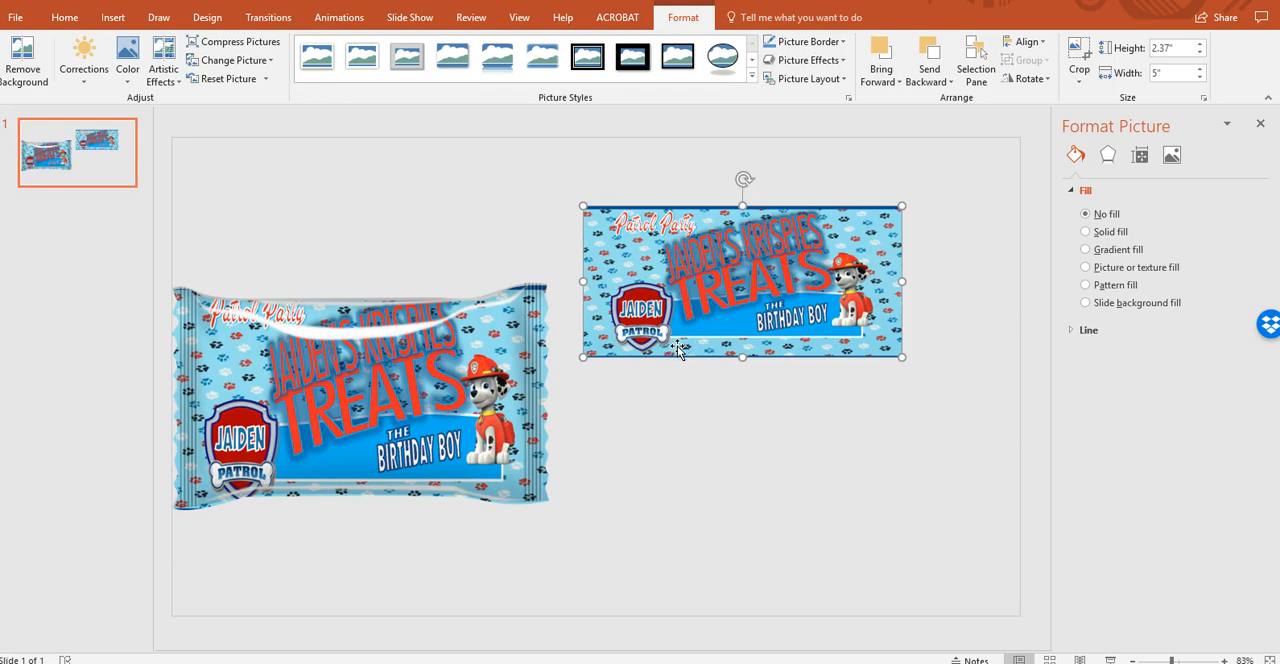
pyautogui.press('delete')
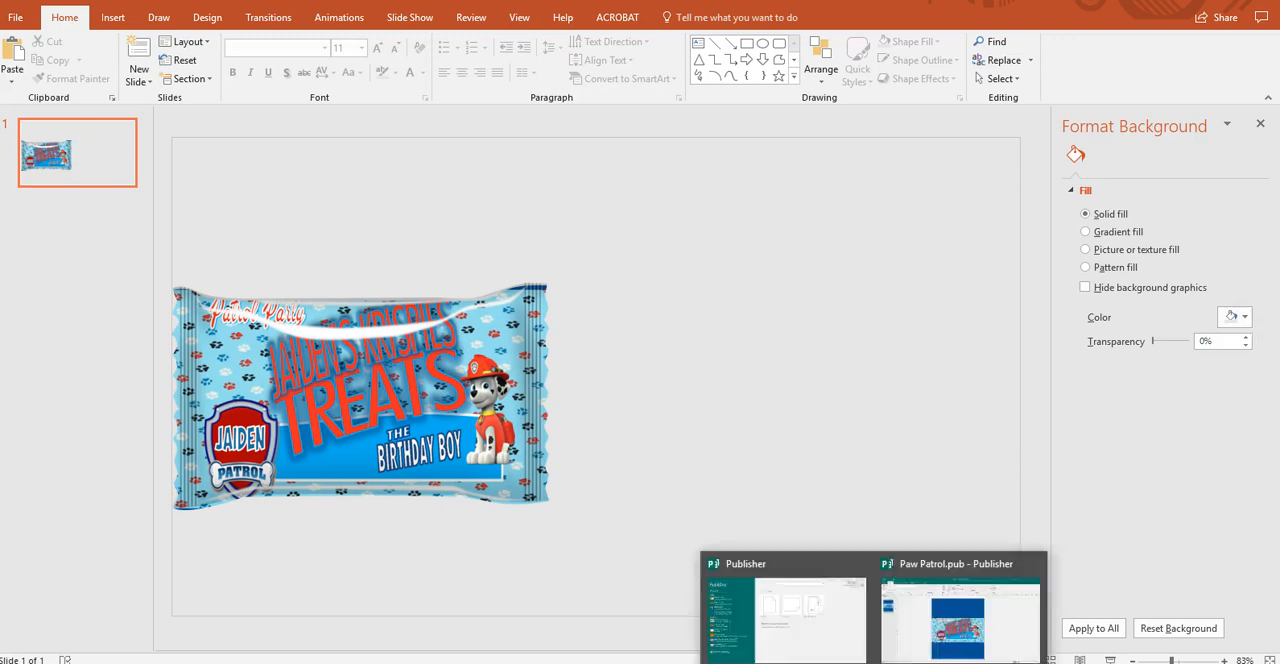
# - In Publisher, set the page background to a picture fill using the paw-print image file
pyautogui.click(956, 618)
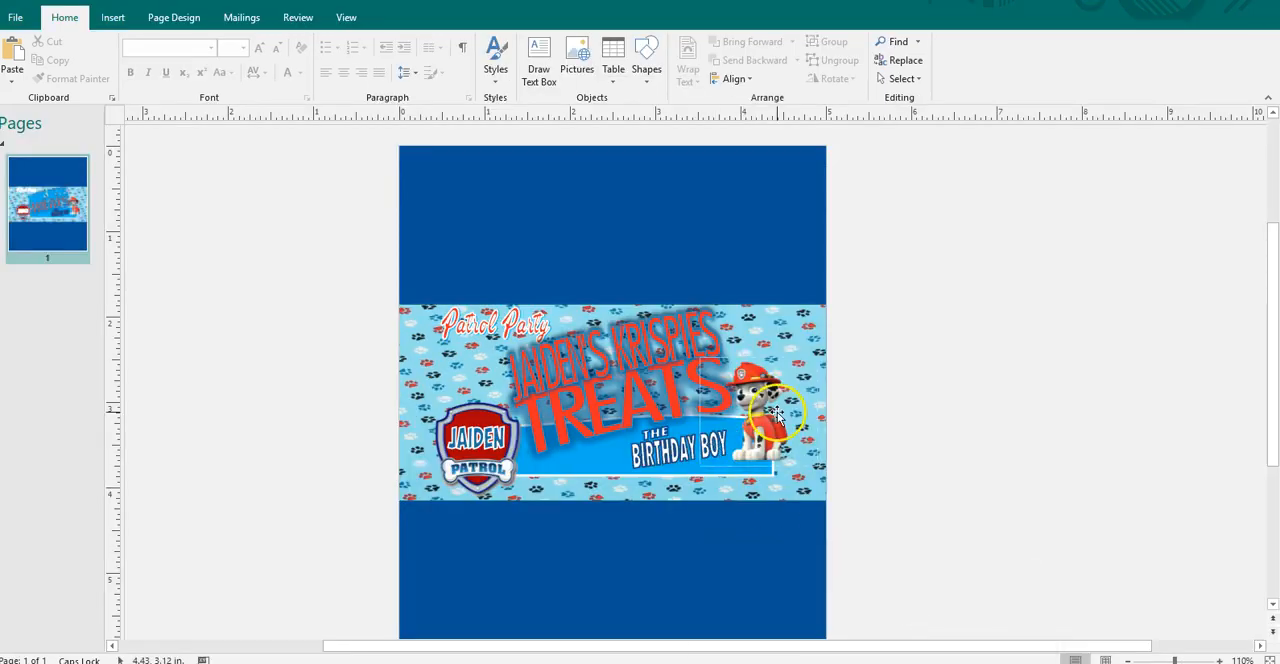
pyautogui.click(776, 410)
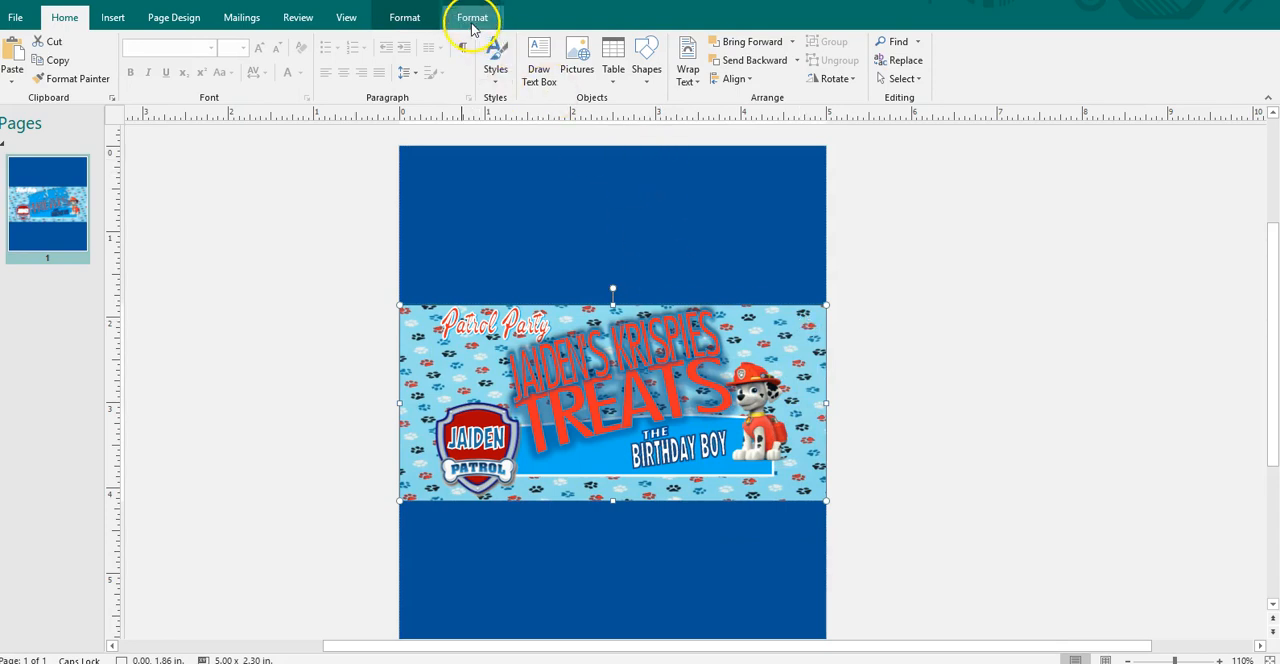
pyautogui.click(472, 16)
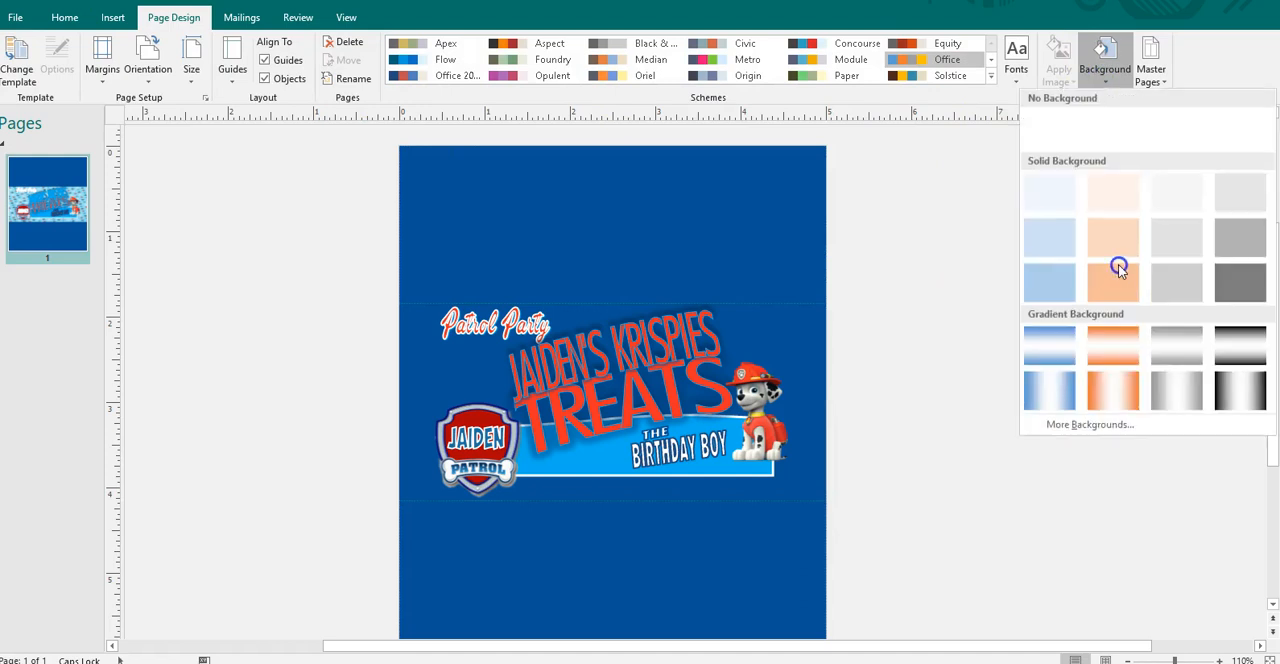
pyautogui.click(1112, 280)
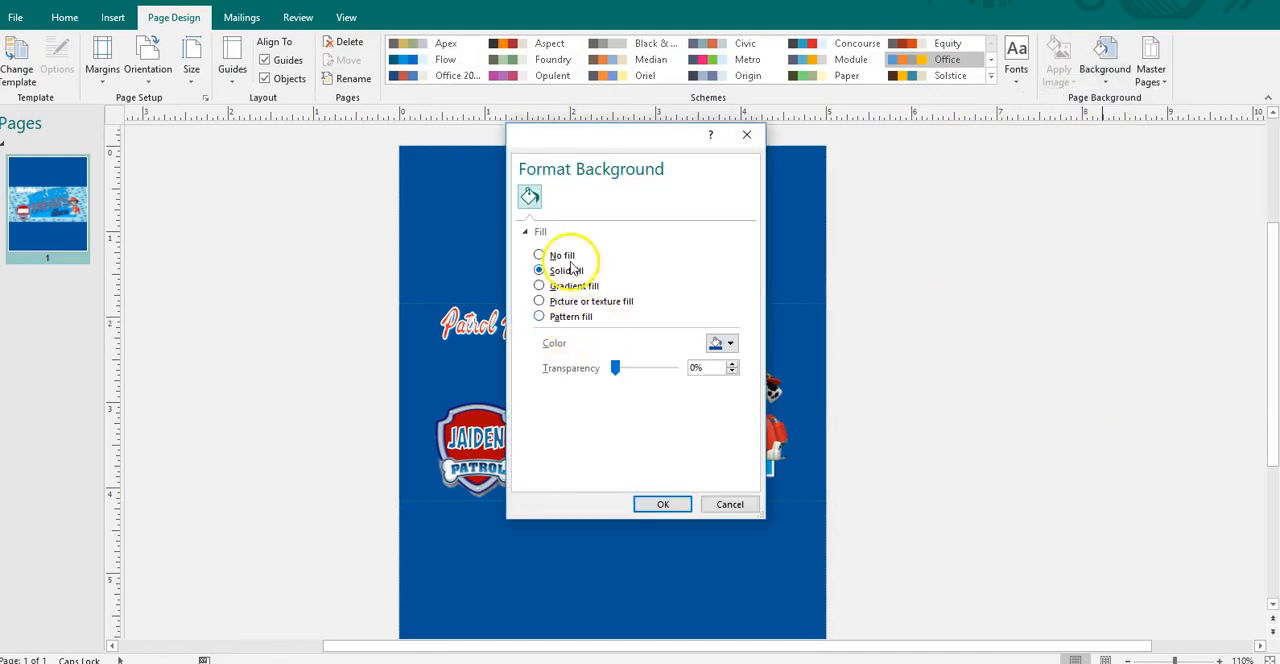
pyautogui.click(540, 300)
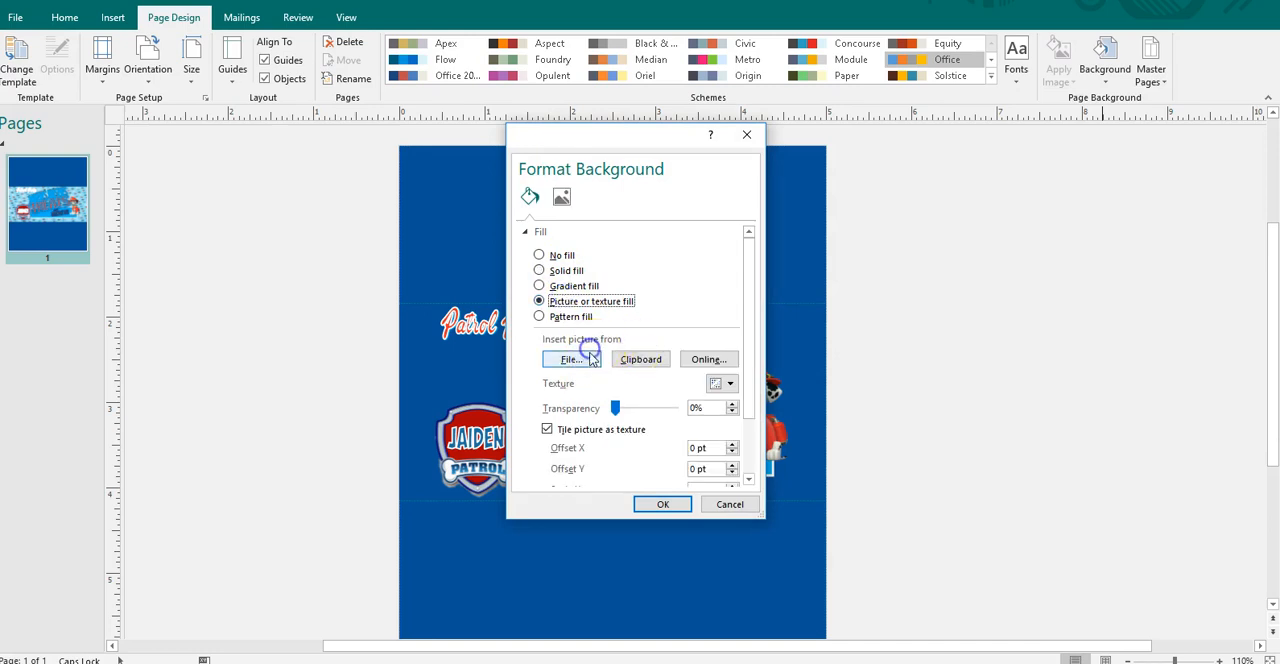
pyautogui.click(570, 358)
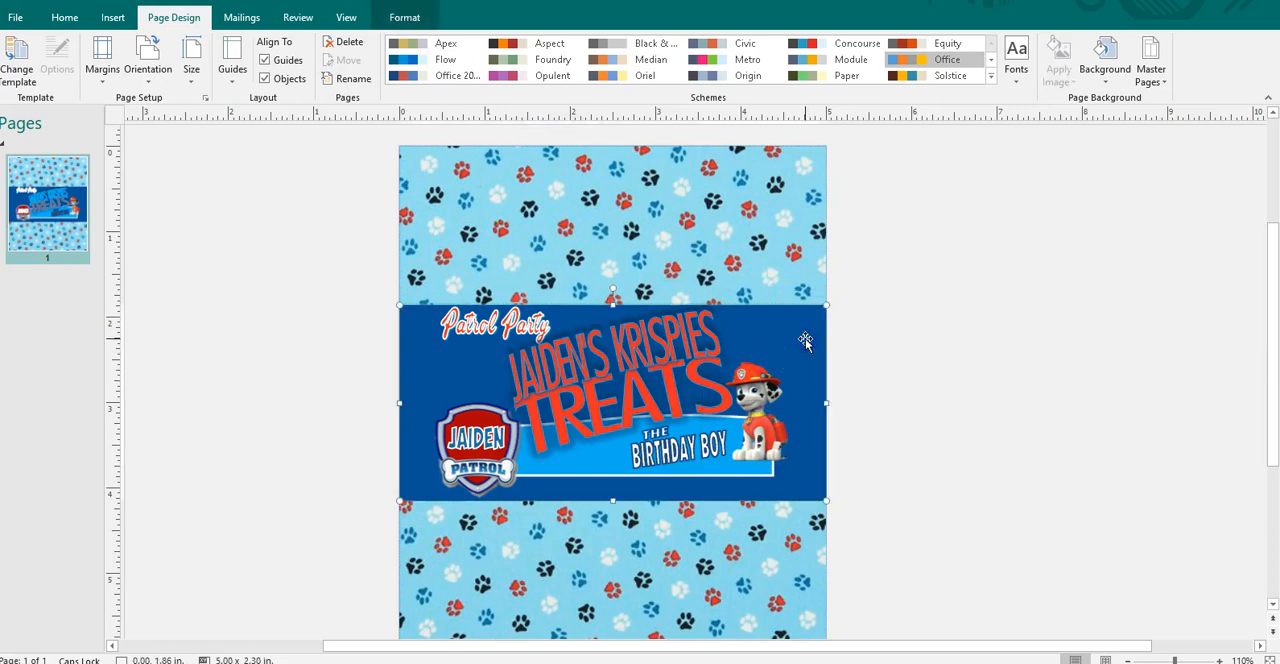
pyautogui.moveTo(616, 500)
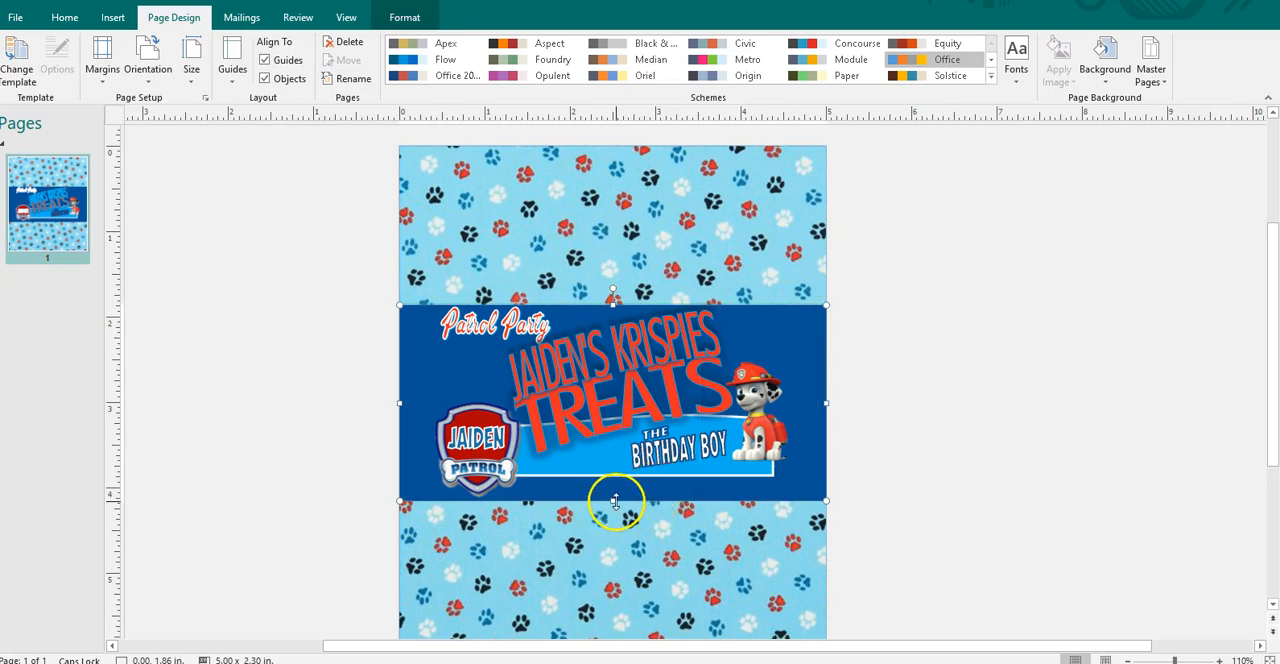
pyautogui.moveTo(176, 80)
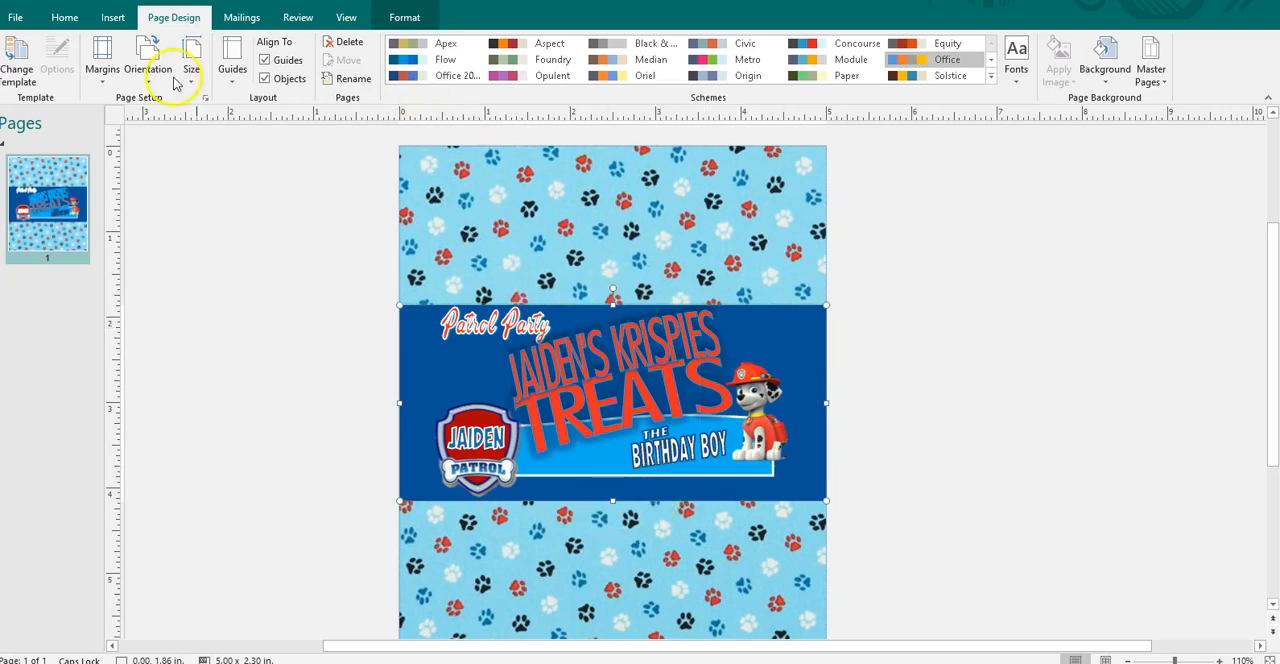
# - Save the paw-print wrapper design as a PNG image named Paw Patrol
pyautogui.click(16, 16)
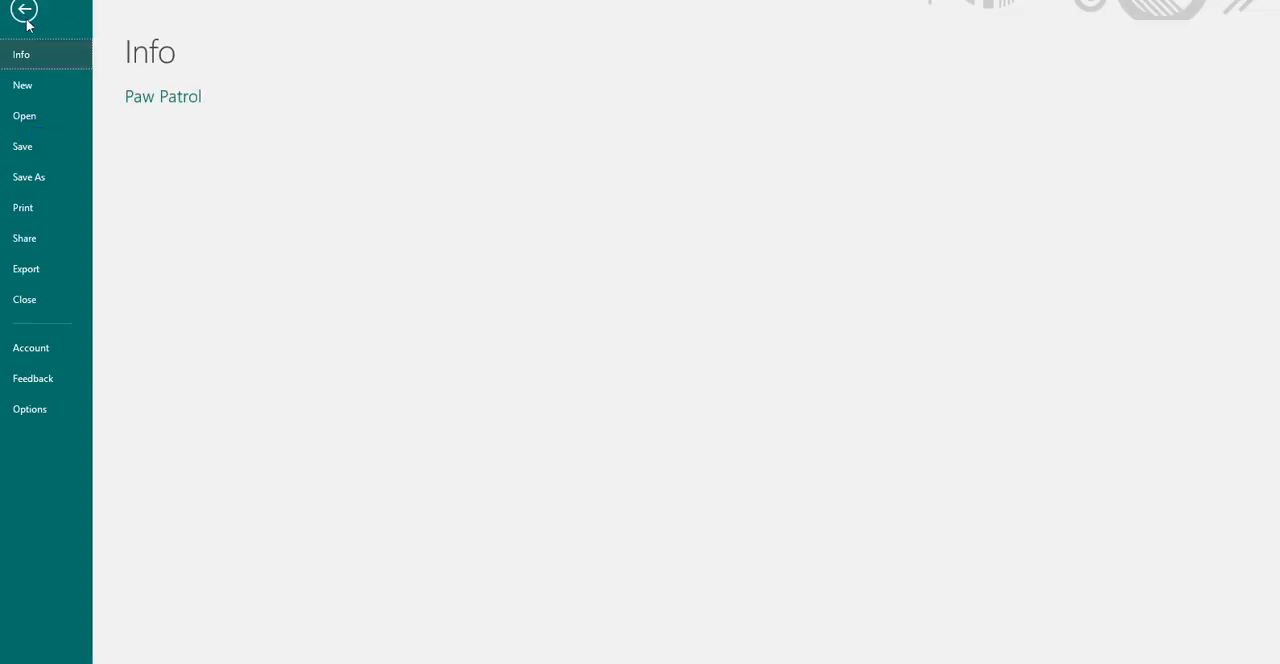
pyautogui.click(28, 176)
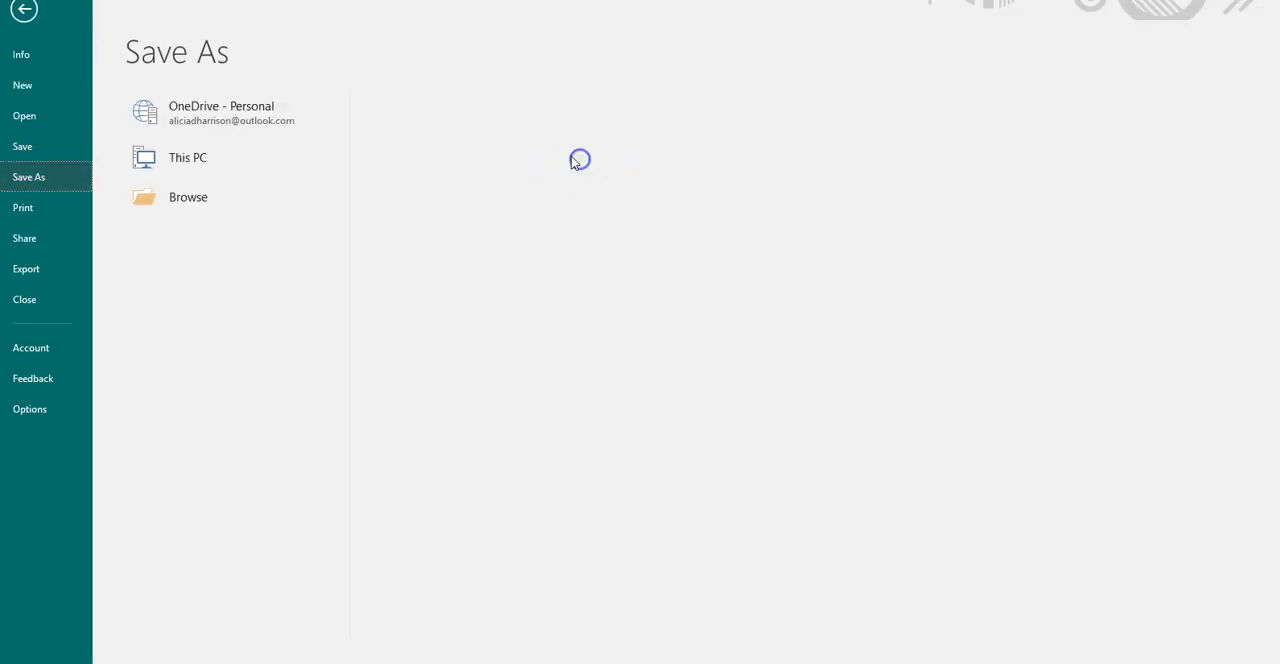
pyautogui.click(188, 156)
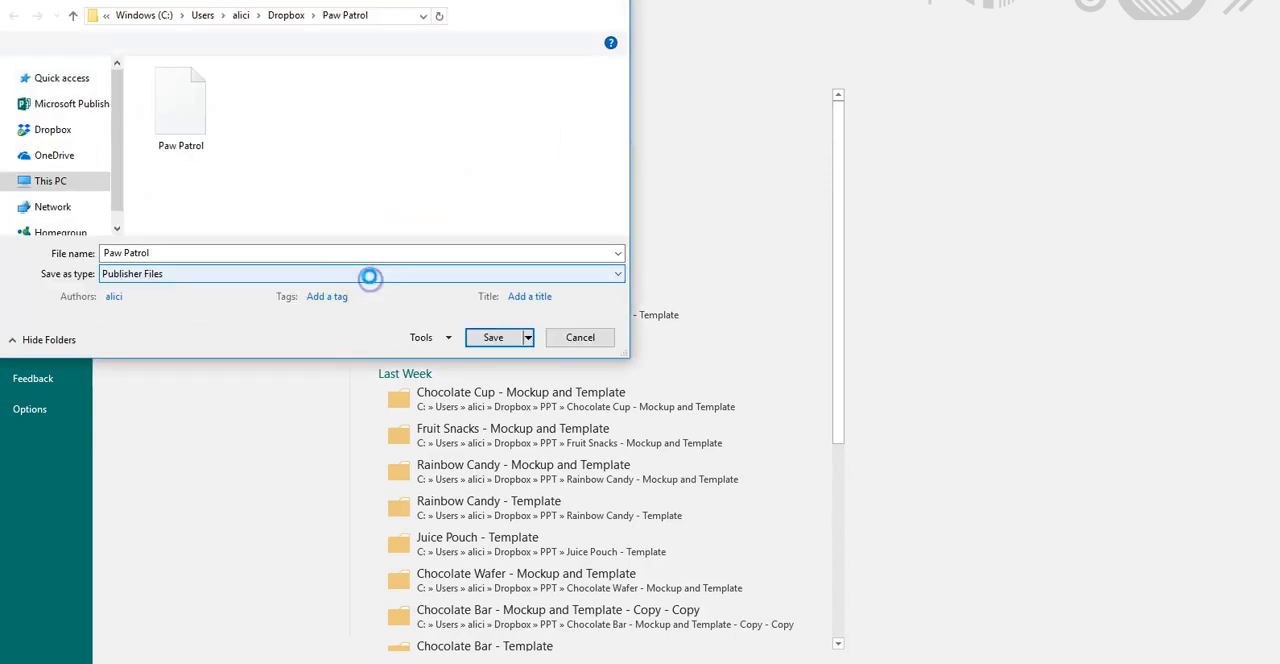
pyautogui.click(360, 272)
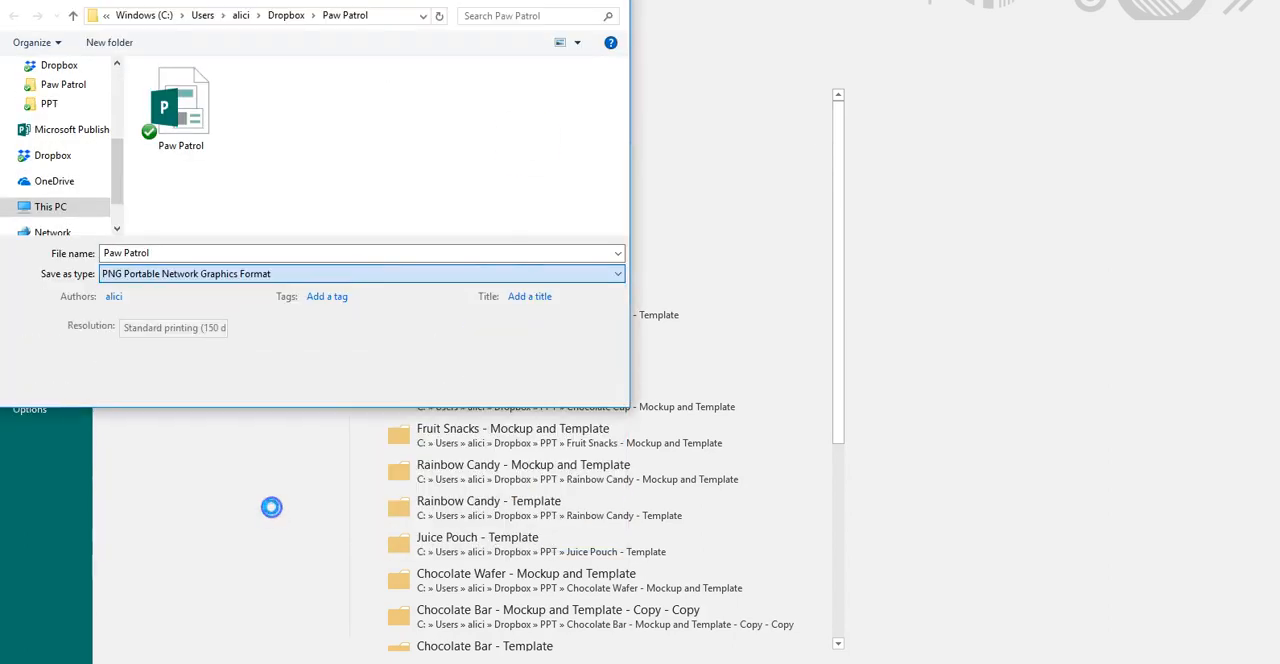
pyautogui.click(492, 386)
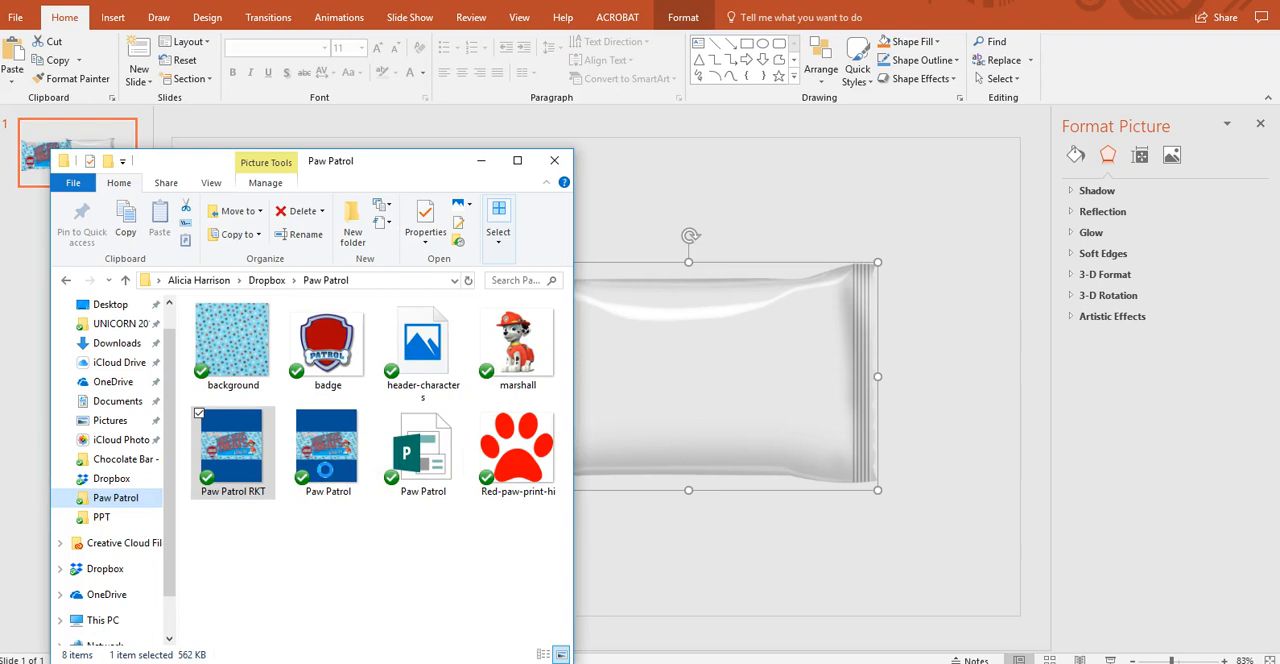
# - Insert the new Paw Patrol PNG onto the slide and crop it down to its dark blue title band
pyautogui.click(328, 450)
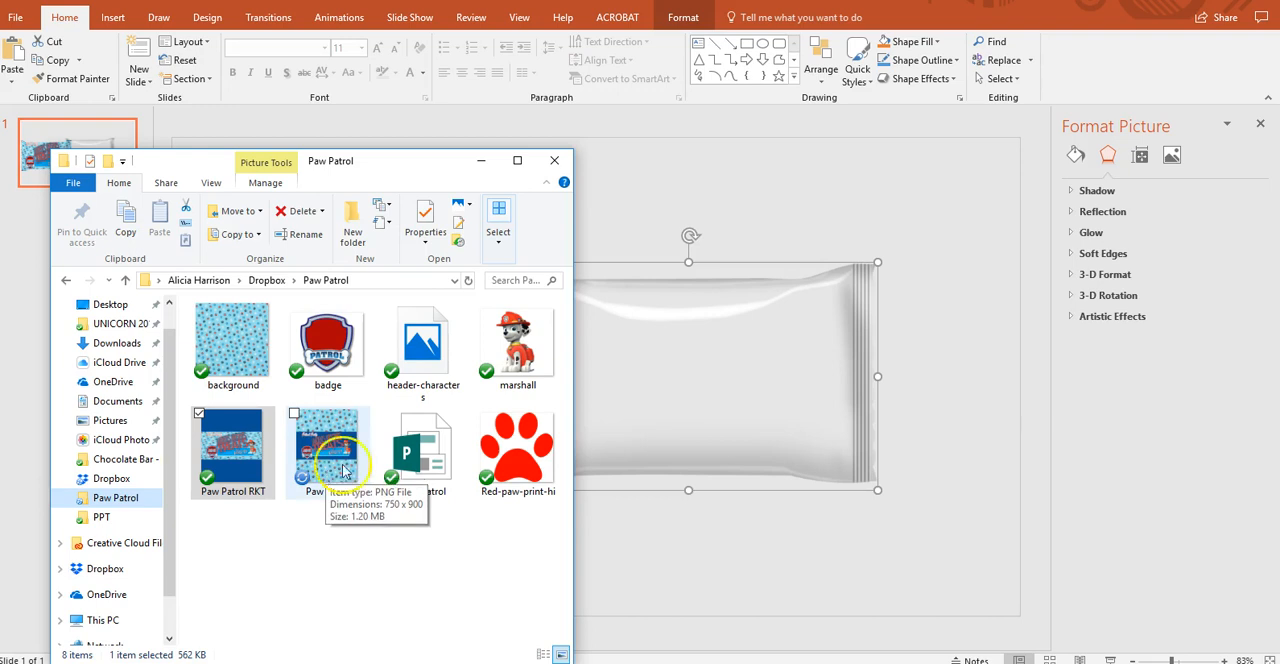
pyautogui.click(328, 450)
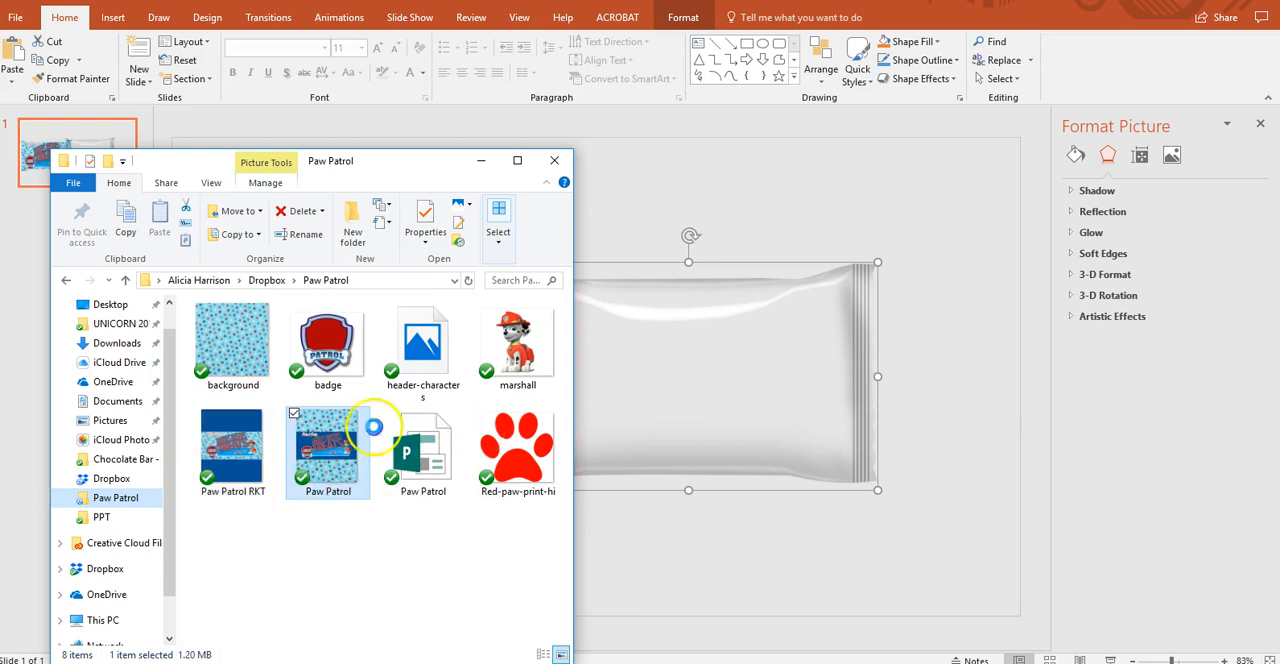
pyautogui.doubleClick(328, 452)
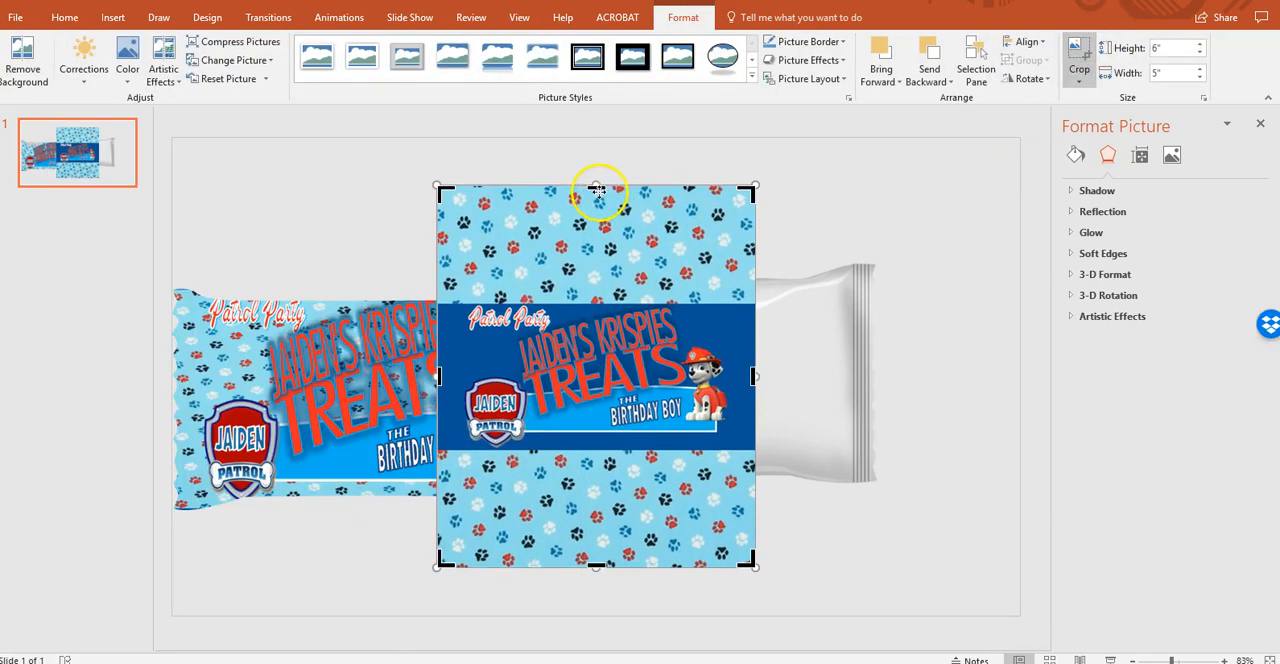
pyautogui.moveTo(596, 188); pyautogui.dragTo(592, 296)
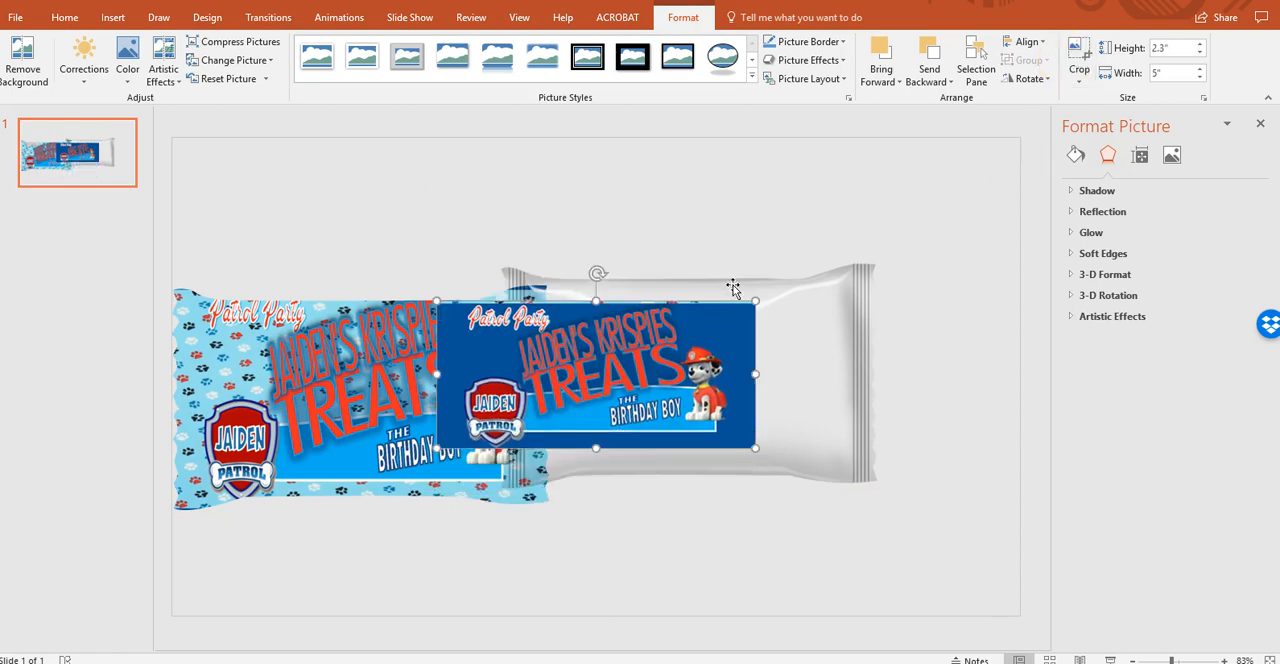
pyautogui.rightClick(692, 344)
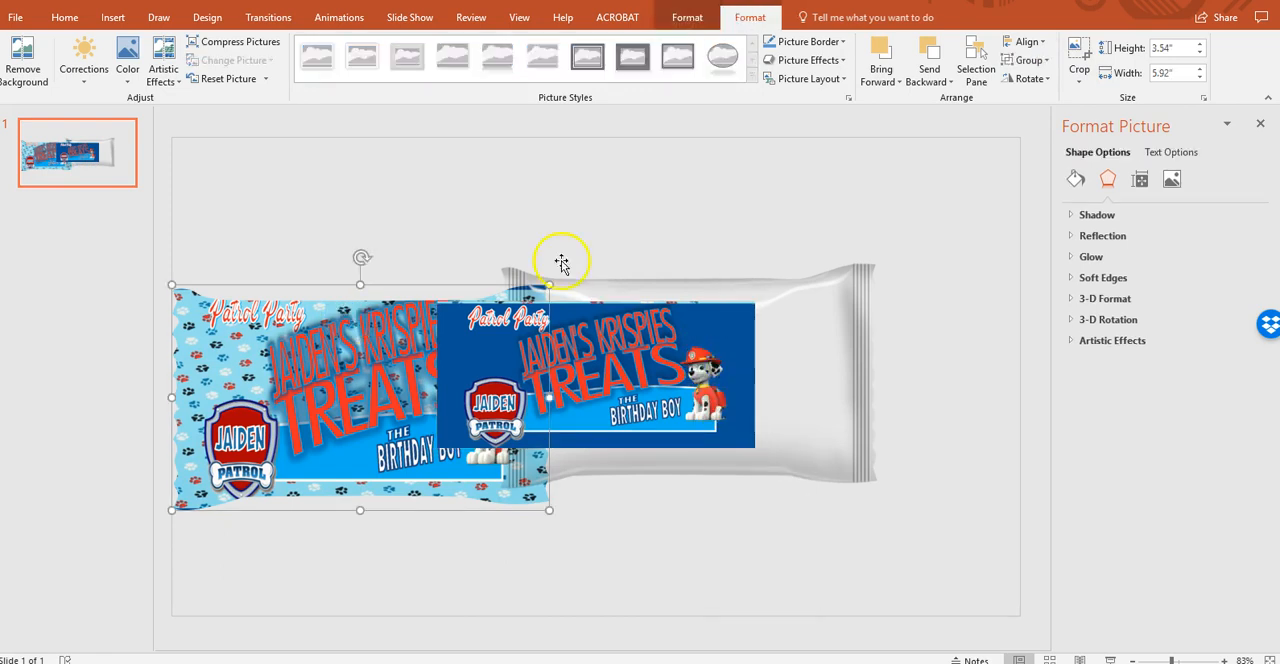
# - Fill the first wrapper mockup with the copied dark blue band design via Clipboard picture fill
pyautogui.click(1076, 180)
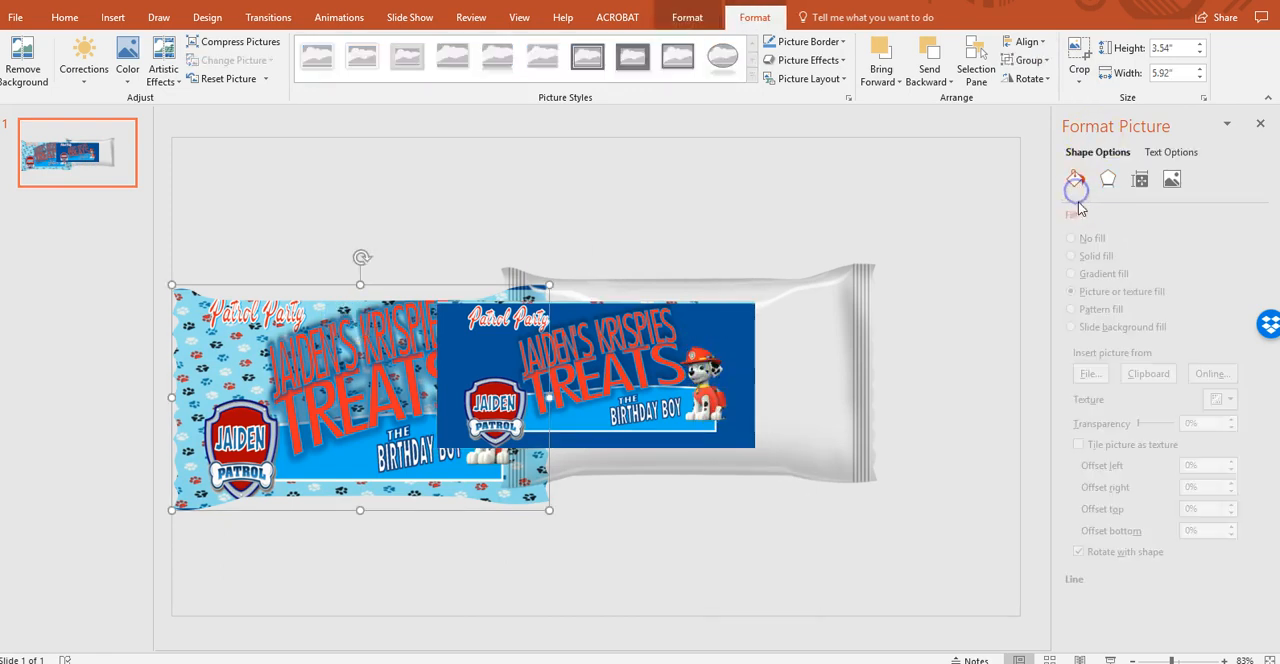
pyautogui.click(1076, 178)
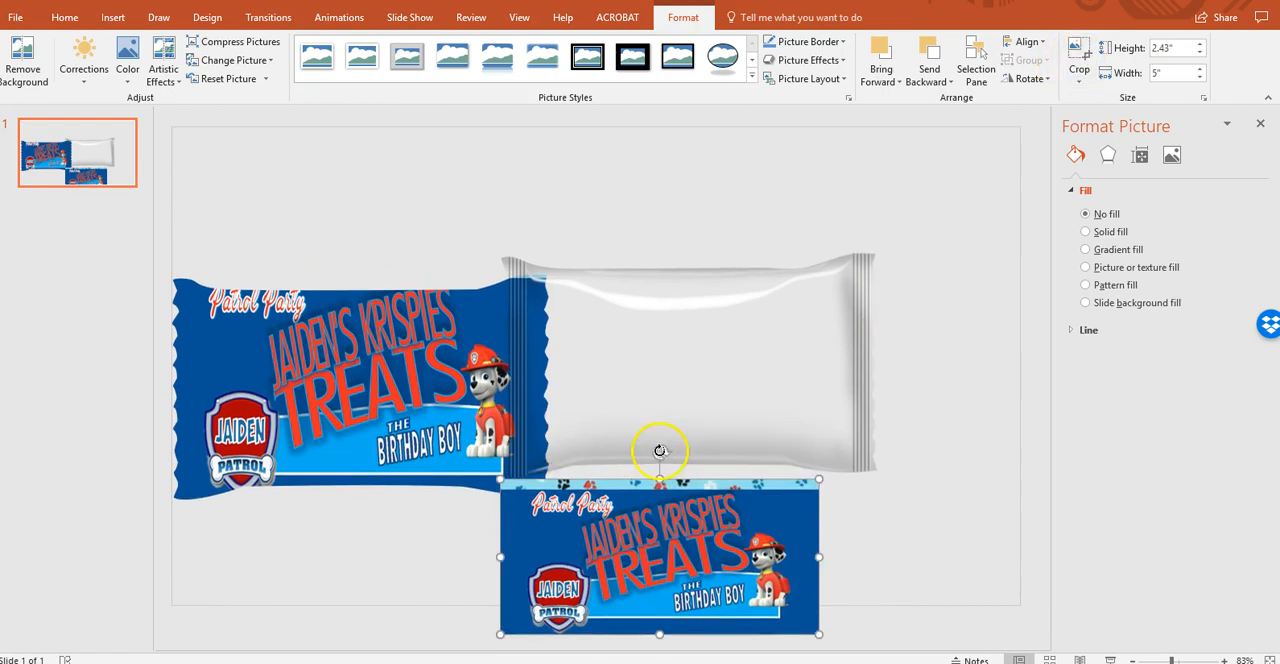
pyautogui.rightClick(660, 452)
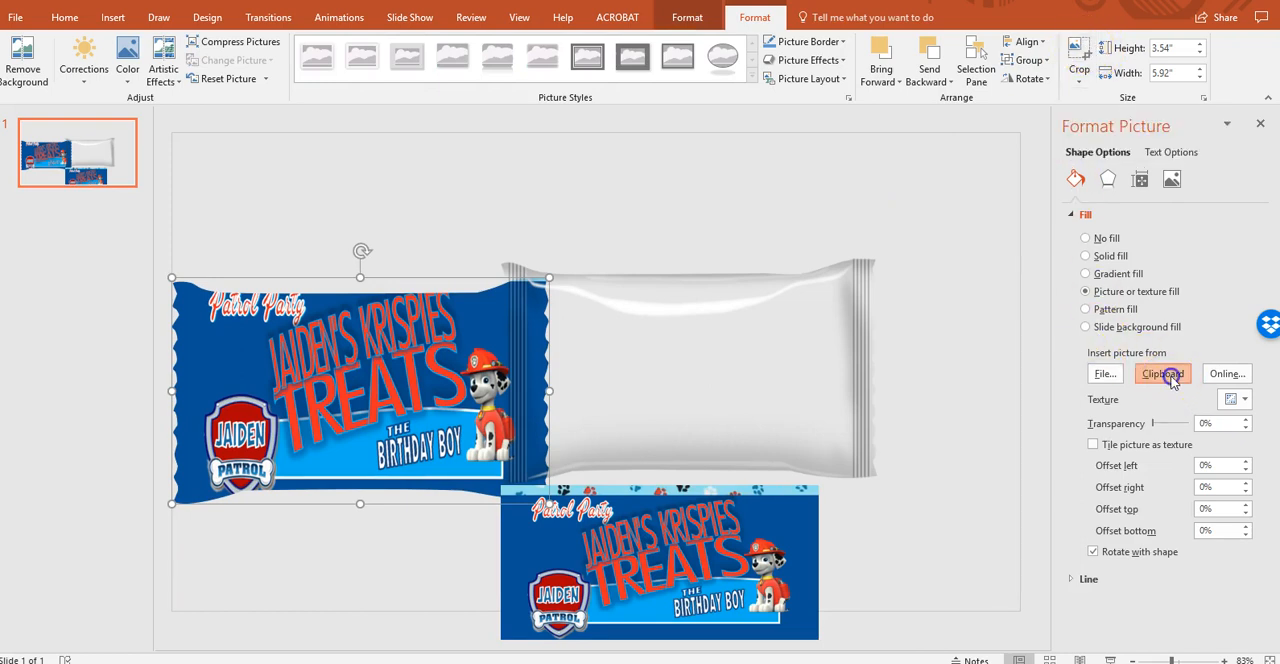
pyautogui.click(1084, 214)
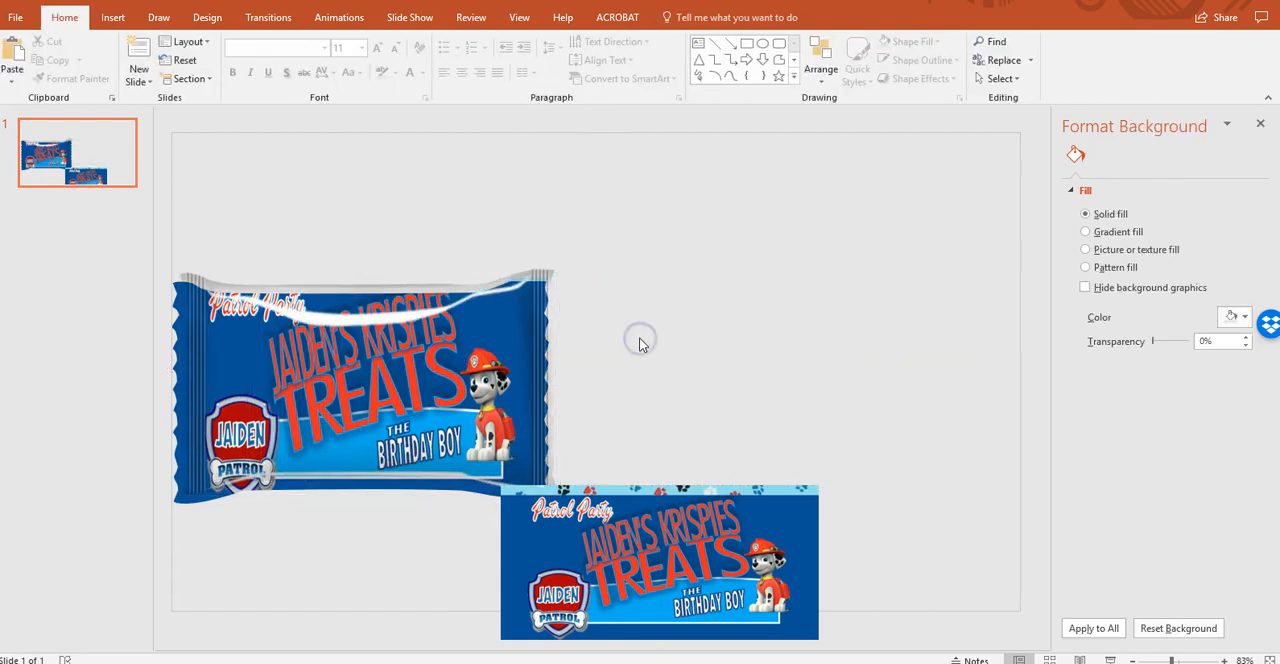
pyautogui.click(360, 390)
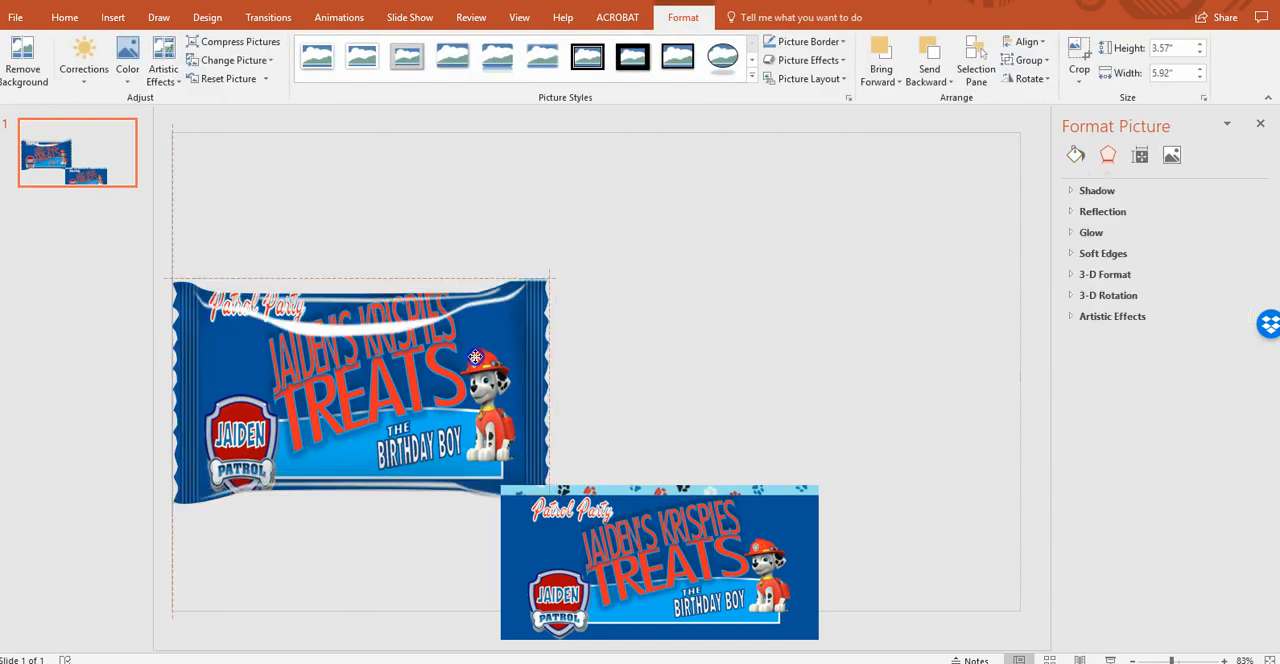